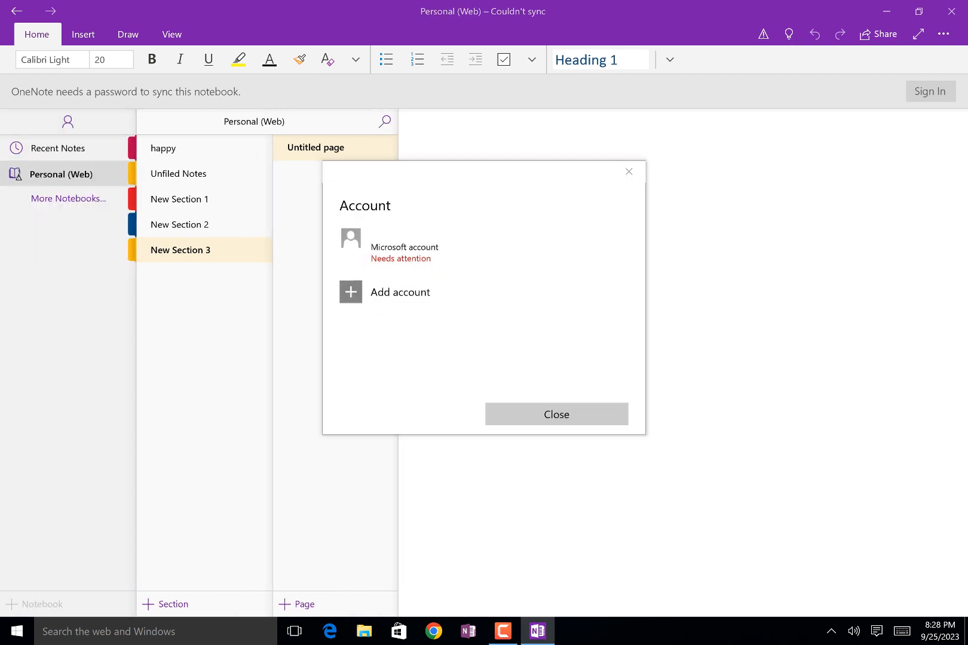
# Close the Account window and return to the Untitled page in New Section 3
pyautogui.click(555, 413)
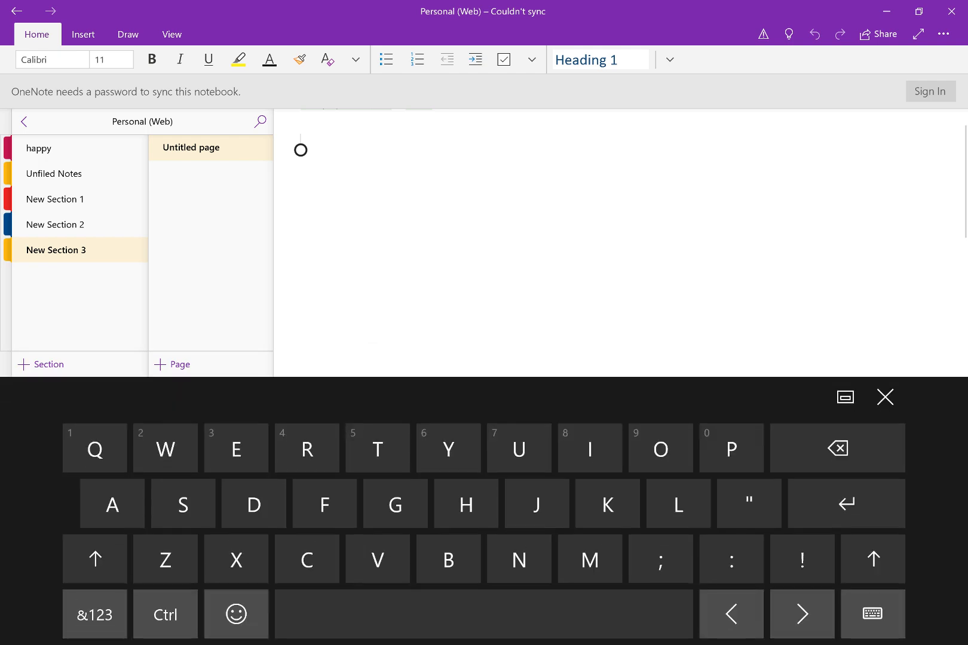
pyautogui.click(884, 397)
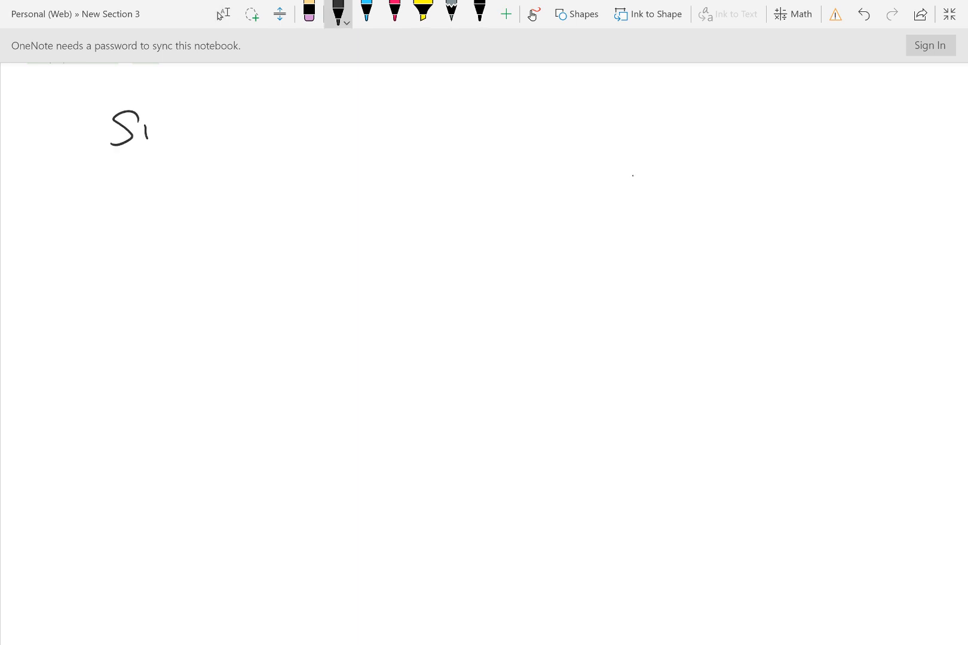
# Ink sin²x + cos²x = 1 and sketch a unit circle with an angle-x triangle
pyautogui.moveTo(148, 130); pyautogui.dragTo(228, 130)
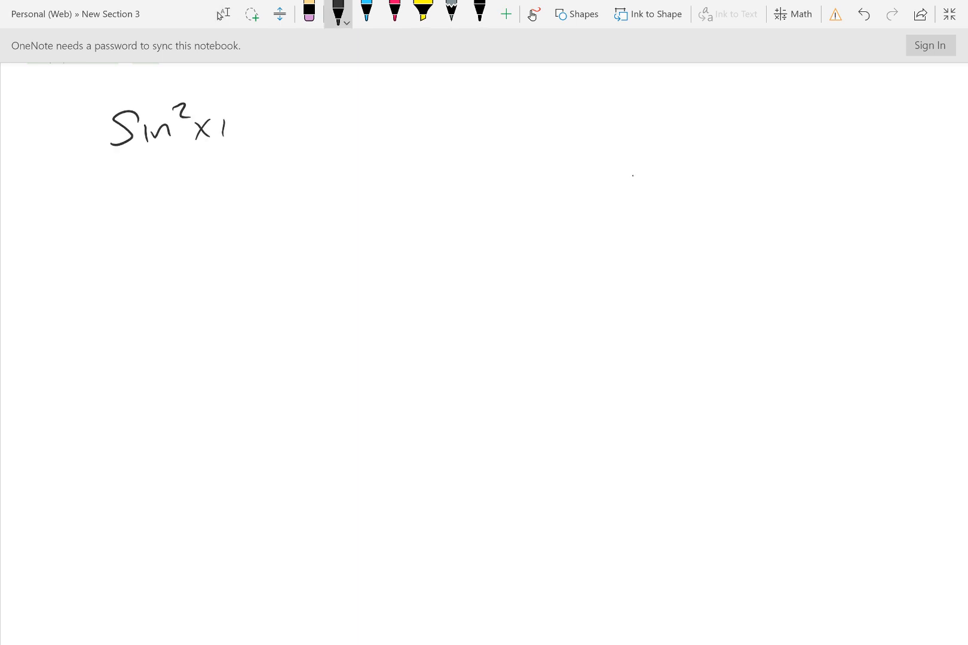
pyautogui.moveTo(222, 126); pyautogui.dragTo(328, 124)
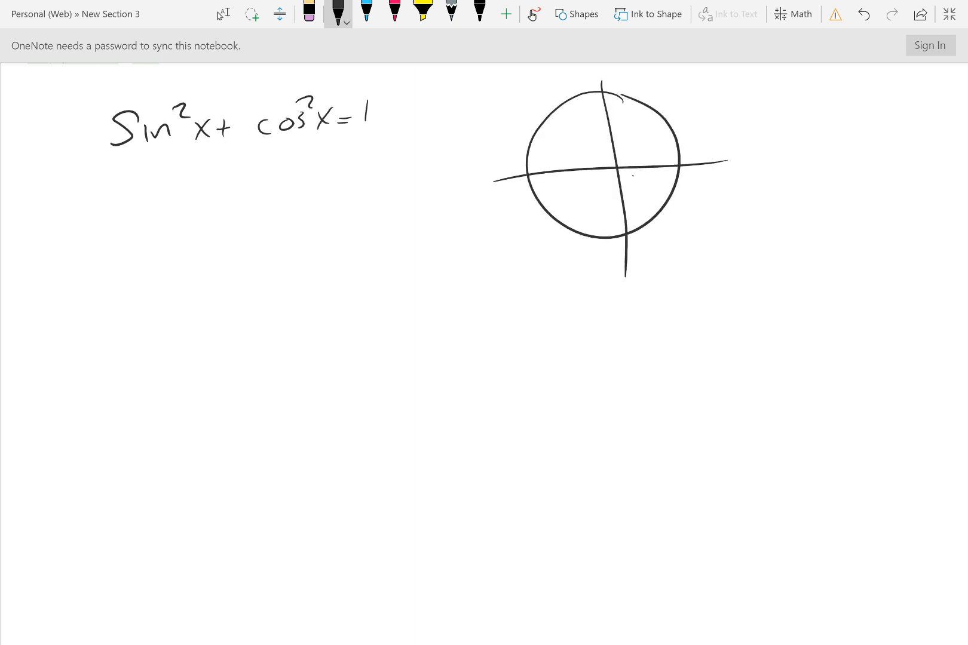
pyautogui.moveTo(618, 163); pyautogui.dragTo(654, 114)
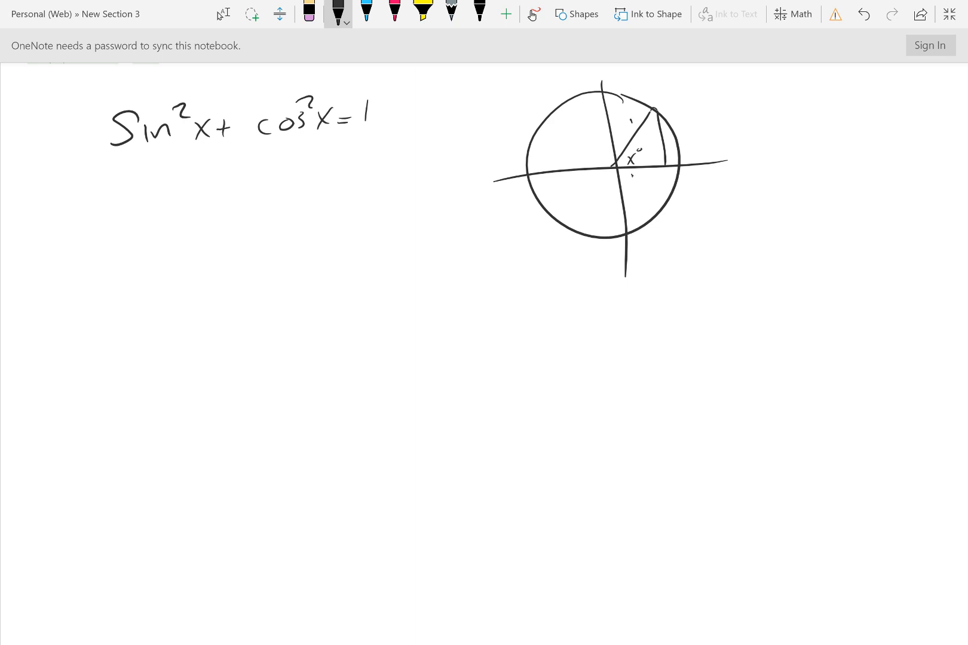
# Label the triangle cos x and sin x, write 1 − cos²x = sin²x, and begin 'tan'
pyautogui.moveTo(625, 176); pyautogui.dragTo(654, 179)
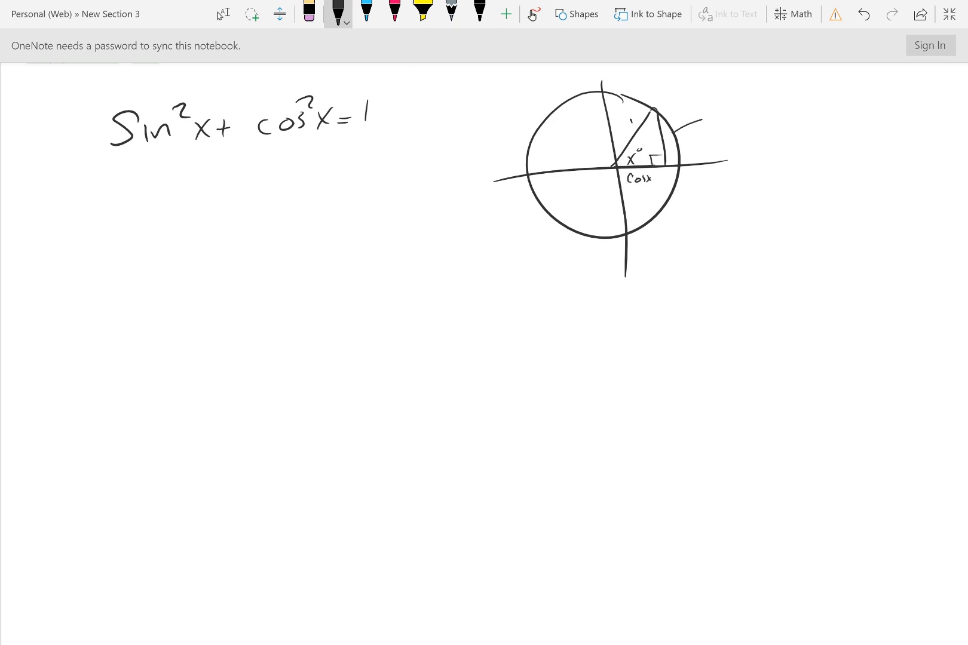
pyautogui.moveTo(664, 133); pyautogui.dragTo(731, 117)
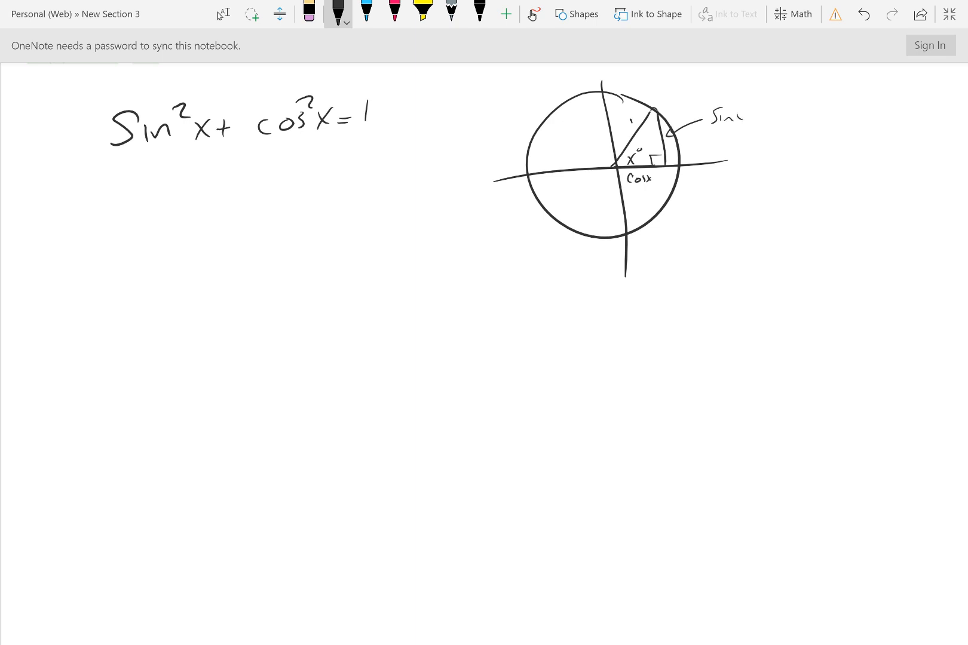
pyautogui.moveTo(157, 170); pyautogui.dragTo(179, 191)
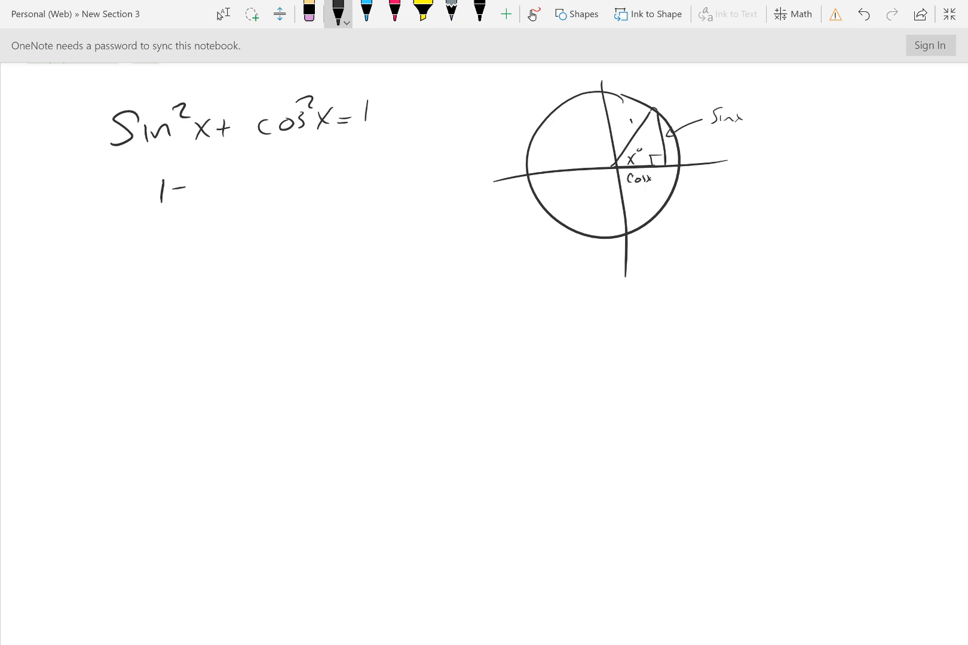
pyautogui.moveTo(198, 191); pyautogui.dragTo(253, 185)
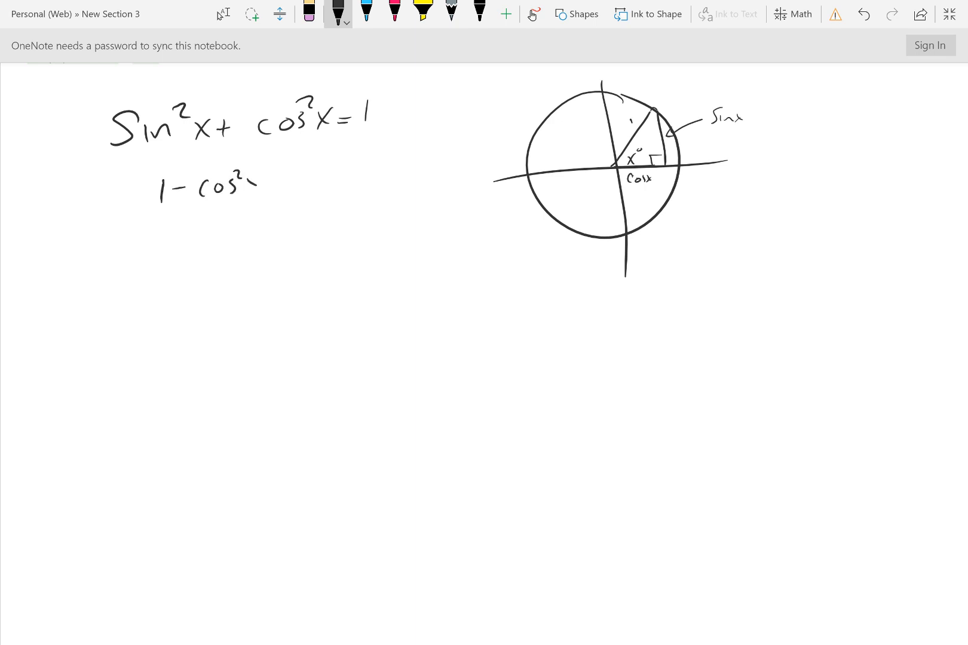
pyautogui.moveTo(253, 185); pyautogui.dragTo(324, 176)
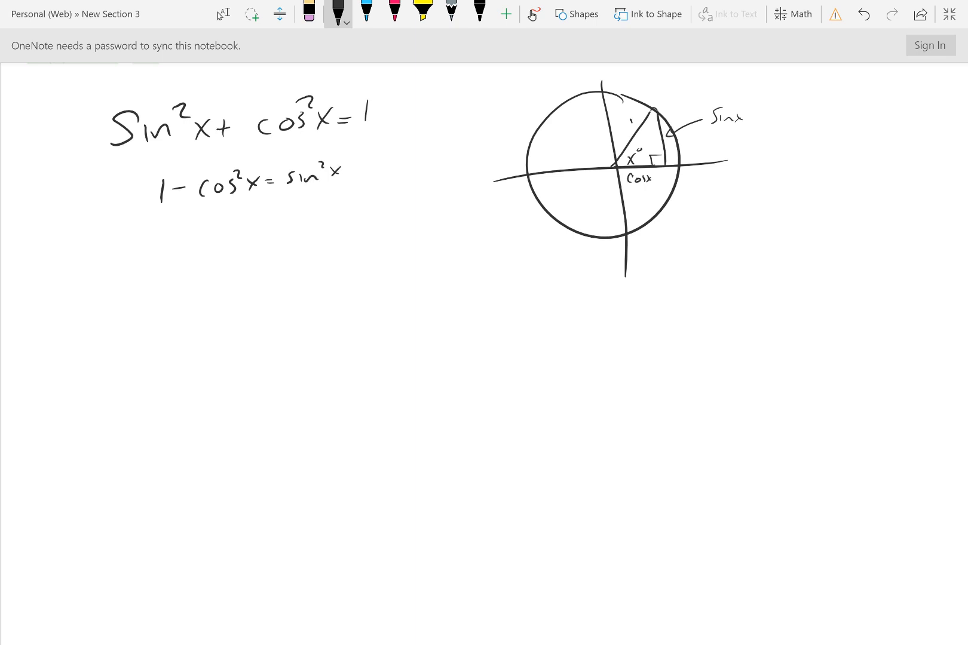
pyautogui.moveTo(86, 284); pyautogui.dragTo(111, 315)
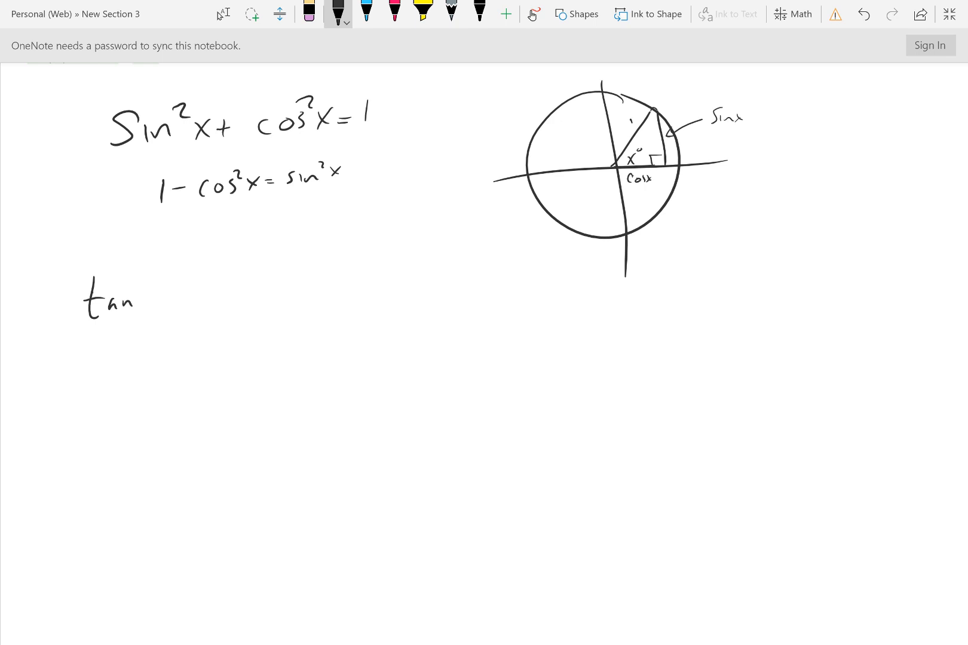
# Ink tan x = sinx/cosx and cot x = cosx/sinx lower on the page
pyautogui.write('x= s')
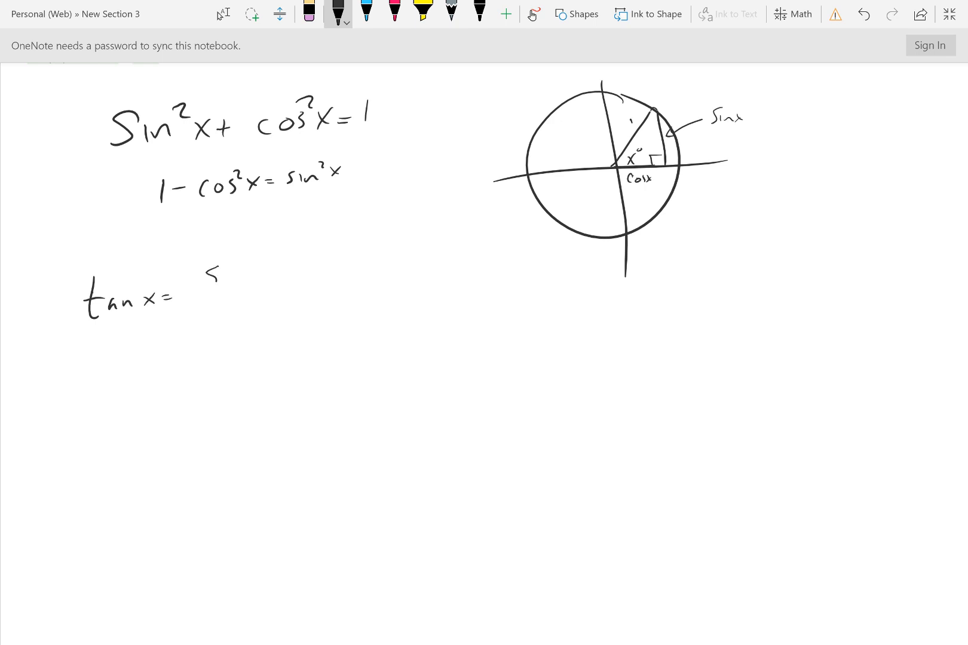
pyautogui.moveTo(207, 272); pyautogui.dragTo(231, 302)
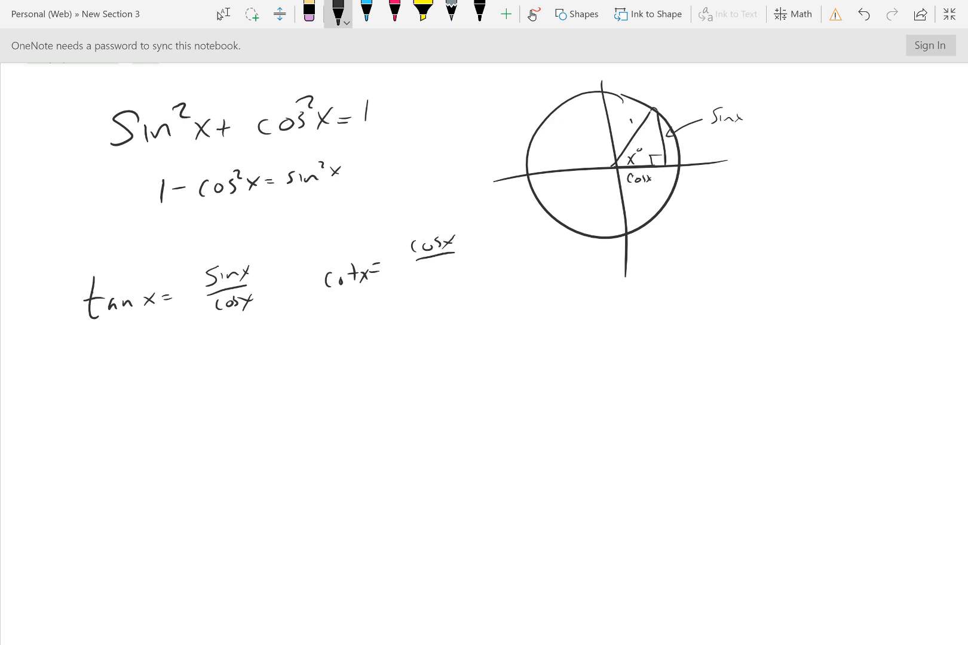
pyautogui.moveTo(419, 254); pyautogui.dragTo(460, 272)
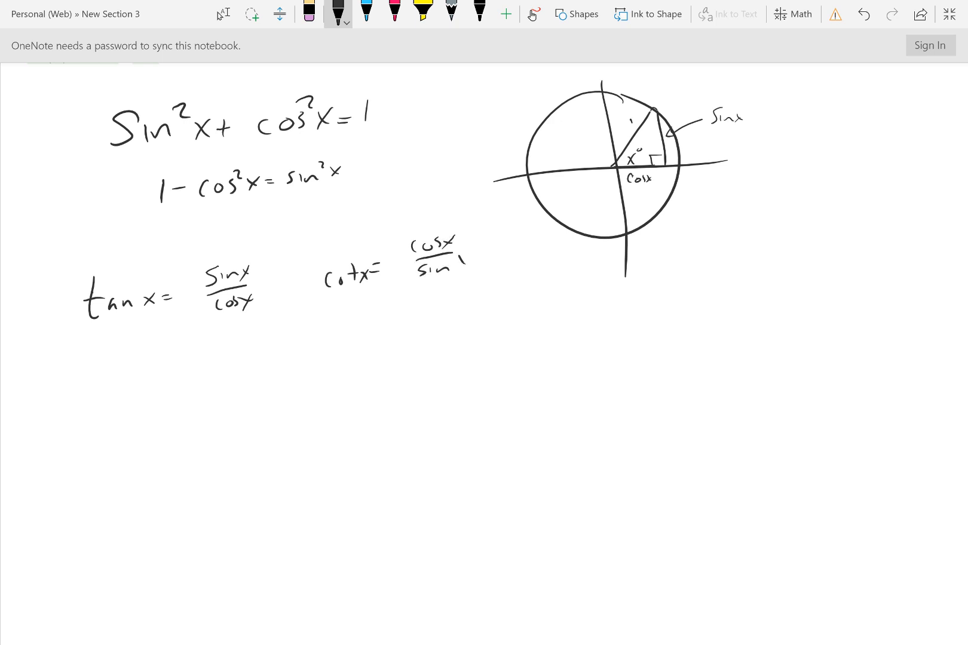
pyautogui.write('x')
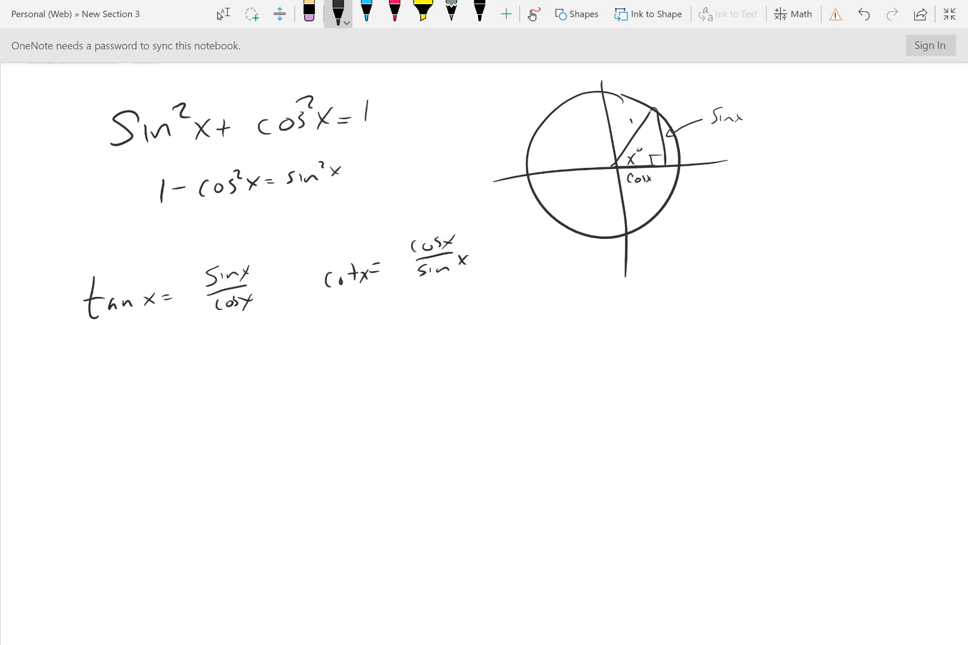
pyautogui.scroll(-3)
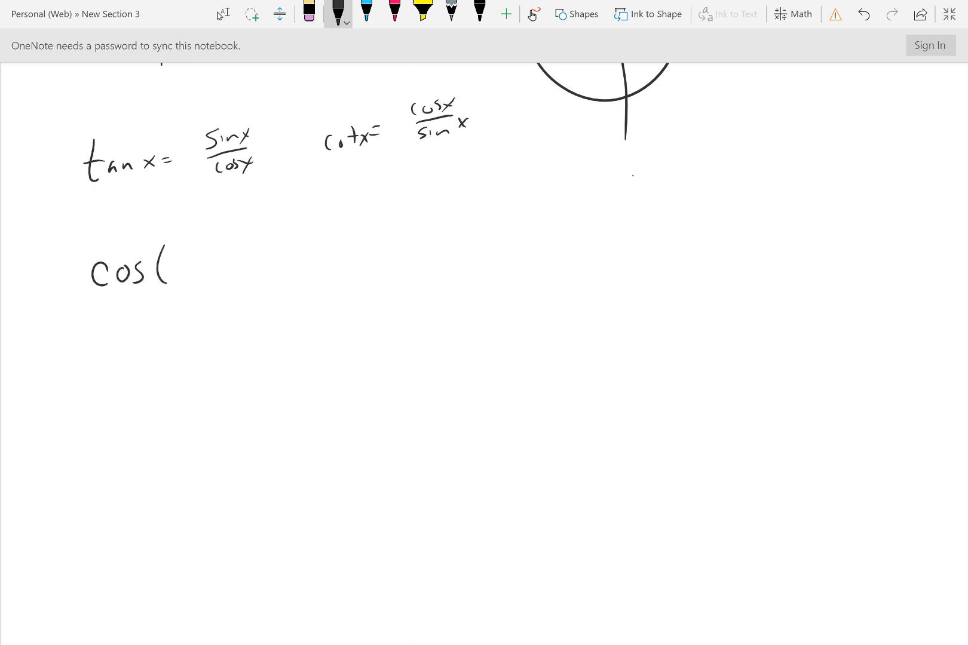
# Ink cos(x ± y) = cos(x)cos(y) ∓ sin(x)sin(y) with arrows linking the ± and ∓ signs
pyautogui.moveTo(175, 256); pyautogui.dragTo(200, 272)
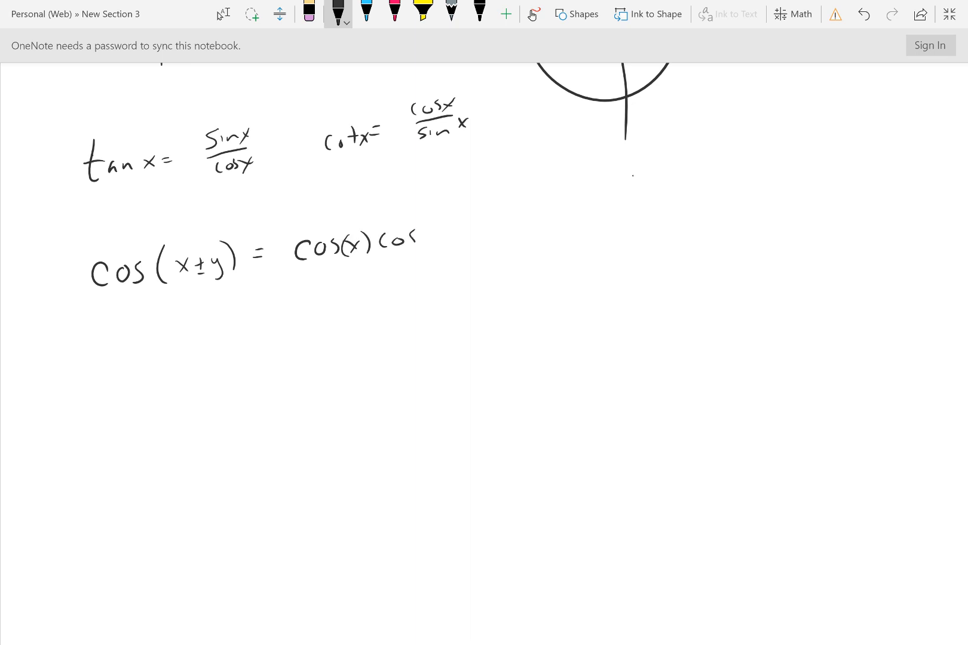
pyautogui.moveTo(426, 232); pyautogui.dragTo(488, 232)
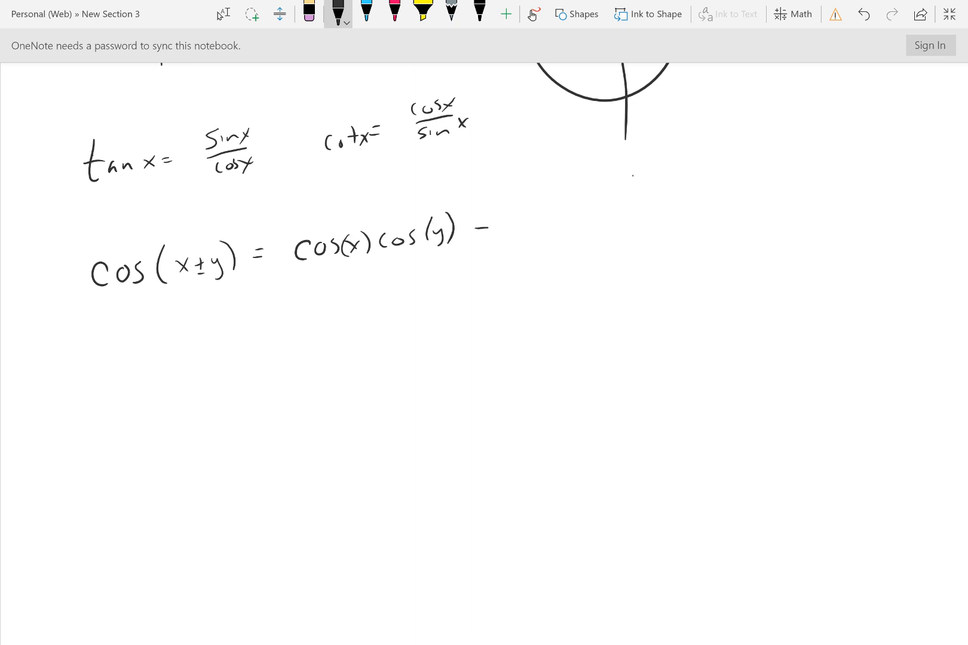
pyautogui.moveTo(476, 238); pyautogui.dragTo(488, 237)
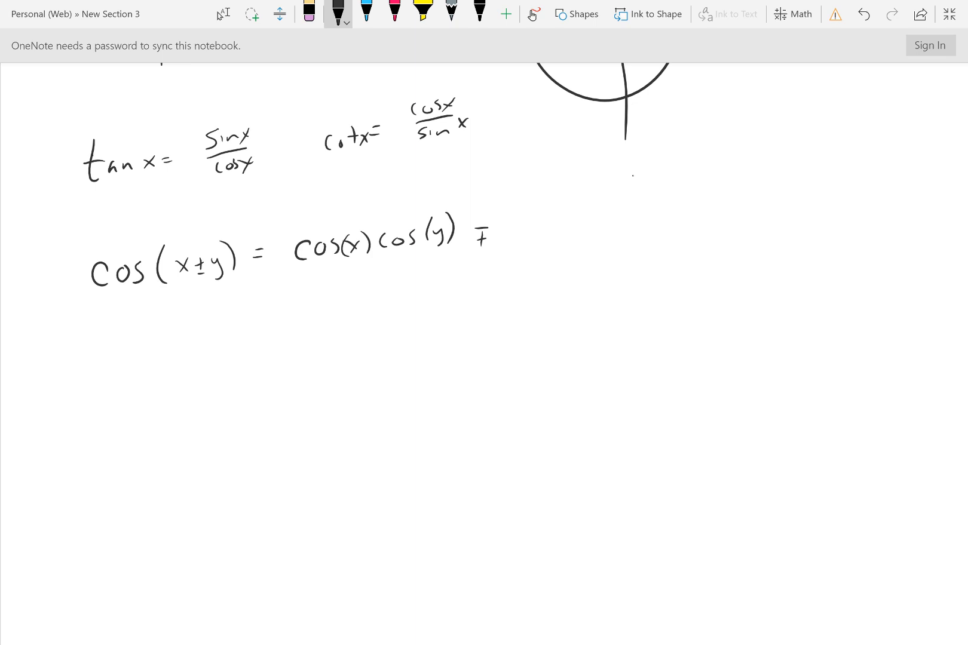
pyautogui.moveTo(198, 228); pyautogui.dragTo(201, 244)
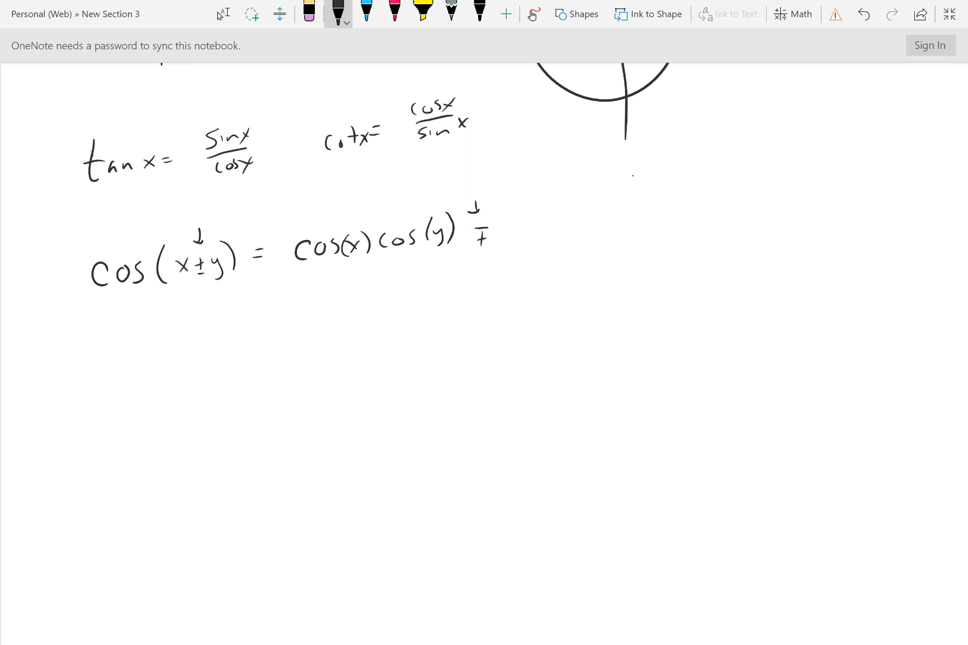
pyautogui.moveTo(525, 222); pyautogui.dragTo(547, 229)
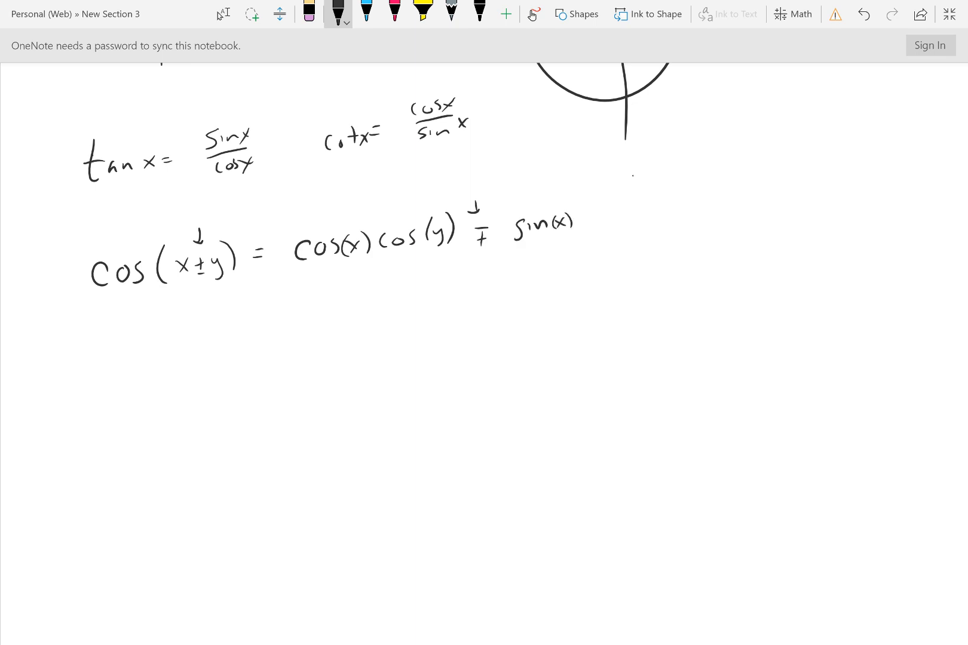
pyautogui.moveTo(575, 222); pyautogui.dragTo(630, 223)
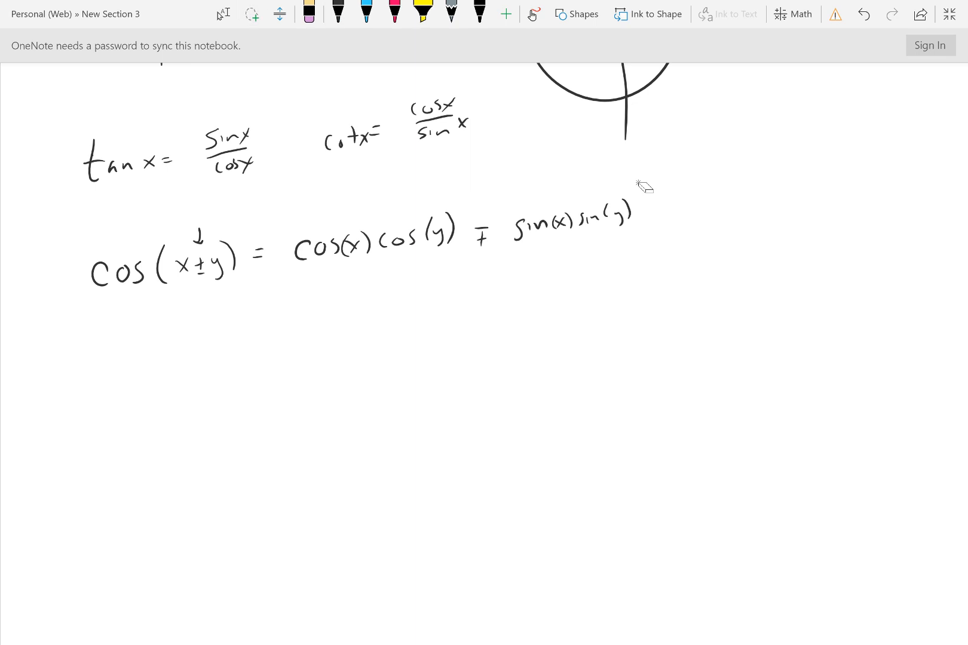
pyautogui.click(337, 13)
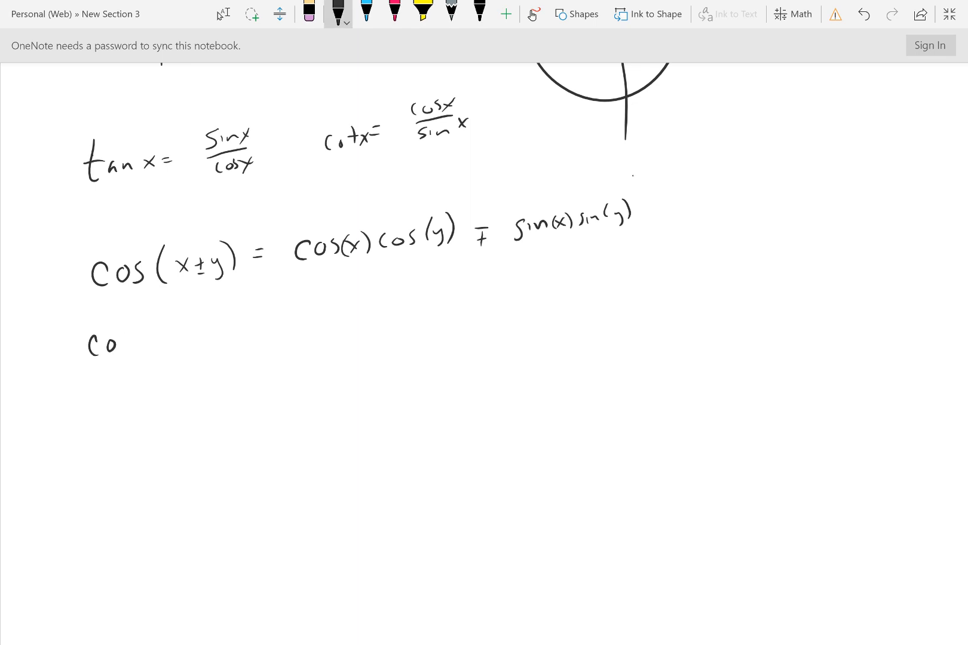
# Write cos(45 − 30) = cos(45)cos(30) + on a new line
pyautogui.moveTo(111, 346); pyautogui.dragTo(173, 328)
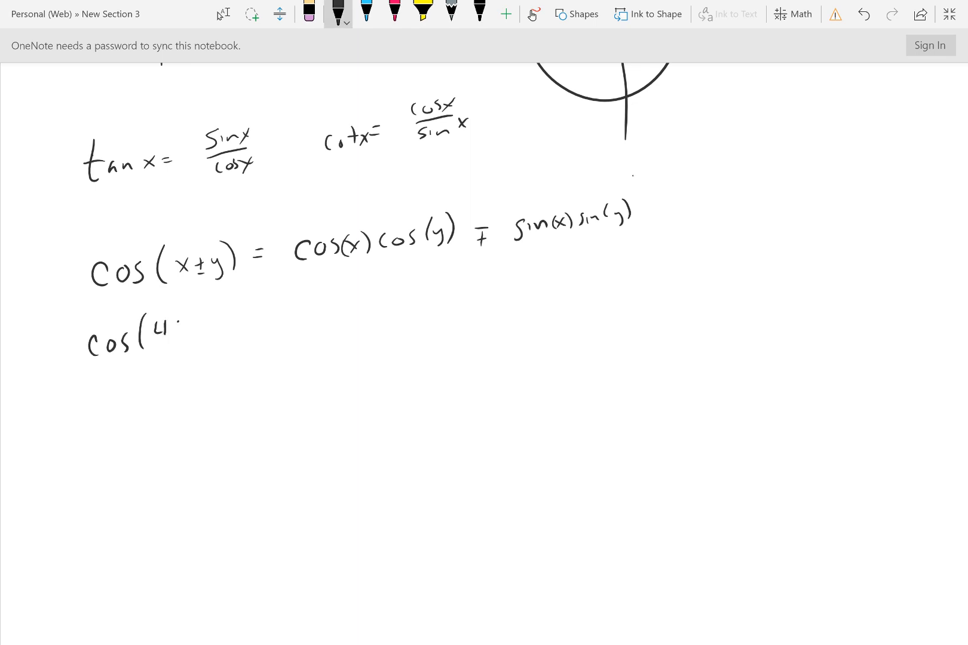
pyautogui.moveTo(167, 324); pyautogui.dragTo(213, 325)
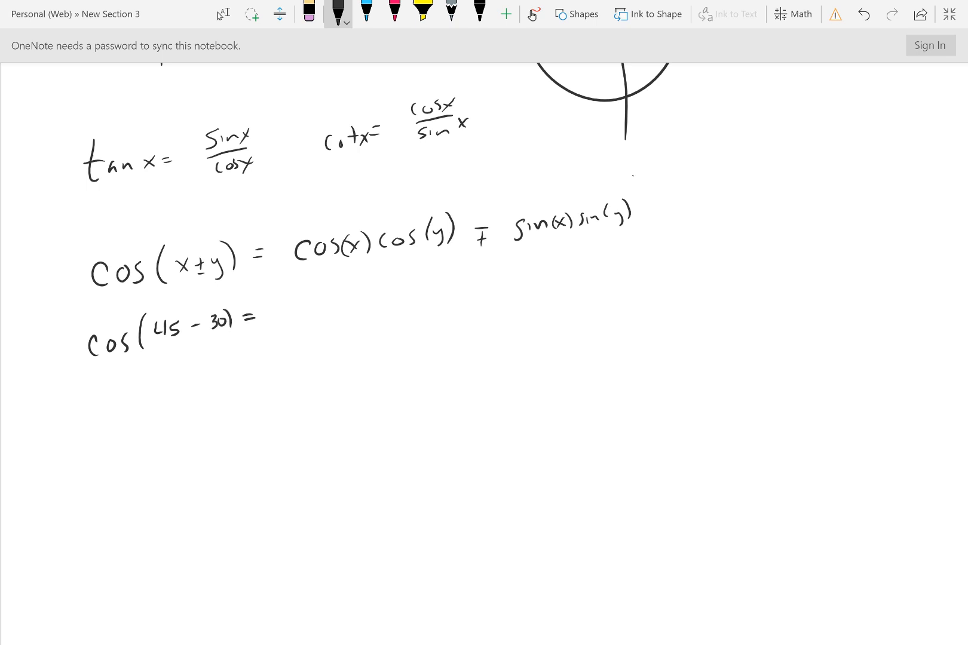
pyautogui.moveTo(302, 302); pyautogui.dragTo(294, 312)
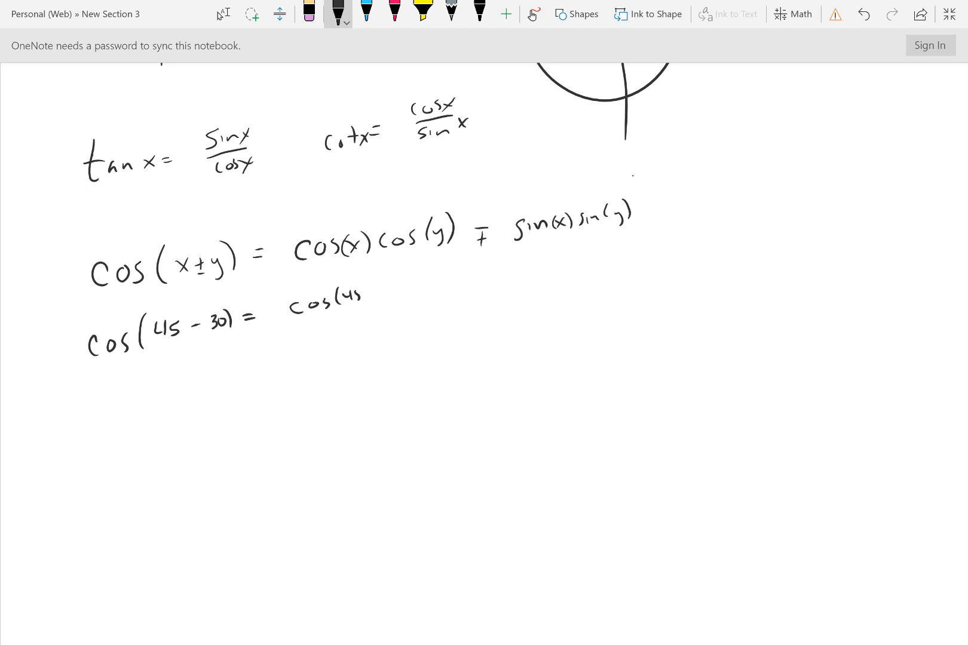
pyautogui.moveTo(361, 291); pyautogui.dragTo(408, 291)
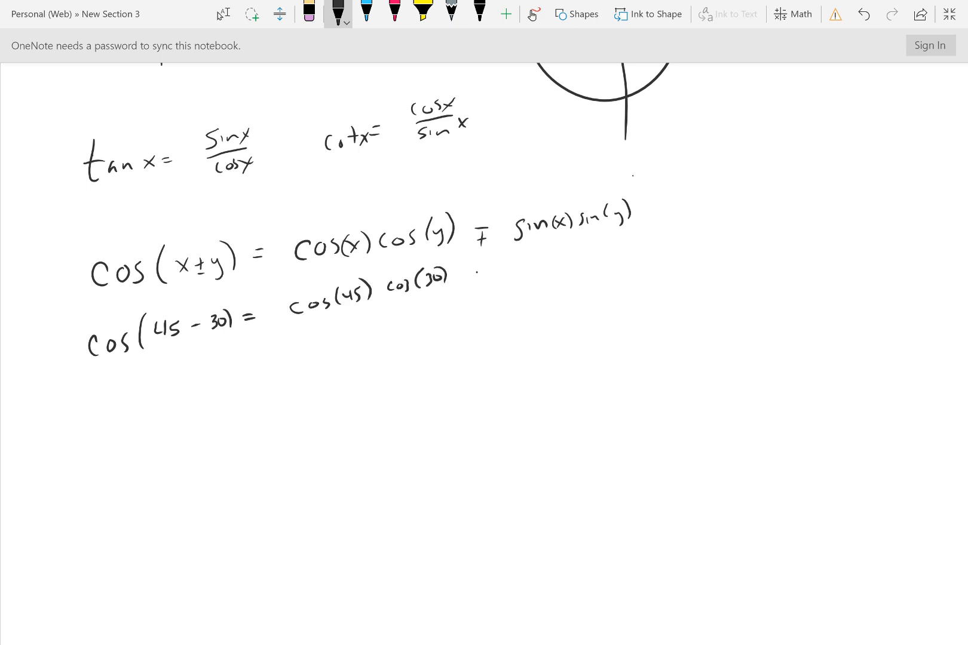
pyautogui.moveTo(475, 273); pyautogui.dragTo(487, 273)
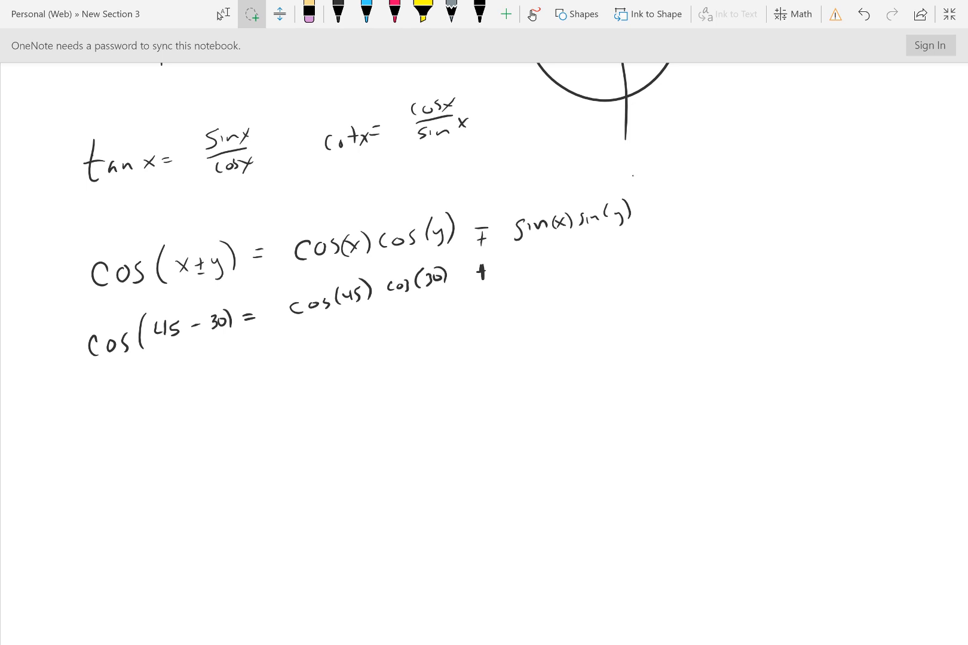
# Underline sin(x)sin(y) in the identity and add the sin(45) sin30 term
pyautogui.click(337, 13)
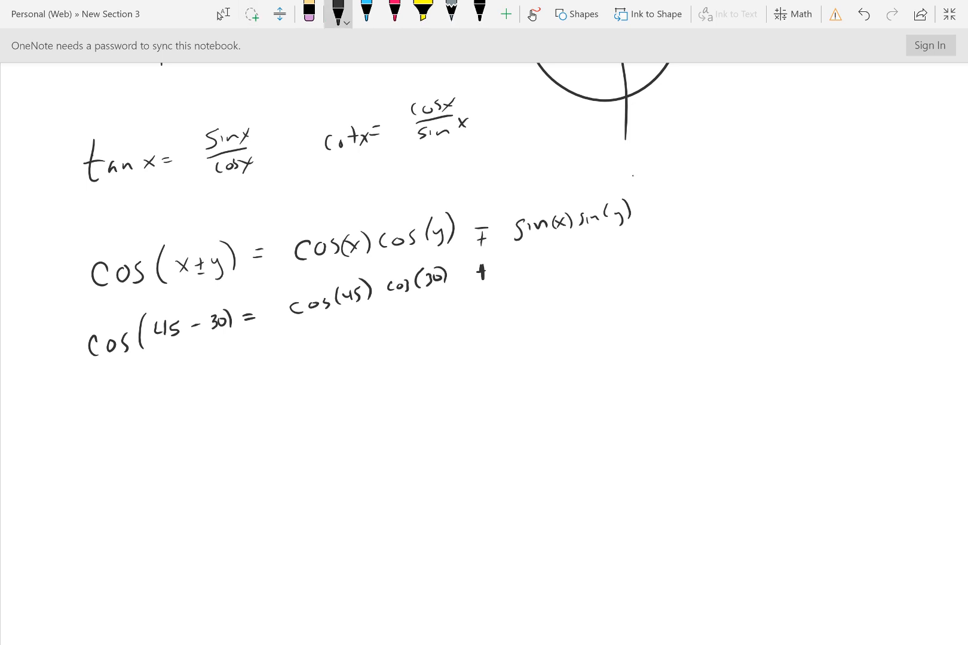
pyautogui.moveTo(543, 255); pyautogui.dragTo(612, 250)
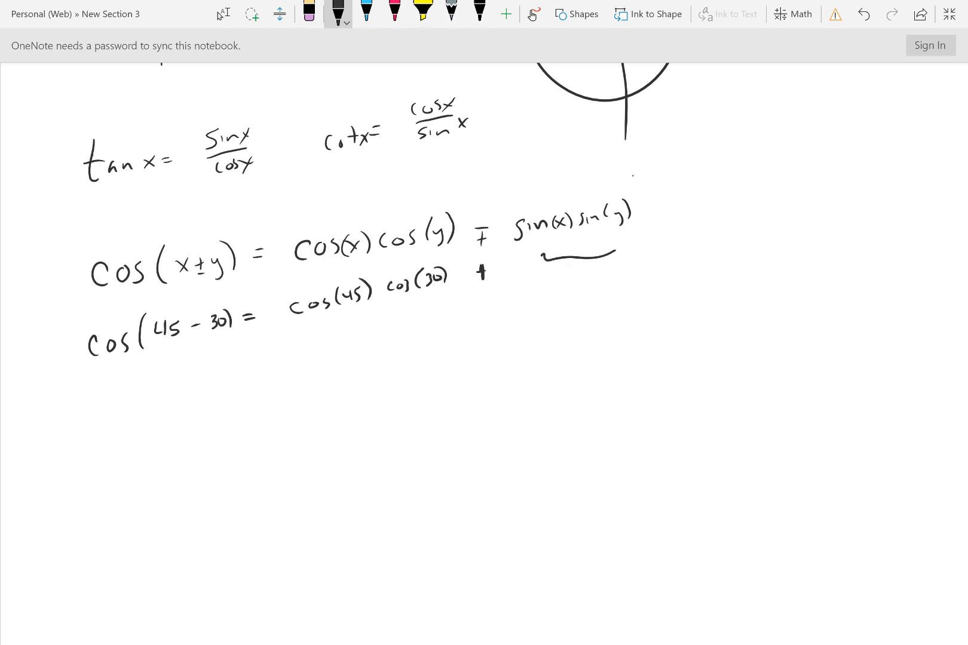
pyautogui.moveTo(540, 259); pyautogui.dragTo(614, 256)
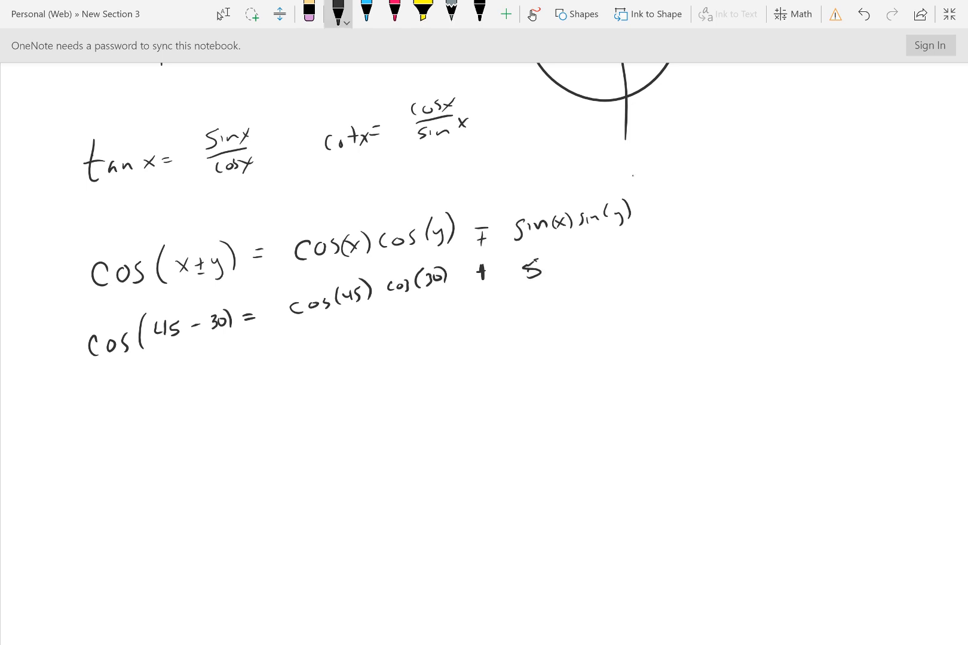
pyautogui.moveTo(524, 272); pyautogui.dragTo(599, 260)
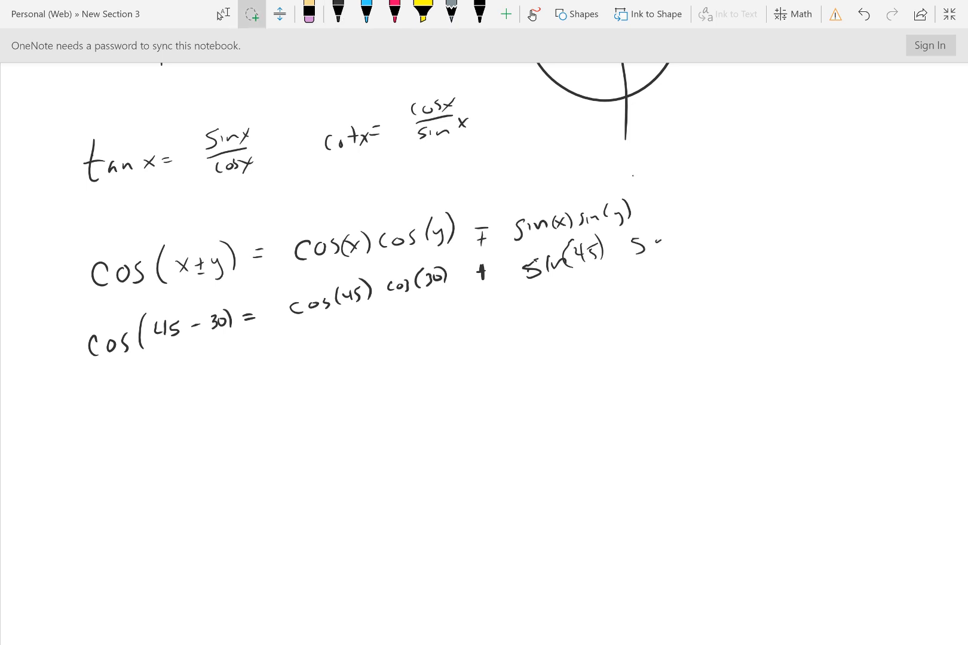
pyautogui.click(337, 13)
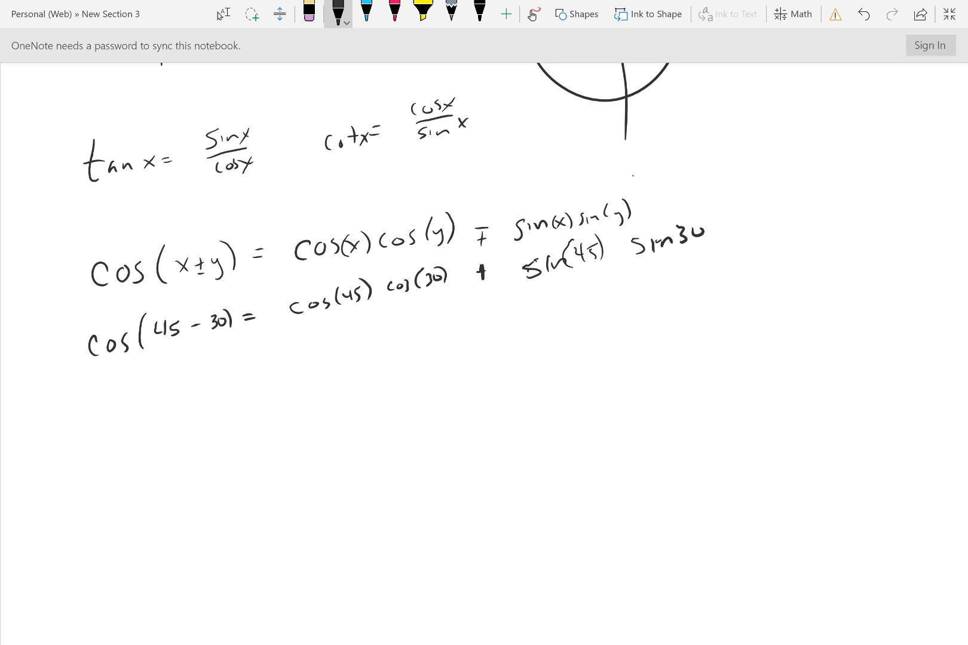
# Reselect the black pen and ink √2/2 under cos(45)
pyautogui.click(253, 13)
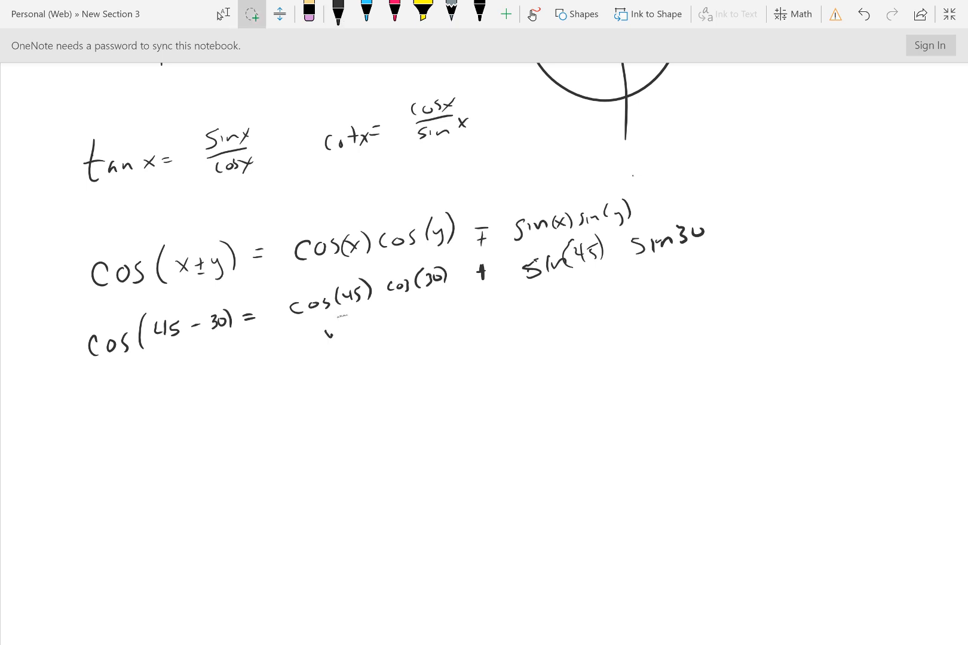
pyautogui.click(337, 14)
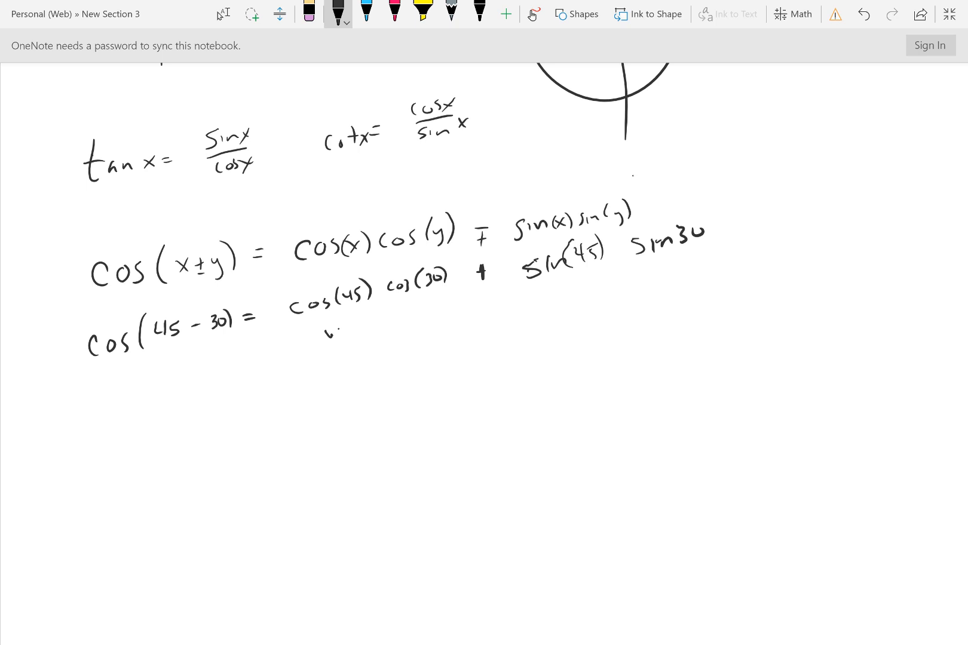
pyautogui.moveTo(332, 318); pyautogui.dragTo(337, 334)
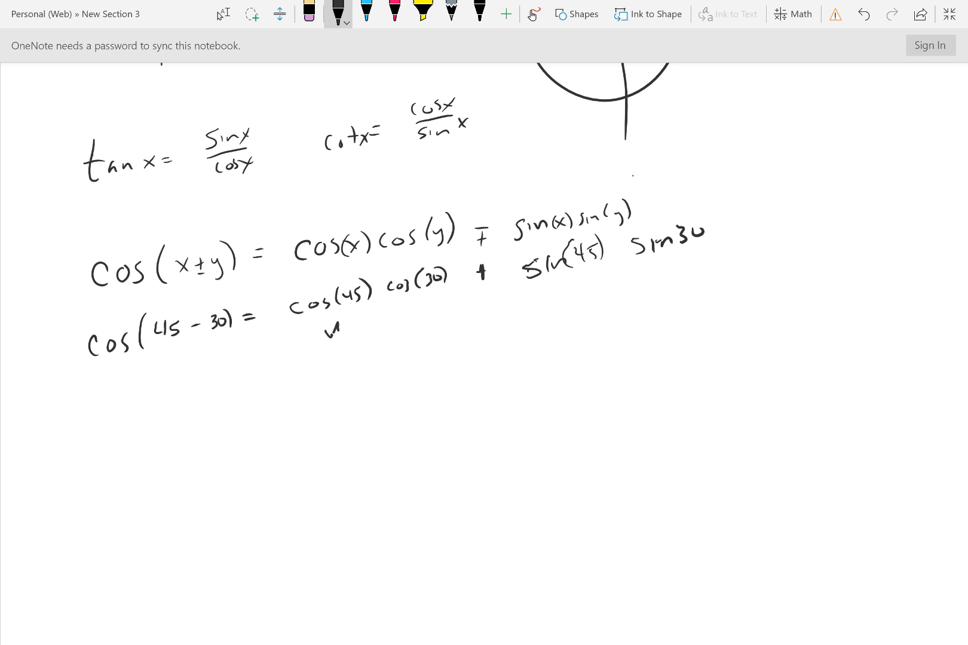
pyautogui.moveTo(331, 321); pyautogui.dragTo(342, 336)
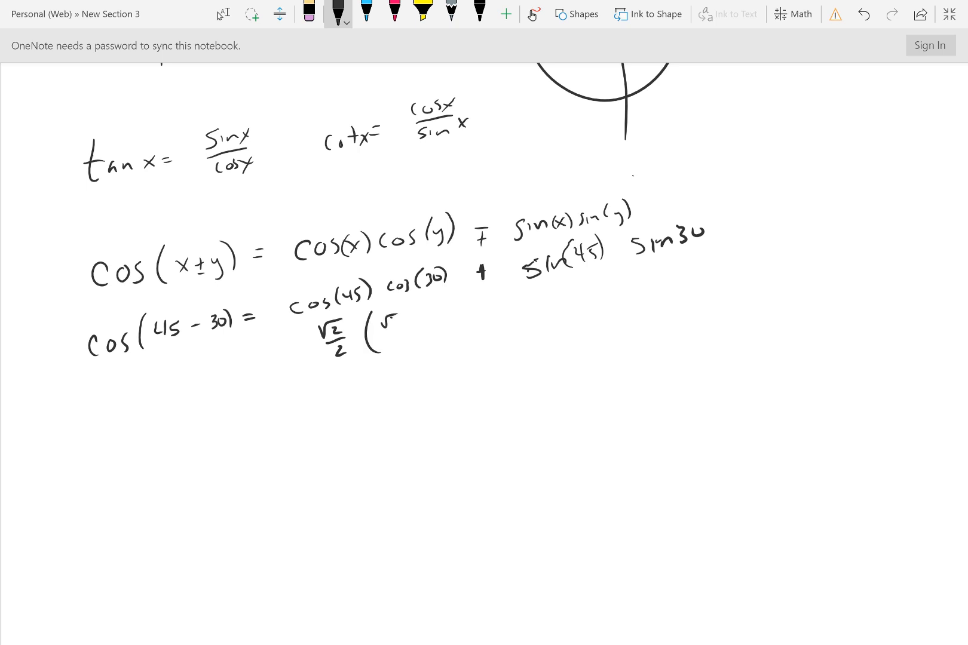
# Write exact values under cos(30), sin(45) and sin30, then box the result (√6 + √2)/4
pyautogui.moveTo(395, 328); pyautogui.dragTo(450, 328)
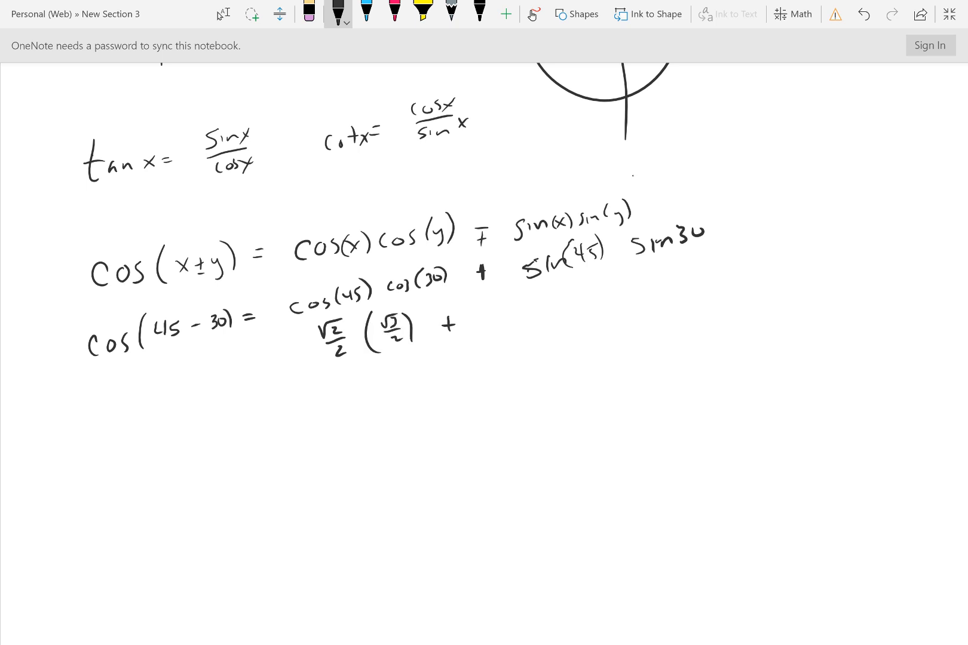
pyautogui.moveTo(506, 309); pyautogui.dragTo(537, 333)
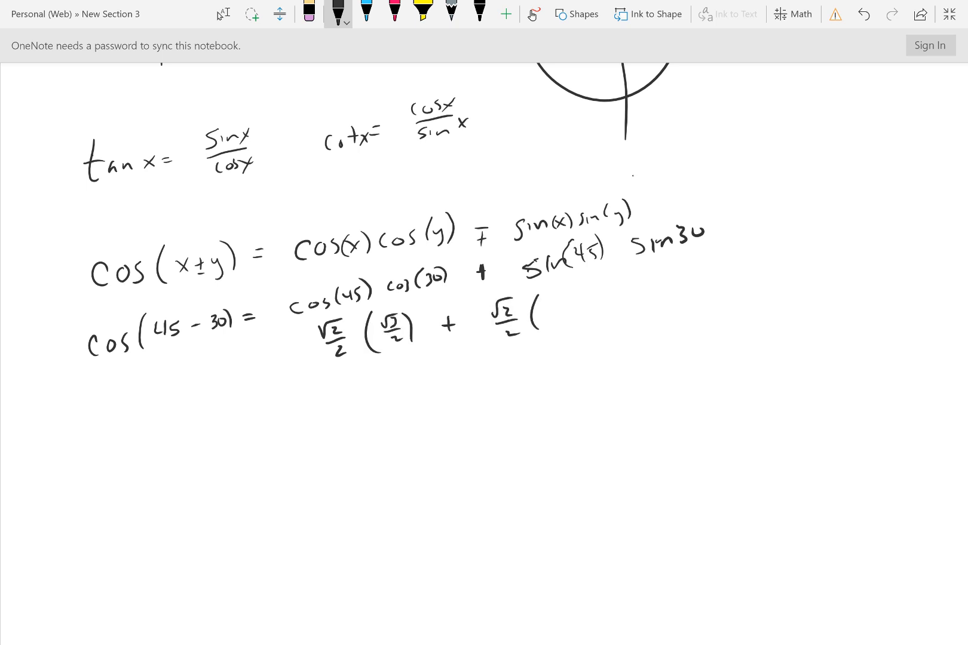
pyautogui.moveTo(544, 320); pyautogui.dragTo(575, 333)
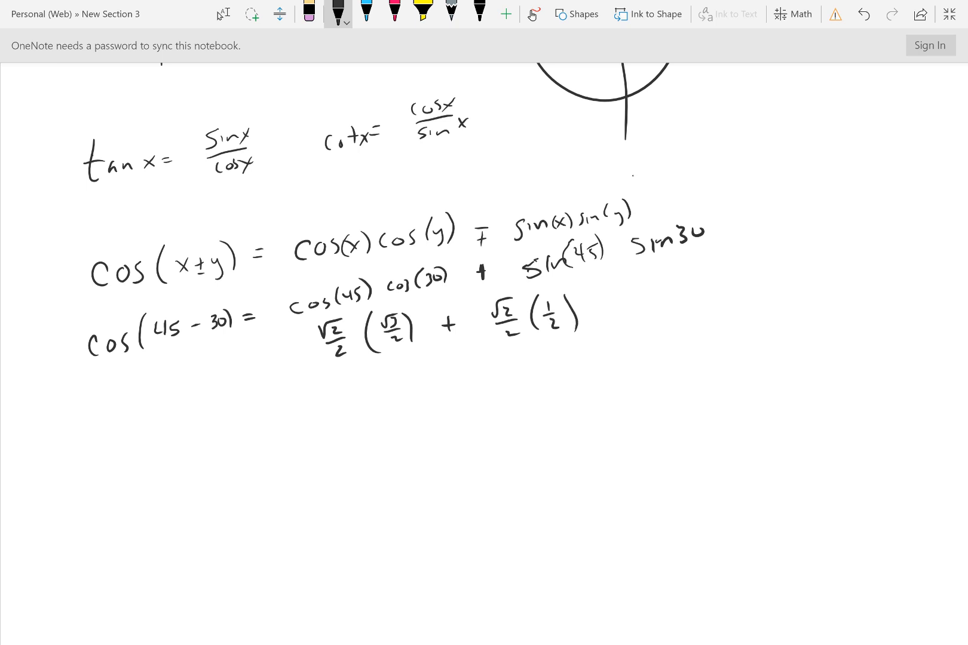
pyautogui.moveTo(368, 402); pyautogui.dragTo(432, 395)
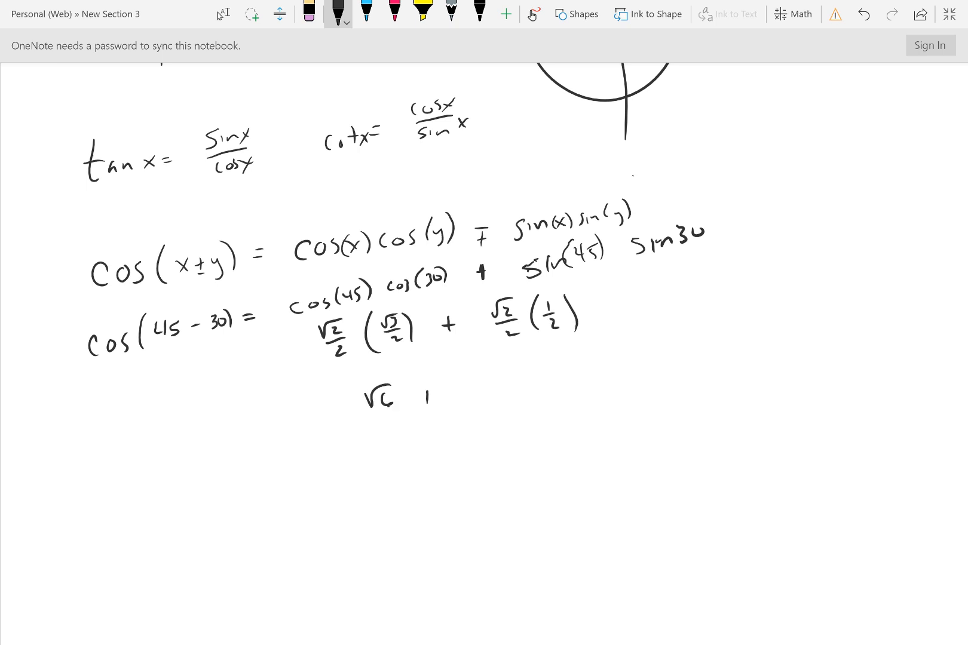
pyautogui.moveTo(414, 395); pyautogui.dragTo(445, 439)
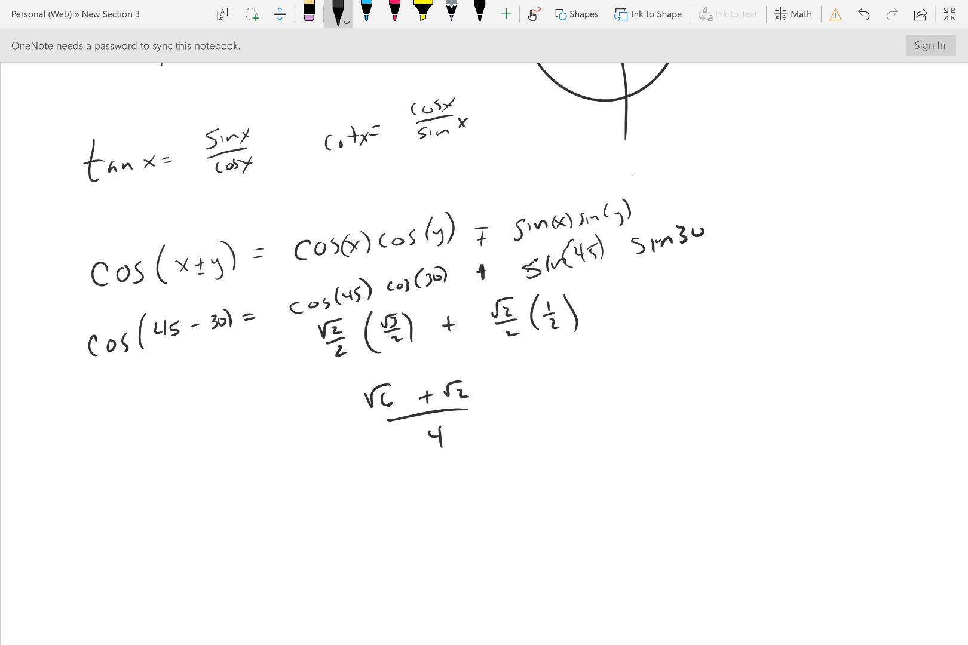
pyautogui.moveTo(333, 371); pyautogui.dragTo(488, 469)
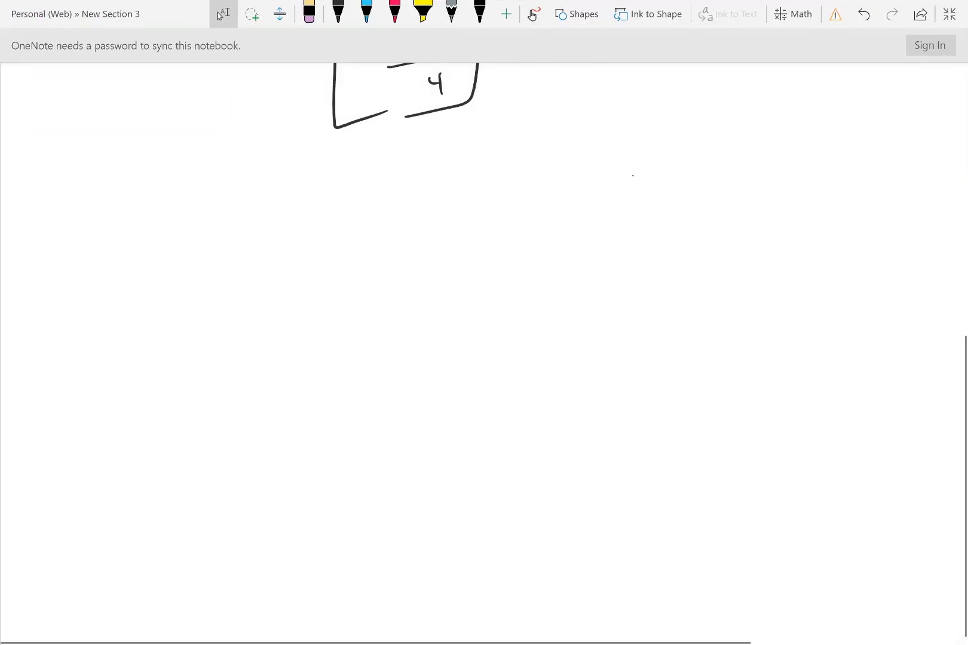
# Write cos(2x) = cos(x+x) = cos(x)cos(x) − sin(x)sin(x)
pyautogui.click(337, 13)
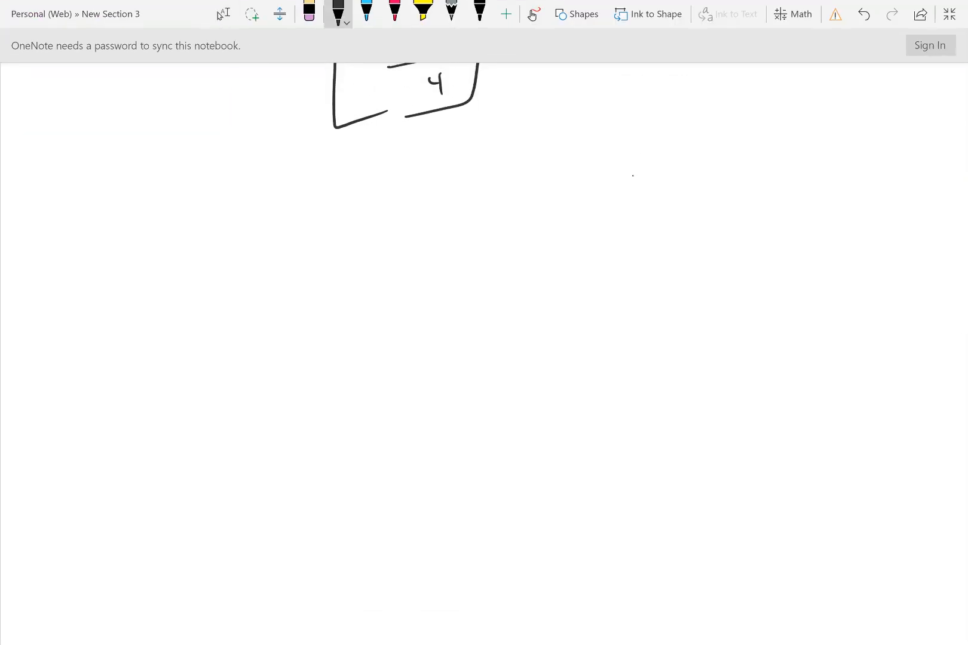
pyautogui.moveTo(108, 250); pyautogui.dragTo(176, 247)
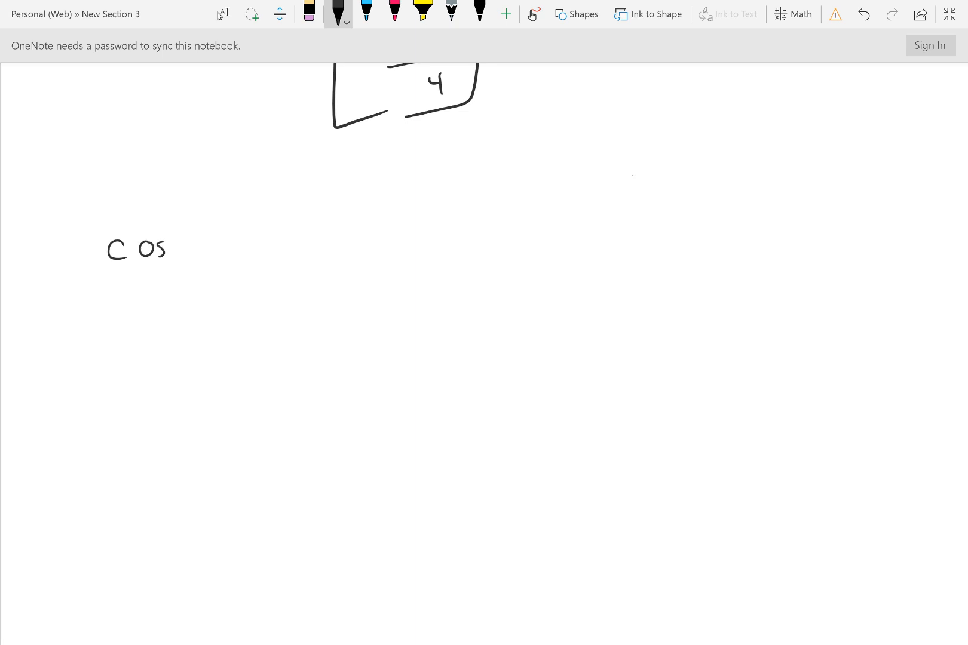
pyautogui.moveTo(185, 235); pyautogui.dragTo(235, 247)
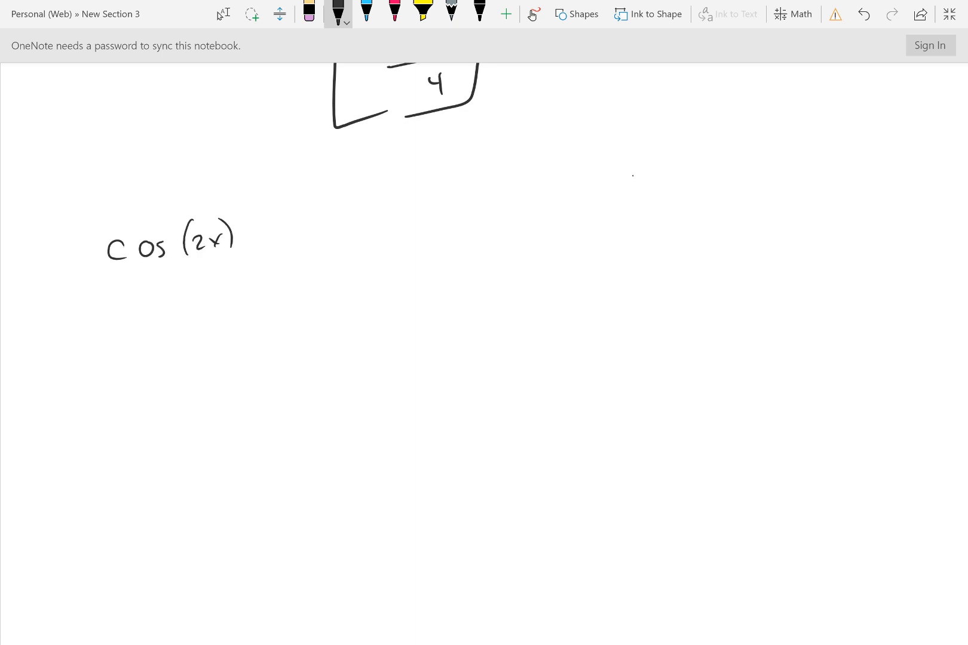
pyautogui.moveTo(254, 232); pyautogui.dragTo(321, 232)
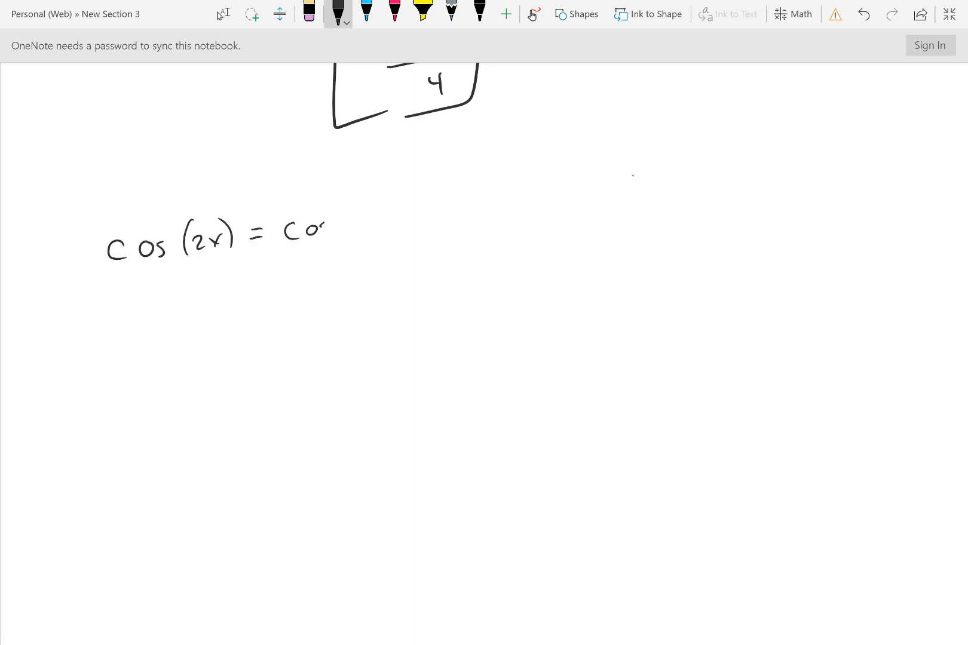
pyautogui.moveTo(321, 235); pyautogui.dragTo(355, 241)
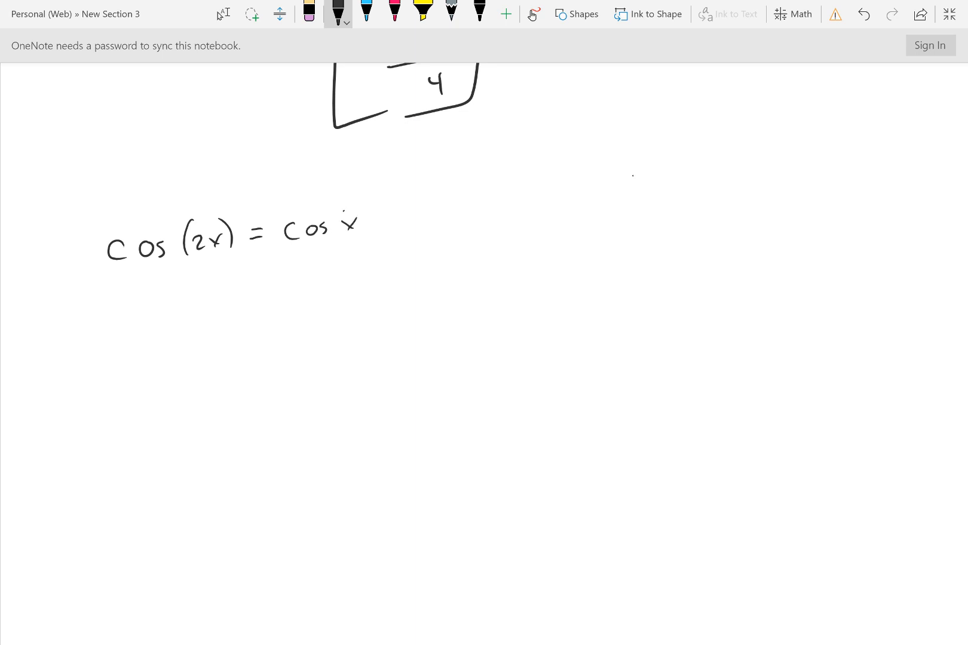
pyautogui.moveTo(338, 216); pyautogui.dragTo(371, 241)
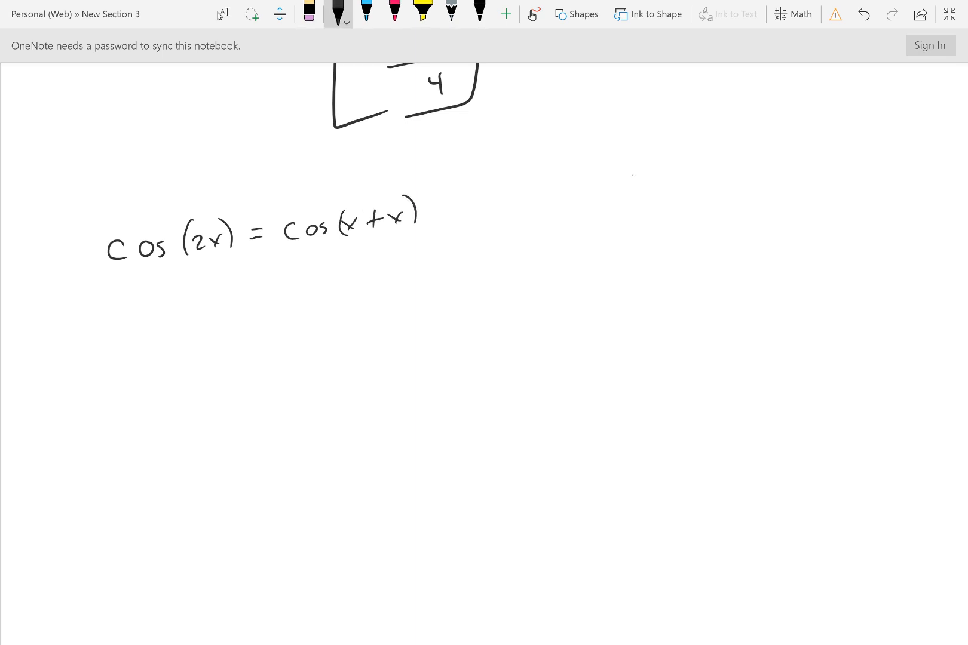
pyautogui.moveTo(438, 213); pyautogui.dragTo(509, 214)
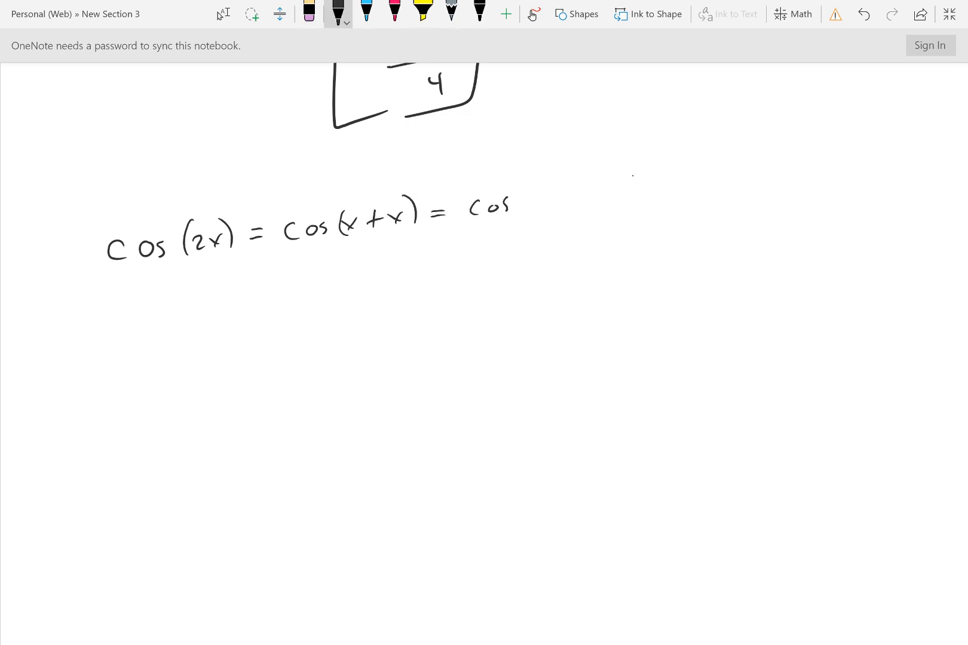
pyautogui.moveTo(513, 204); pyautogui.dragTo(568, 204)
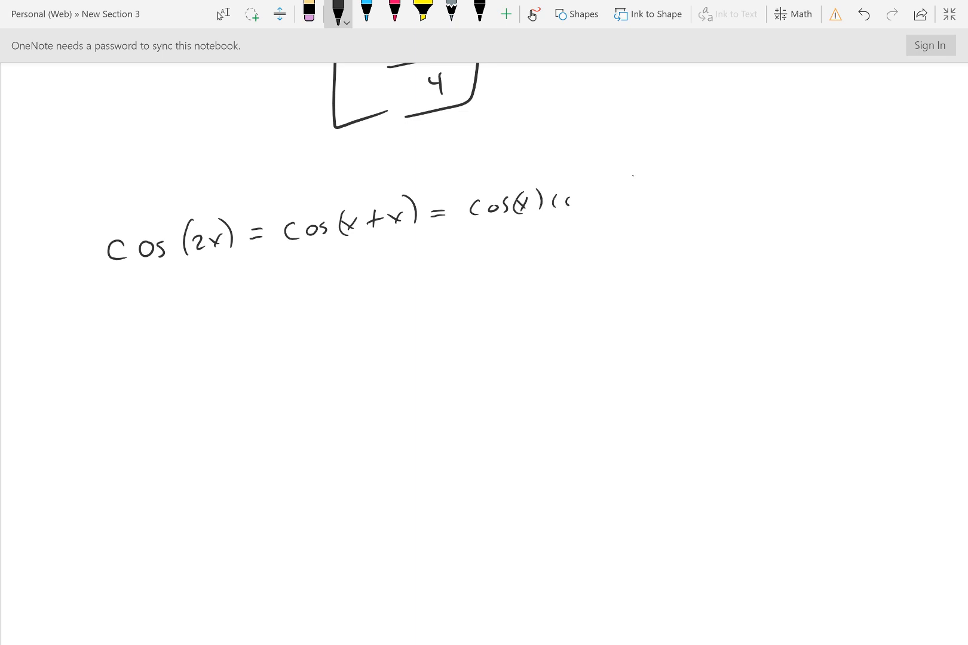
pyautogui.moveTo(562, 204); pyautogui.dragTo(623, 203)
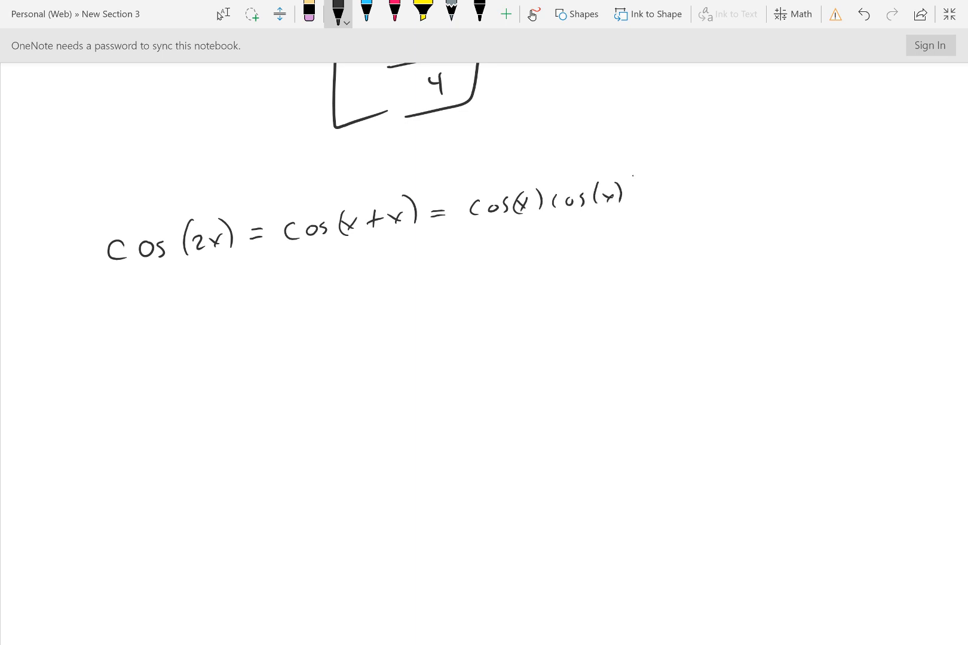
pyautogui.moveTo(654, 192); pyautogui.dragTo(741, 185)
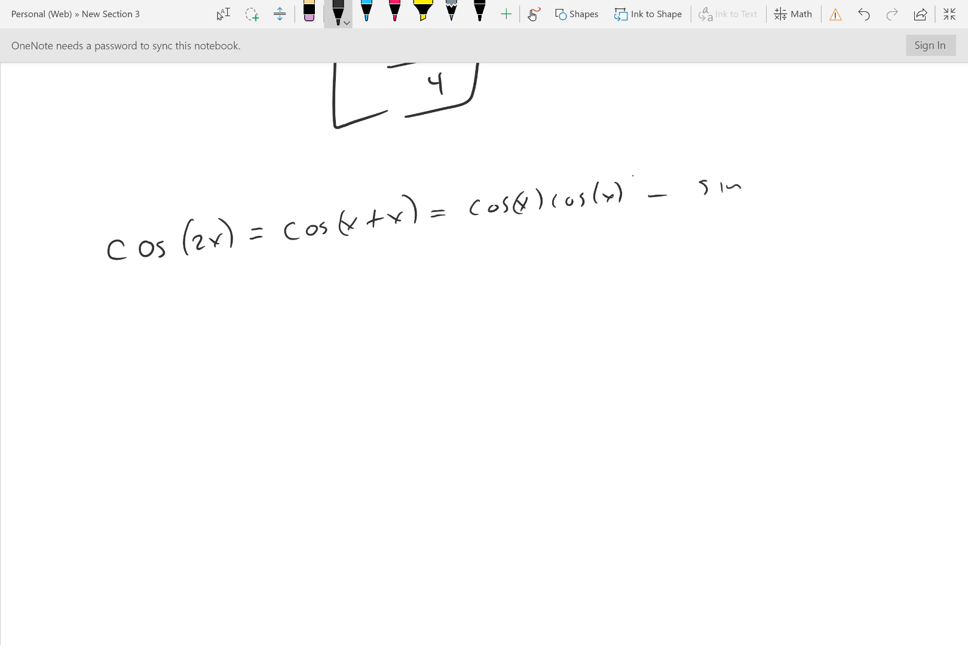
pyautogui.moveTo(728, 186); pyautogui.dragTo(797, 192)
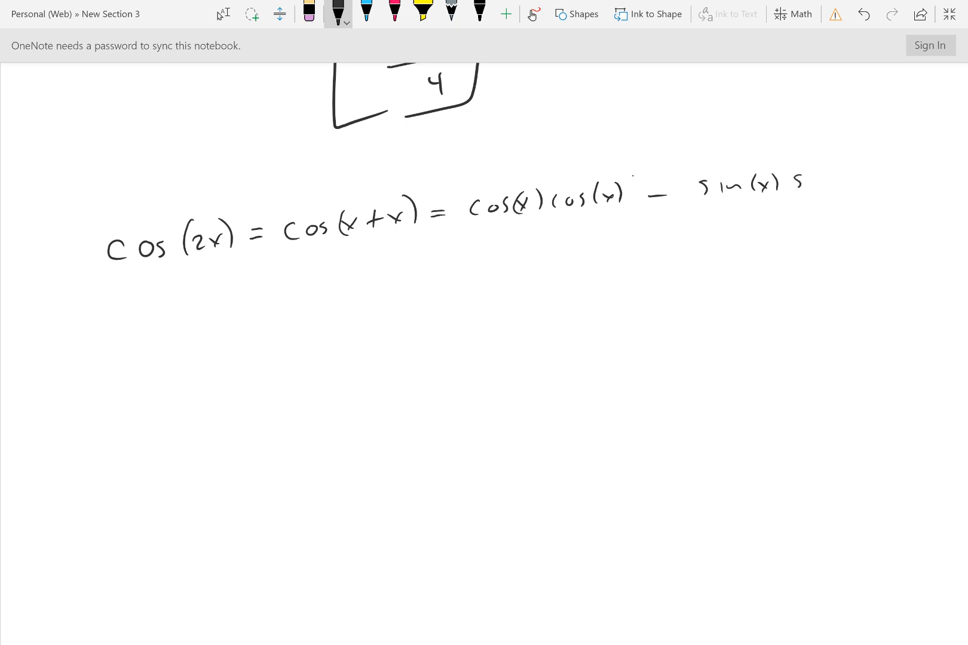
pyautogui.moveTo(802, 180); pyautogui.dragTo(864, 185)
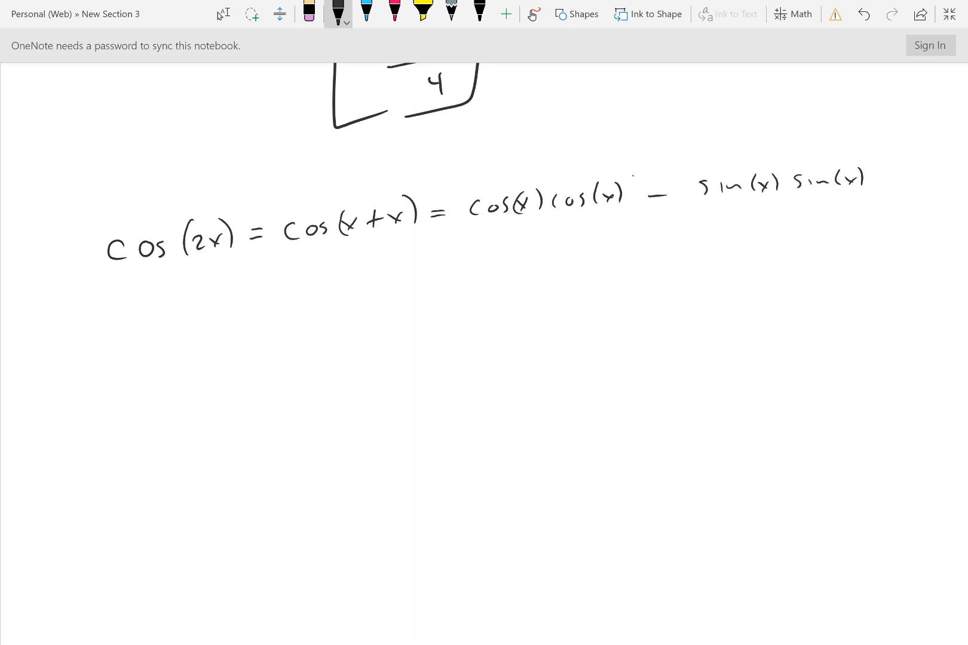
# Write cos(2x) = cos²x − sin²x on the next line and underline both sides
pyautogui.click(542, 254)
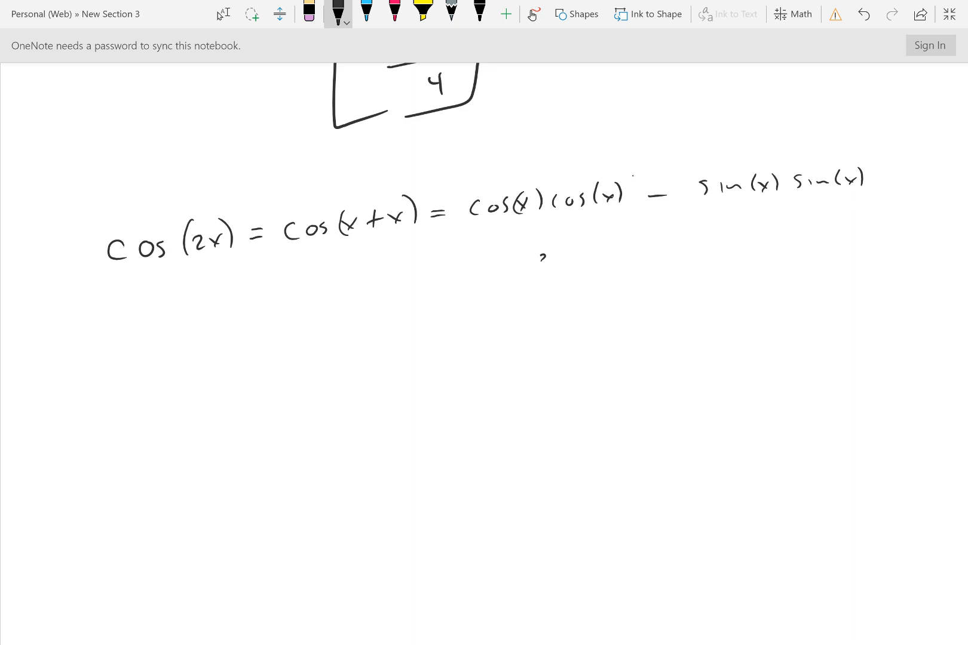
pyautogui.moveTo(537, 253); pyautogui.dragTo(596, 253)
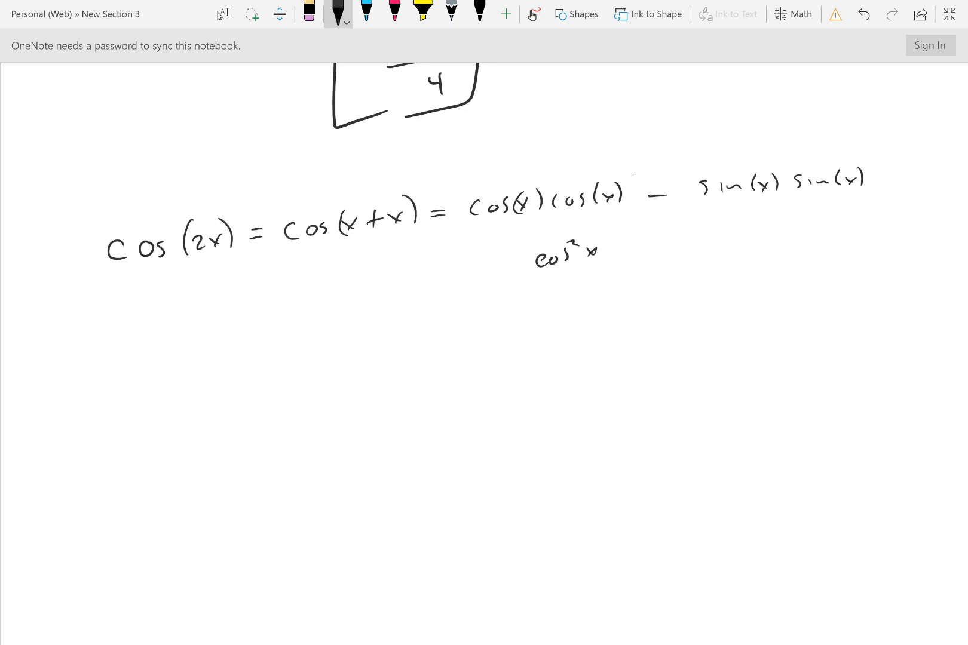
pyautogui.moveTo(605, 246); pyautogui.dragTo(679, 241)
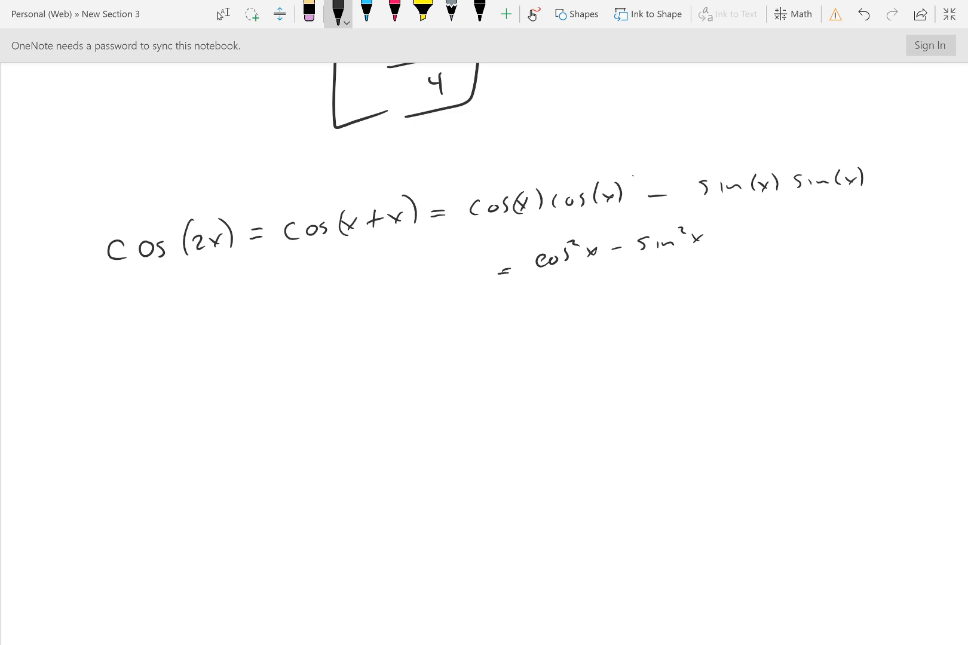
pyautogui.moveTo(401, 272); pyautogui.dragTo(457, 277)
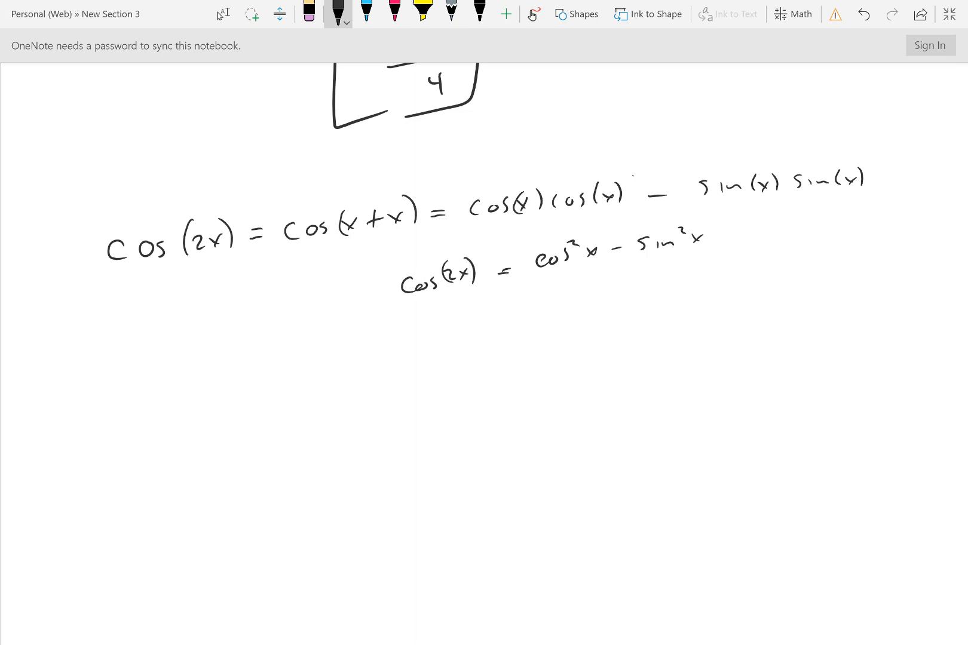
pyautogui.moveTo(527, 285); pyautogui.dragTo(700, 248)
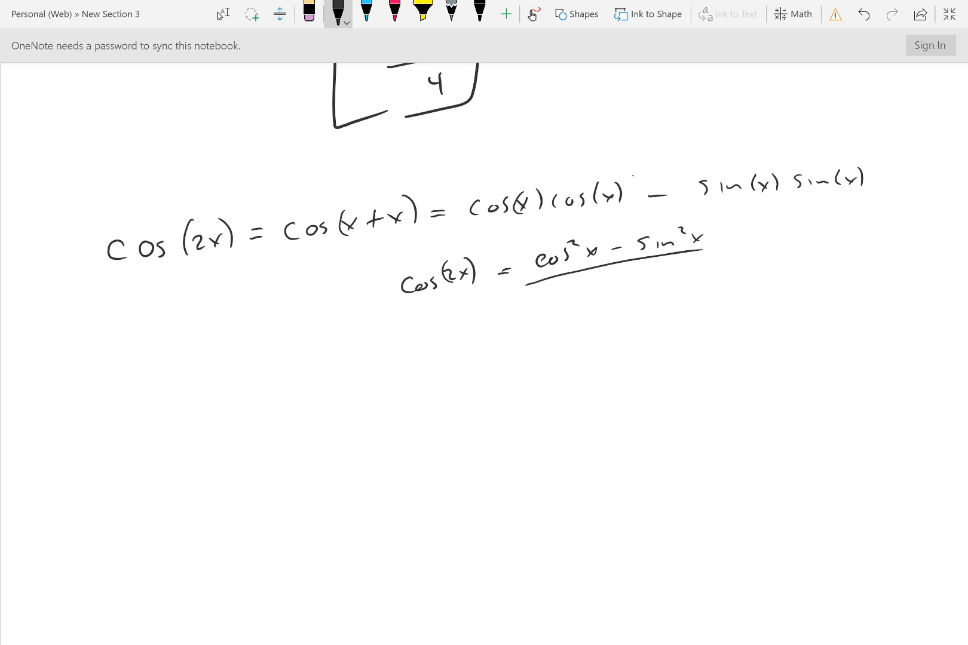
pyautogui.moveTo(411, 306); pyautogui.dragTo(469, 296)
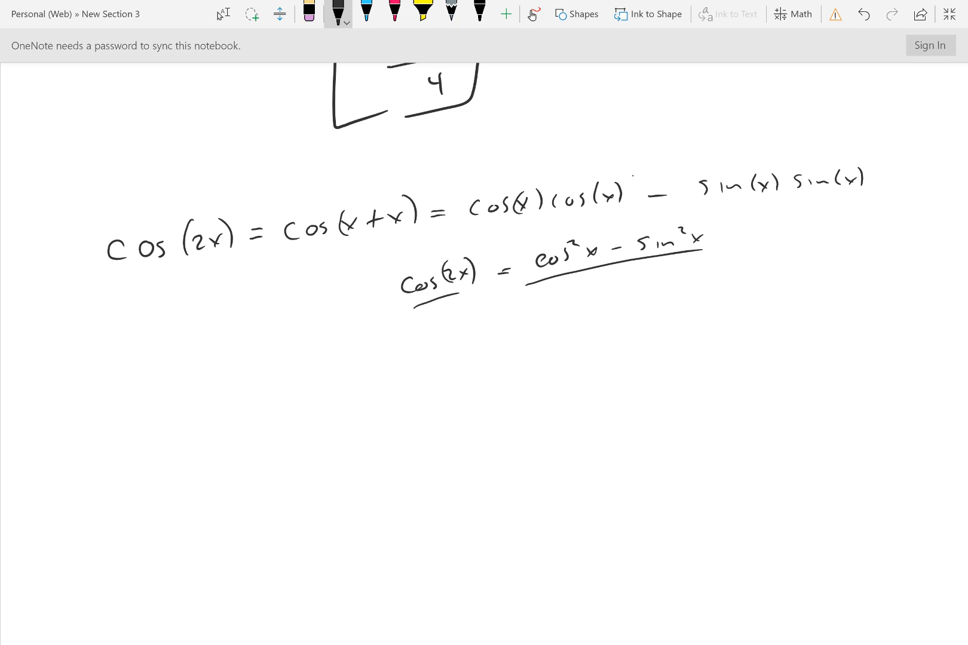
pyautogui.moveTo(500, 333); pyautogui.dragTo(515, 339)
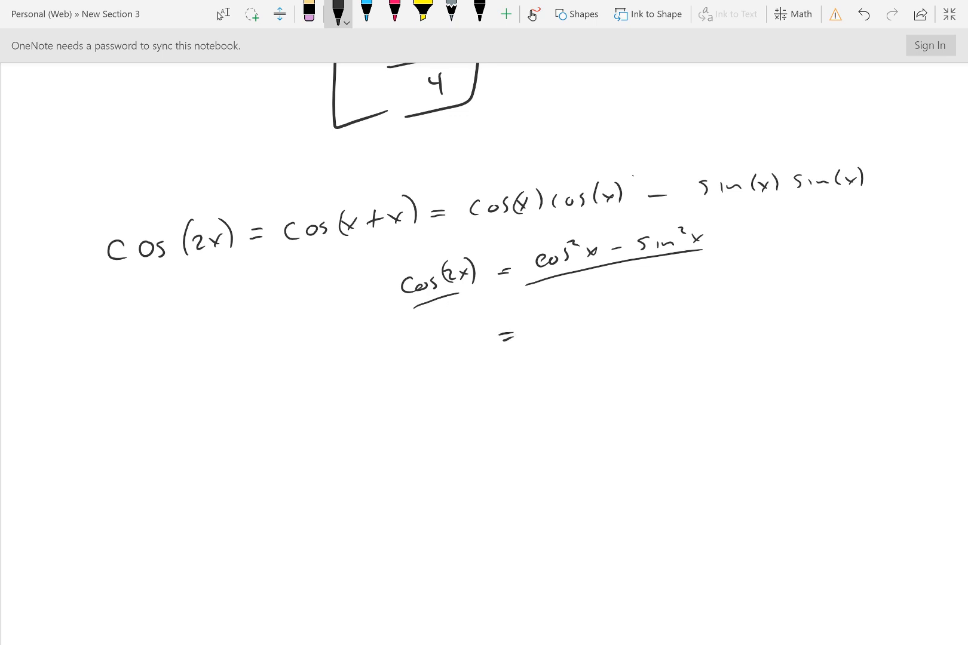
# Note 1 − cos²x = sin²x and substitute it to get cos(2x) = 2cos²x − 1
pyautogui.moveTo(62, 154); pyautogui.dragTo(63, 182)
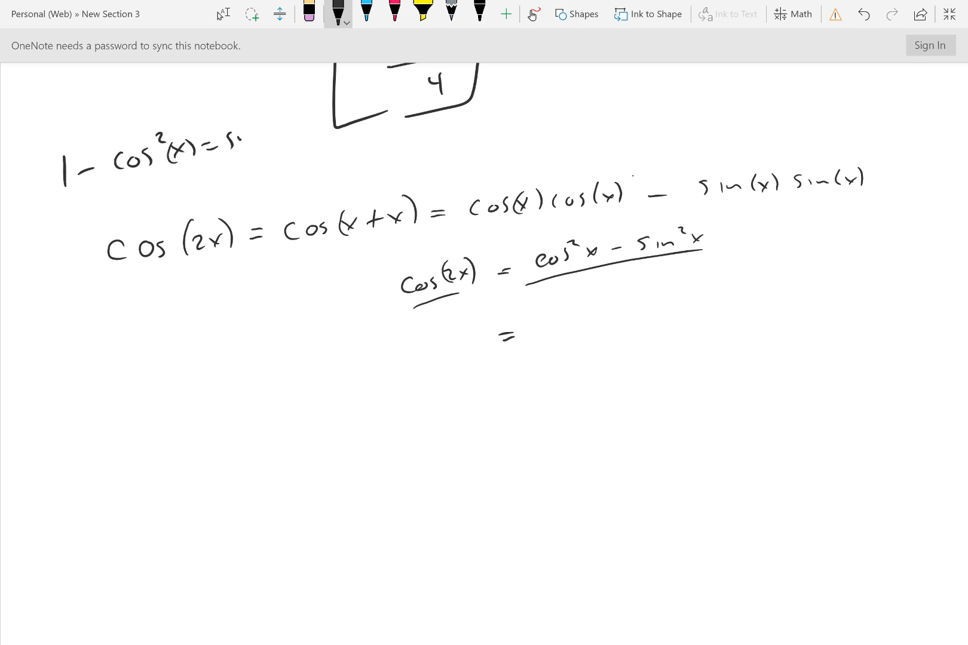
pyautogui.moveTo(241, 151); pyautogui.dragTo(284, 133)
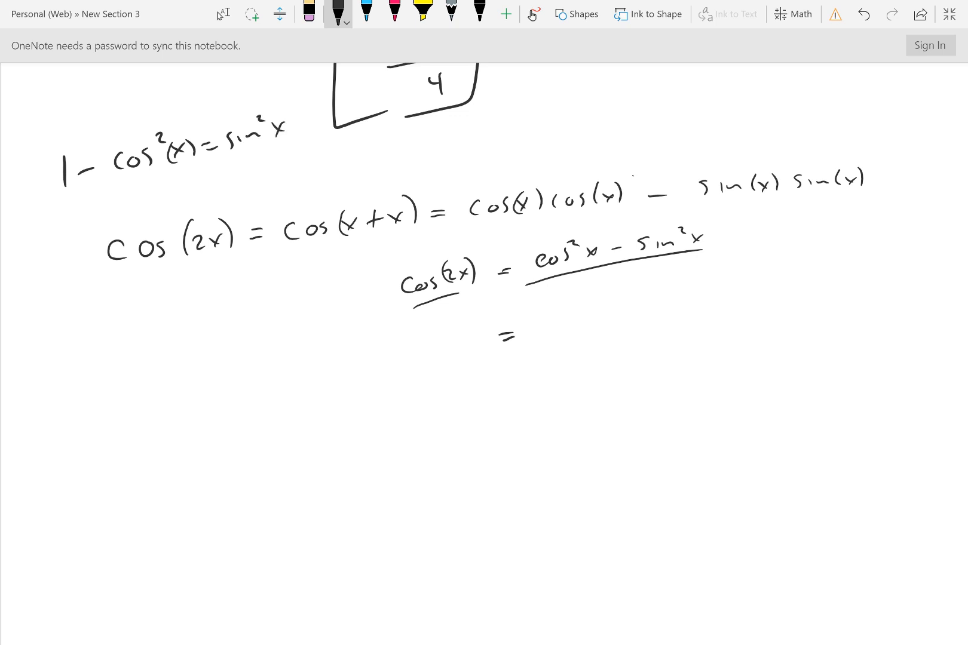
pyautogui.moveTo(543, 330); pyautogui.dragTo(568, 331)
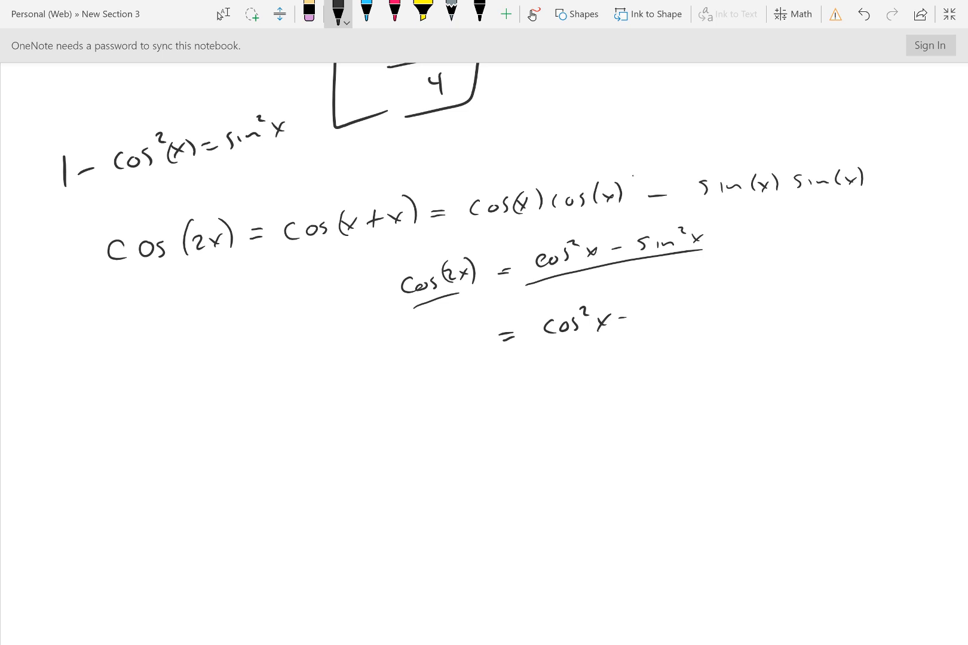
pyautogui.moveTo(639, 328); pyautogui.dragTo(729, 306)
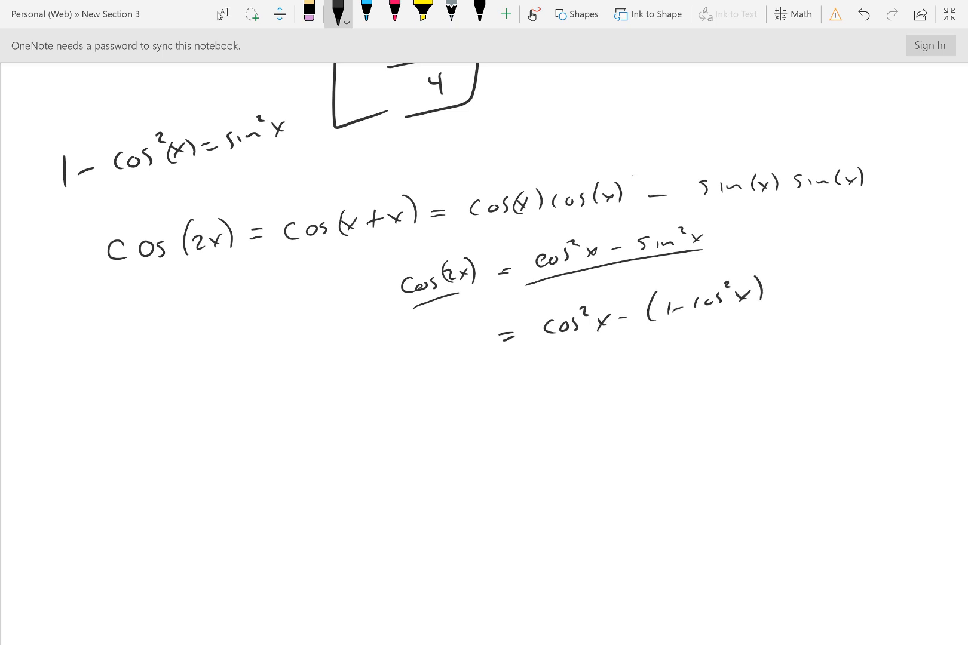
pyautogui.moveTo(556, 377); pyautogui.dragTo(599, 373)
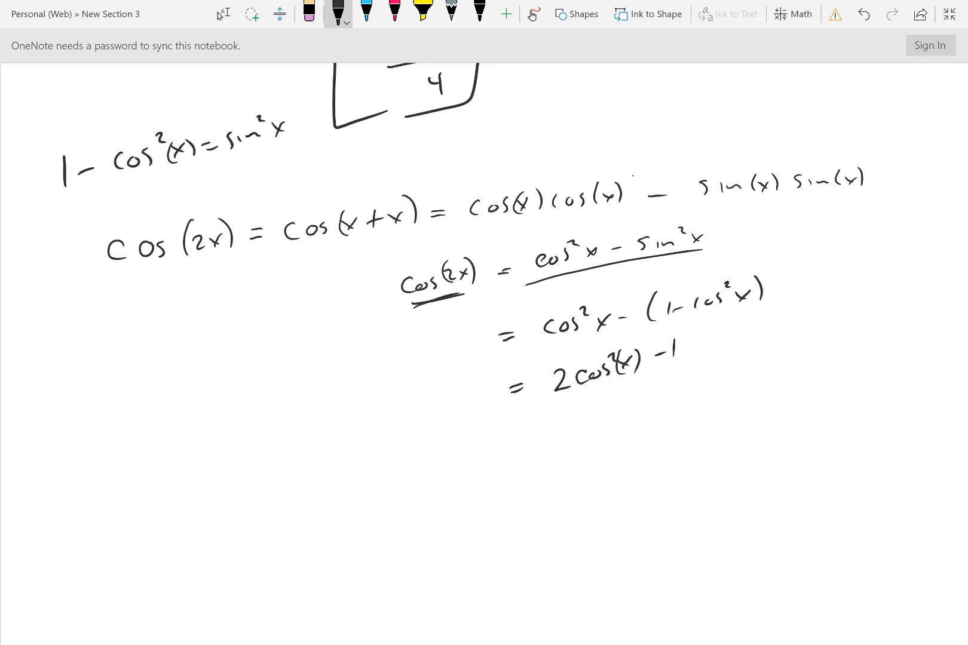
# Add = 1 − 2sin²x, underline the cos(2x) forms, and circle 1 − cos²x = sin²x
pyautogui.moveTo(522, 442); pyautogui.dragTo(540, 451)
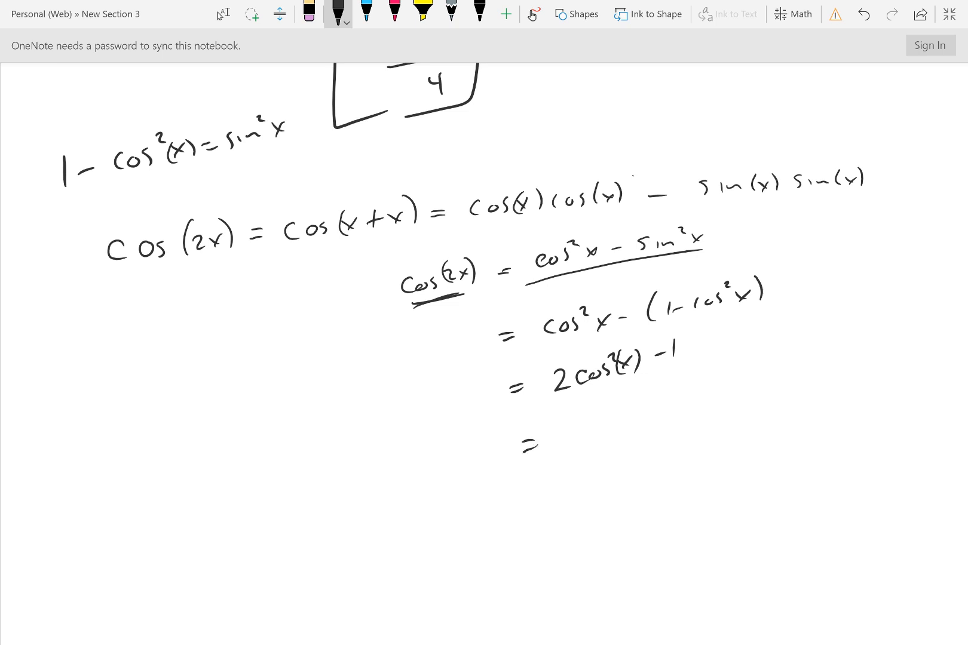
pyautogui.moveTo(574, 429); pyautogui.dragTo(667, 429)
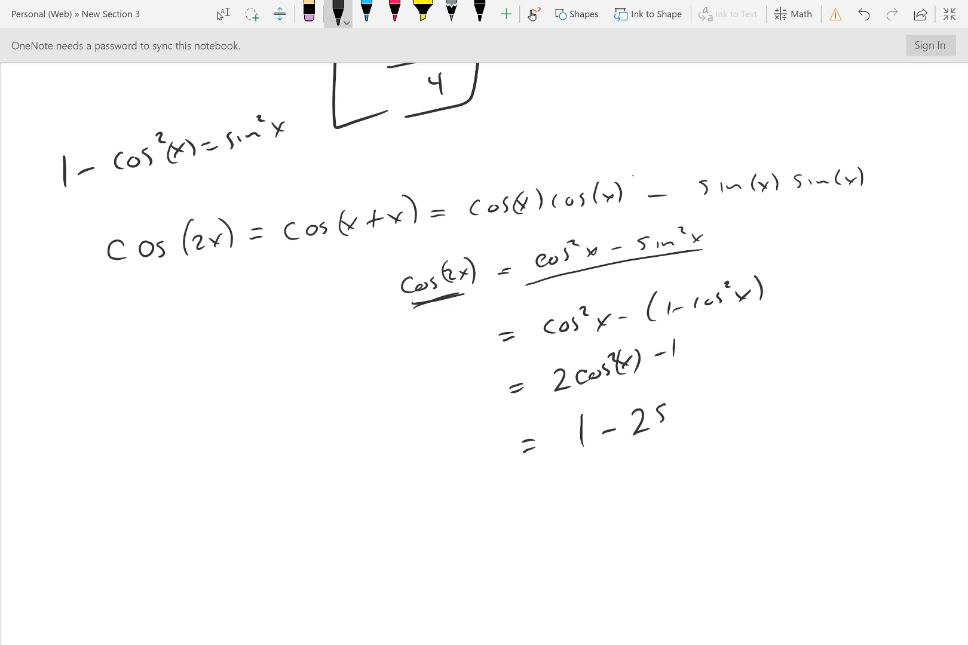
pyautogui.moveTo(667, 411); pyautogui.dragTo(704, 402)
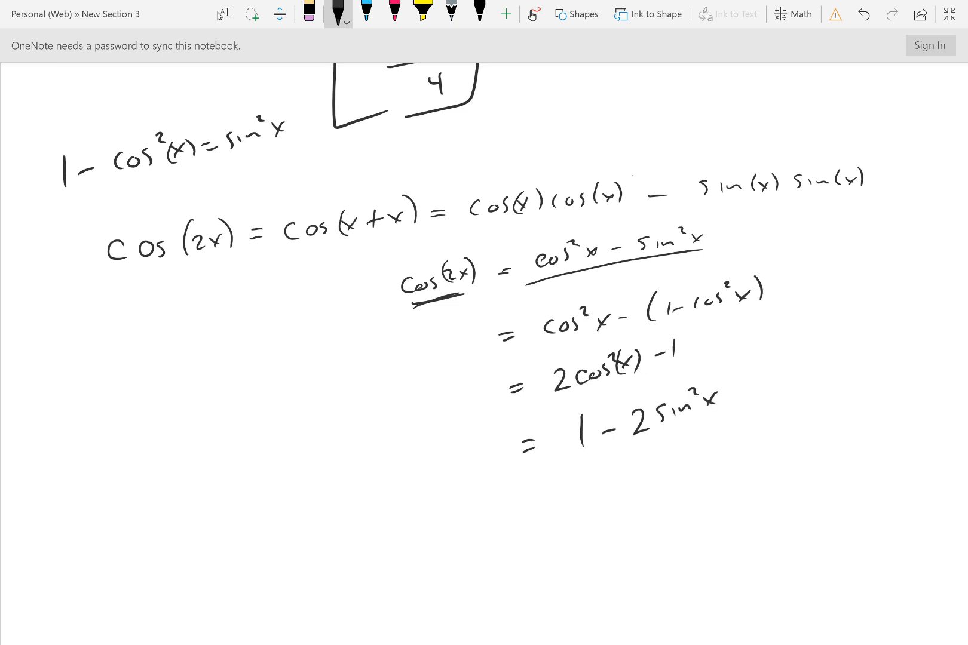
pyautogui.moveTo(524, 290); pyautogui.dragTo(704, 246)
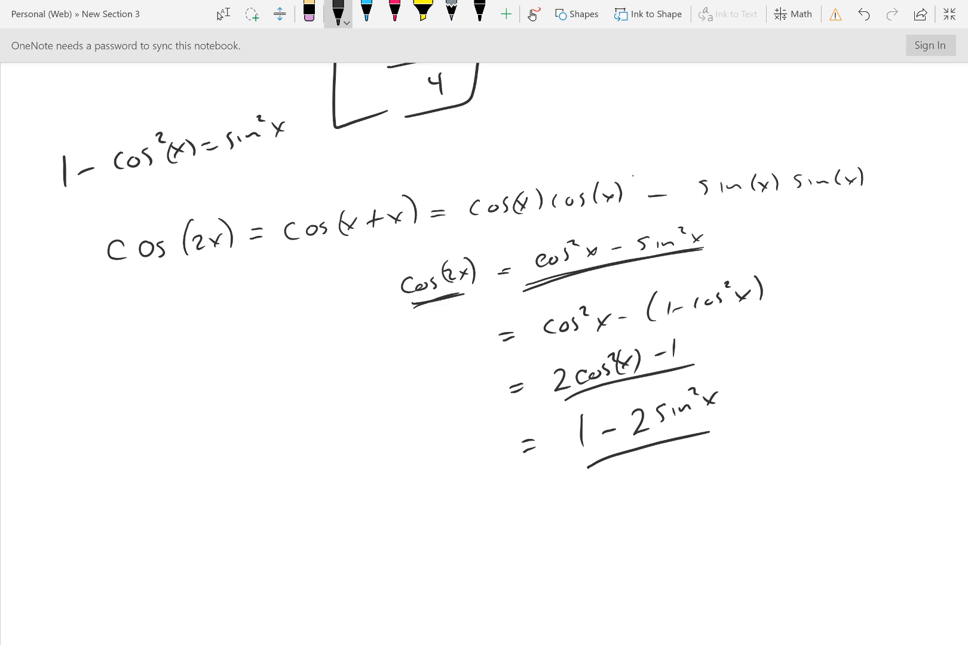
pyautogui.moveTo(72, 212); pyautogui.dragTo(114, 202)
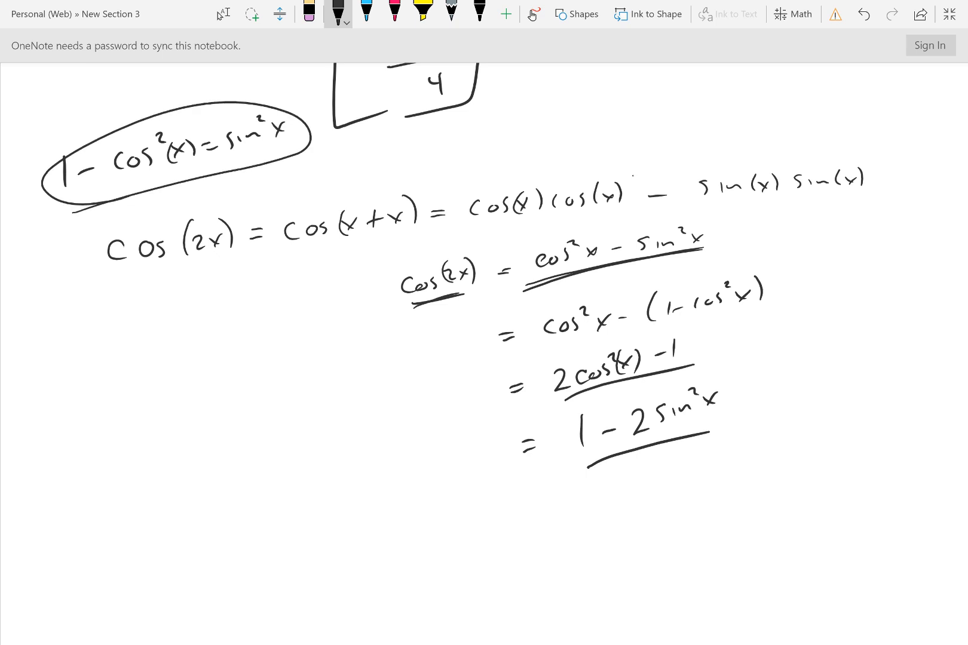
# Write sin(x ± y) = in the blank space further down the page
pyautogui.scroll(-3)
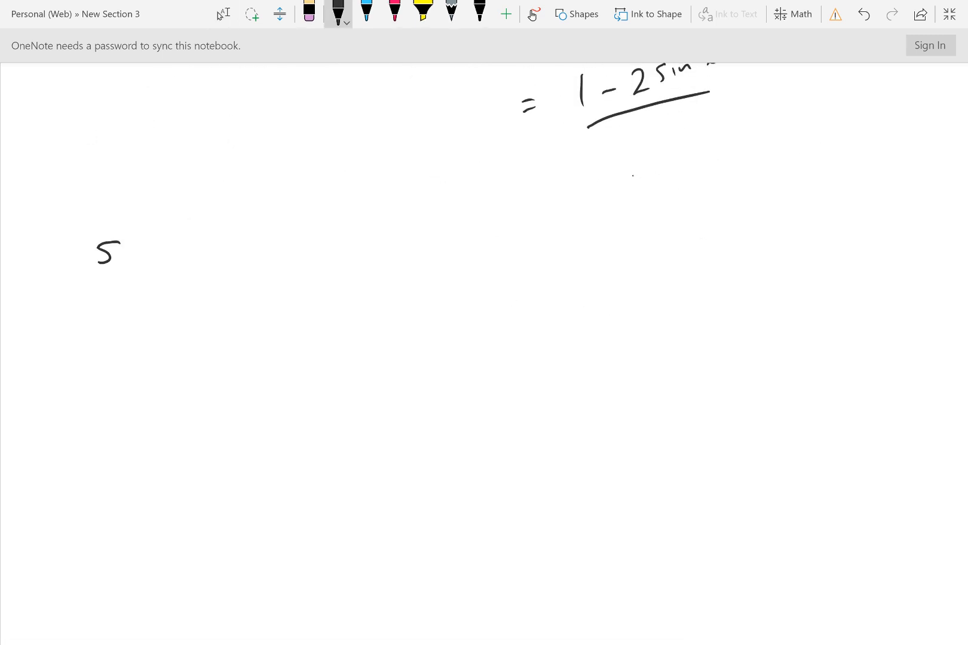
pyautogui.moveTo(105, 247); pyautogui.dragTo(185, 247)
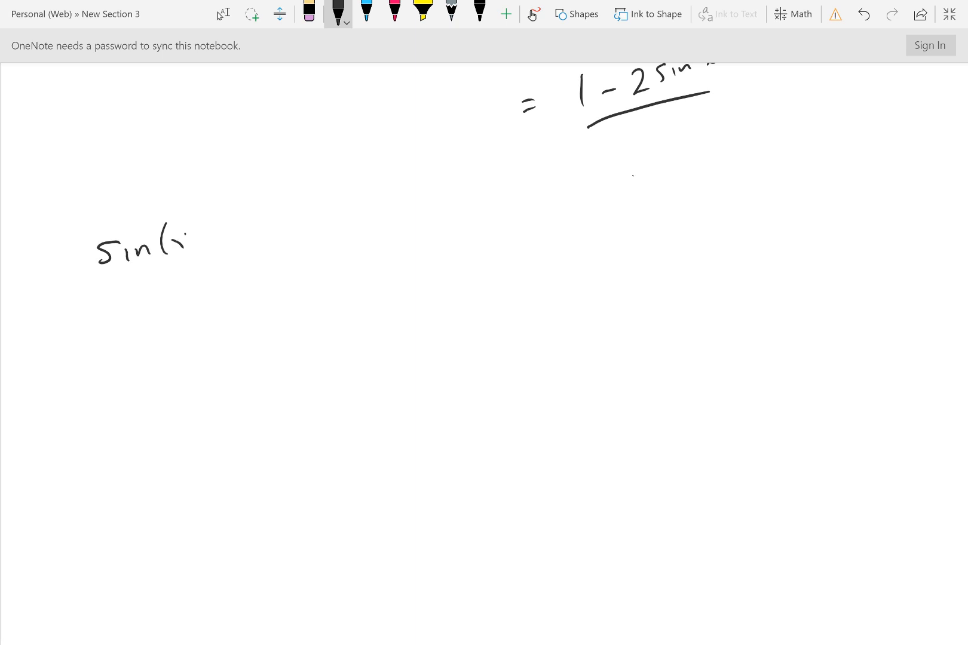
pyautogui.moveTo(180, 244); pyautogui.dragTo(225, 247)
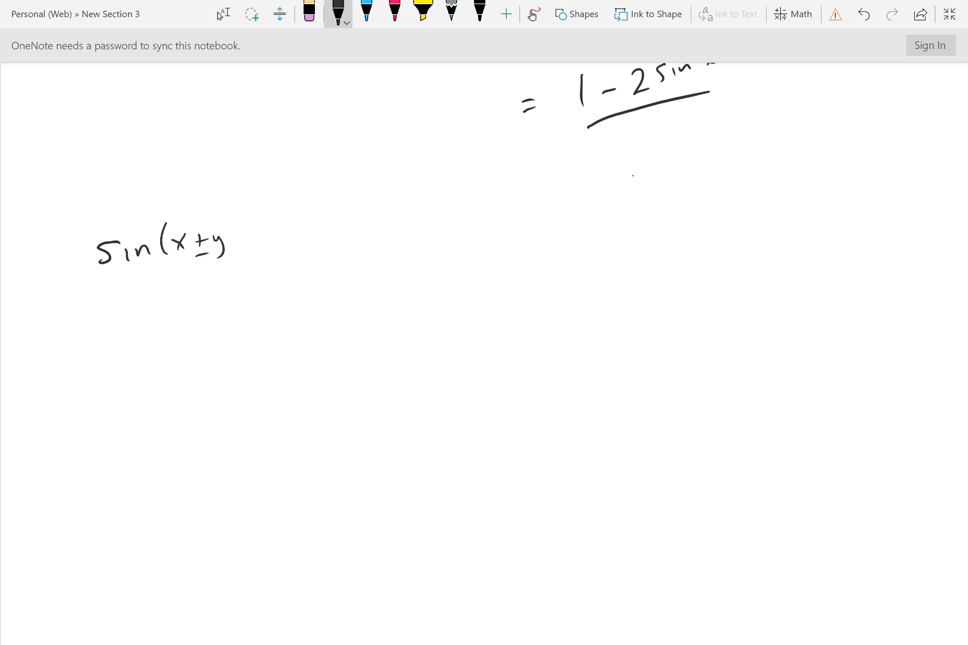
pyautogui.moveTo(241, 241); pyautogui.dragTo(333, 229)
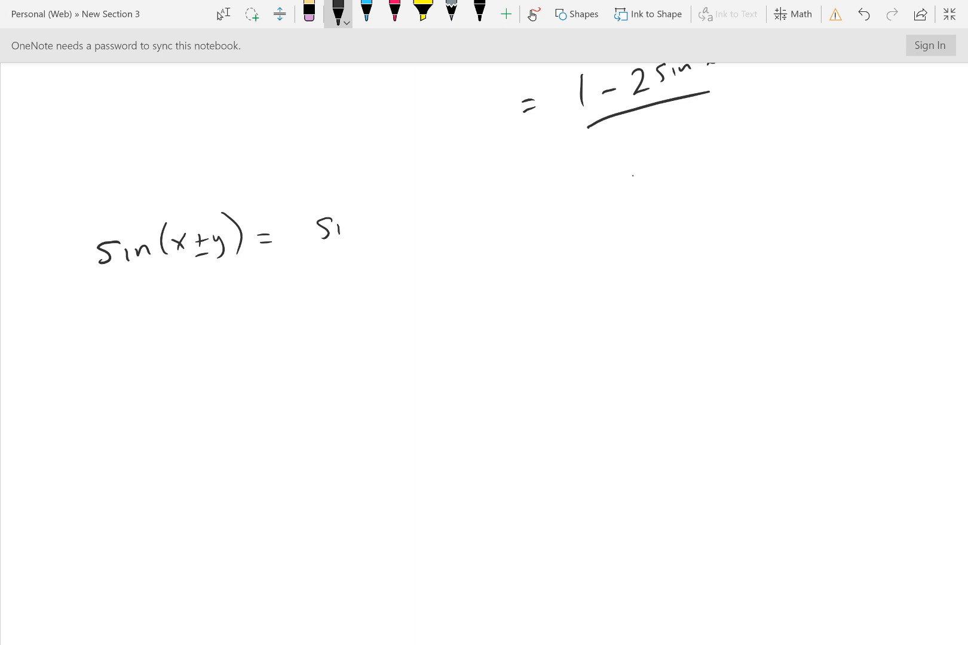
pyautogui.moveTo(321, 223); pyautogui.dragTo(395, 222)
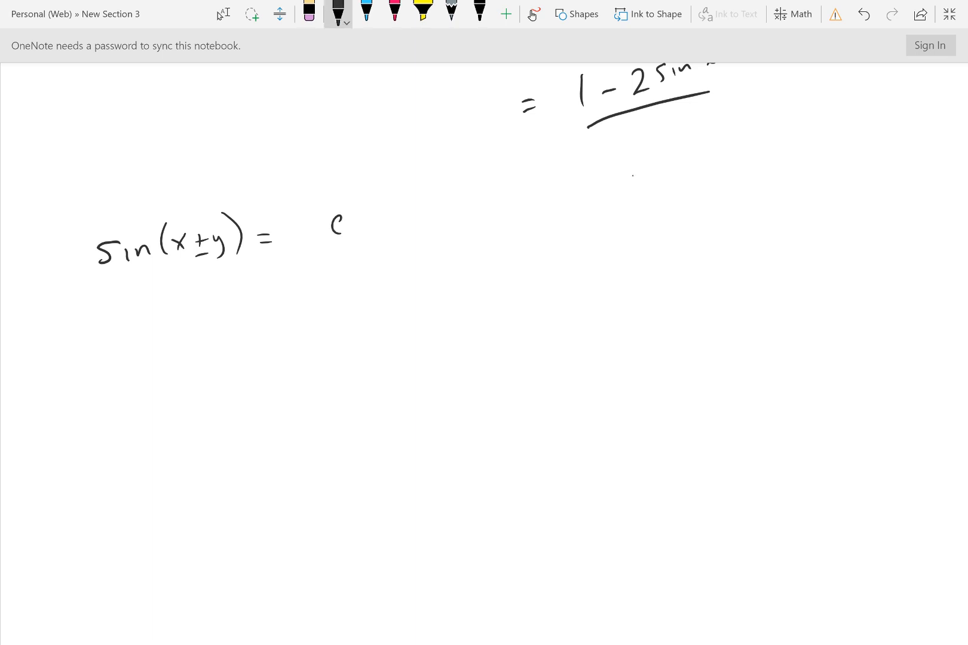
# Complete the right side cos(x)sin(y) ± sin(x)cos(y)
pyautogui.moveTo(333, 223); pyautogui.dragTo(404, 222)
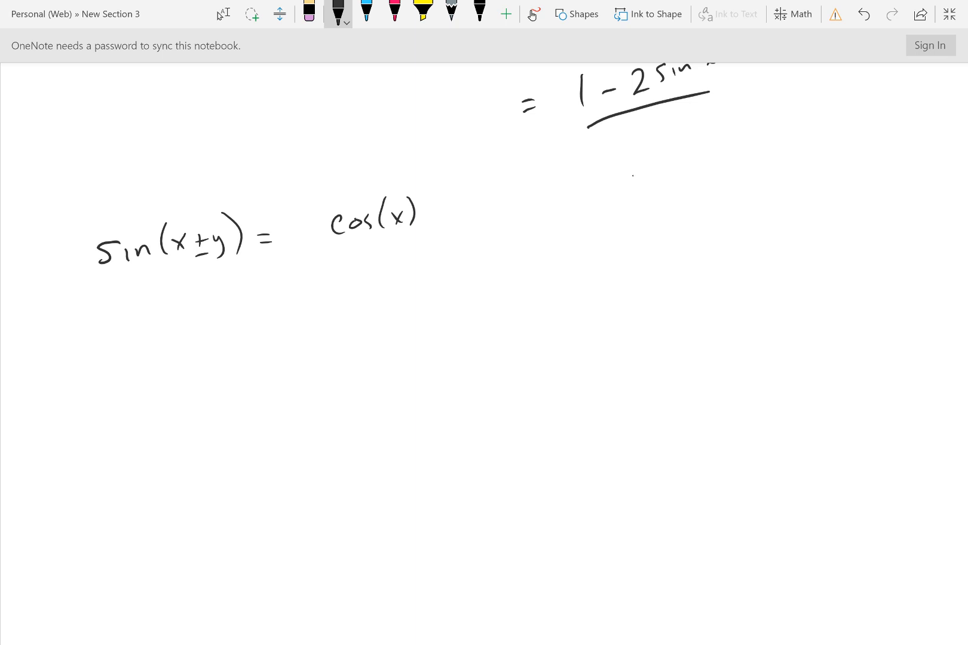
pyautogui.moveTo(426, 214); pyautogui.dragTo(478, 213)
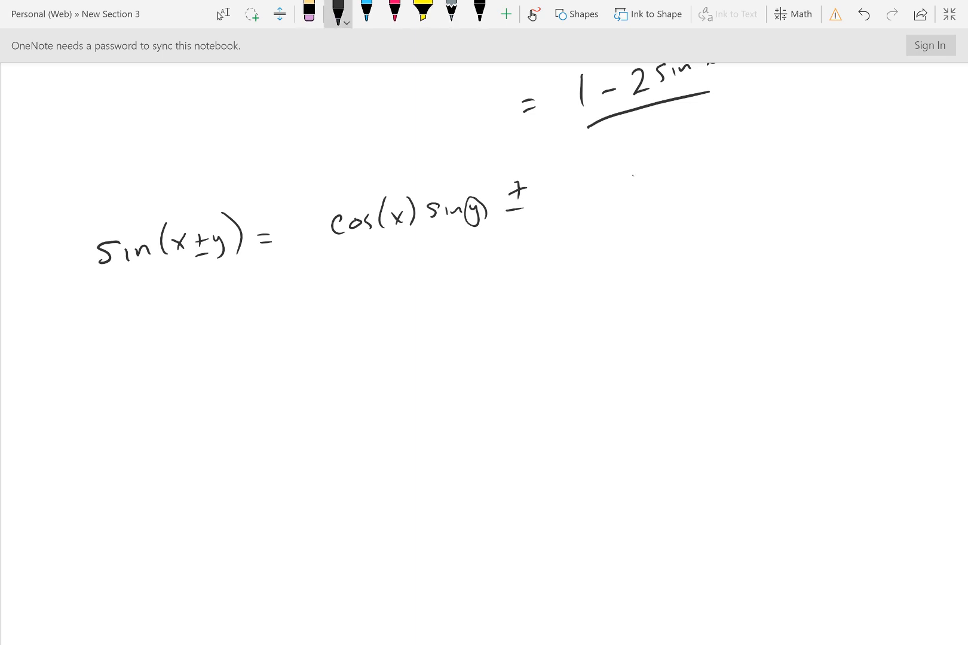
pyautogui.moveTo(556, 191); pyautogui.dragTo(604, 185)
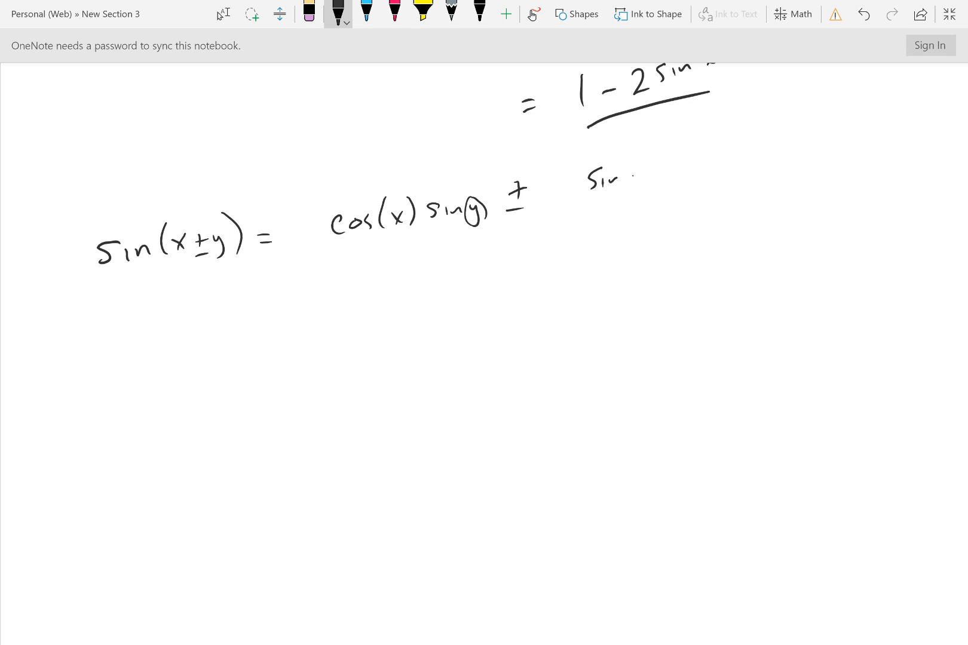
pyautogui.moveTo(604, 180); pyautogui.dragTo(692, 173)
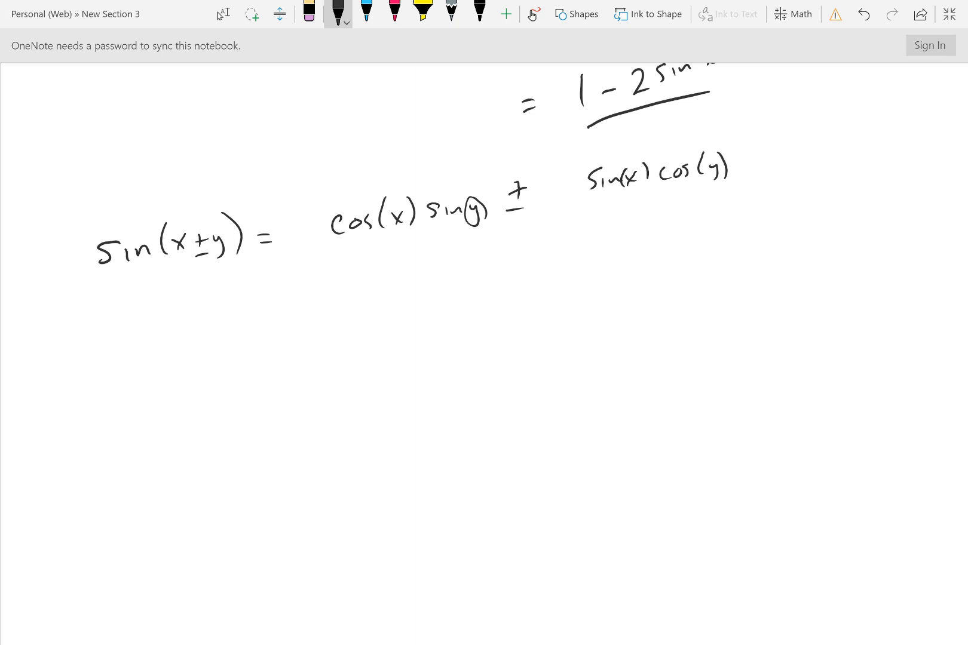
pyautogui.moveTo(110, 324); pyautogui.dragTo(120, 354)
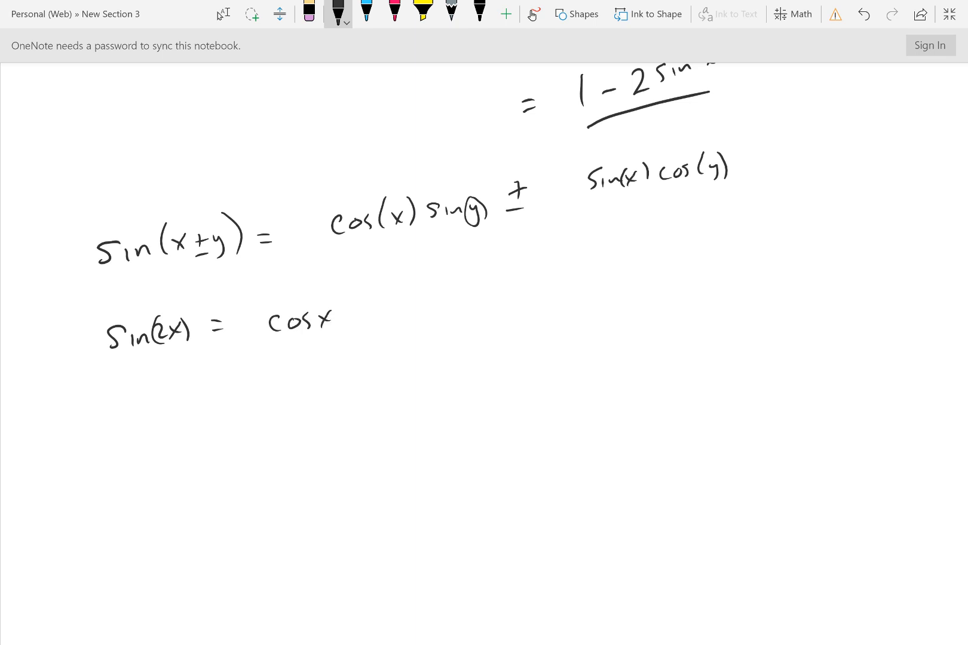
# Handwrite sin(2x) = cos(x)sin(x) + cos(x)sin(x) = 2cos(x)sin(x), underlined with an arrow to sin(2x)
pyautogui.moveTo(302, 324); pyautogui.dragTo(389, 318)
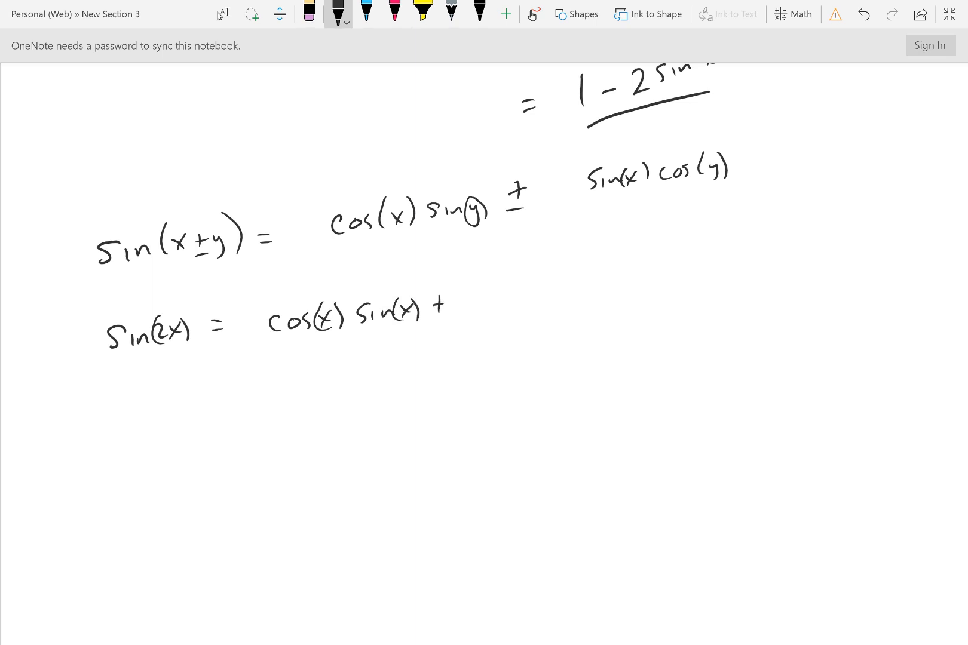
pyautogui.moveTo(482, 302); pyautogui.dragTo(550, 294)
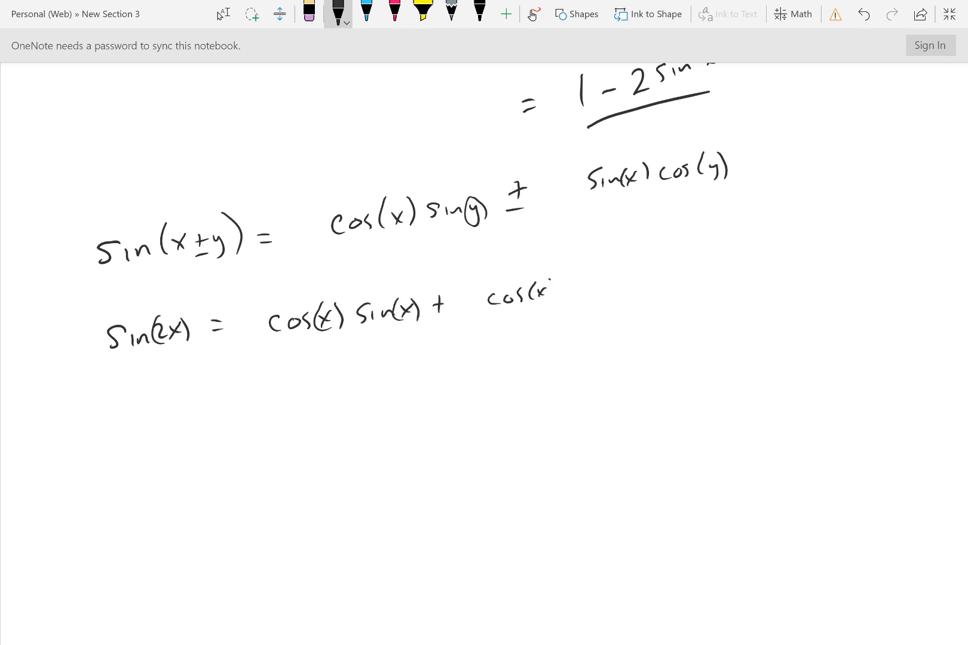
pyautogui.moveTo(549, 283); pyautogui.dragTo(627, 284)
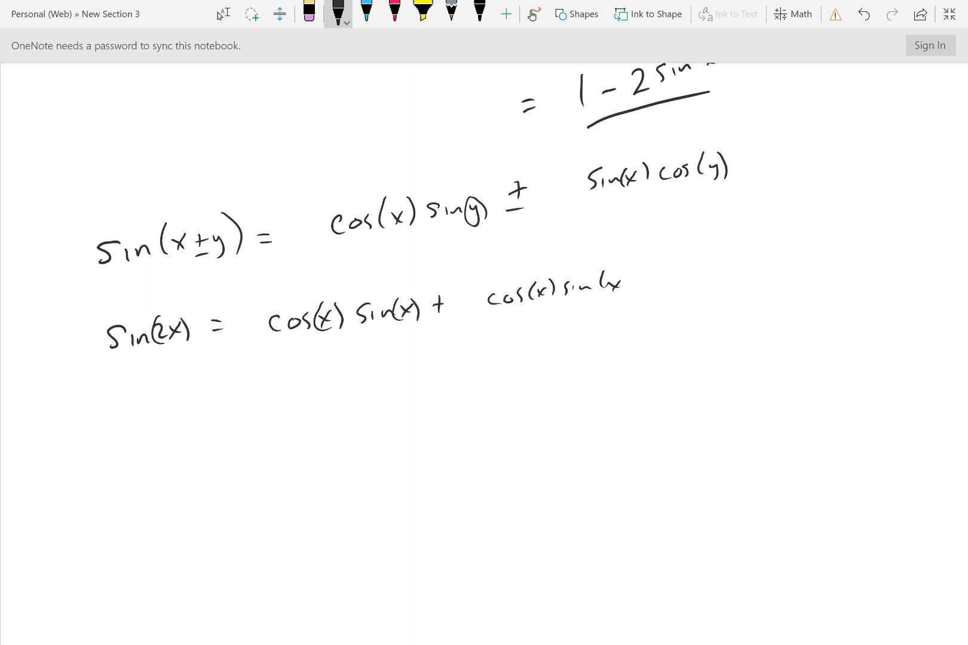
pyautogui.moveTo(228, 389); pyautogui.dragTo(315, 383)
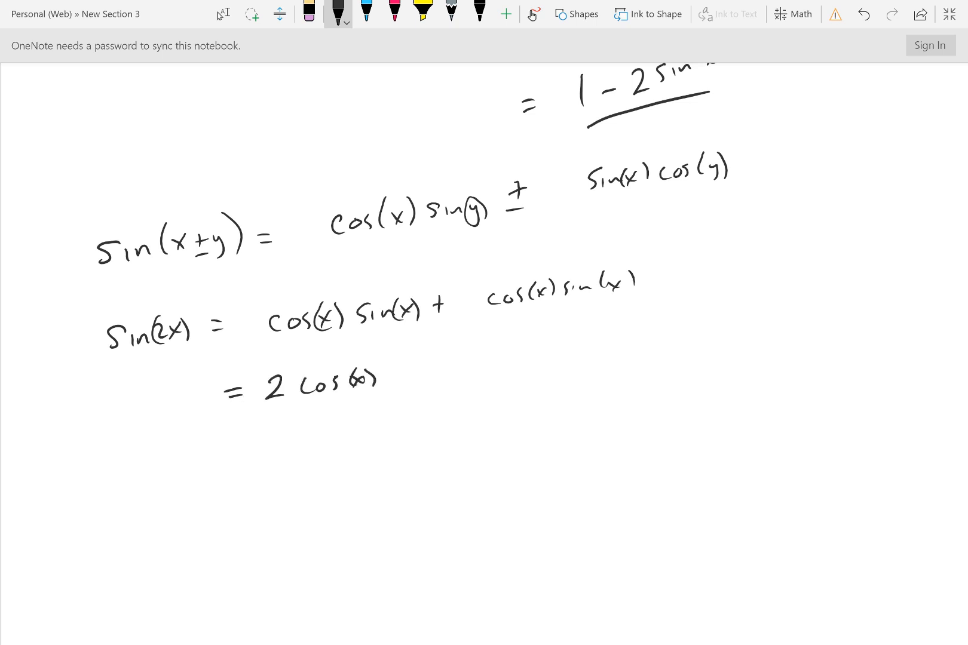
pyautogui.moveTo(384, 371); pyautogui.dragTo(432, 371)
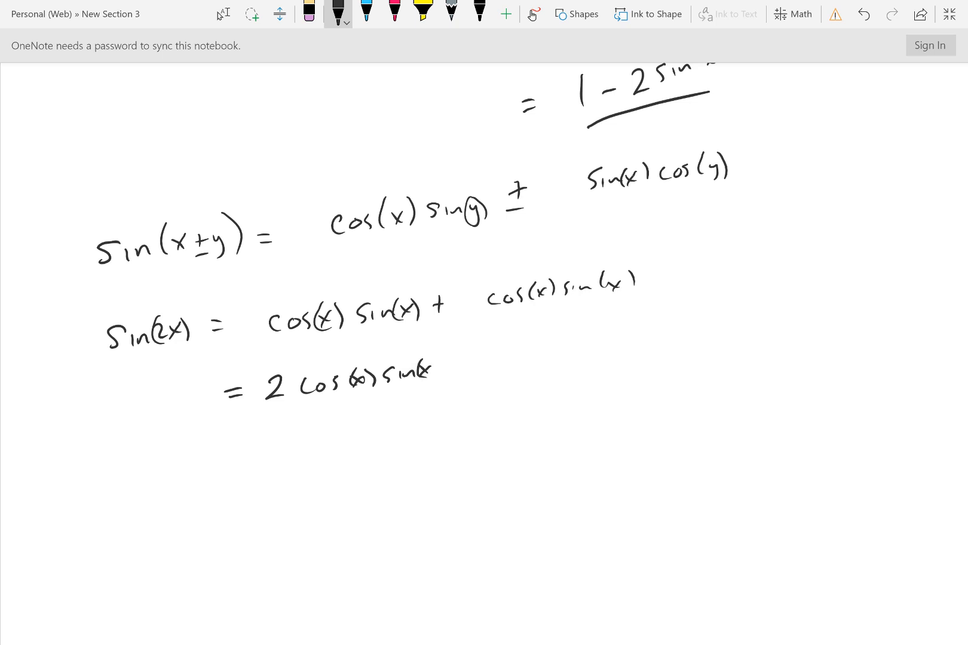
pyautogui.moveTo(266, 423); pyautogui.dragTo(453, 392)
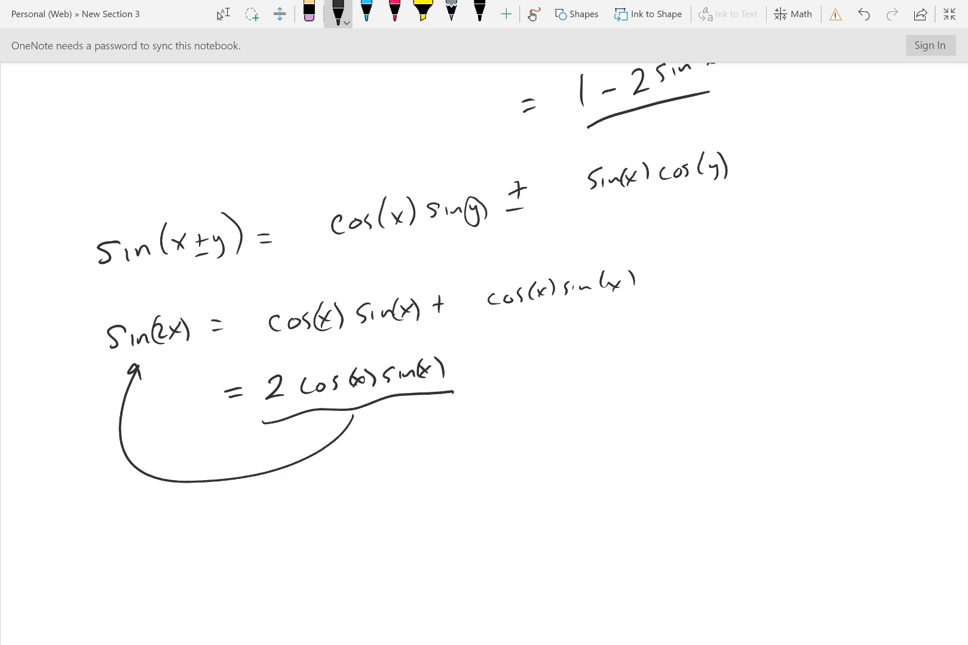
pyautogui.moveTo(284, 432); pyautogui.dragTo(352, 420)
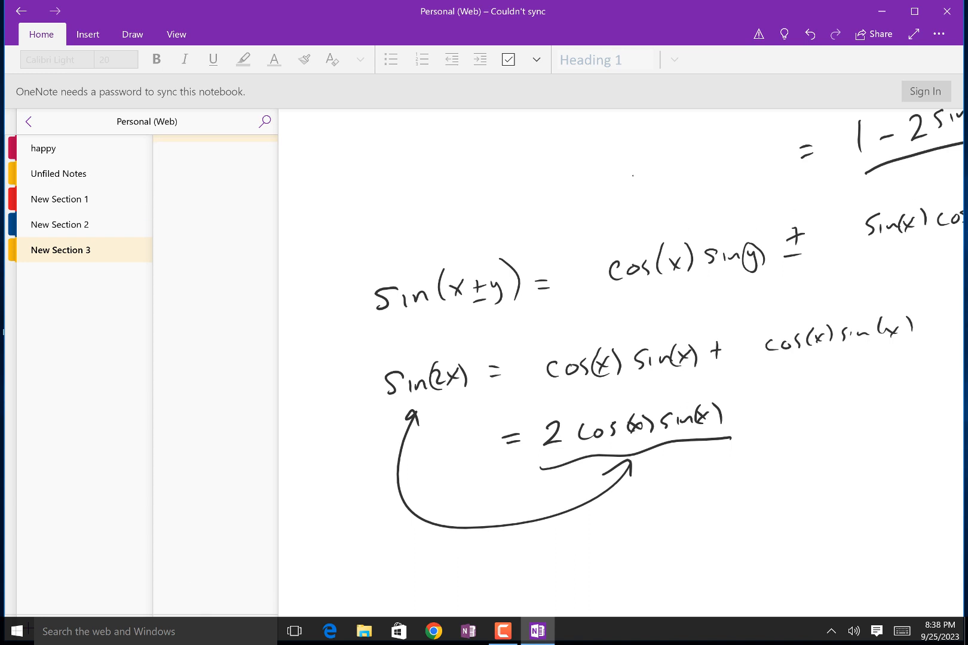
# Add a new page to New Section 3, glance at Insert and the ... menu, and go full view
pyautogui.click(59, 250)
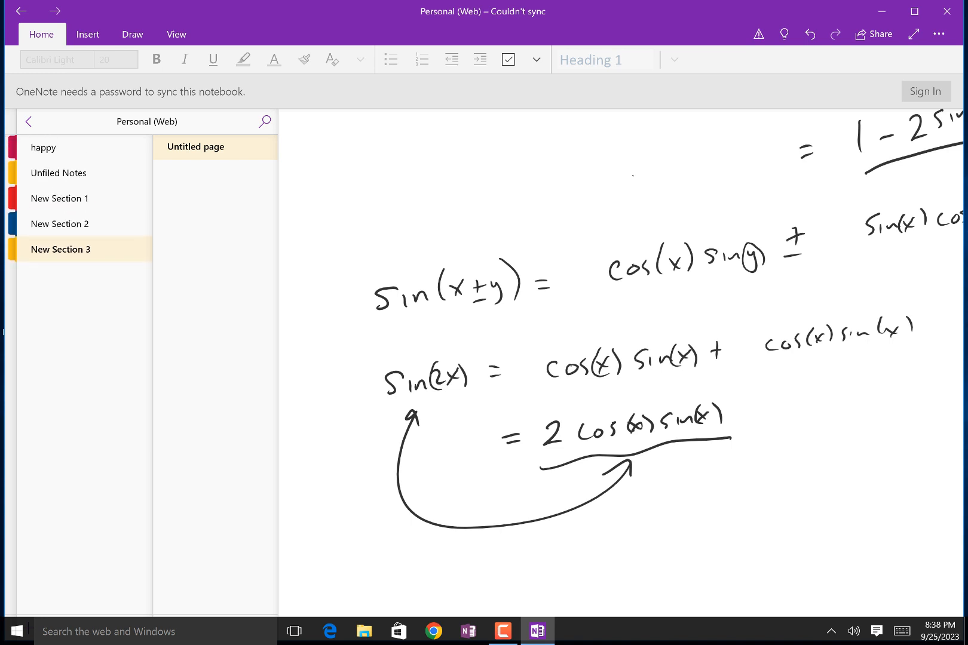
pyautogui.click(87, 34)
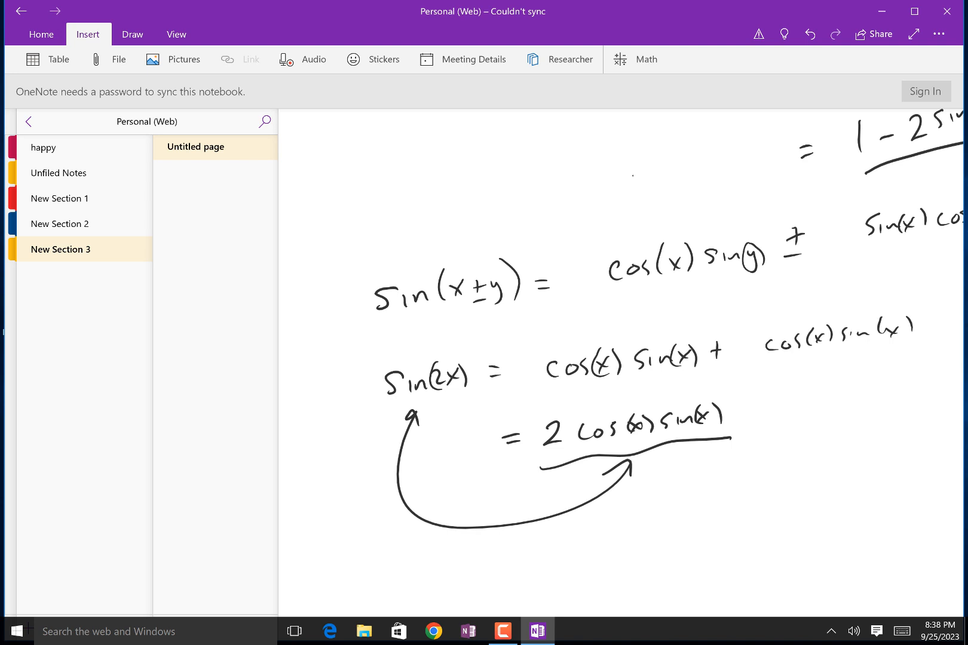
pyautogui.click(41, 34)
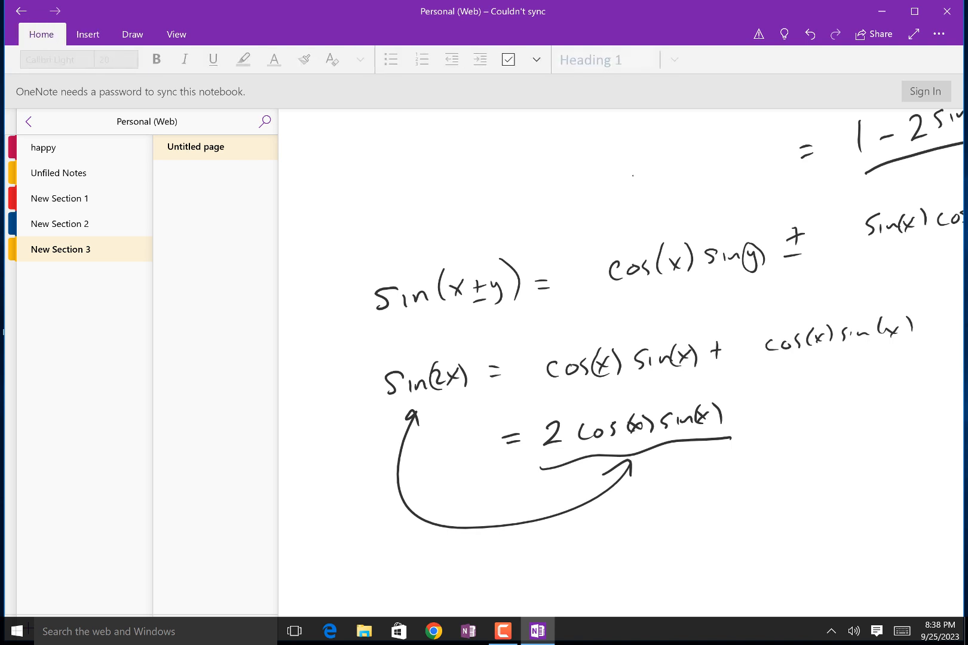
pyautogui.click(939, 34)
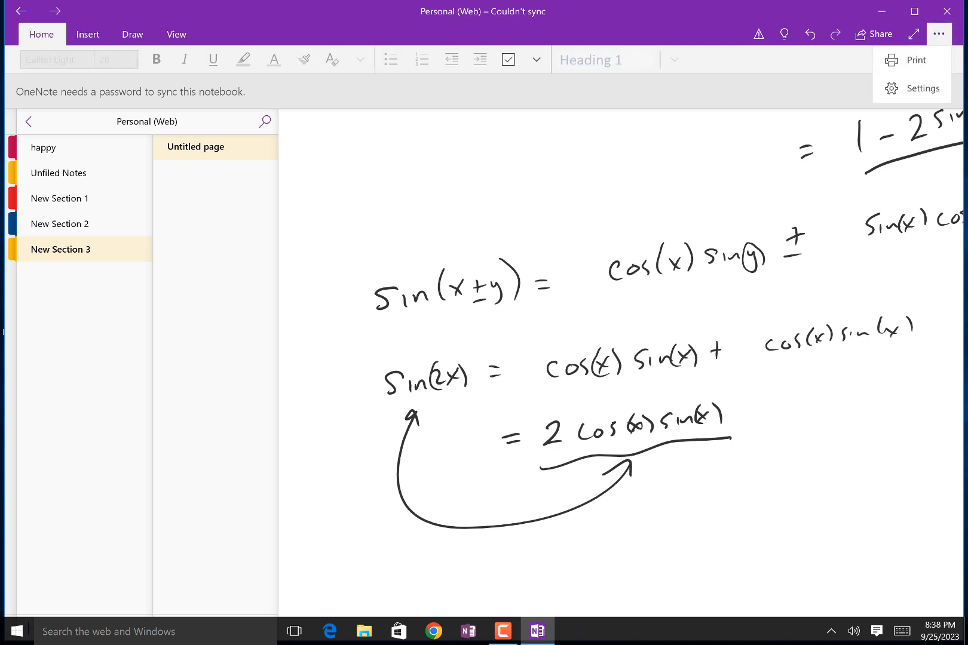
pyautogui.click(938, 34)
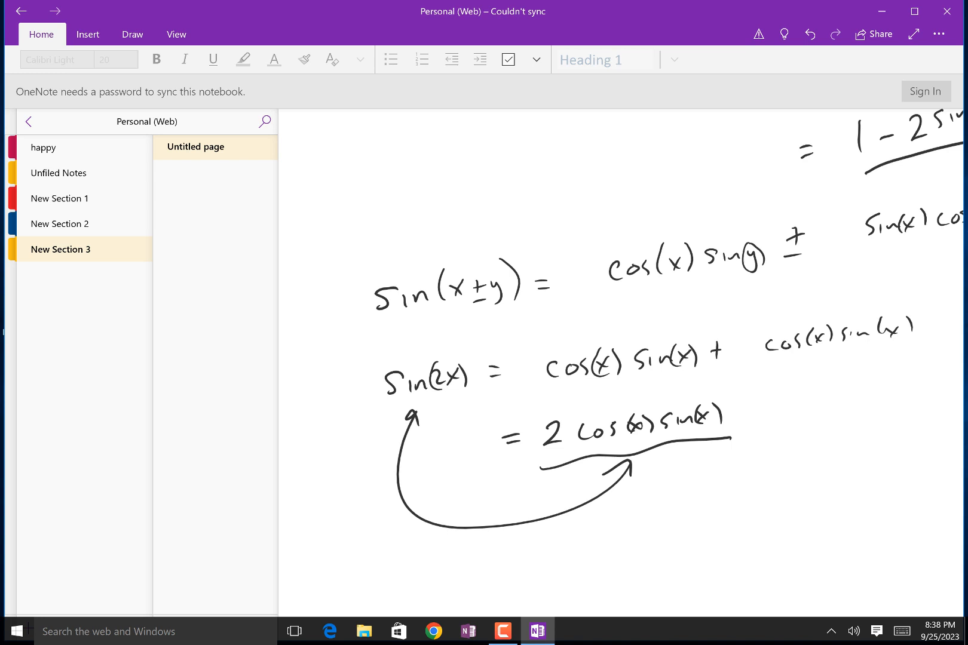
pyautogui.click(179, 604)
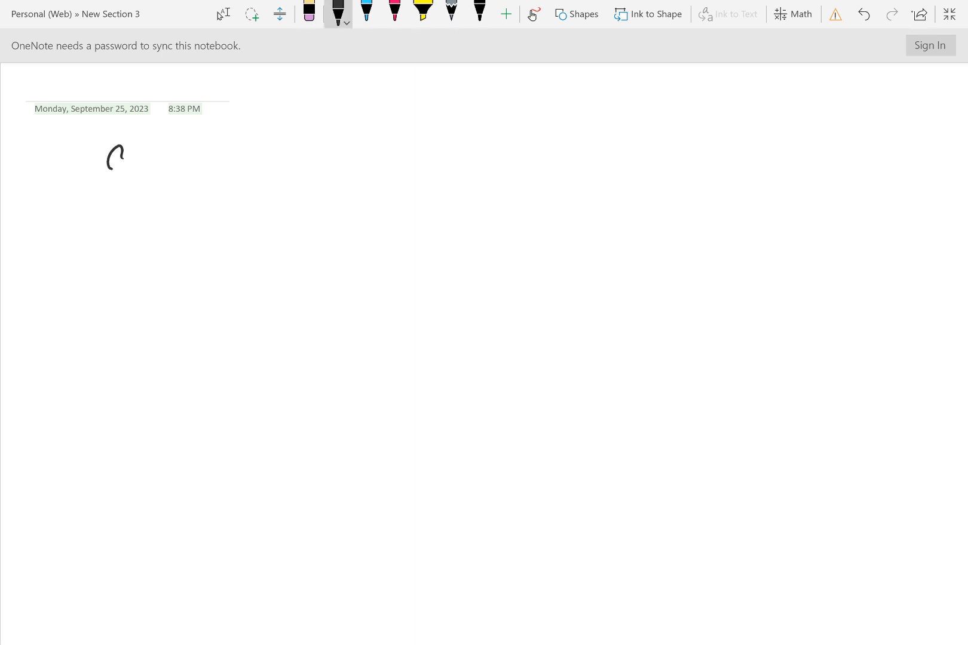
# Handwrite the identity cos(2x) = 2cos²(x) − 1 on the top line
pyautogui.moveTo(108, 157); pyautogui.dragTo(204, 154)
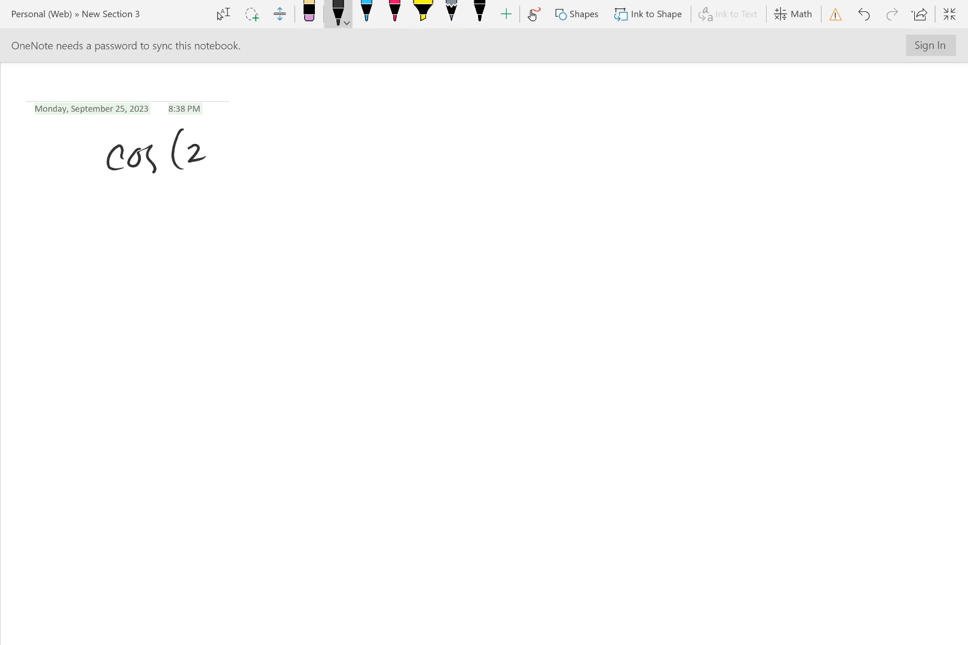
pyautogui.moveTo(223, 148); pyautogui.dragTo(287, 142)
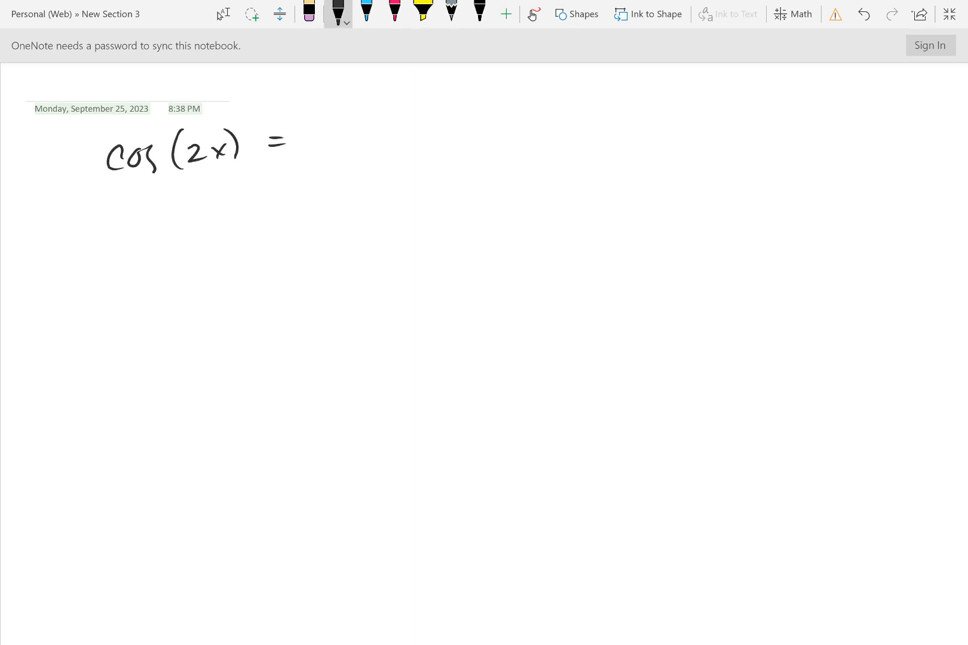
pyautogui.moveTo(323, 124); pyautogui.dragTo(343, 154)
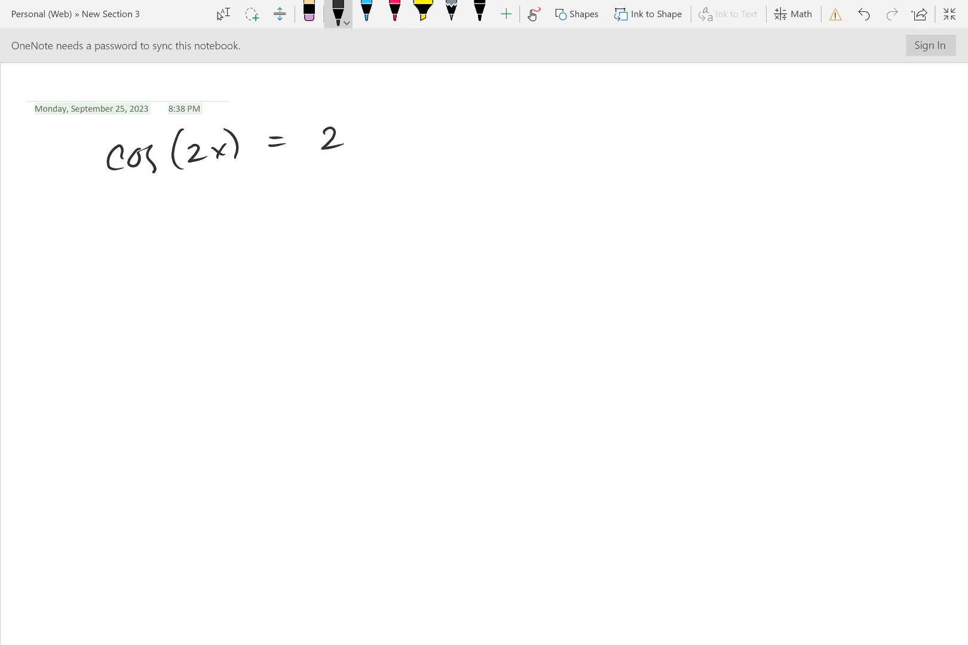
pyautogui.moveTo(352, 136); pyautogui.dragTo(420, 129)
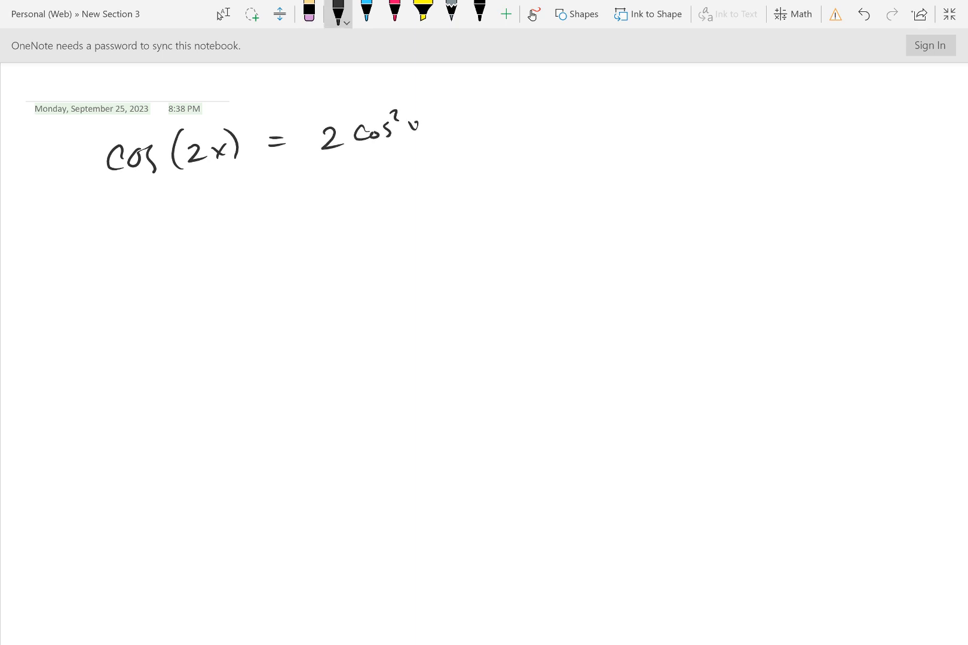
pyautogui.moveTo(407, 124); pyautogui.dragTo(460, 121)
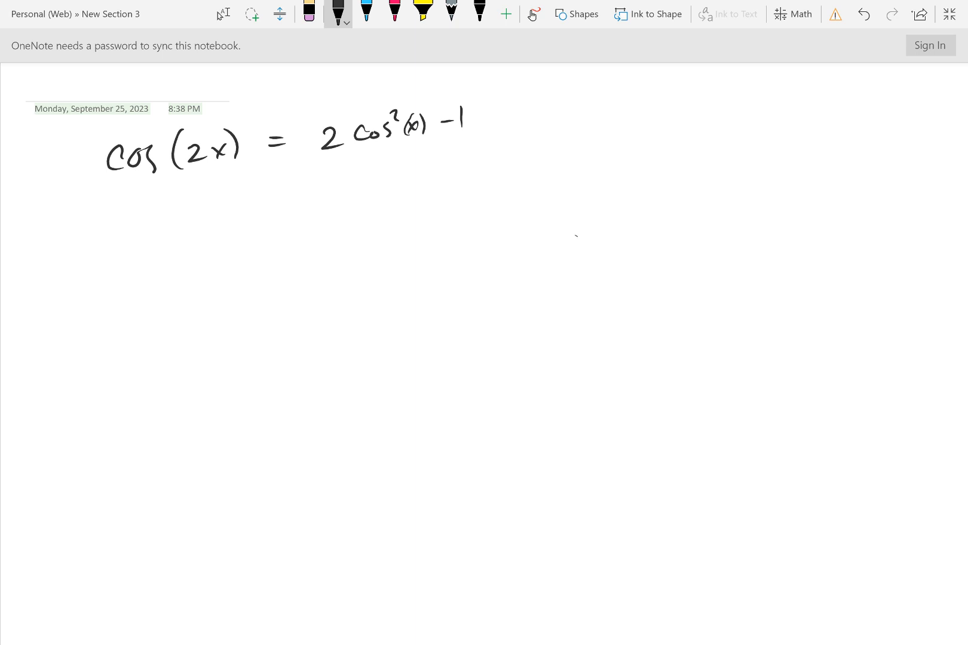
# Jot and erase scratch cos(50) notes, then underline the cos²(x) term
pyautogui.moveTo(571, 243); pyautogui.dragTo(611, 238)
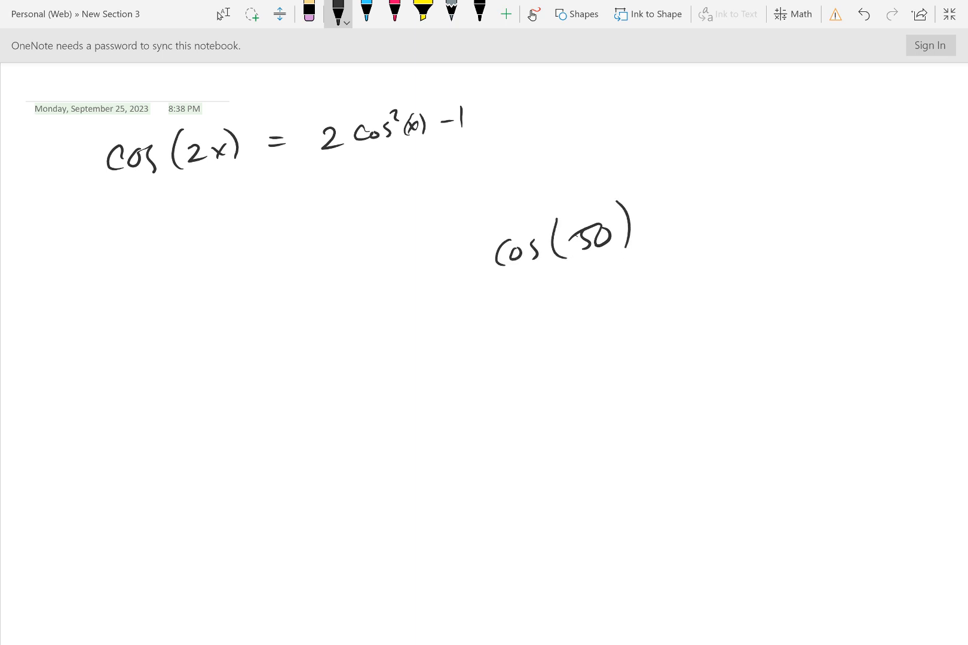
pyautogui.moveTo(685, 293); pyautogui.dragTo(716, 309)
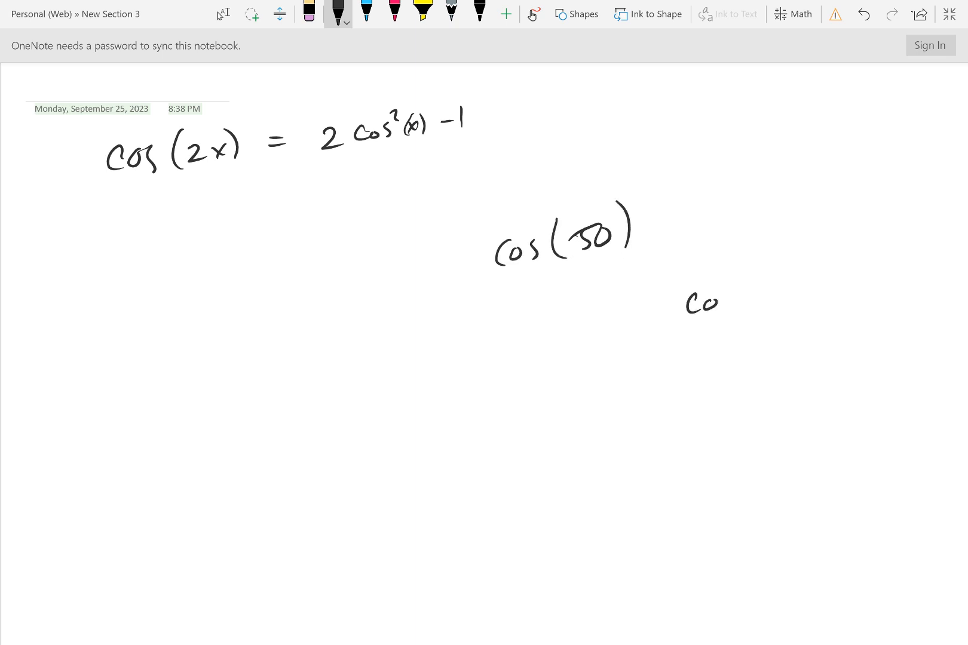
pyautogui.moveTo(685, 284); pyautogui.dragTo(790, 296)
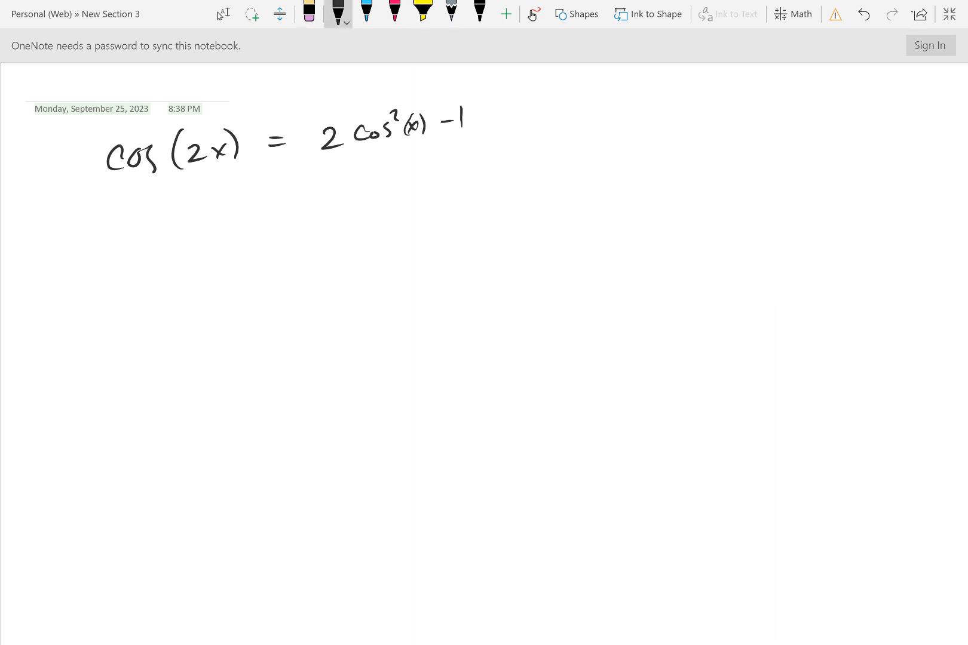
pyautogui.moveTo(355, 152); pyautogui.dragTo(426, 142)
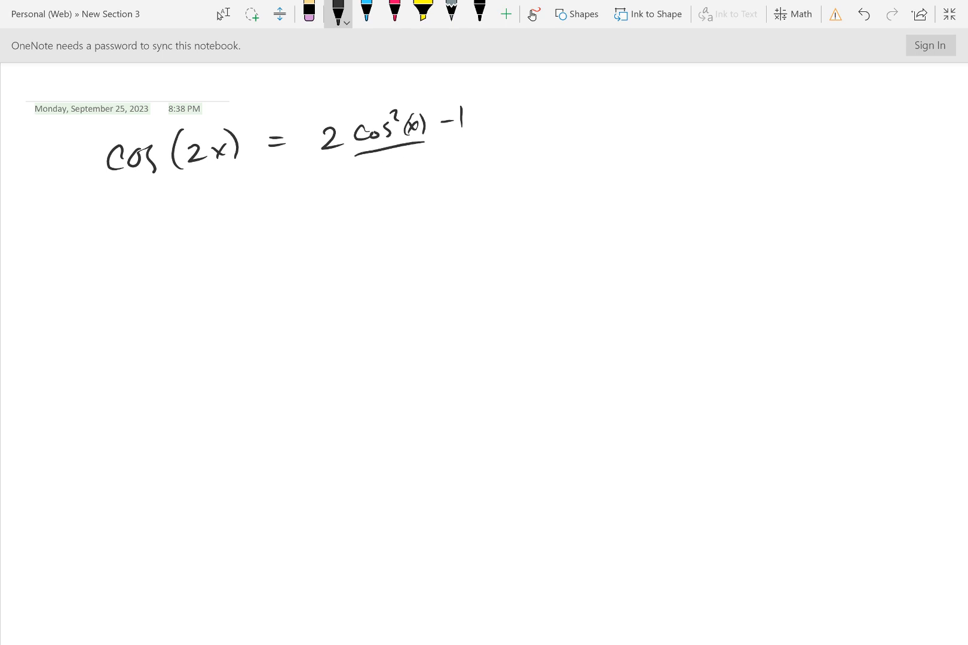
# Cross out the −1 and rearrange it as (1 + cos(2x))/2 = cos²x
pyautogui.click(131, 255)
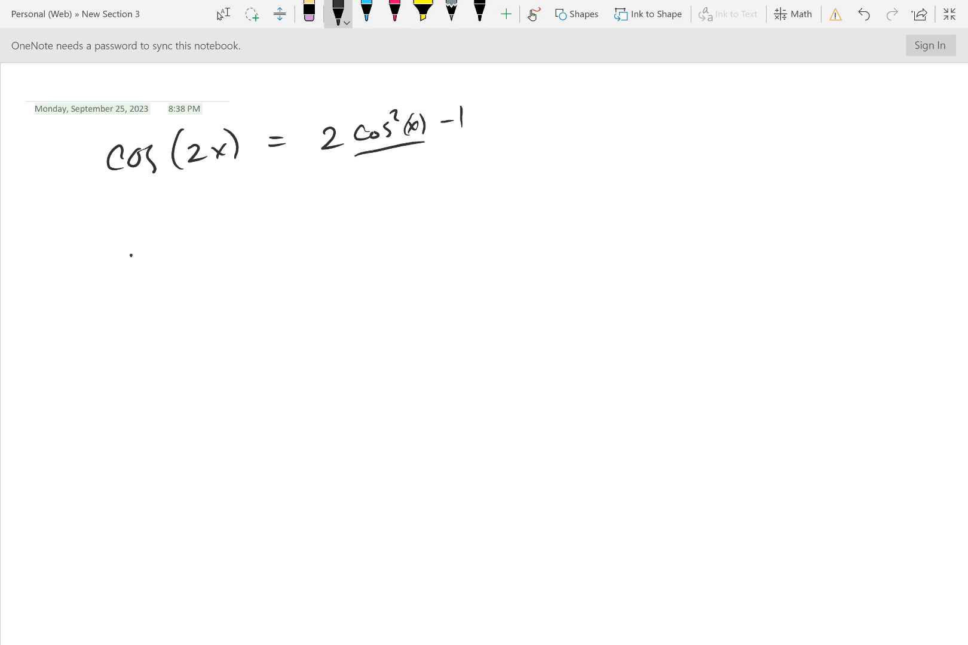
pyautogui.moveTo(117, 260); pyautogui.dragTo(170, 246)
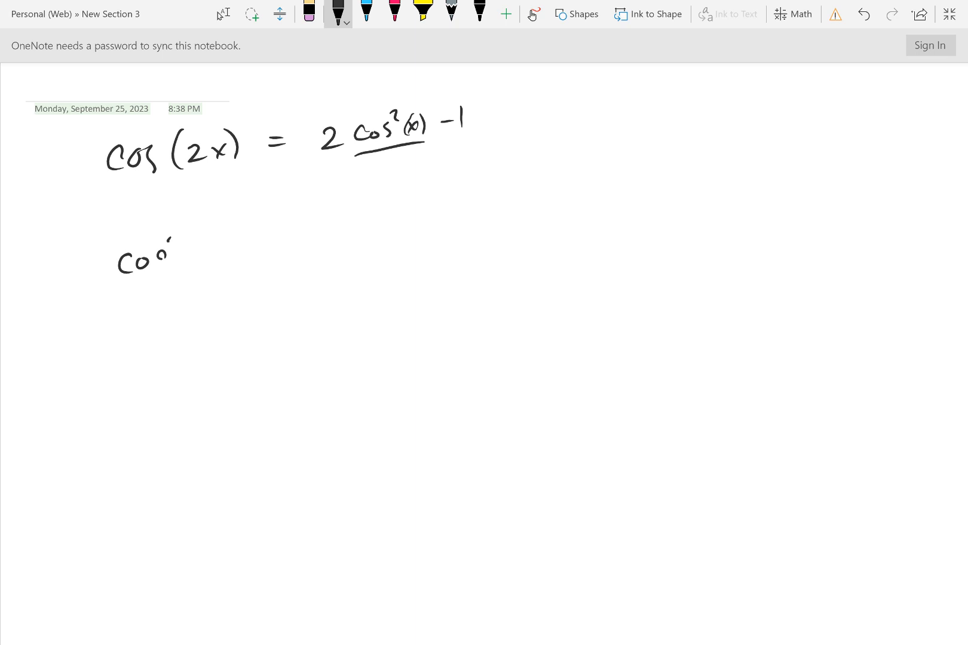
pyautogui.moveTo(158, 241); pyautogui.dragTo(225, 260)
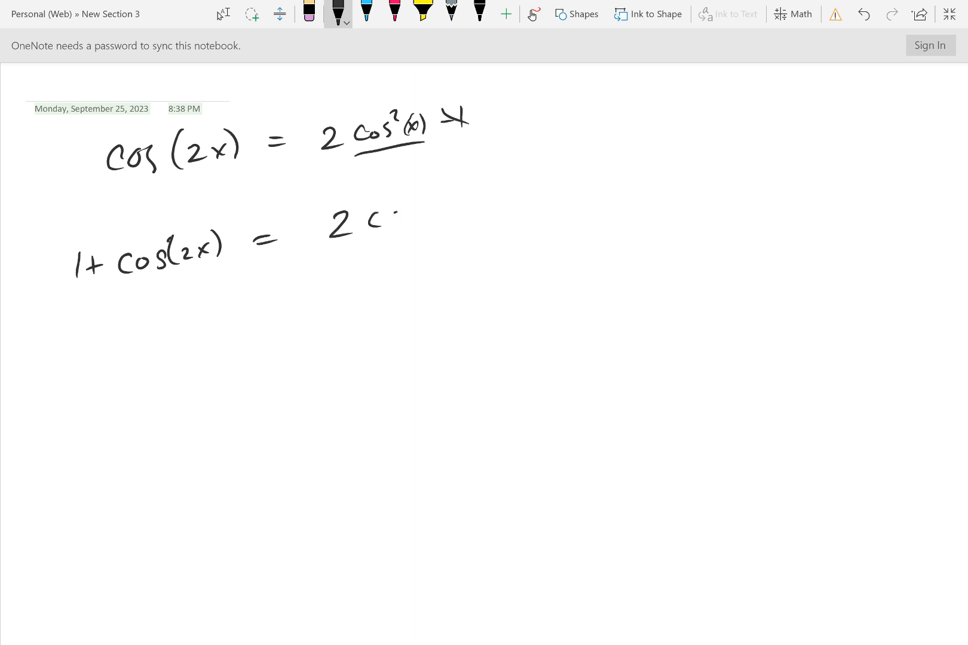
pyautogui.moveTo(383, 219); pyautogui.dragTo(445, 220)
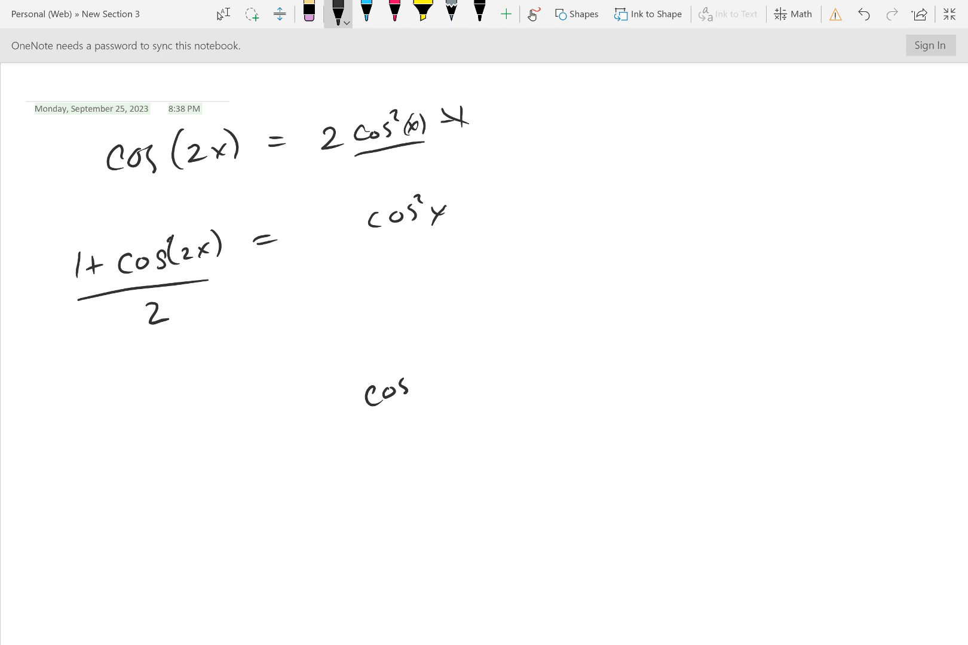
# Write cos(x) = ±√((1 + cos(2x))/2) further down the page
pyautogui.moveTo(426, 371); pyautogui.dragTo(482, 370)
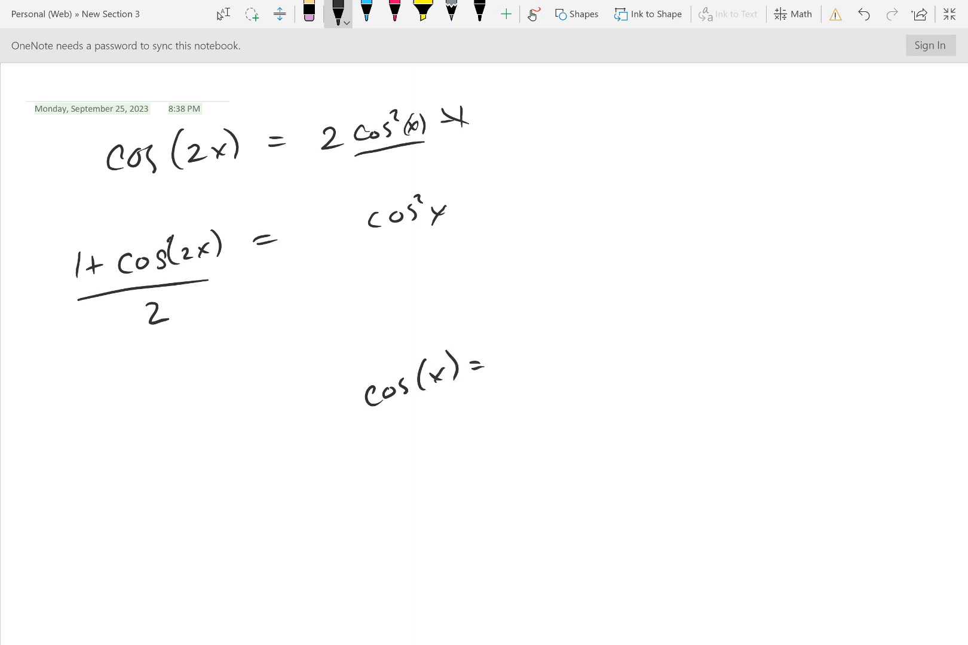
pyautogui.moveTo(537, 352); pyautogui.dragTo(686, 272)
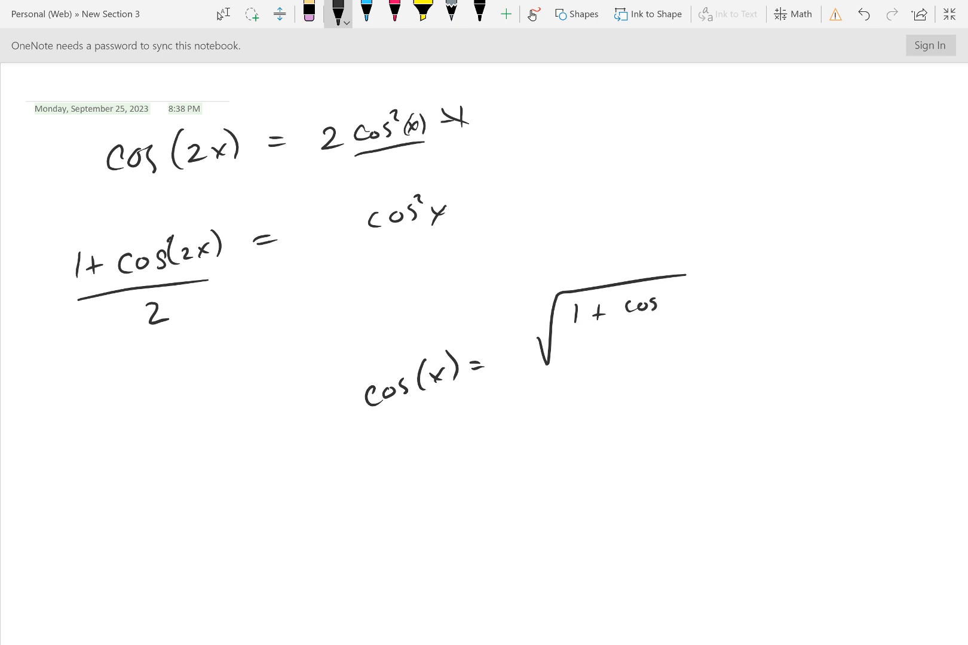
pyautogui.moveTo(667, 296); pyautogui.dragTo(704, 303)
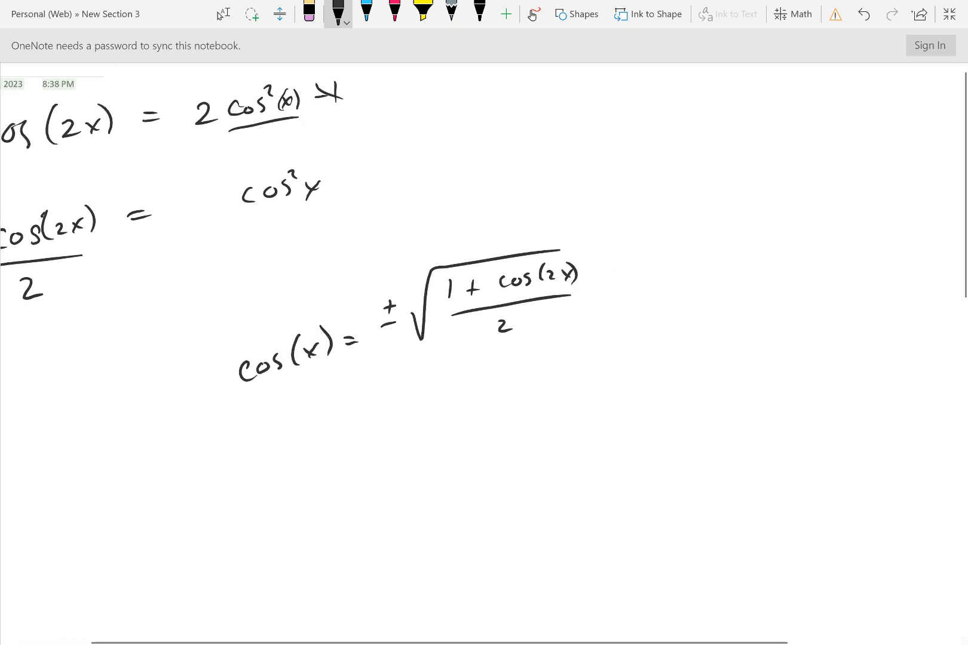
# Sketch a circle with a quadrant II ray and arc labelled 120
pyautogui.scroll(-3)
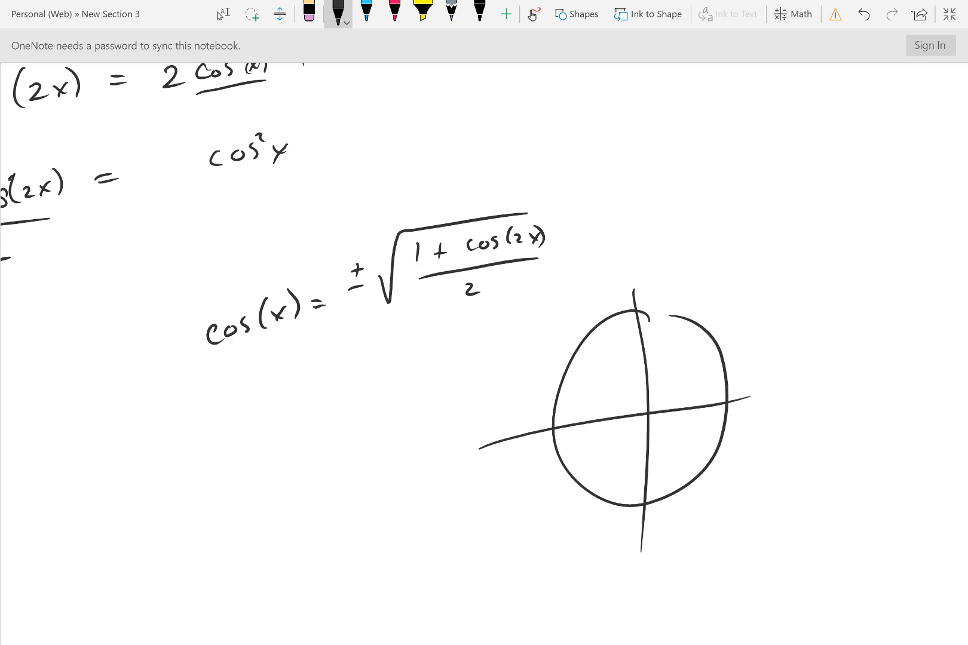
pyautogui.moveTo(577, 333); pyautogui.dragTo(652, 407)
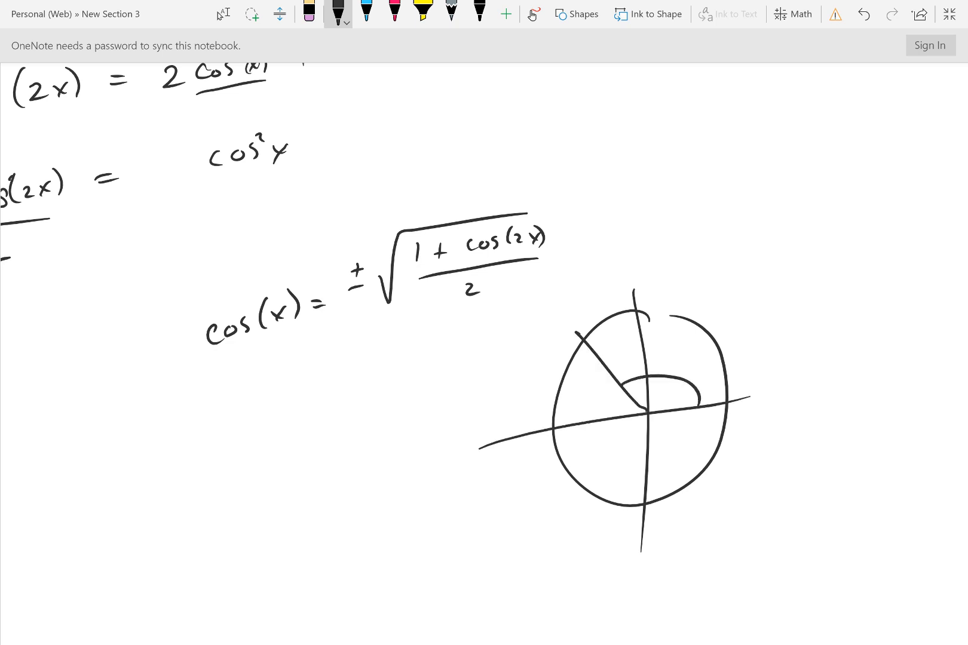
pyautogui.write('120')
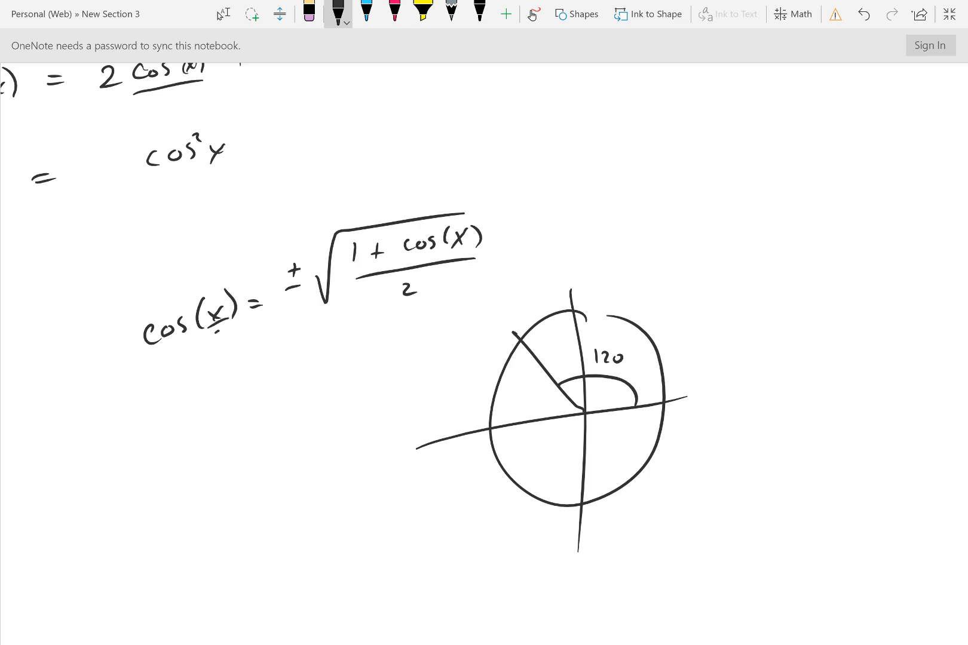
# Change the argument to cos(x/2), work values down to ±√(1/4) = 1/2, then erase them
pyautogui.moveTo(210, 302); pyautogui.dragTo(216, 333)
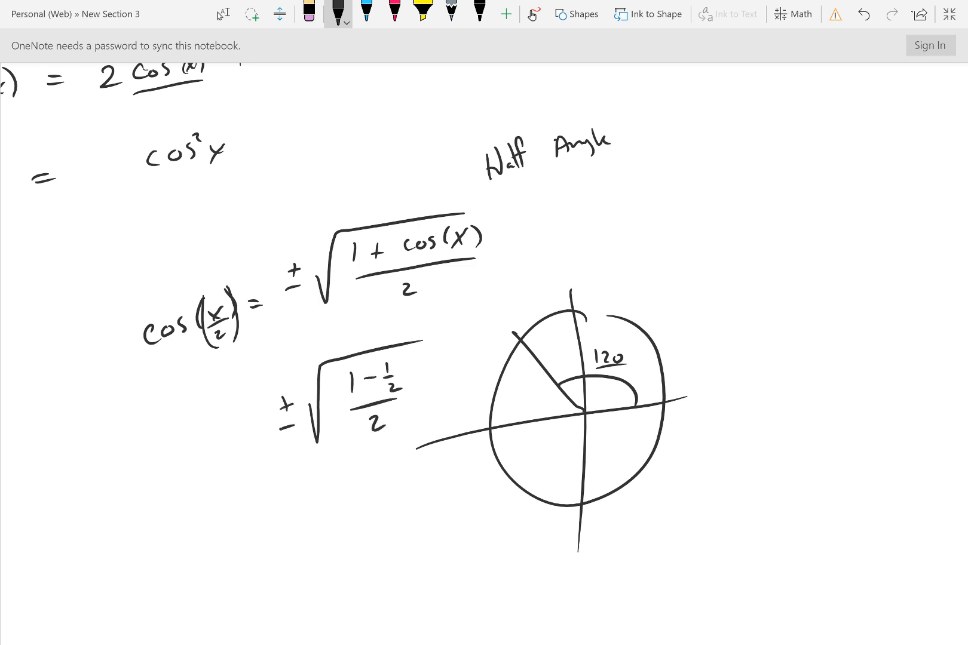
pyautogui.moveTo(315, 487); pyautogui.dragTo(358, 525)
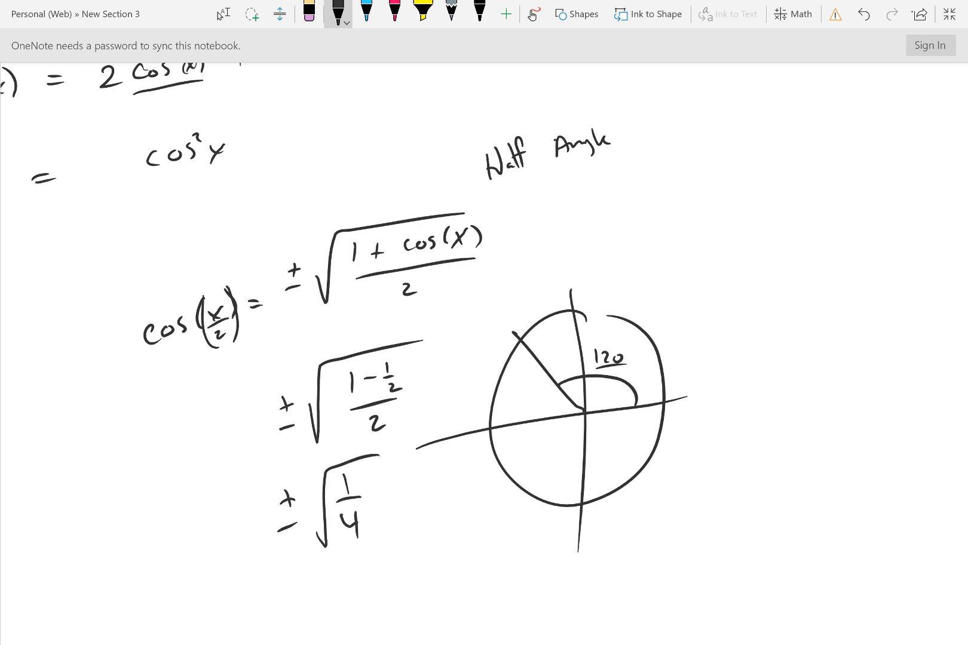
pyautogui.moveTo(346, 581); pyautogui.dragTo(355, 608)
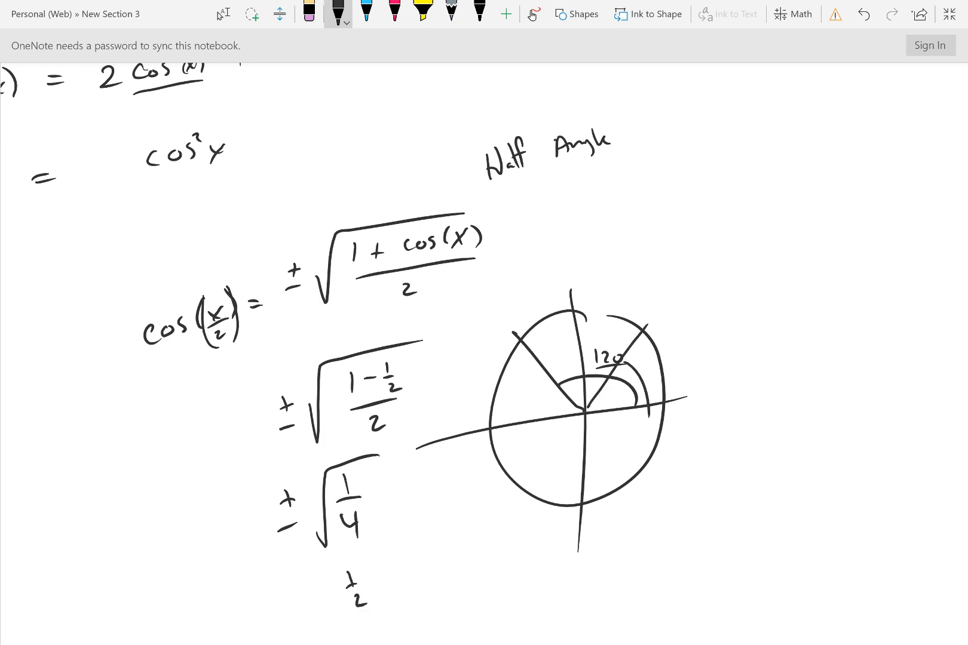
pyautogui.moveTo(583, 420); pyautogui.dragTo(583, 506)
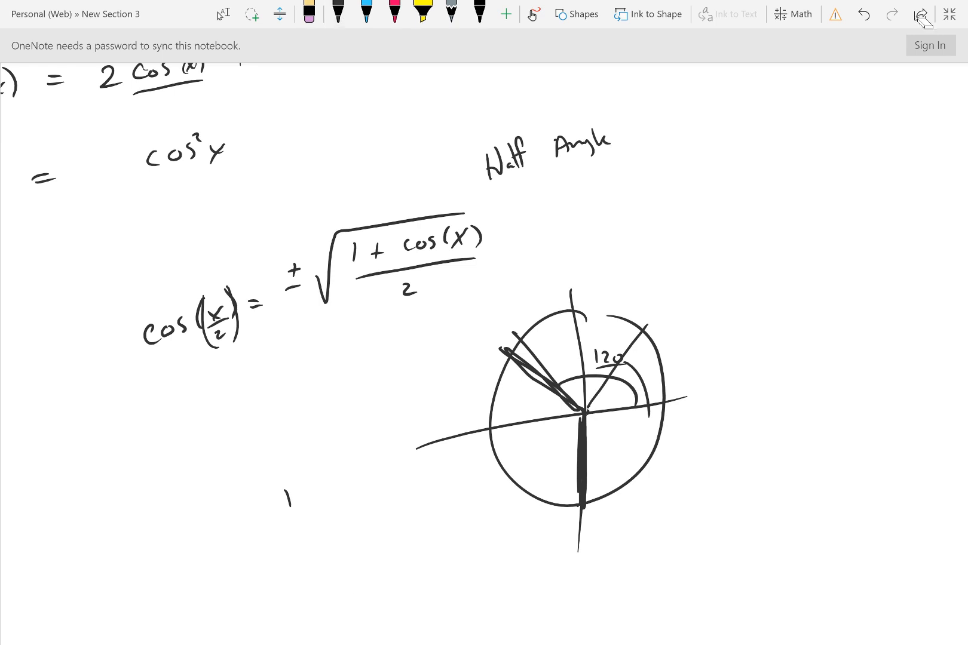
# With the black pen write ±√(1/2) = ±√2/2, then erase it and the circle sketch
pyautogui.click(338, 14)
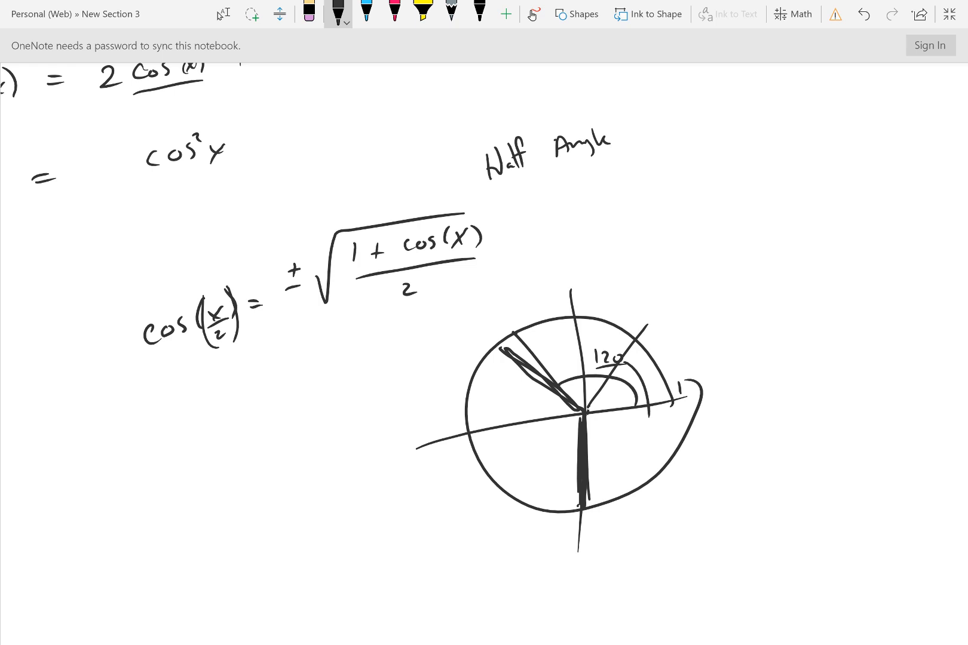
pyautogui.moveTo(352, 389); pyautogui.dragTo(355, 420)
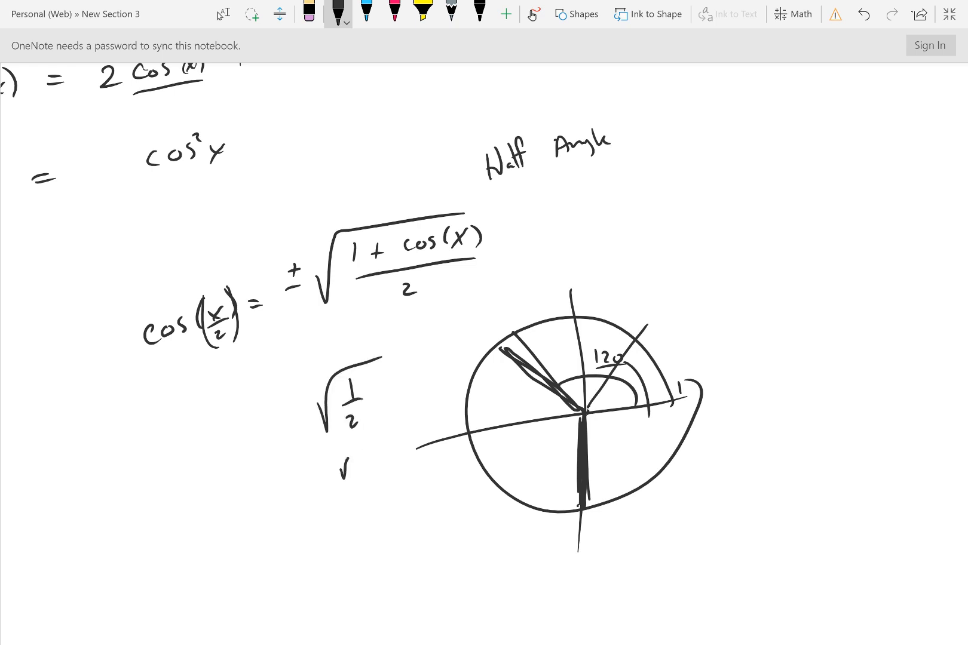
pyautogui.moveTo(318, 482); pyautogui.dragTo(365, 503)
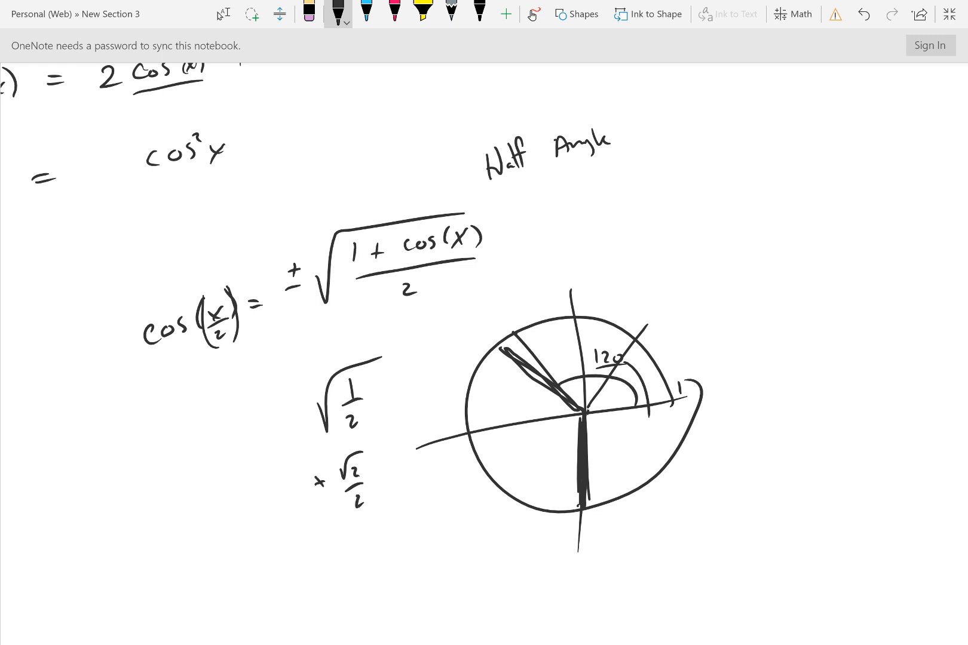
pyautogui.moveTo(302, 395); pyautogui.dragTo(321, 500)
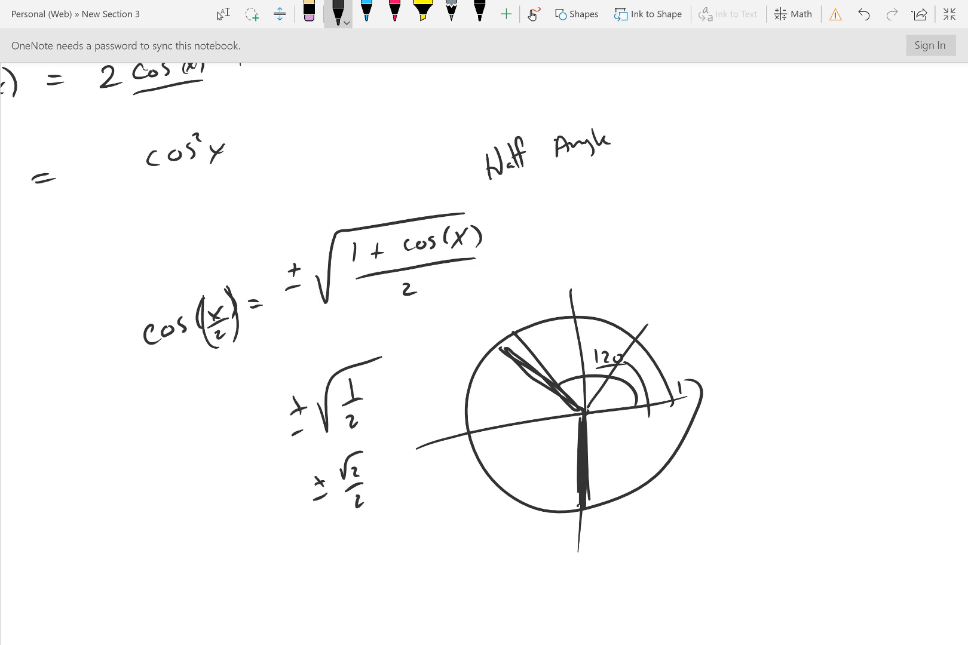
pyautogui.moveTo(510, 413); pyautogui.dragTo(580, 420)
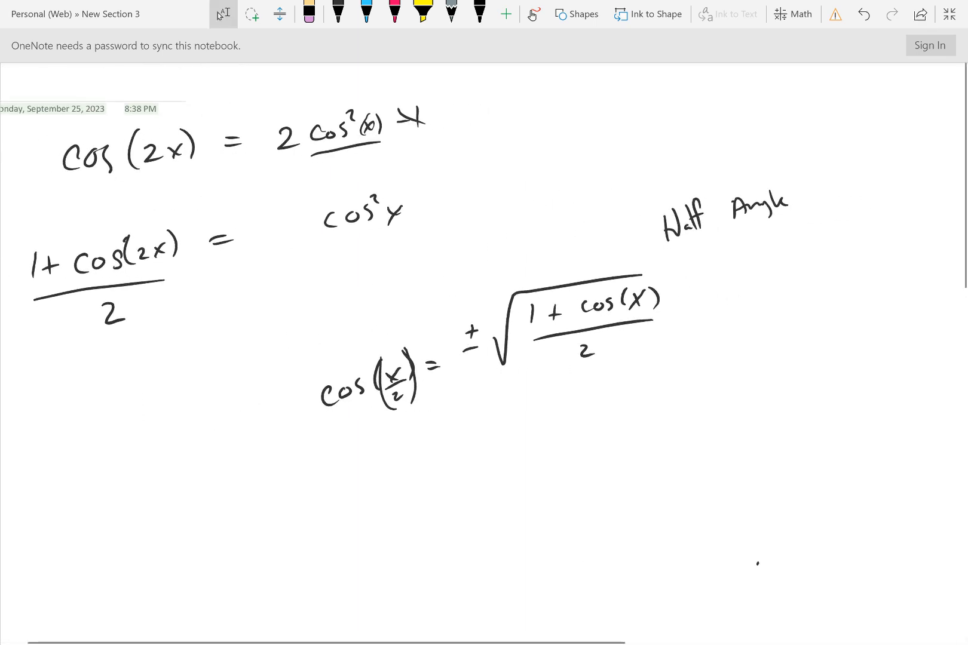
# Write cos(2x) = 1 − 2sin²x below the Half Angle formula
pyautogui.scroll(-3)
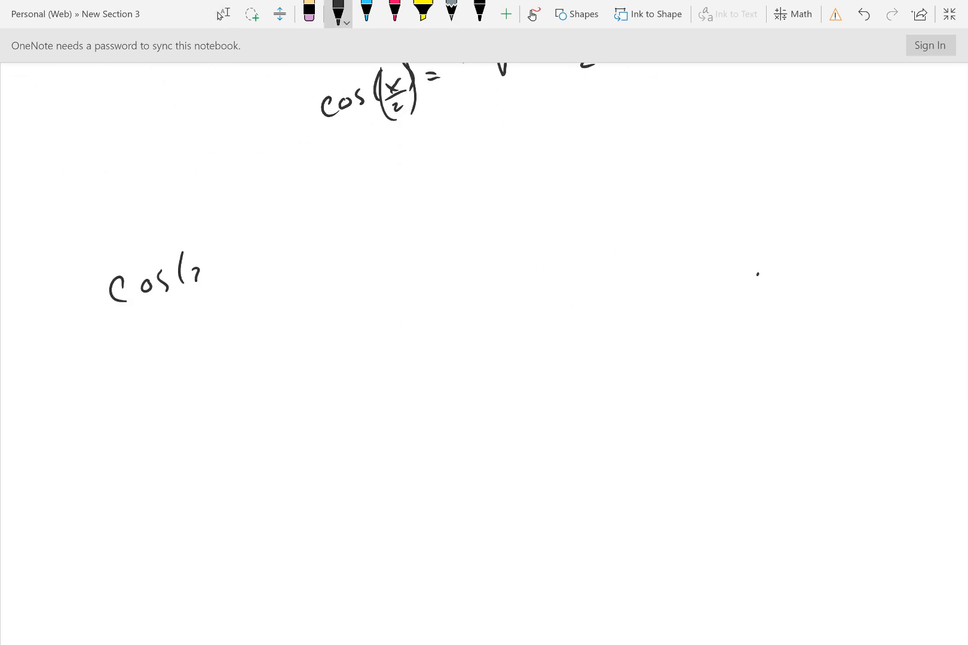
pyautogui.moveTo(185, 278); pyautogui.dragTo(352, 235)
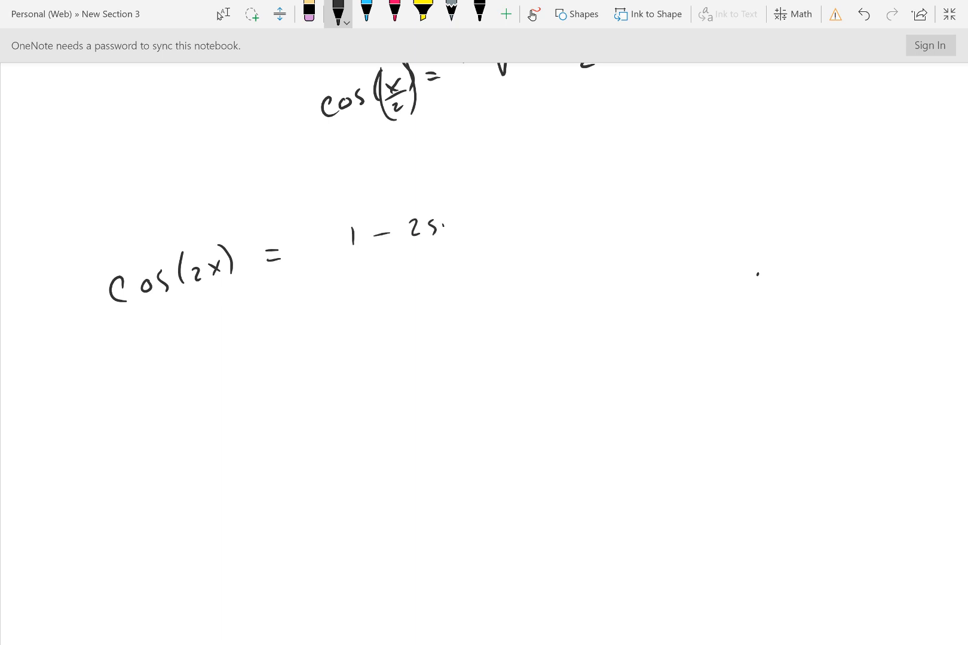
pyautogui.moveTo(432, 240); pyautogui.dragTo(469, 265)
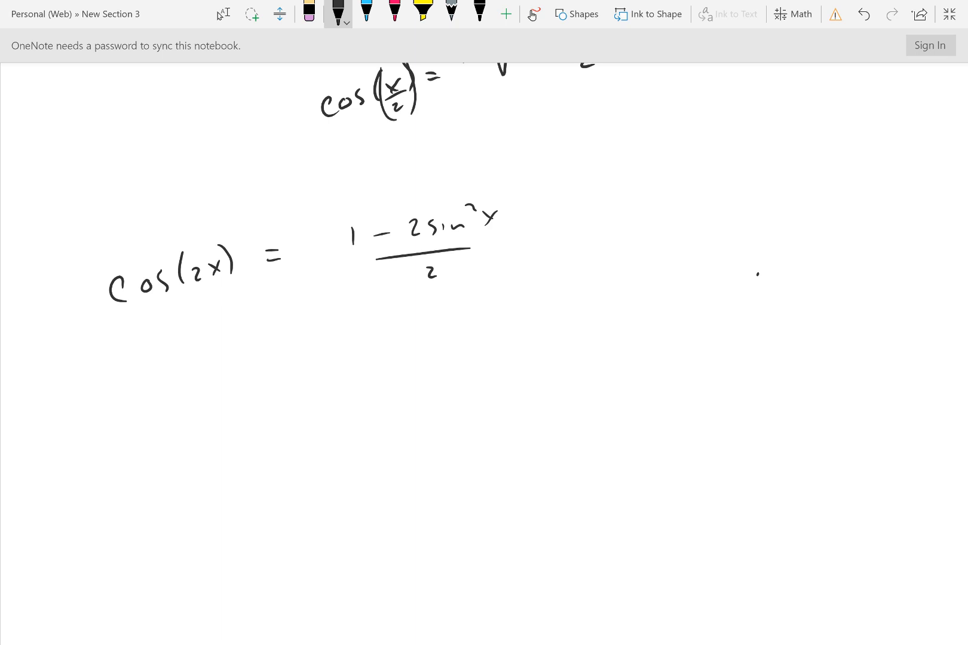
# Start a new line beneath reading 2sin²(x) = 1 −
pyautogui.scroll(-3)
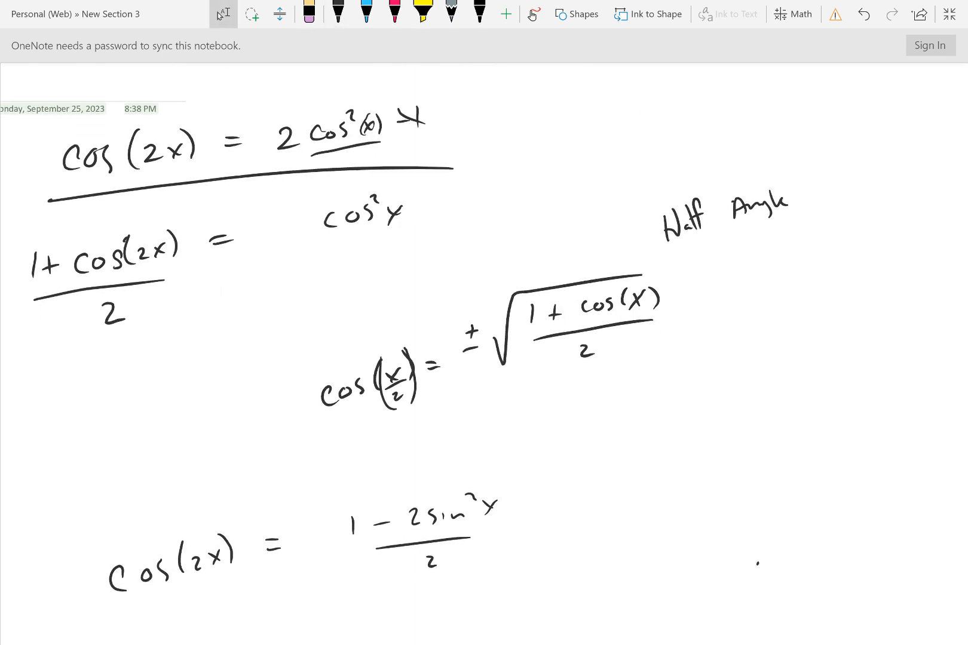
pyautogui.scroll(-3)
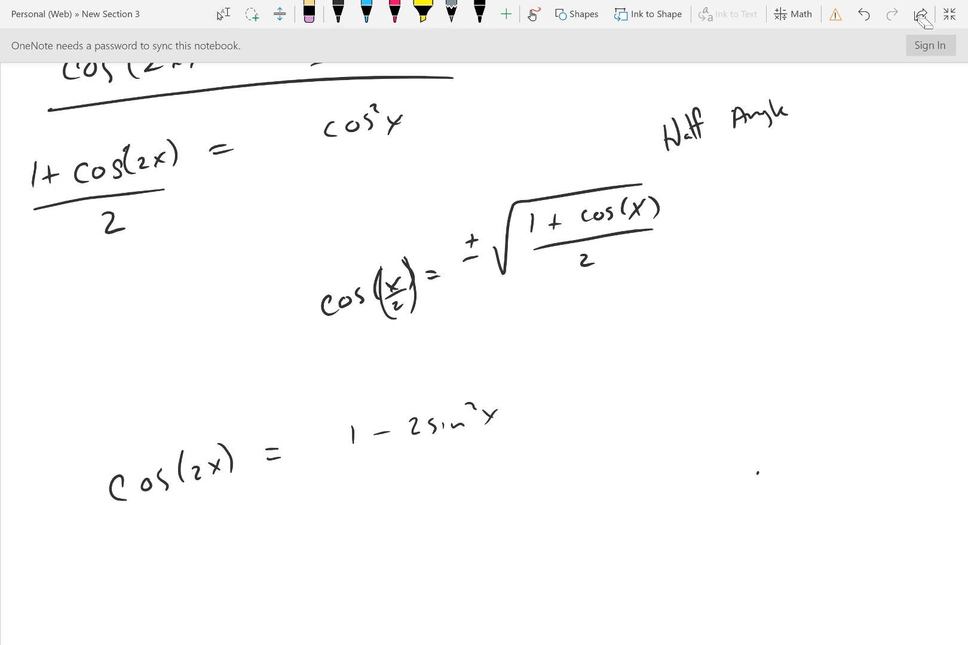
pyautogui.scroll(-3)
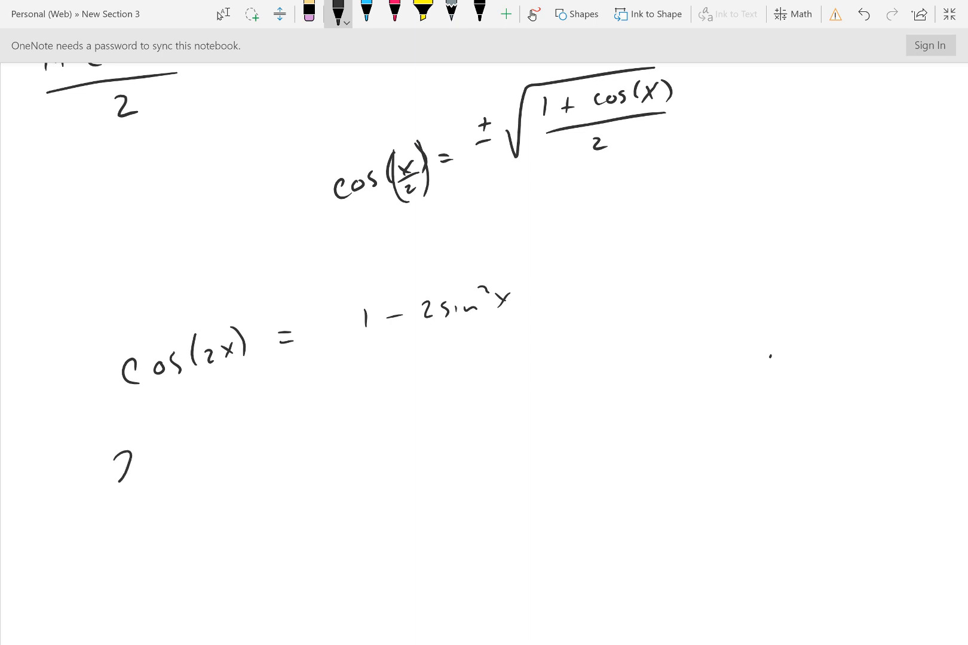
pyautogui.moveTo(114, 445); pyautogui.dragTo(209, 457)
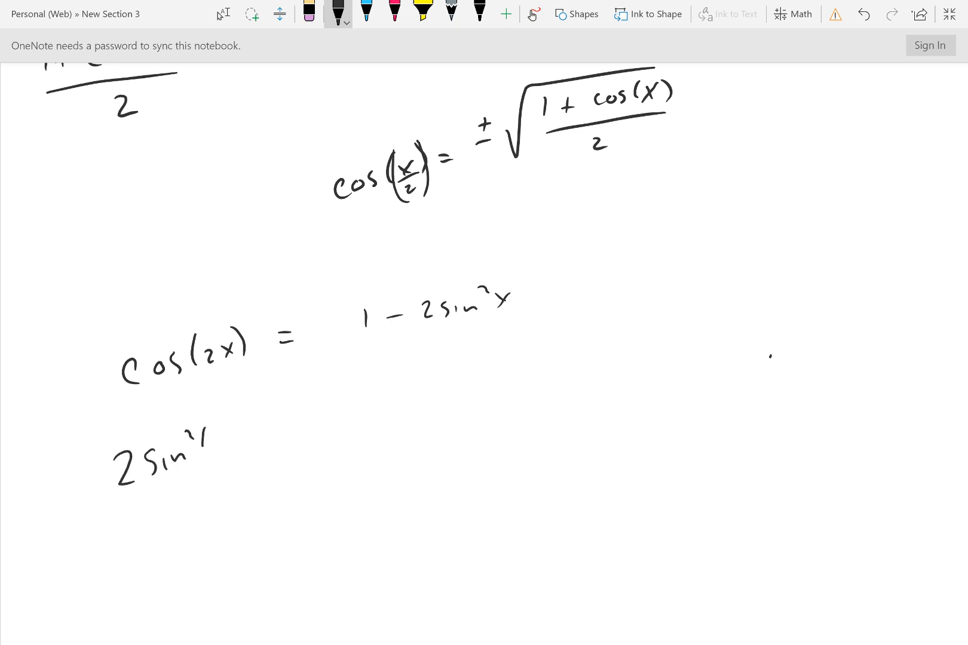
pyautogui.moveTo(210, 438); pyautogui.dragTo(383, 408)
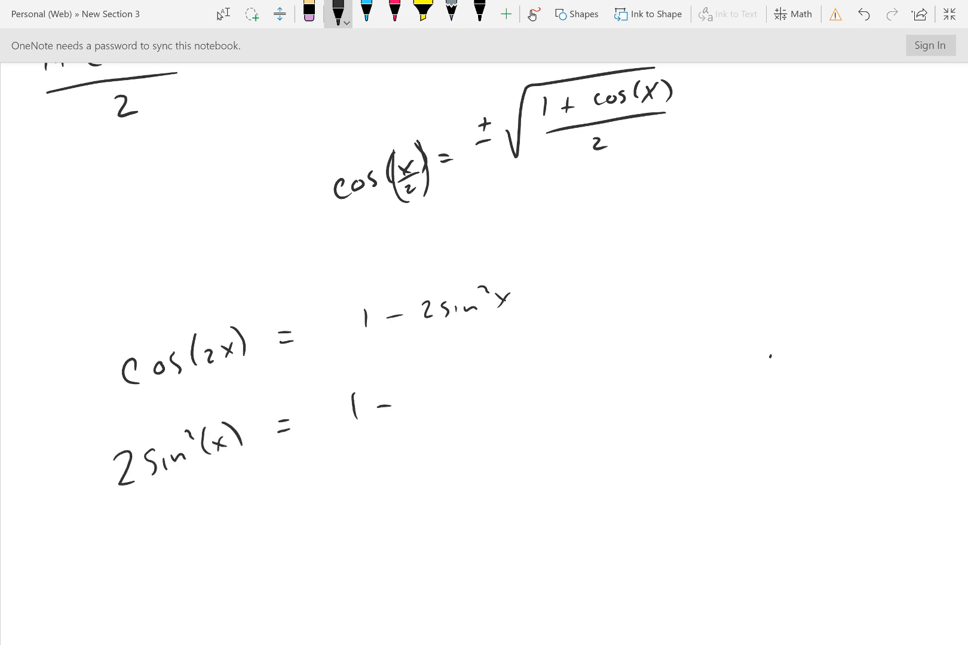
pyautogui.moveTo(408, 401); pyautogui.dragTo(506, 383)
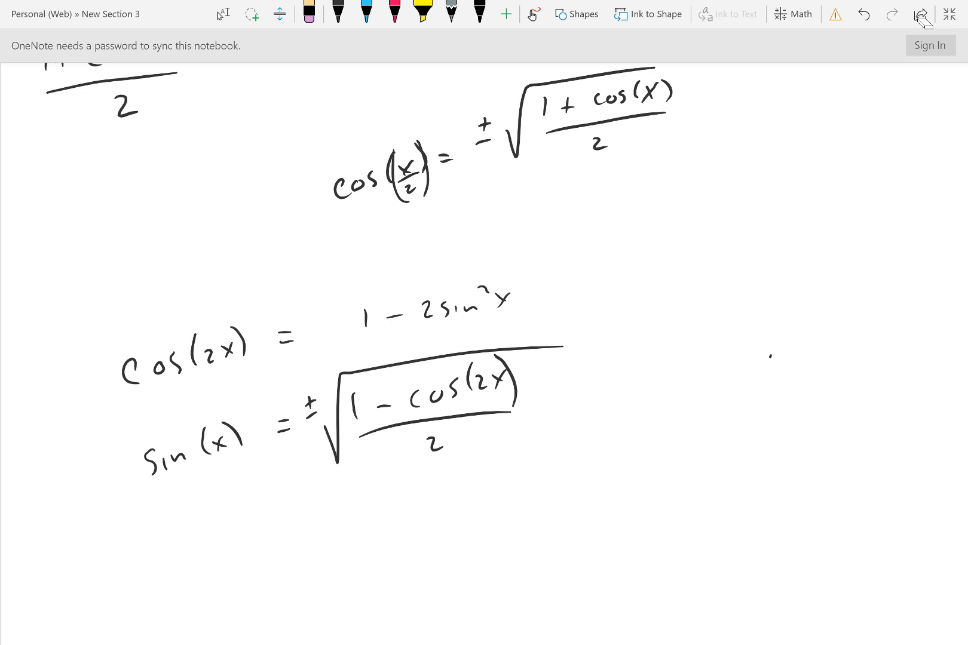
# Reselect the black pen to correct the sine formula to sin(x/2) = ±√((1 − cos x)/2)
pyautogui.click(338, 14)
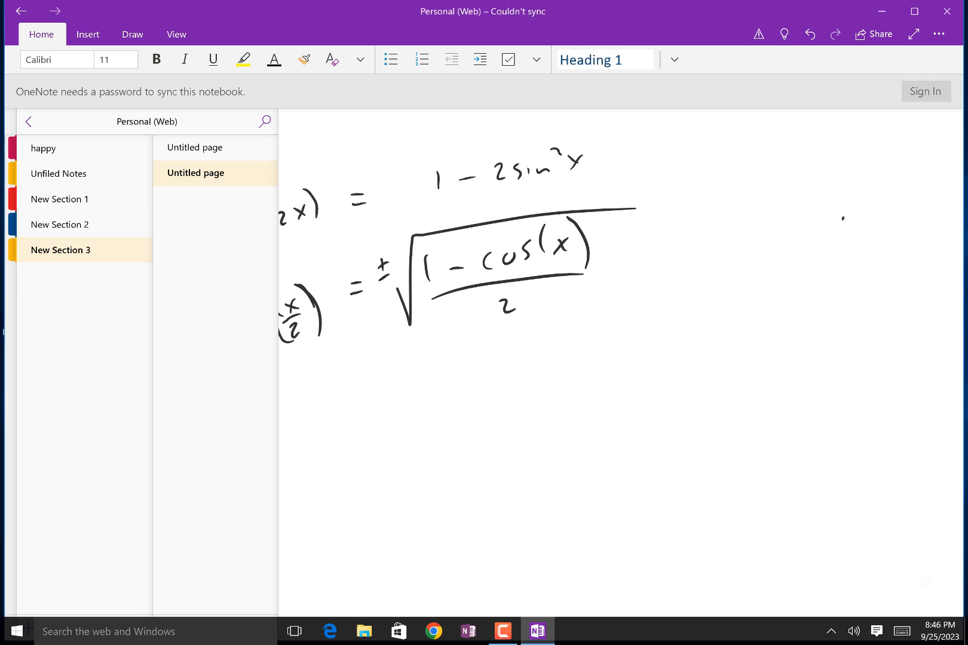
# Add another blank page to New Section 3 and expand it for full-screen writing
pyautogui.click(173, 604)
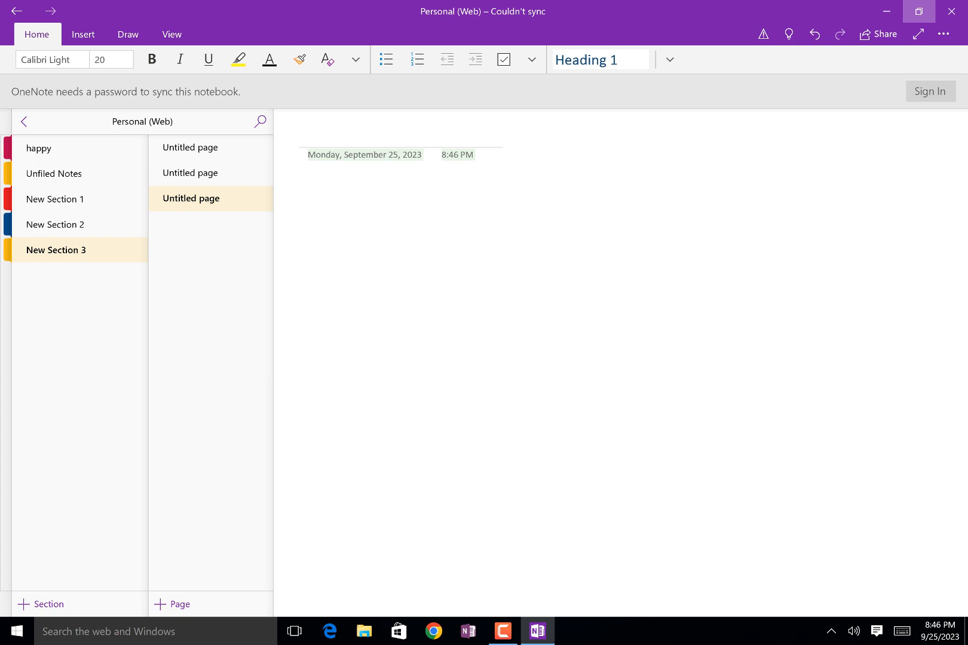
pyautogui.click(127, 34)
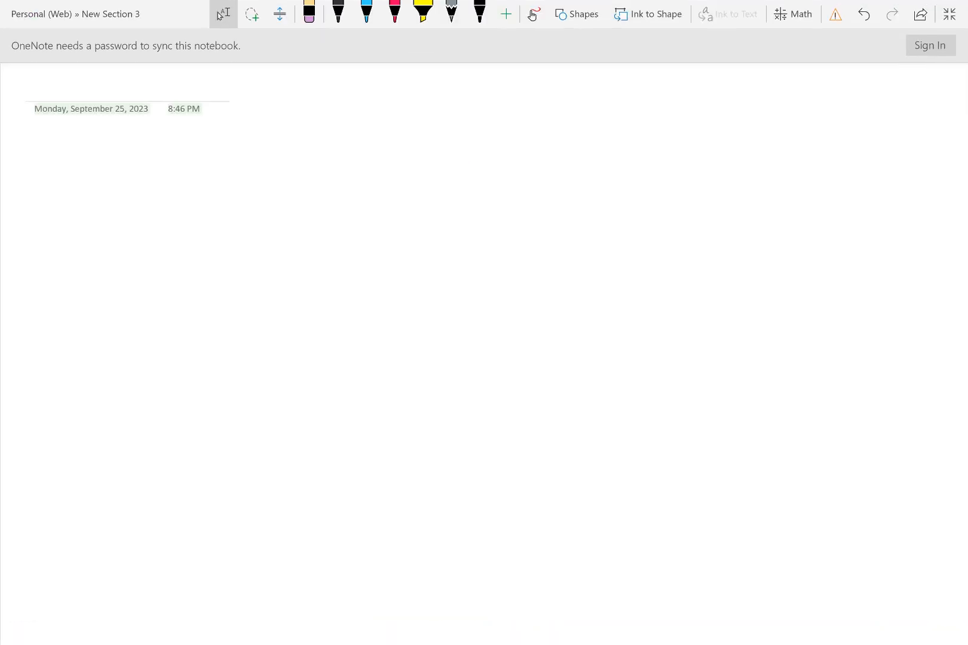
# Ink (1 + cot x)/csc x = sin x + cos x in black pen, beginning '1+' below
pyautogui.click(337, 13)
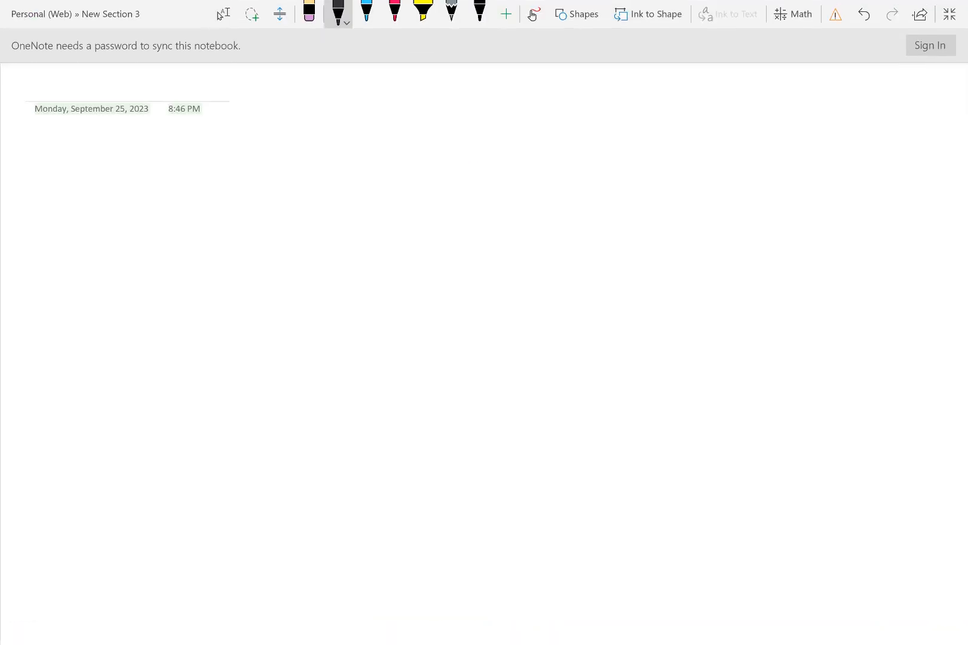
pyautogui.moveTo(134, 176); pyautogui.dragTo(229, 173)
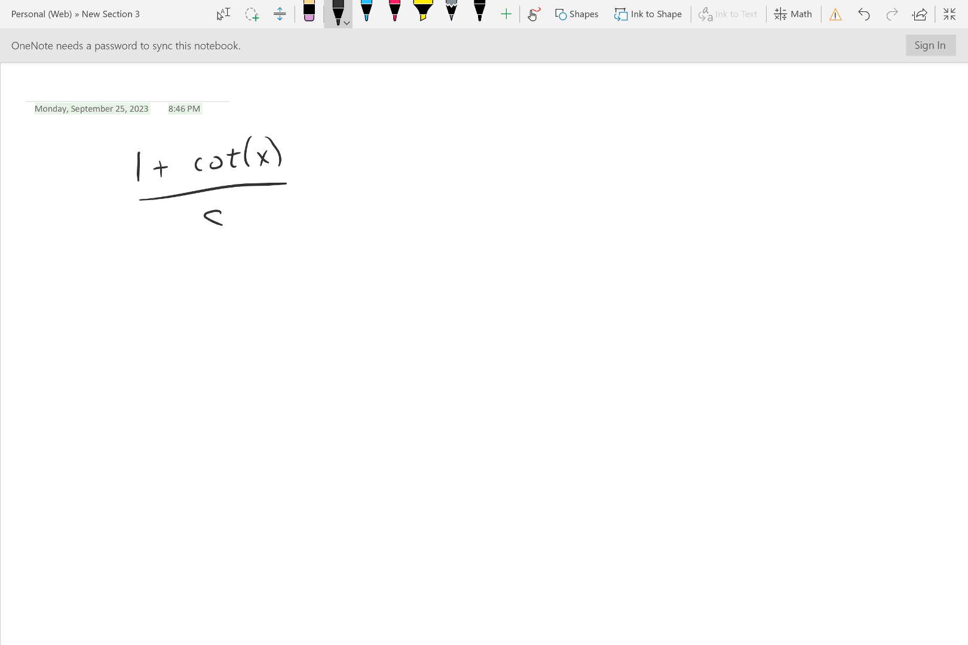
pyautogui.moveTo(222, 210); pyautogui.dragTo(266, 210)
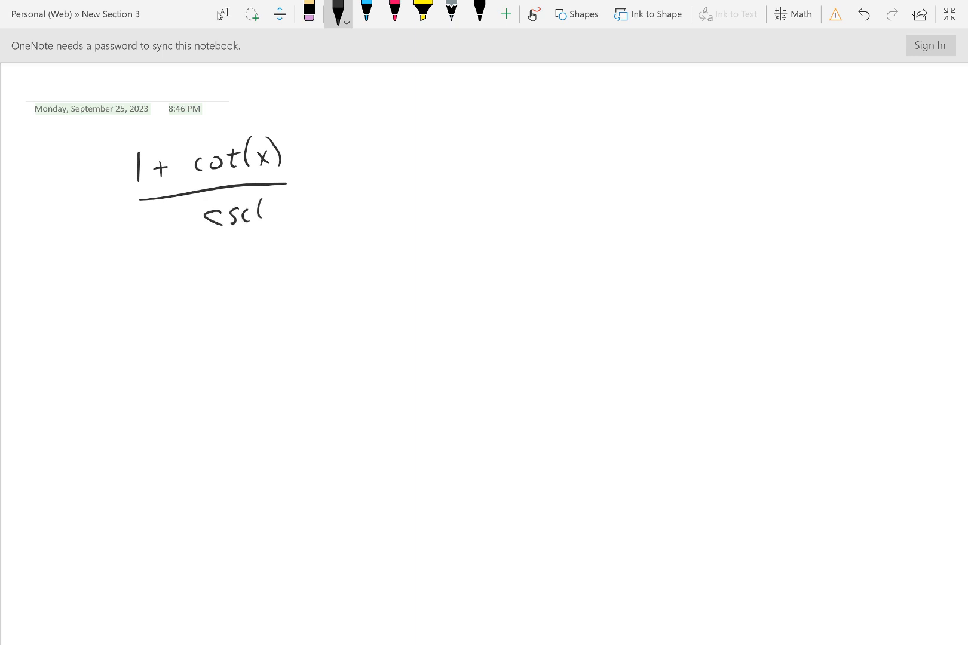
pyautogui.moveTo(259, 197); pyautogui.dragTo(377, 180)
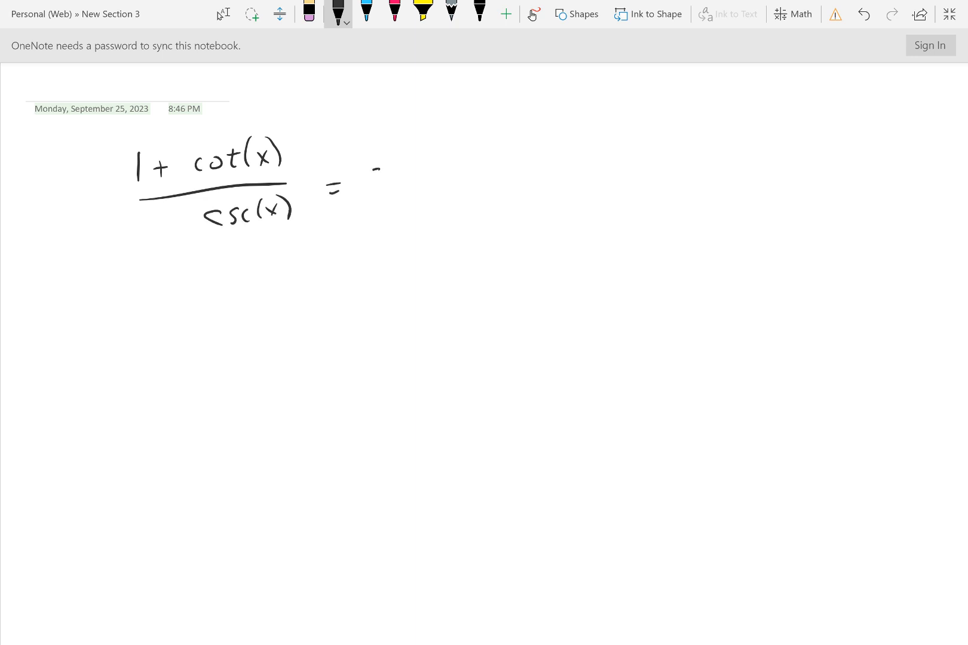
pyautogui.moveTo(365, 179); pyautogui.dragTo(439, 173)
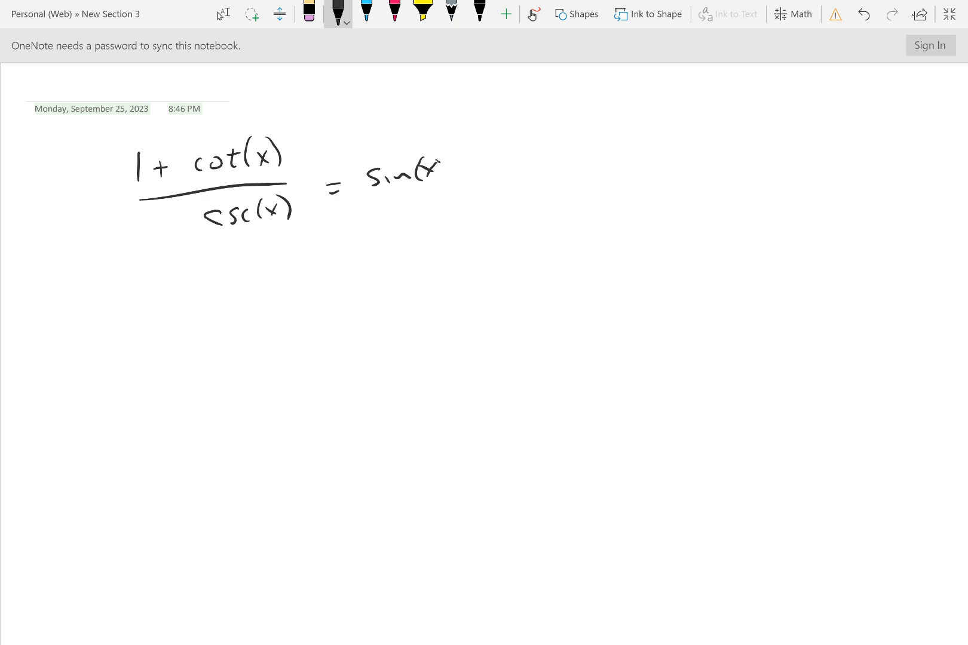
pyautogui.moveTo(450, 173); pyautogui.dragTo(537, 154)
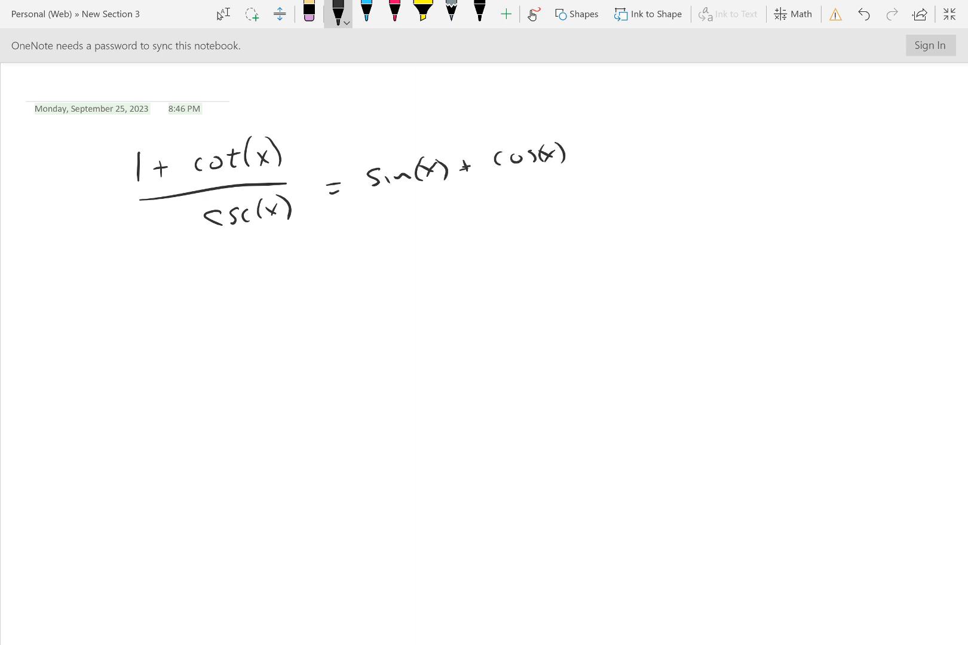
pyautogui.moveTo(163, 290); pyautogui.dragTo(192, 327)
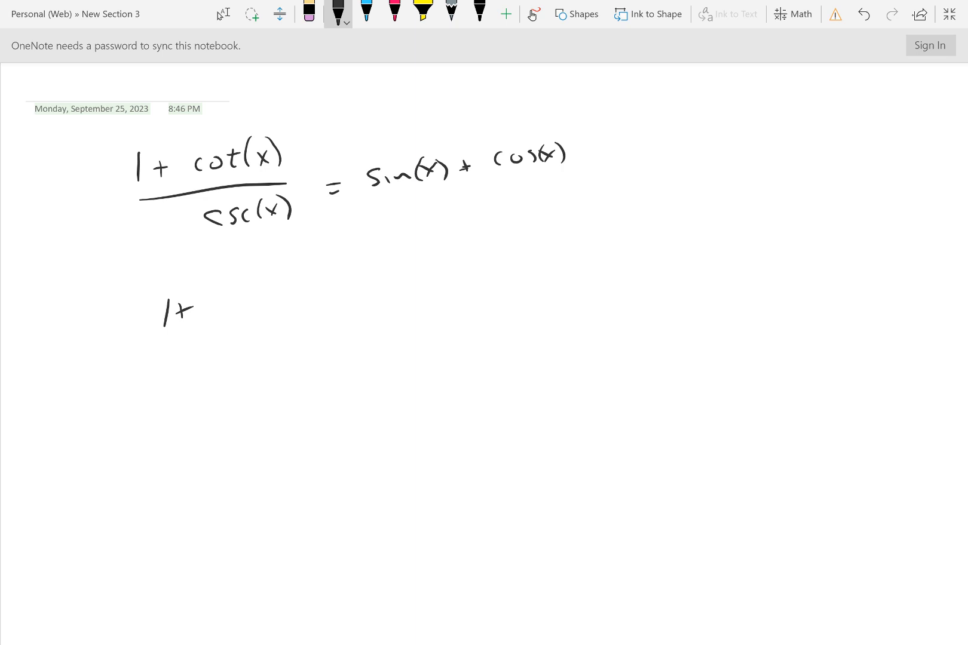
# Rewrite cot x as cos x/sin x and csc x as 1/sin x
pyautogui.moveTo(209, 290); pyautogui.dragTo(259, 272)
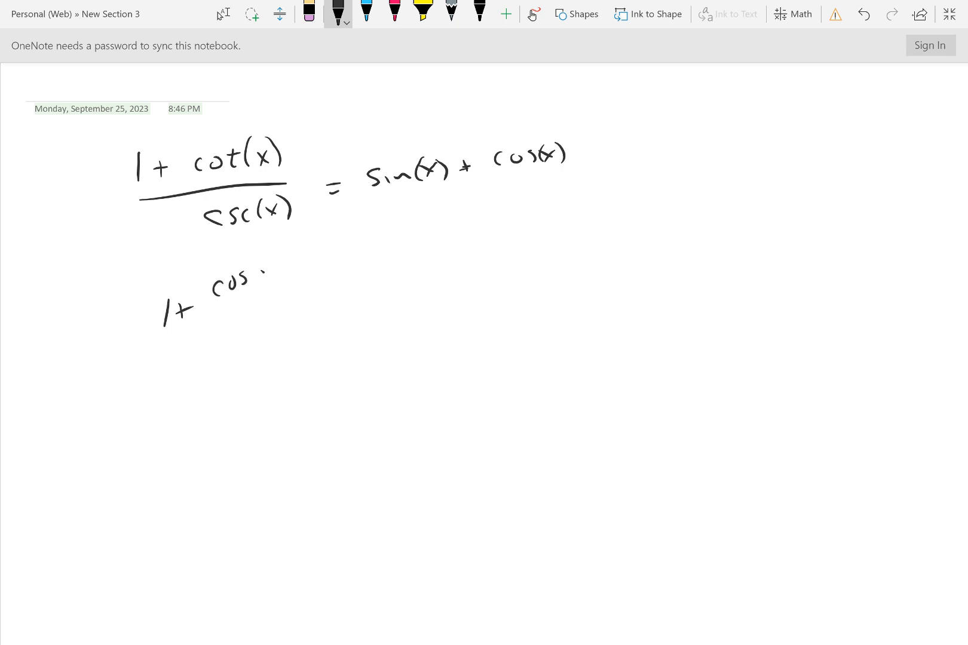
pyautogui.moveTo(241, 290); pyautogui.dragTo(234, 315)
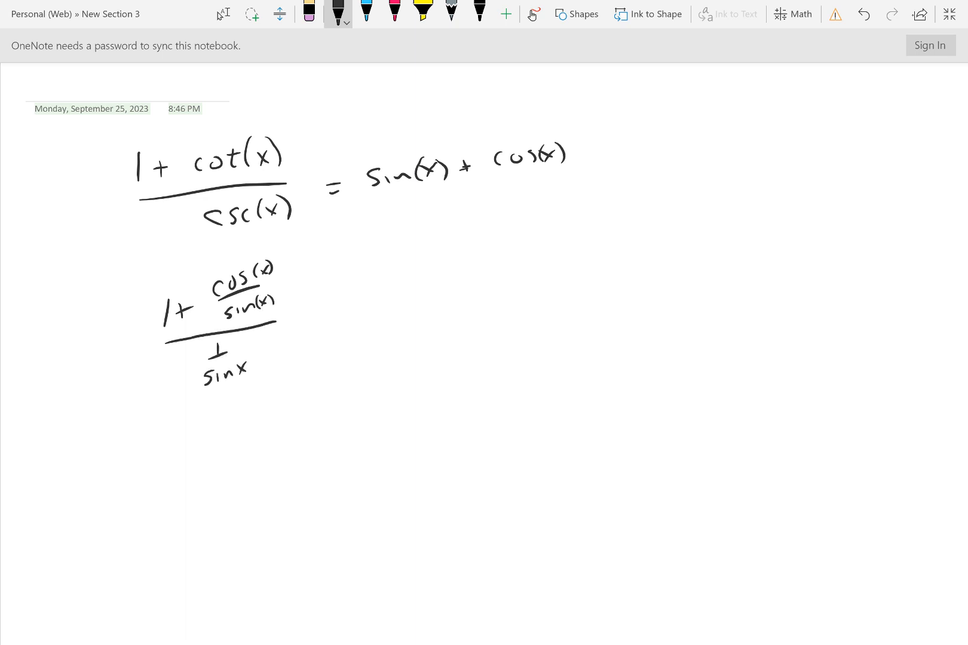
pyautogui.moveTo(302, 309); pyautogui.dragTo(318, 333)
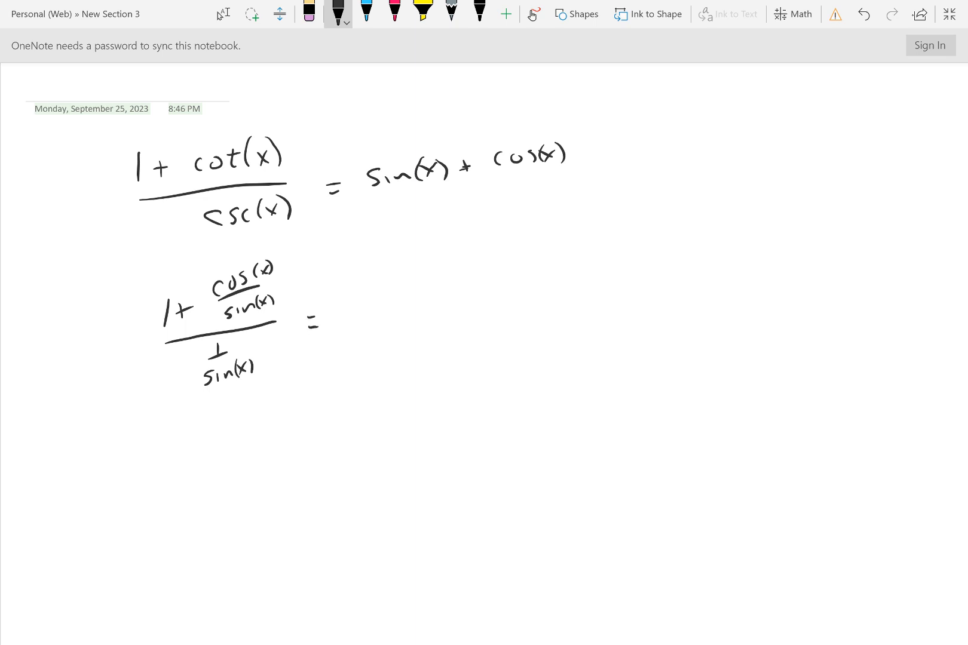
pyautogui.moveTo(411, 287); pyautogui.dragTo(445, 309)
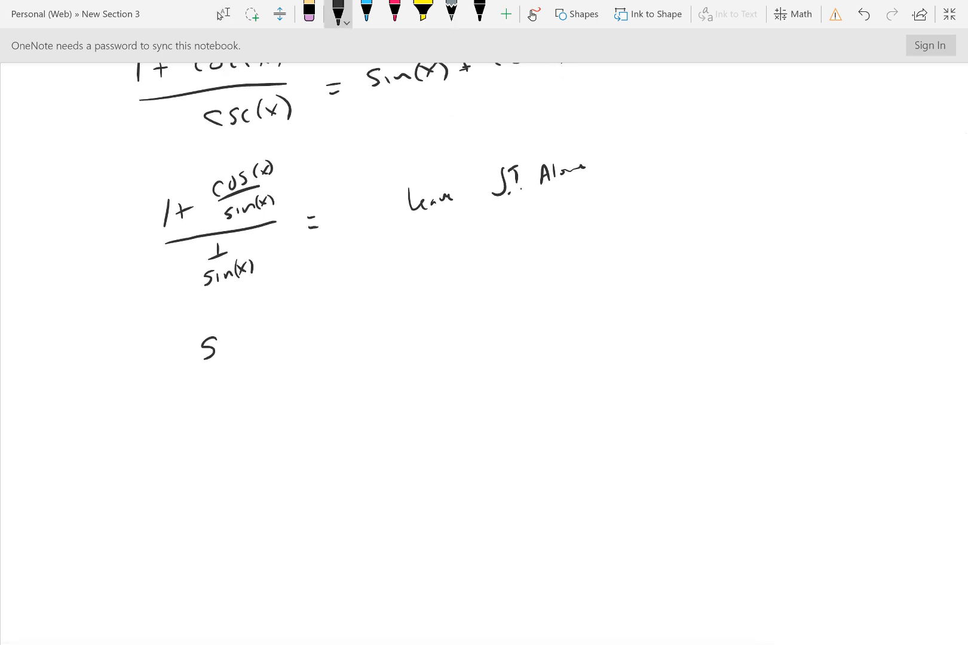
pyautogui.moveTo(204, 346); pyautogui.dragTo(257, 343)
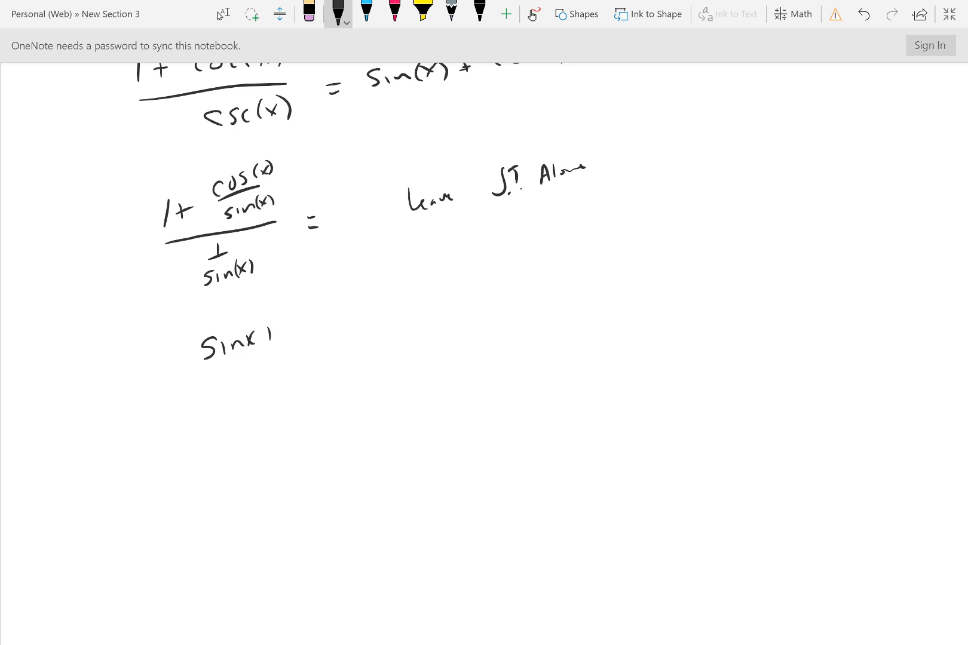
pyautogui.moveTo(265, 333); pyautogui.dragTo(333, 321)
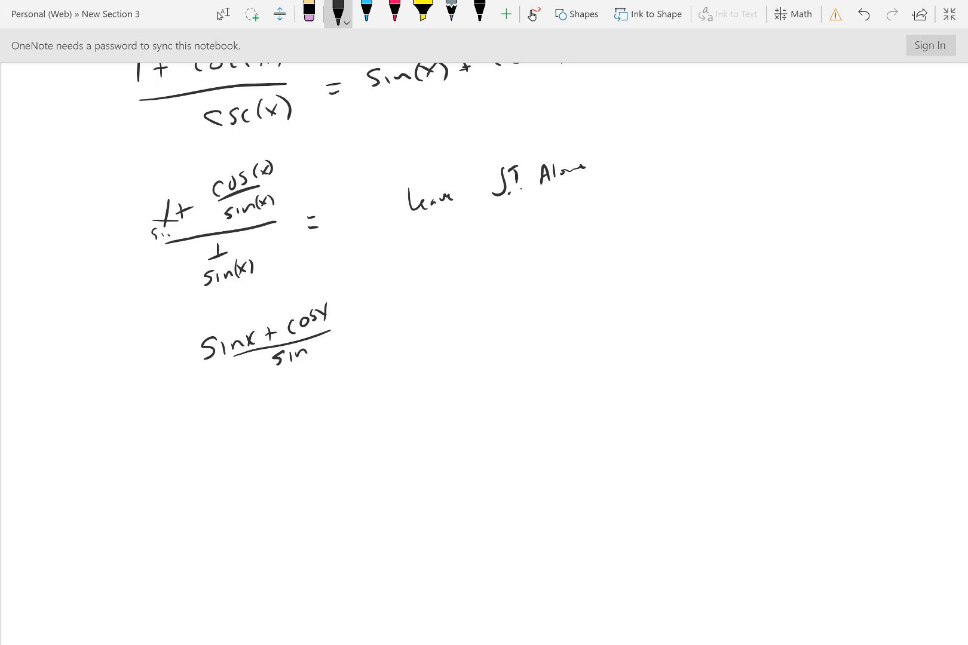
# Combine over sin x, cancel the sin x terms, and write the result sin(x) + cos(x)
pyautogui.moveTo(152, 207); pyautogui.dragTo(185, 214)
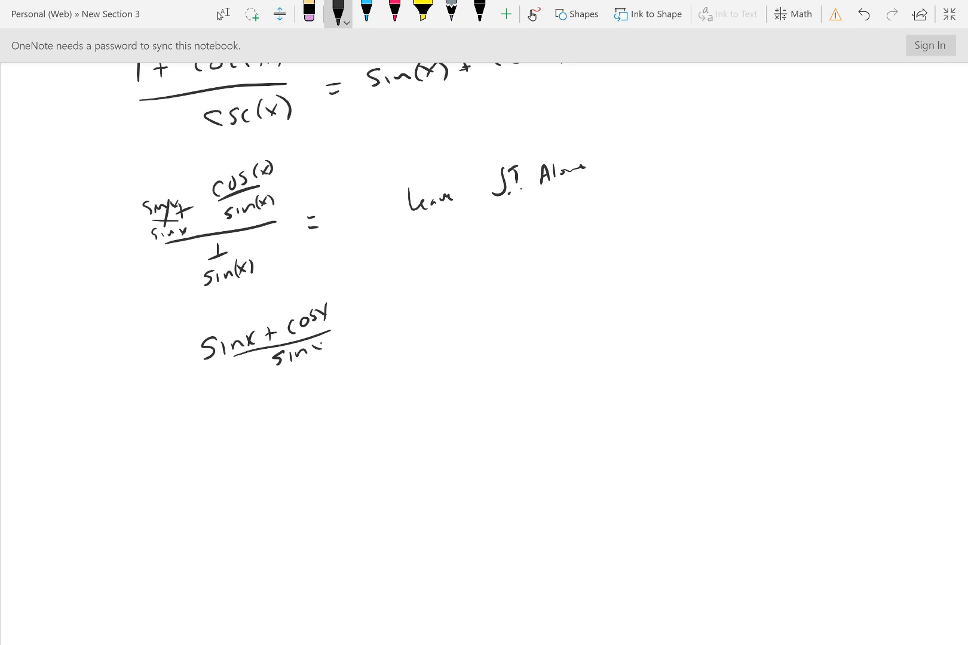
pyautogui.moveTo(259, 370); pyautogui.dragTo(333, 383)
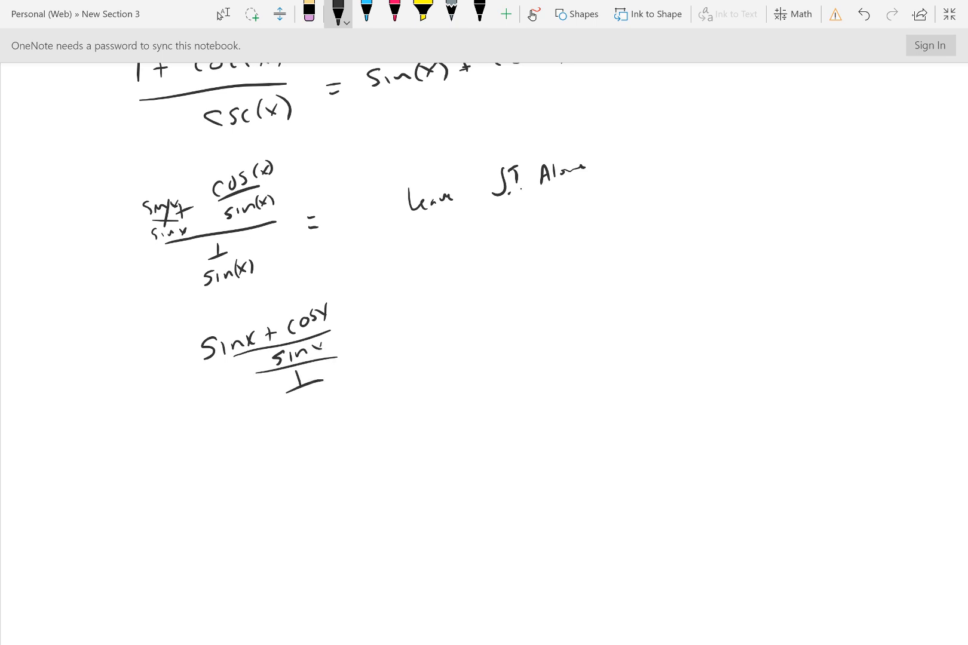
pyautogui.moveTo(290, 395); pyautogui.dragTo(327, 402)
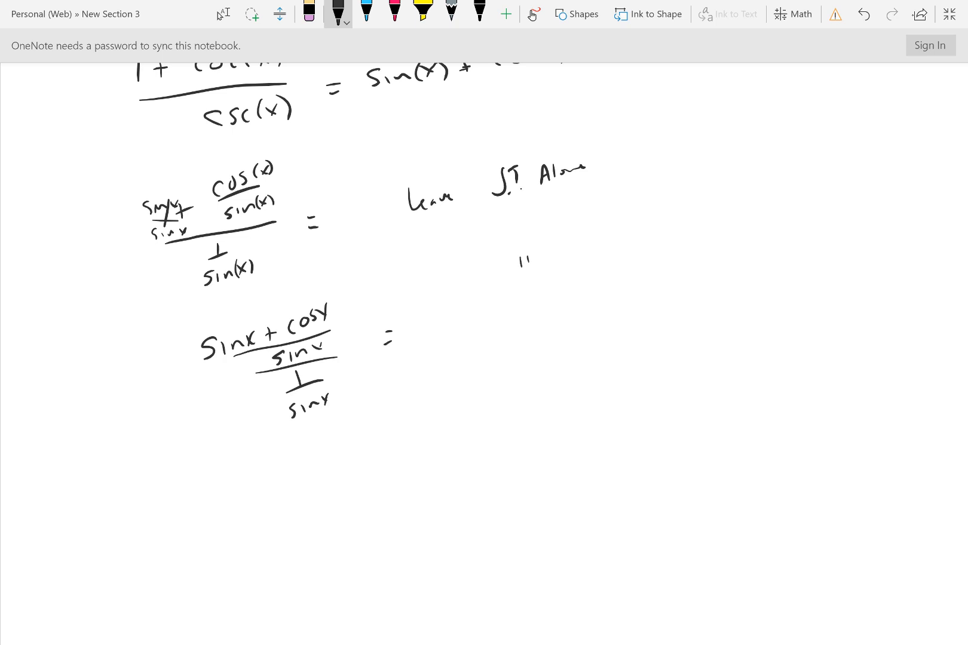
pyautogui.scroll(-3)
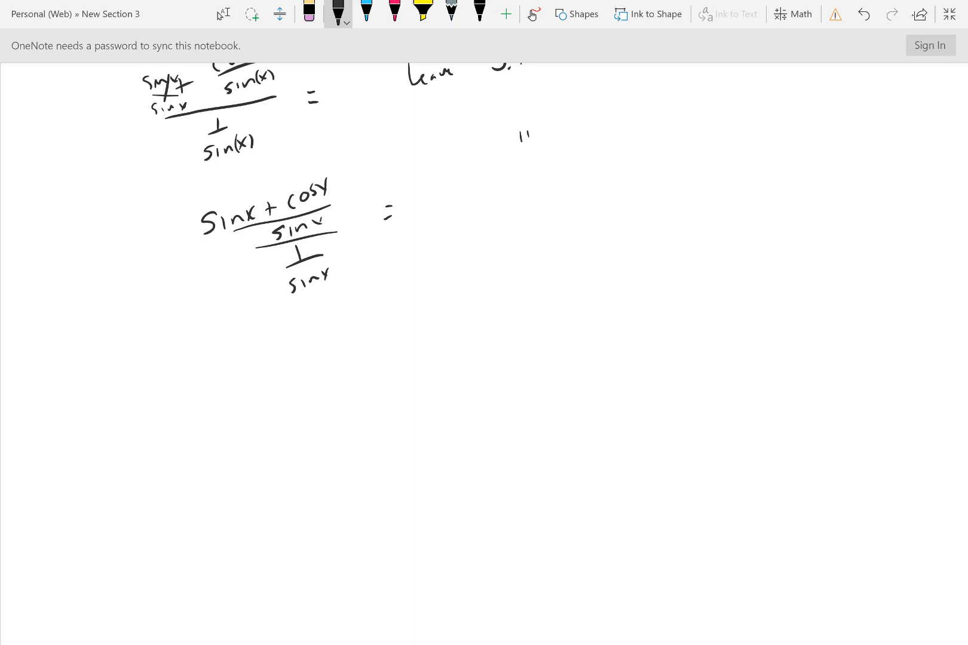
pyautogui.moveTo(367, 251); pyautogui.dragTo(358, 198)
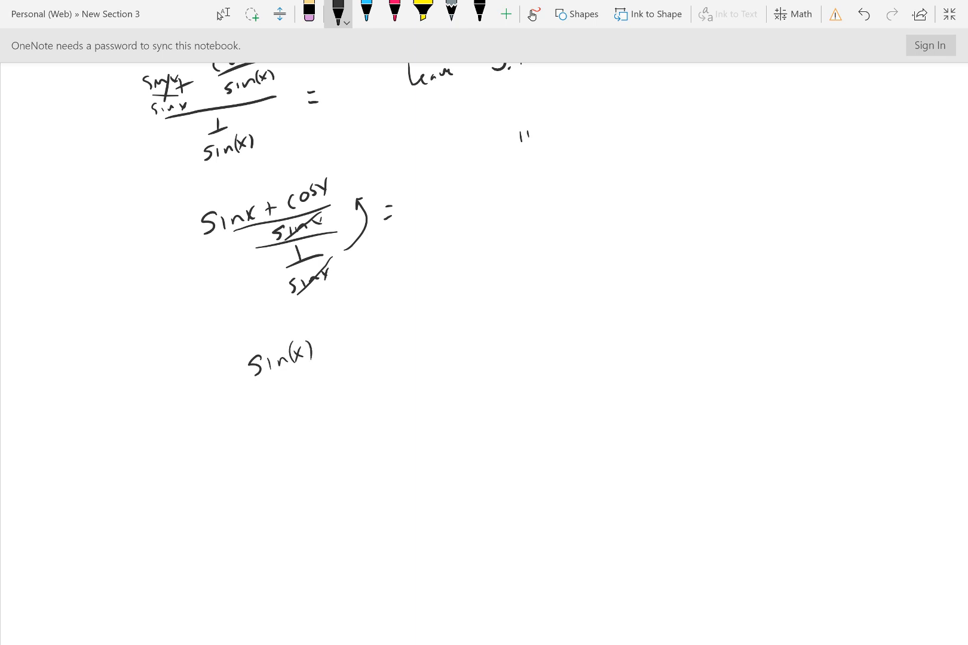
pyautogui.moveTo(318, 349); pyautogui.dragTo(367, 336)
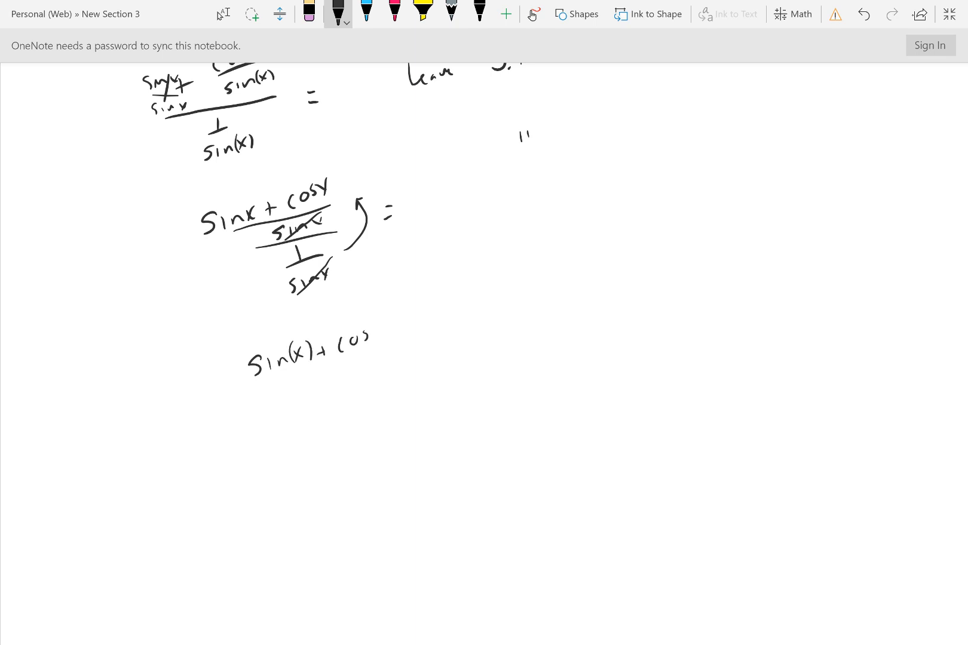
pyautogui.moveTo(371, 331); pyautogui.dragTo(402, 324)
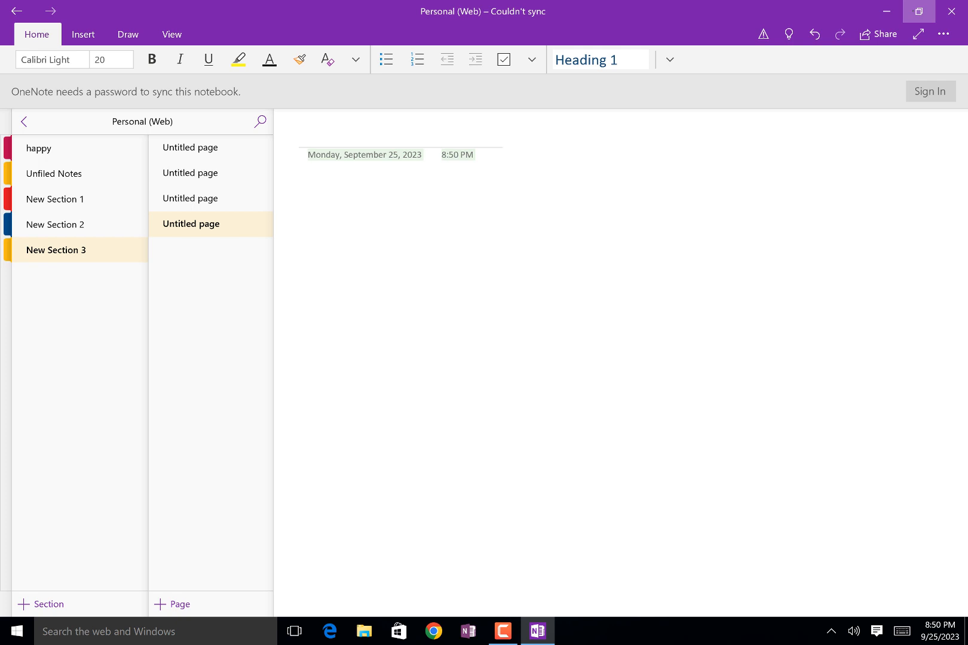
# Switch the fresh page to full-screen mode for handwriting
pyautogui.click(127, 34)
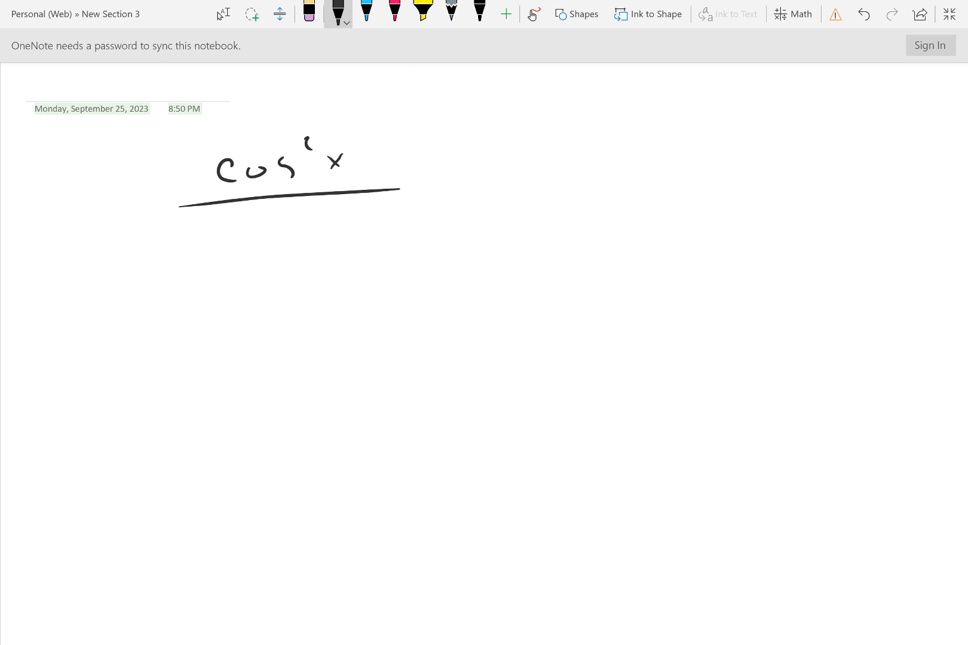
# Add the exponent, denominator 1 + sin x and right side 1 − sin x, then '1 −' above
pyautogui.moveTo(237, 235); pyautogui.dragTo(321, 232)
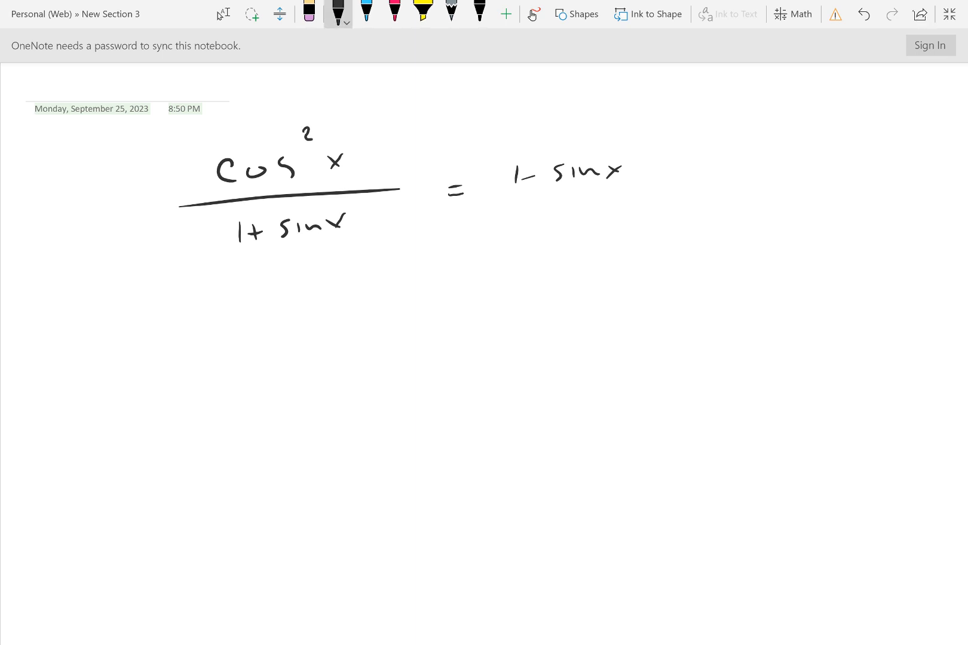
pyautogui.moveTo(204, 98); pyautogui.dragTo(219, 124)
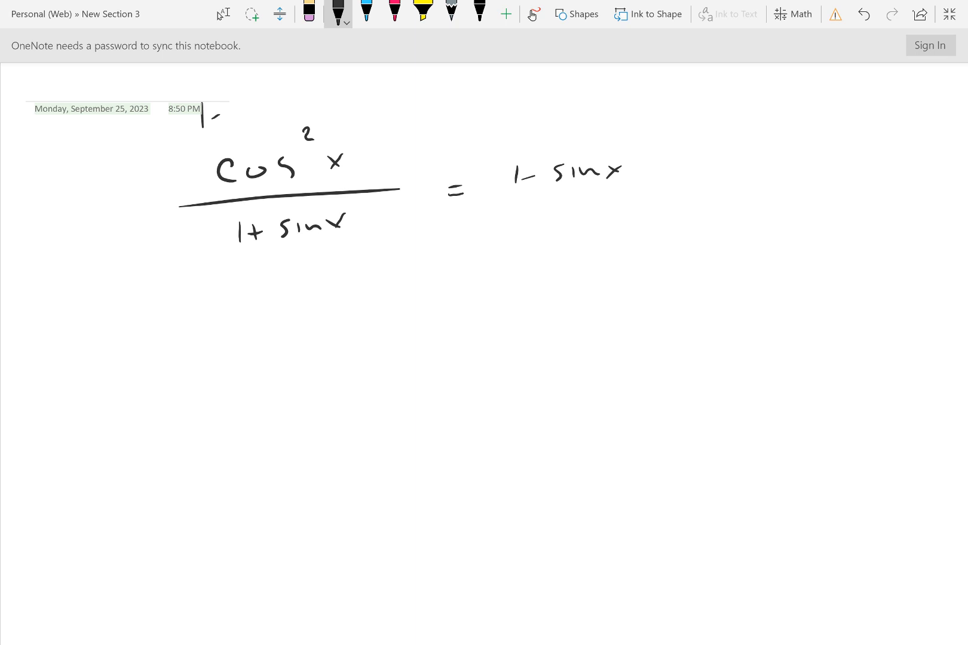
# Replace the cos²x numerator with 1 − sin²x and underline it
pyautogui.moveTo(222, 114); pyautogui.dragTo(309, 111)
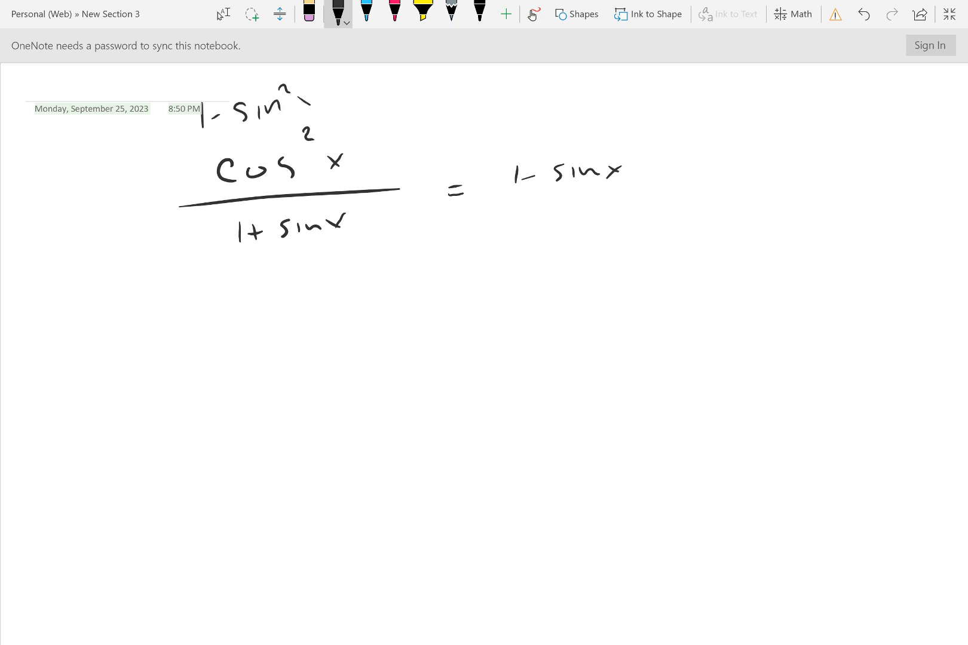
pyautogui.moveTo(299, 90); pyautogui.dragTo(318, 108)
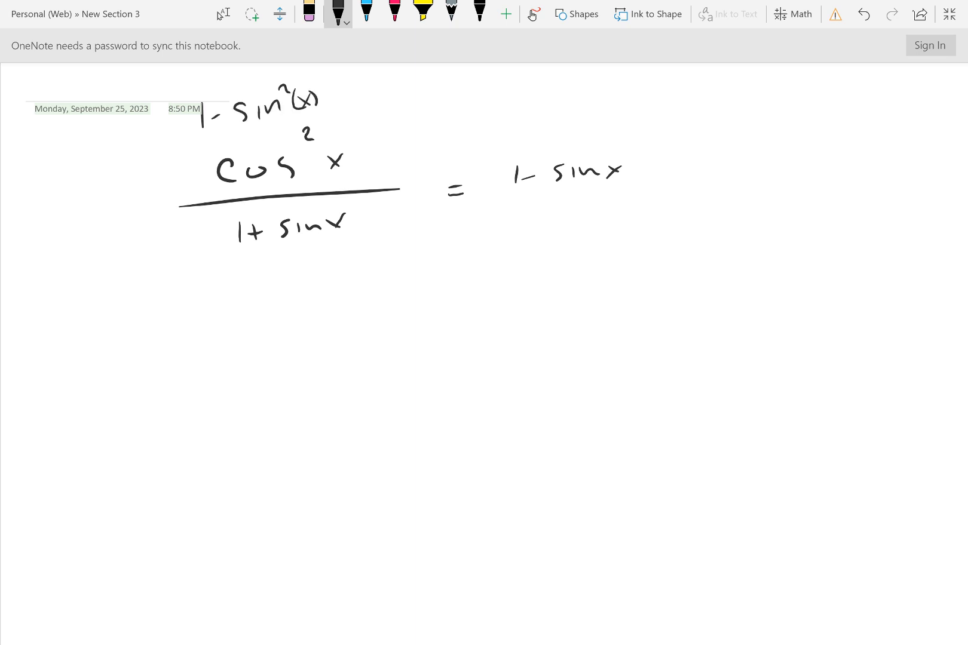
pyautogui.moveTo(203, 135); pyautogui.dragTo(309, 126)
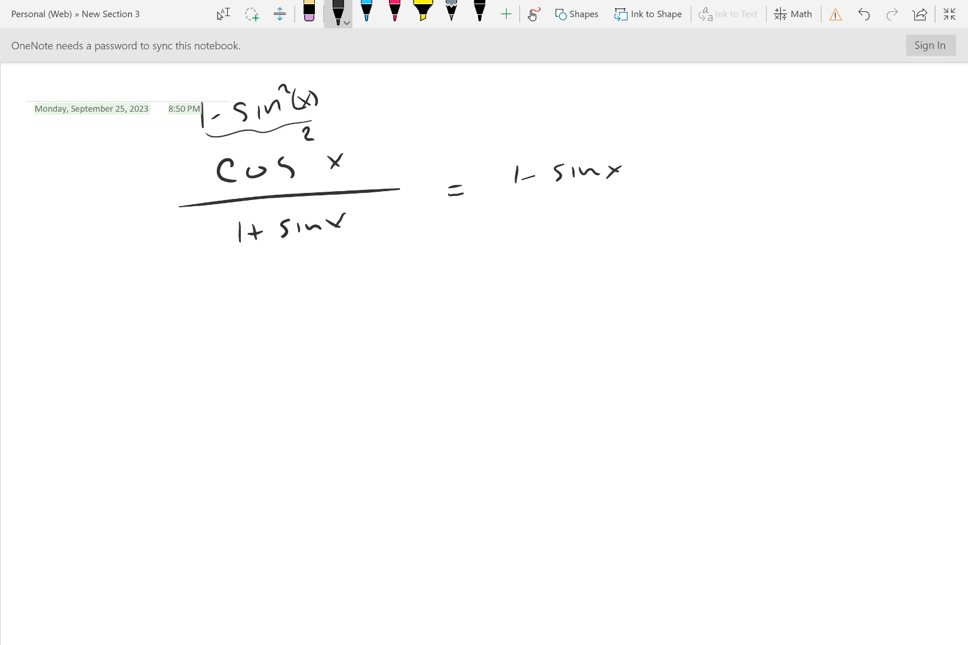
# Factor into (1+sin x)(1−sin x)/(1+sin x), cancel to 1 − sin x, and add a page
pyautogui.moveTo(201, 315); pyautogui.dragTo(275, 309)
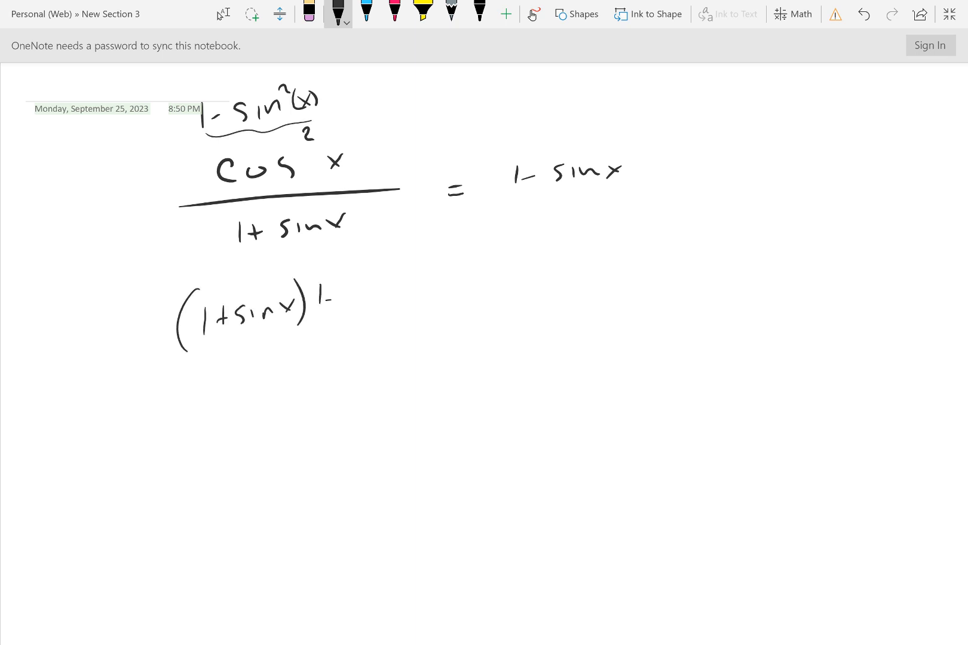
pyautogui.moveTo(321, 296); pyautogui.dragTo(395, 309)
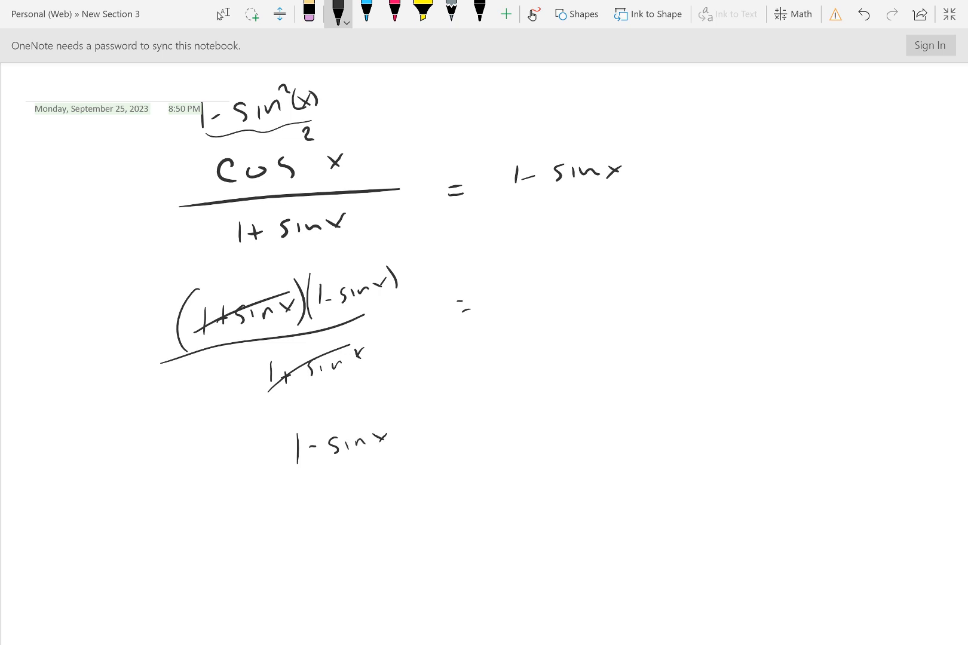
pyautogui.moveTo(460, 420); pyautogui.dragTo(475, 439)
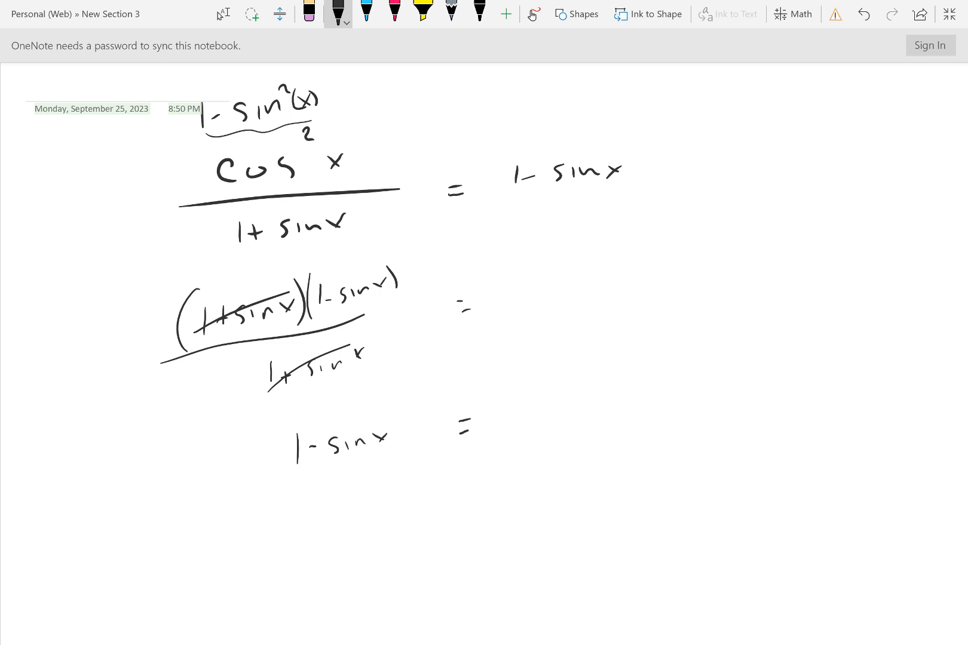
pyautogui.click(951, 14)
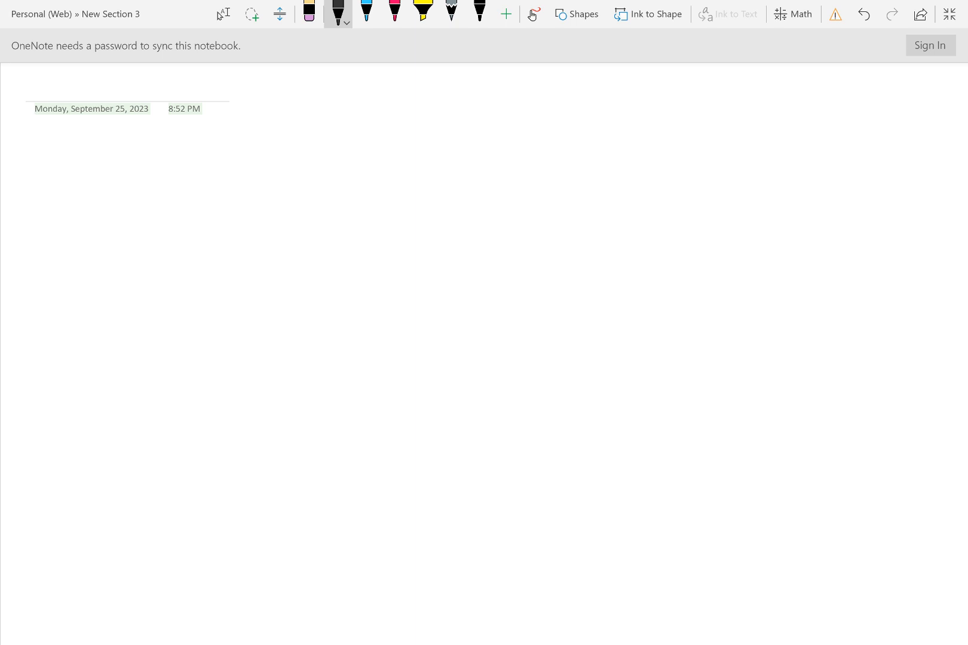
# Ink sin(x) = .4 with quadrant II noted at the upper right
pyautogui.moveTo(120, 185); pyautogui.dragTo(149, 177)
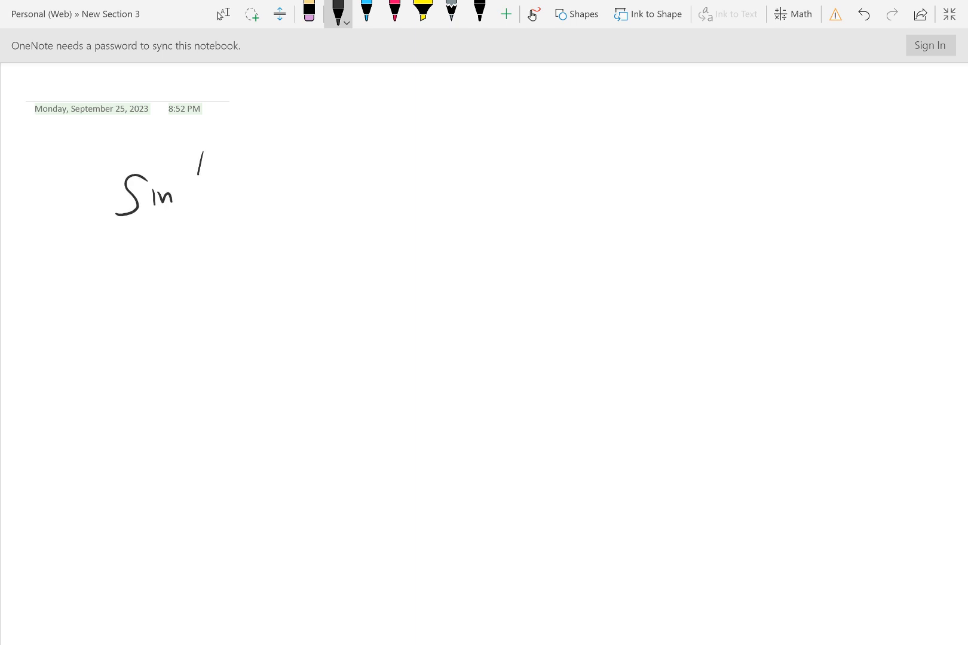
pyautogui.moveTo(195, 154); pyautogui.dragTo(272, 192)
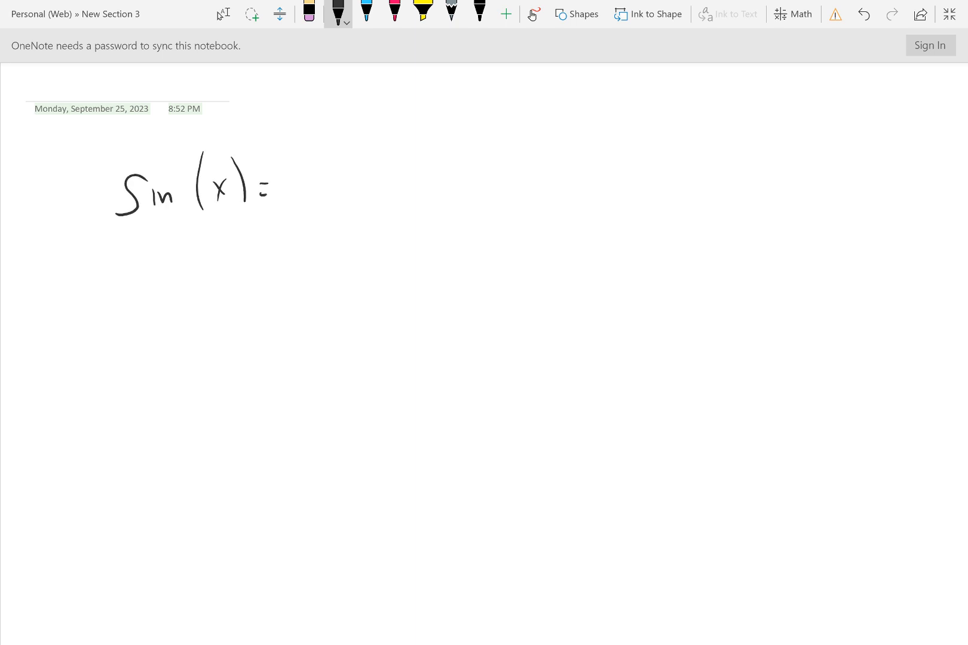
pyautogui.click(310, 184)
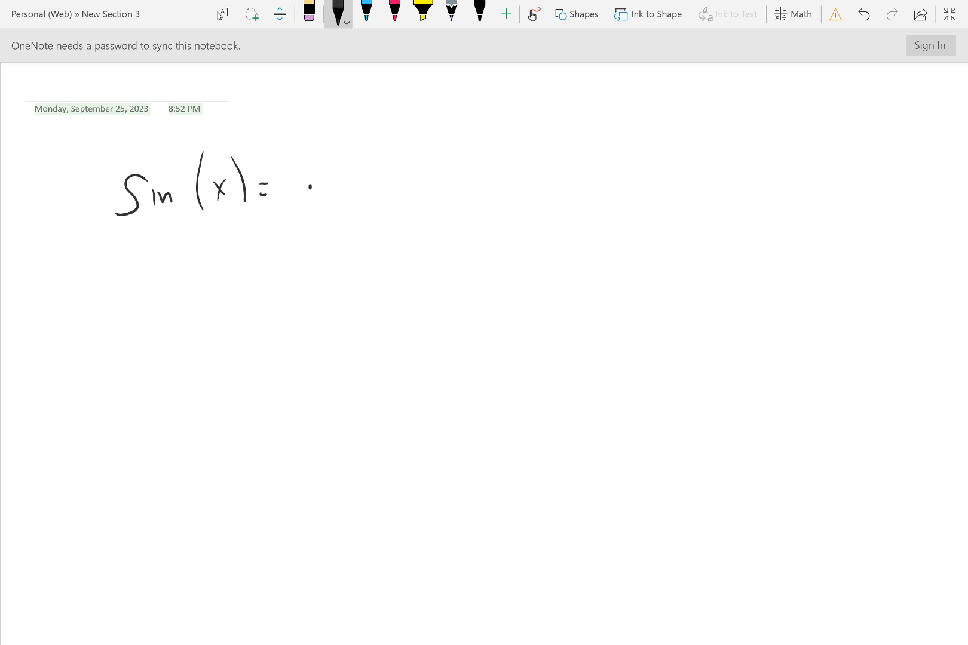
pyautogui.moveTo(315, 161); pyautogui.dragTo(327, 186)
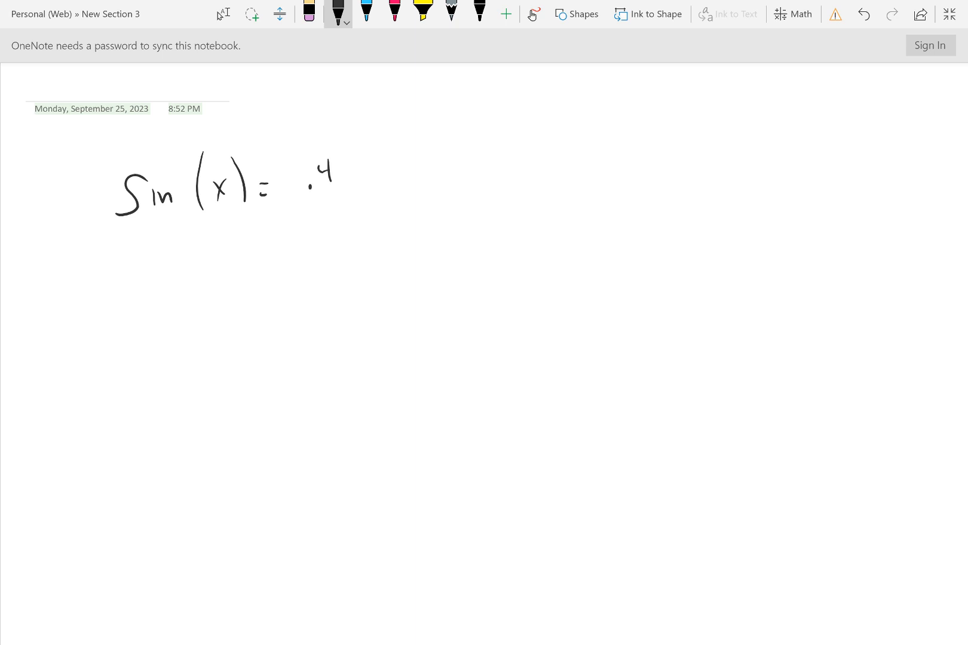
pyautogui.moveTo(646, 132); pyautogui.dragTo(659, 167)
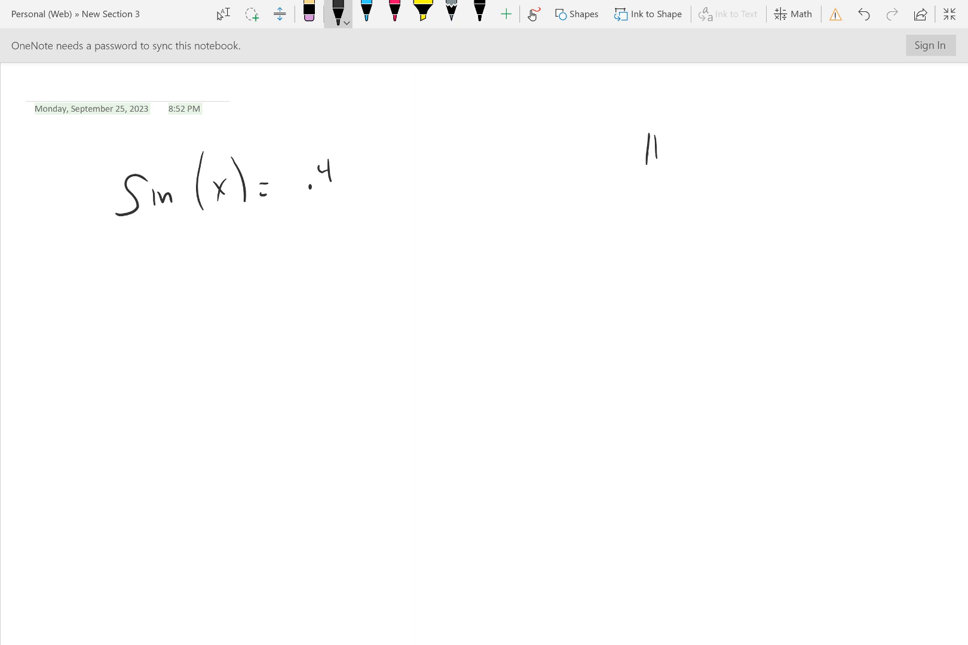
pyautogui.moveTo(639, 130); pyautogui.dragTo(679, 179)
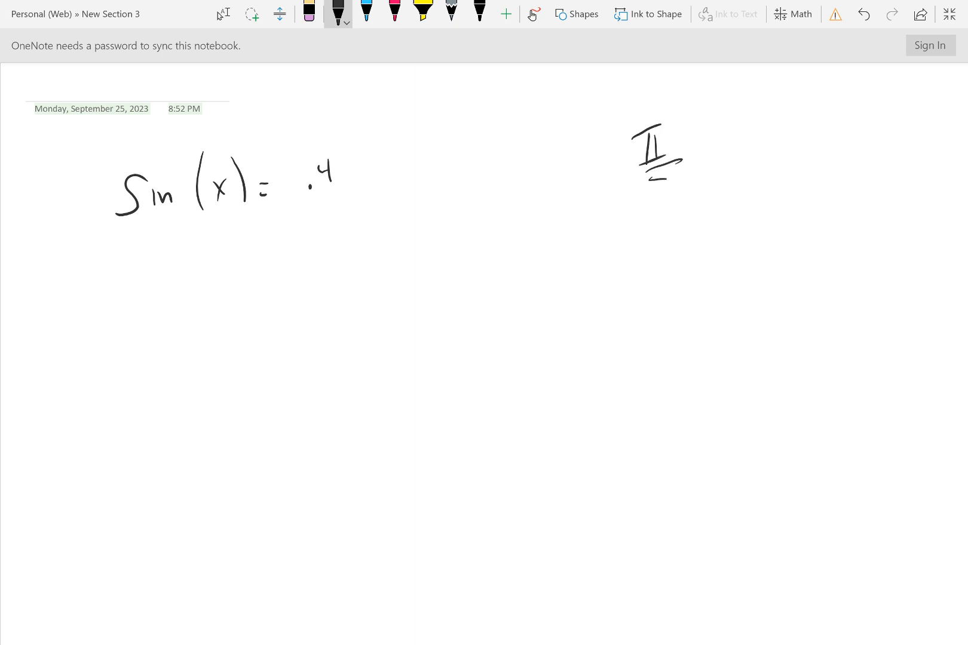
# Write 'find the other 5 trig ratios' on the right
pyautogui.moveTo(583, 220); pyautogui.dragTo(599, 257)
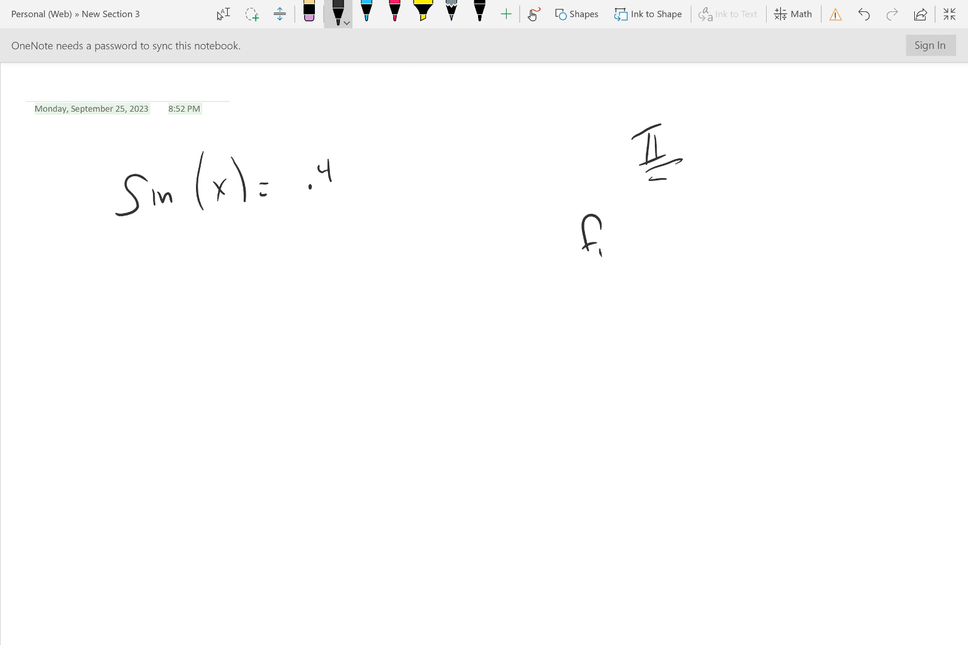
pyautogui.moveTo(583, 243); pyautogui.dragTo(732, 228)
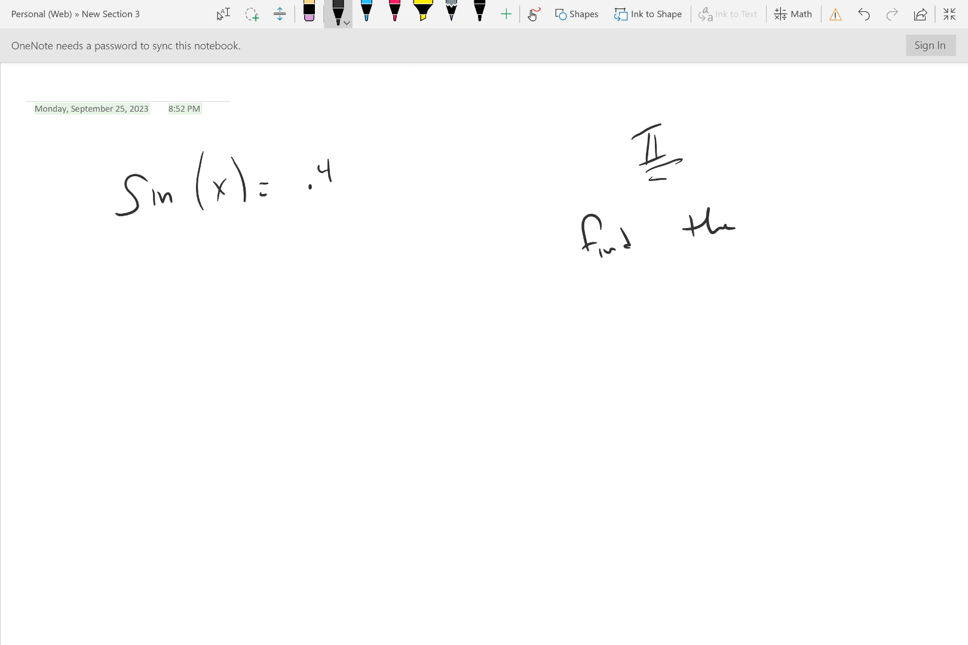
pyautogui.moveTo(756, 210); pyautogui.dragTo(815, 214)
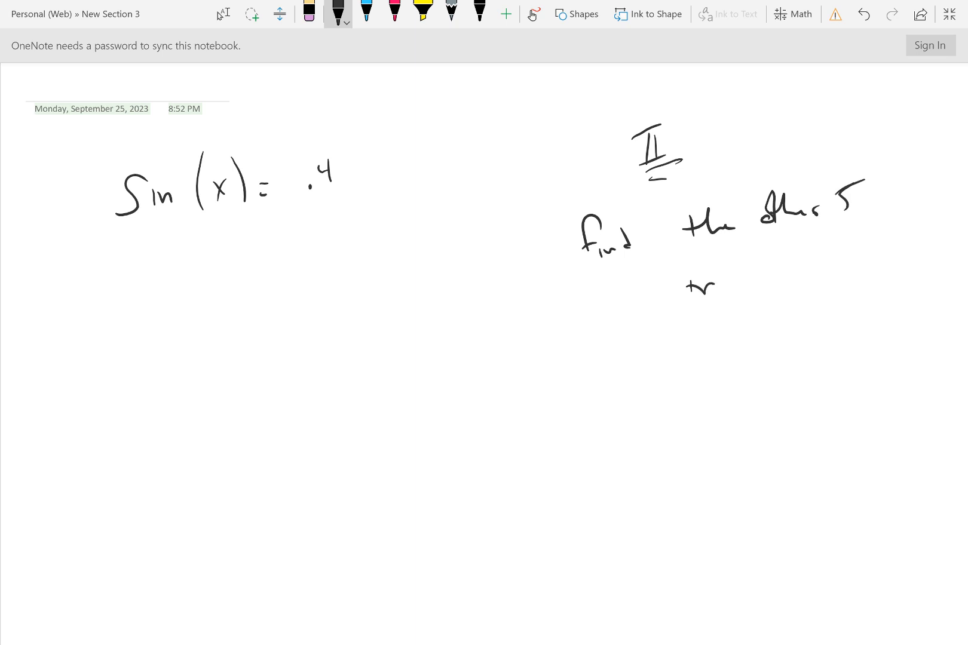
pyautogui.moveTo(686, 290); pyautogui.dragTo(803, 260)
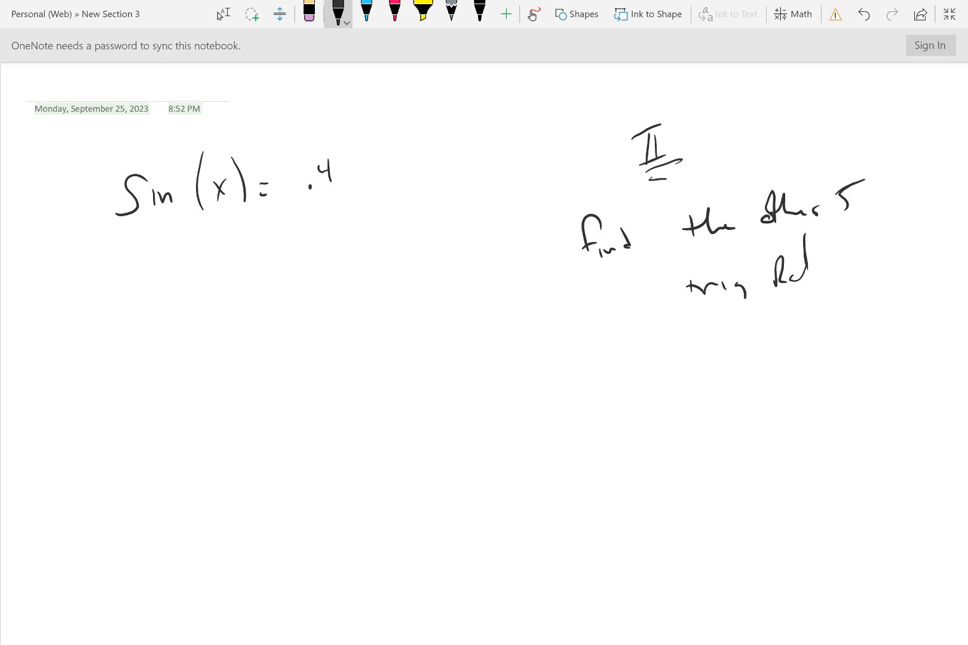
pyautogui.moveTo(760, 265); pyautogui.dragTo(852, 272)
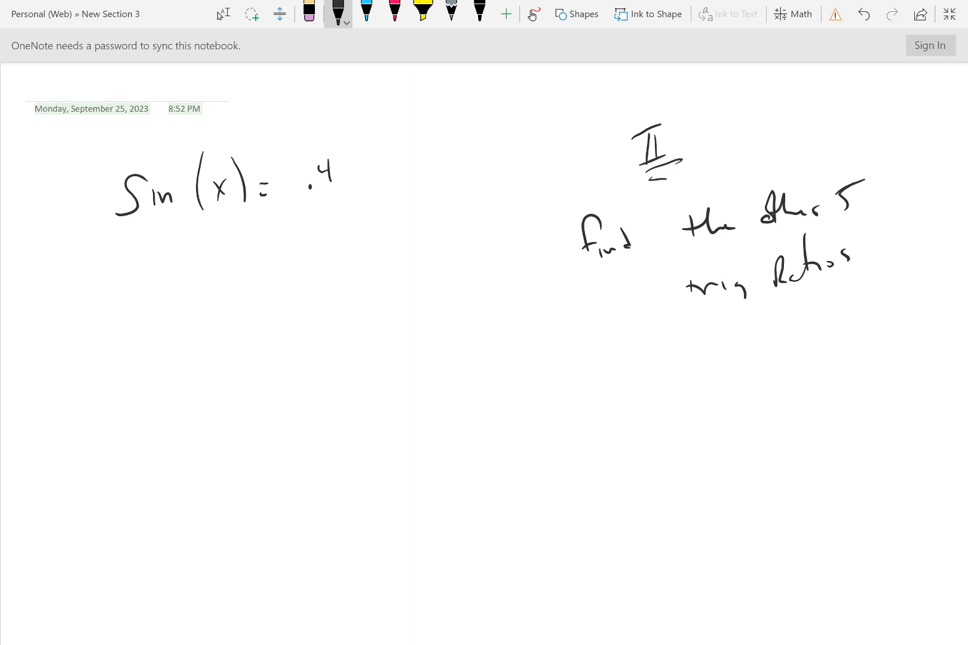
# Sketch a unit circle with a quadrant II triangle labelled .4 and 1
pyautogui.click(395, 269)
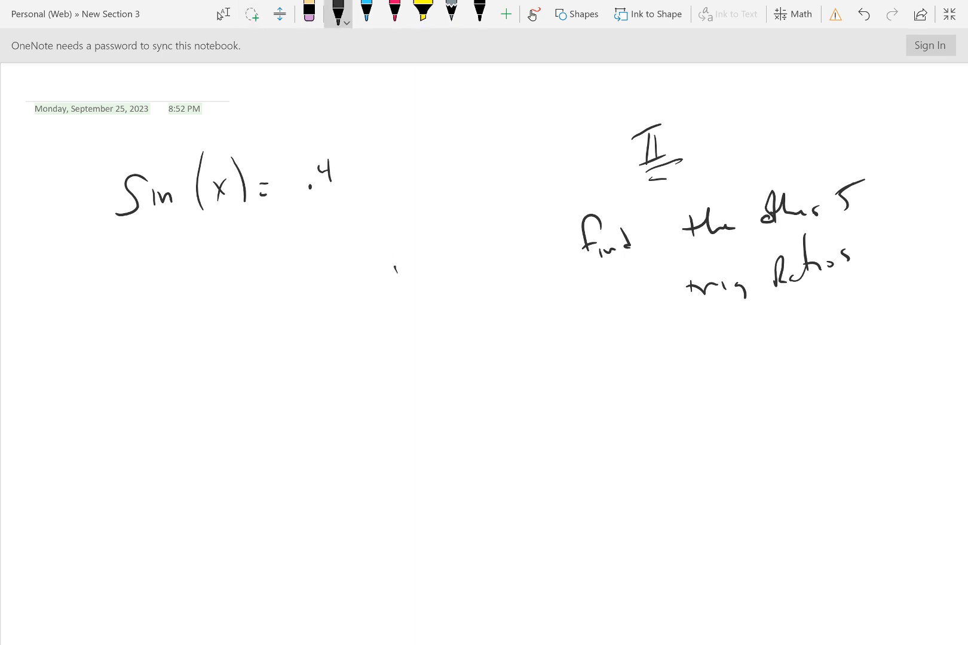
pyautogui.moveTo(358, 232); pyautogui.dragTo(361, 512)
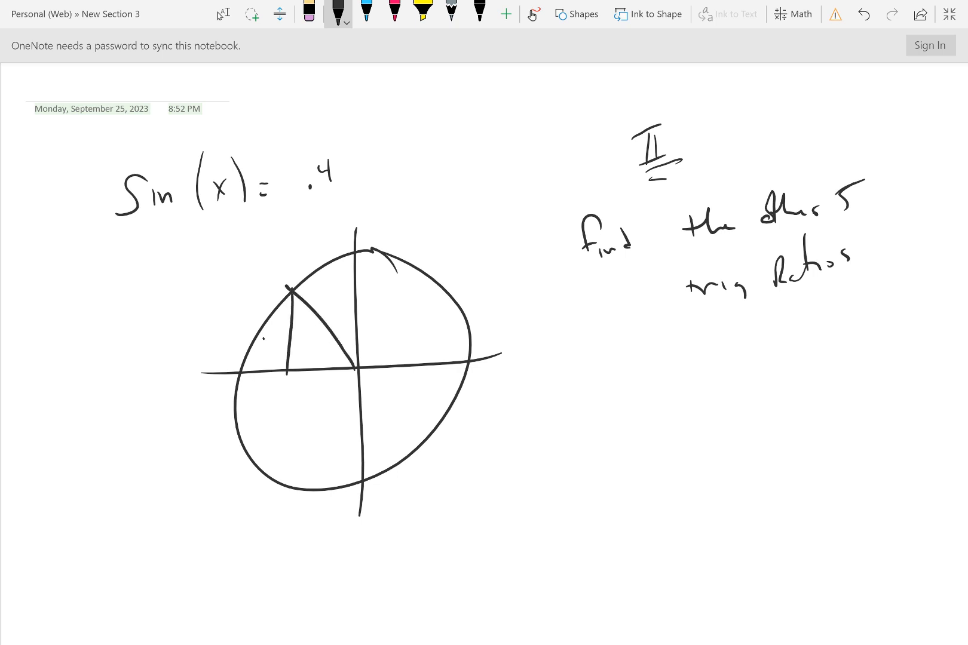
pyautogui.moveTo(271, 321); pyautogui.dragTo(296, 364)
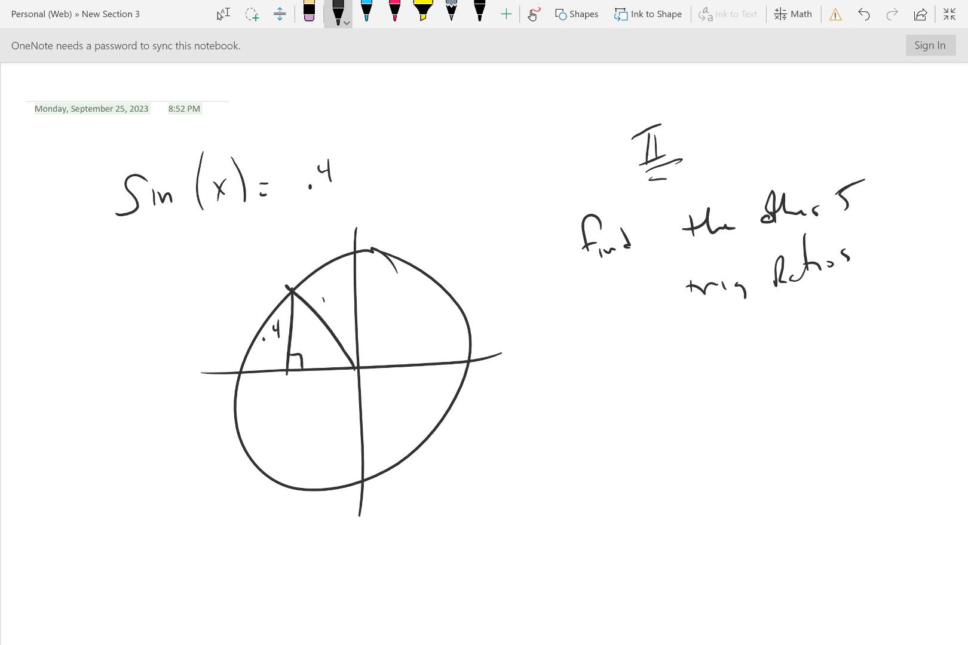
pyautogui.moveTo(321, 290); pyautogui.dragTo(324, 315)
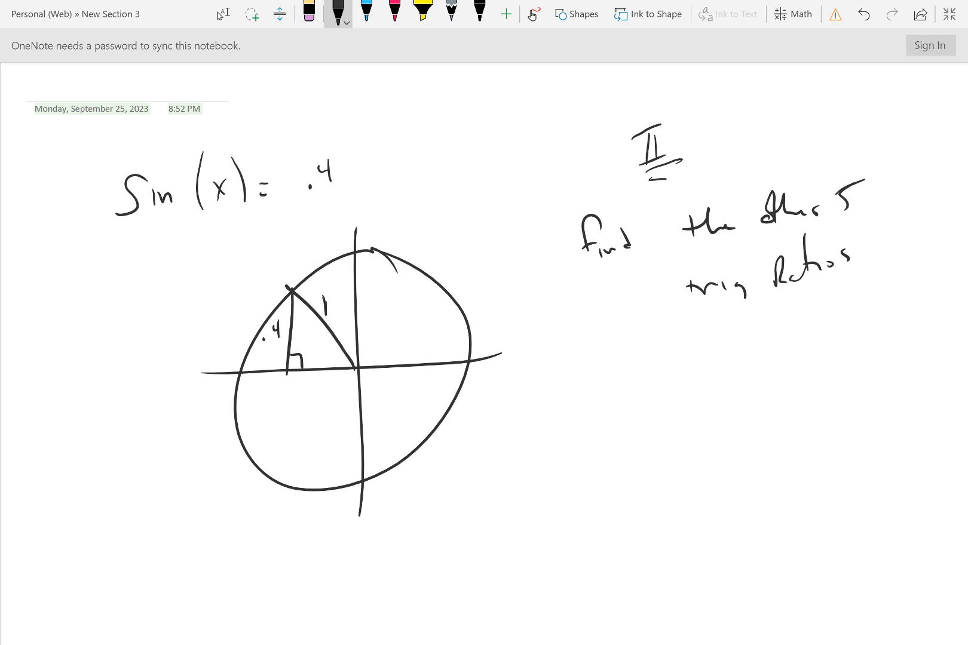
pyautogui.moveTo(293, 369); pyautogui.dragTo(346, 367)
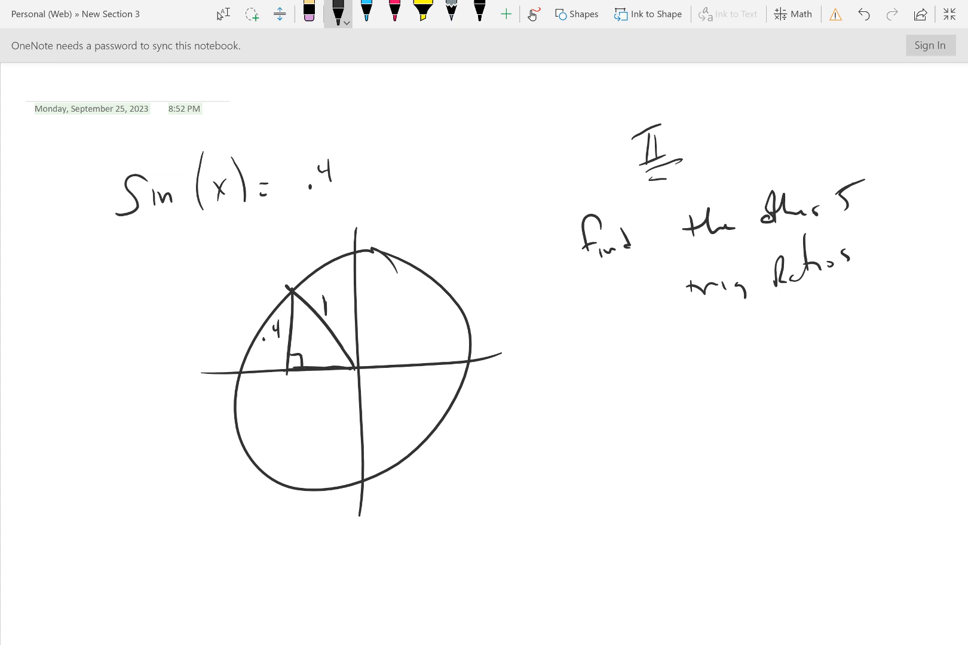
pyautogui.moveTo(290, 367); pyautogui.dragTo(333, 363)
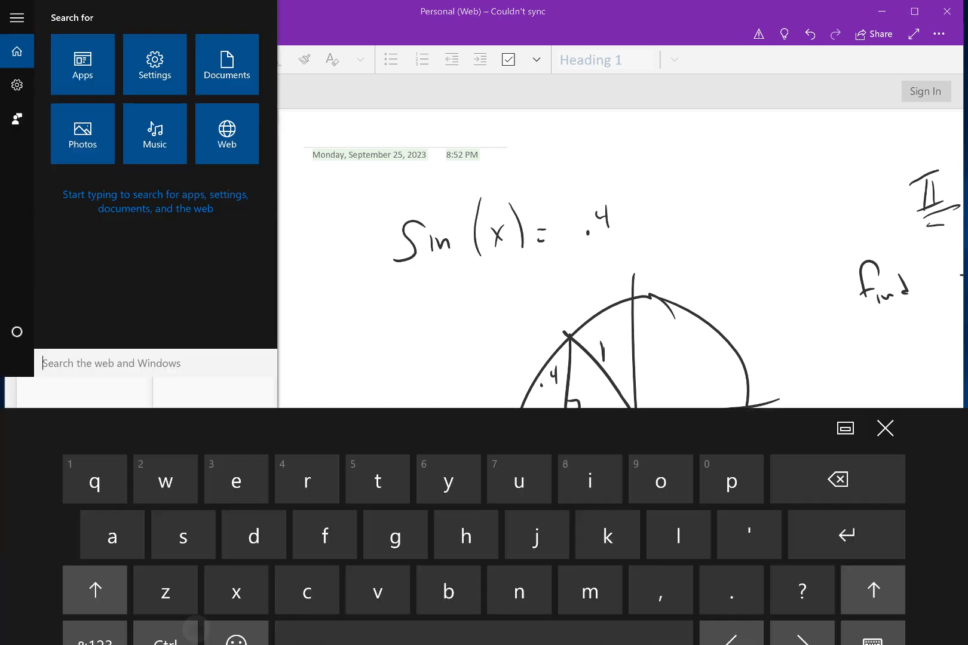
# Search 'cal' in Start and launch Calculator from Best match
pyautogui.write('ca')
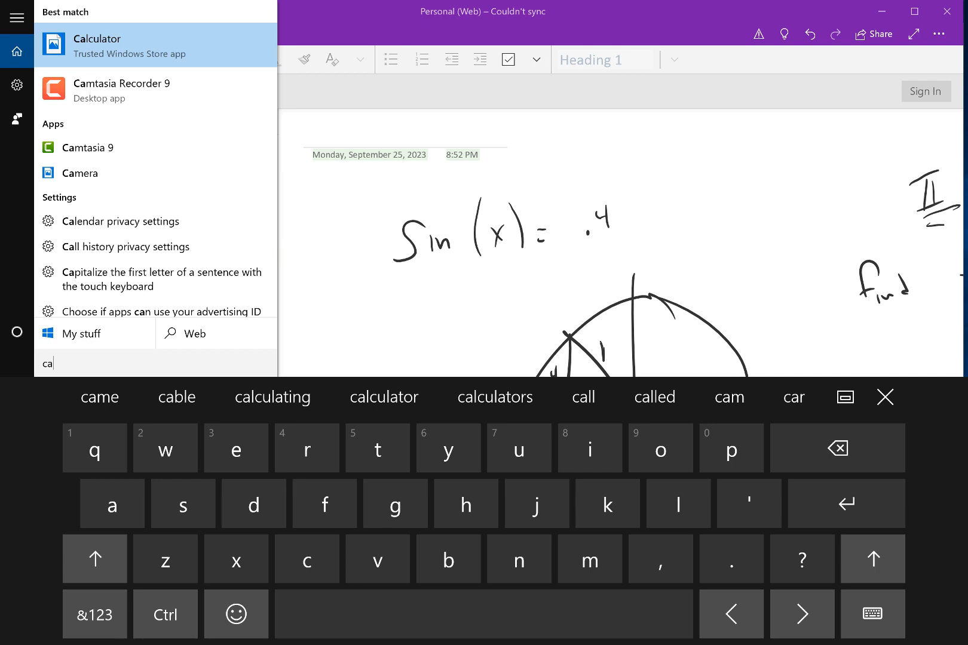
pyautogui.write('l')
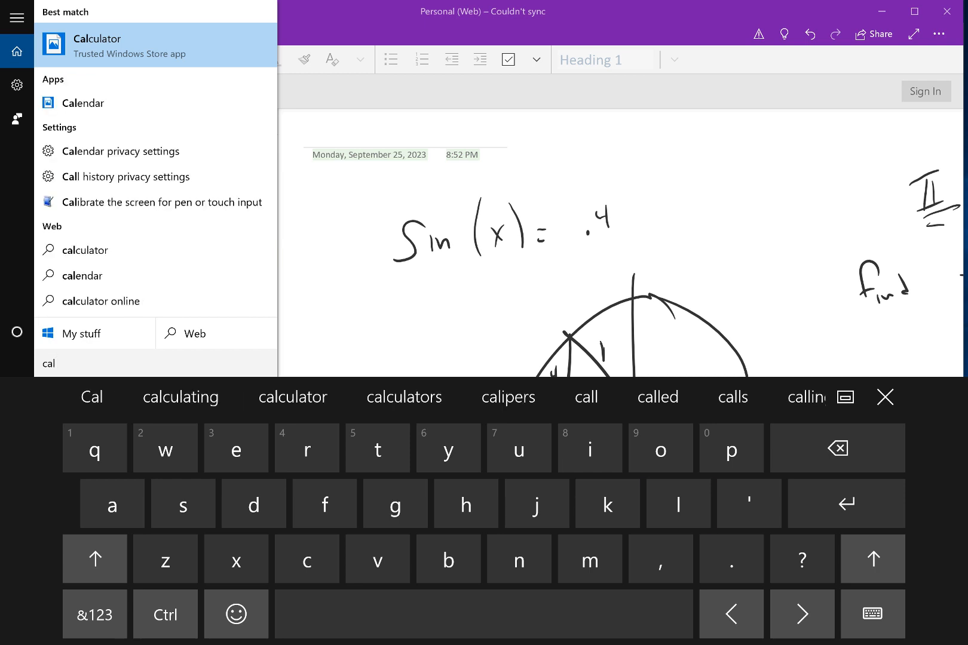
pyautogui.click(97, 44)
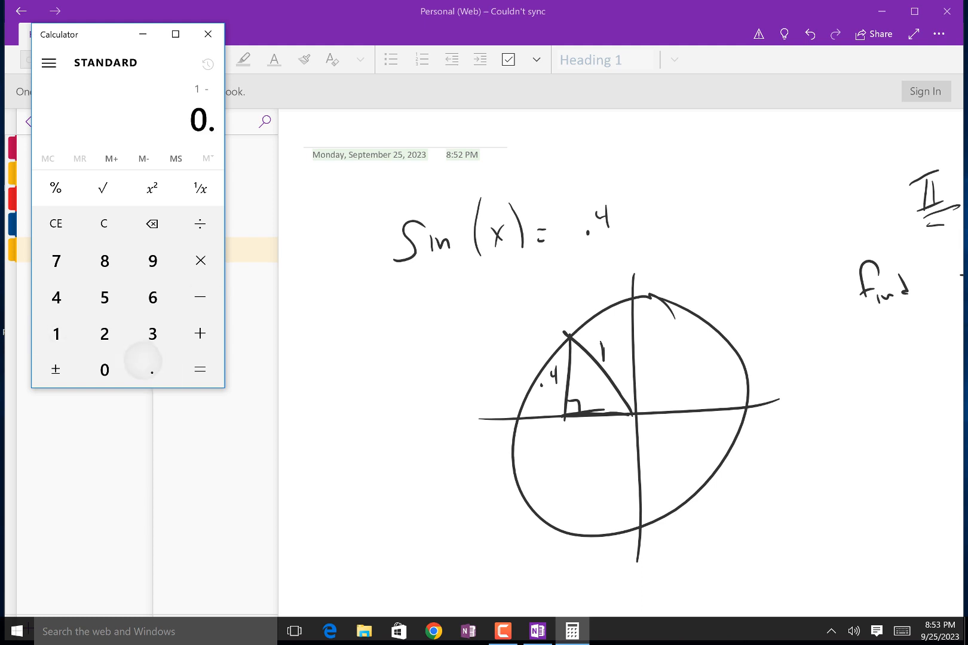
# Compute √0.84 ≈ 0.916 for the base and check 0.4² + 0.916² ≈ 0.839
pyautogui.click(200, 369)
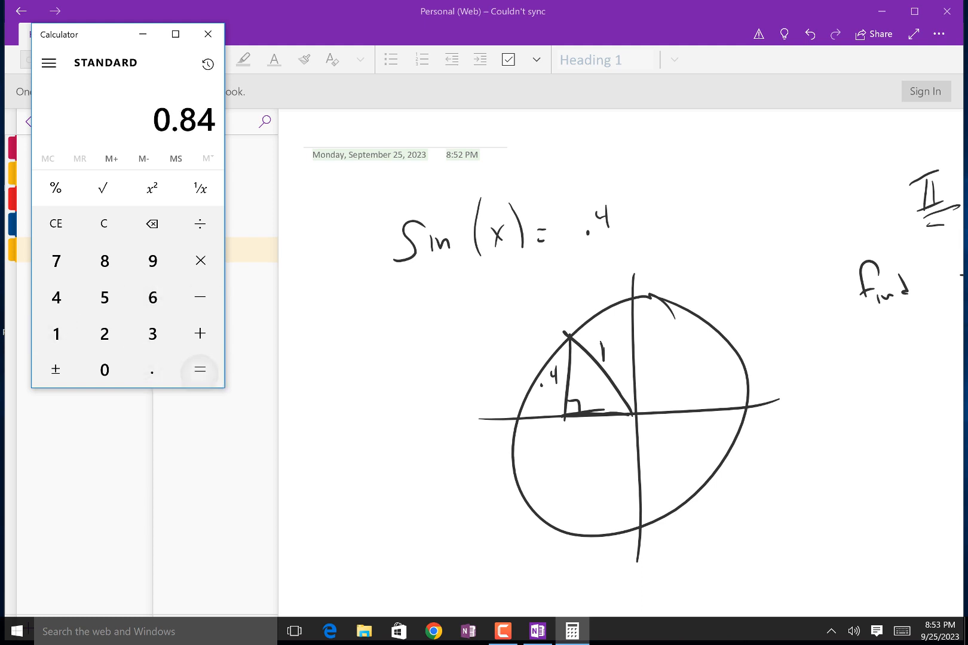
pyautogui.click(103, 189)
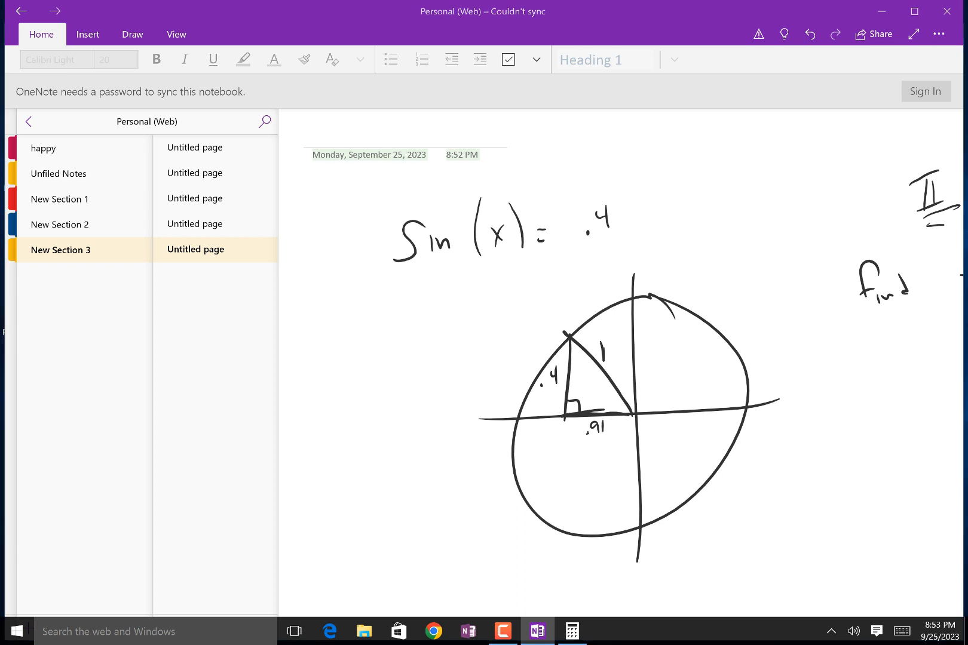
pyautogui.click(573, 631)
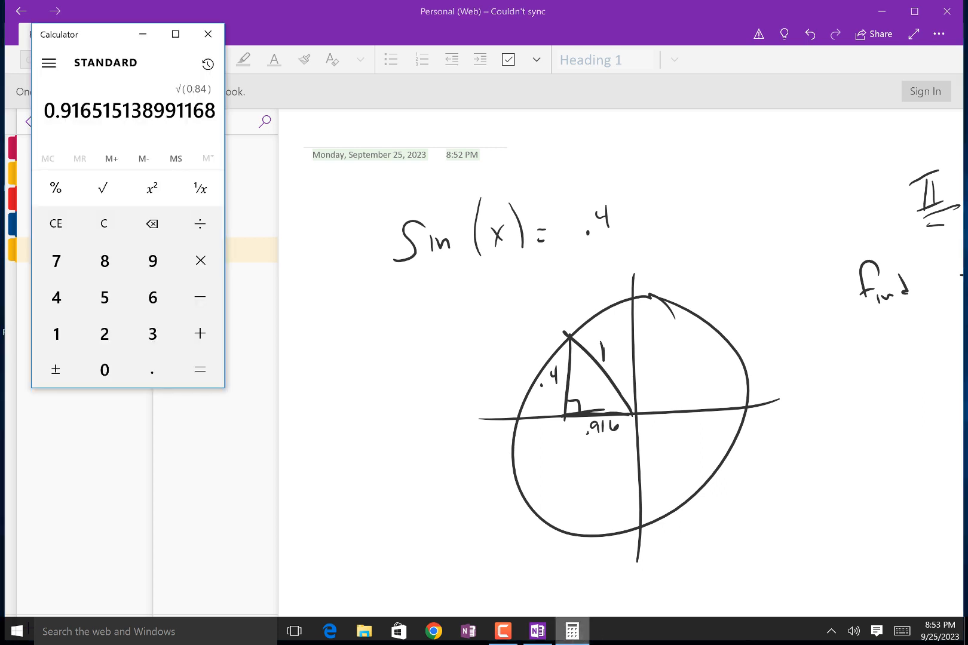
pyautogui.click(151, 189)
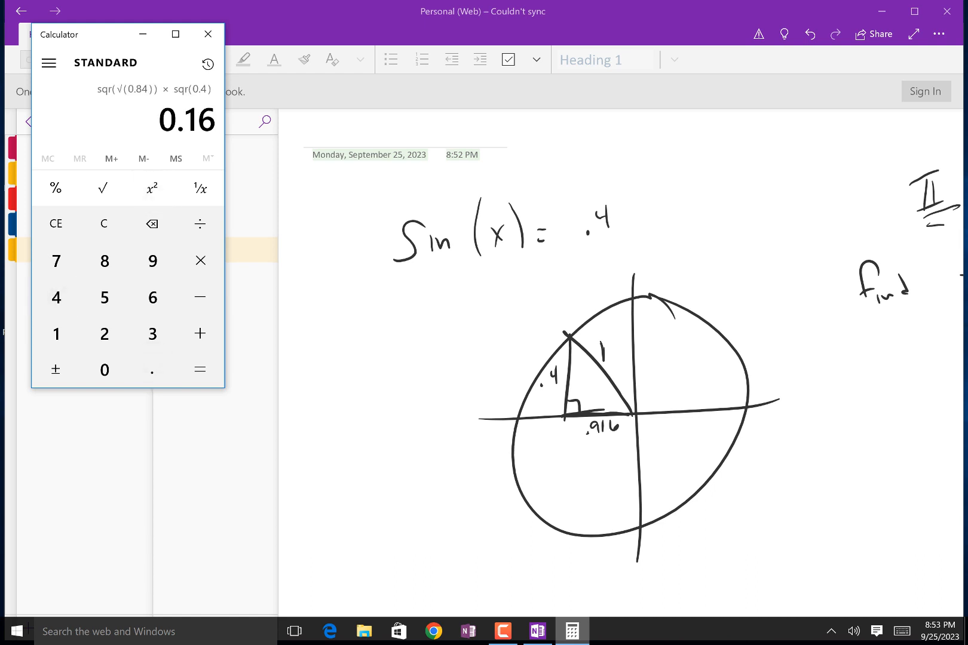
pyautogui.click(199, 369)
pyautogui.write('0.4')
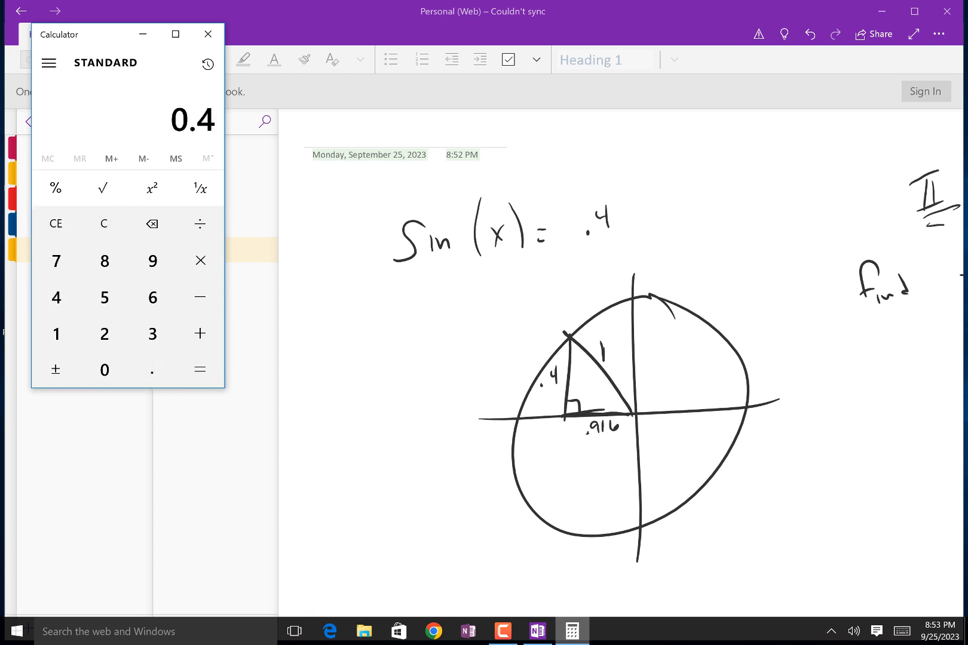
pyautogui.click(152, 188)
pyautogui.write('0.91')
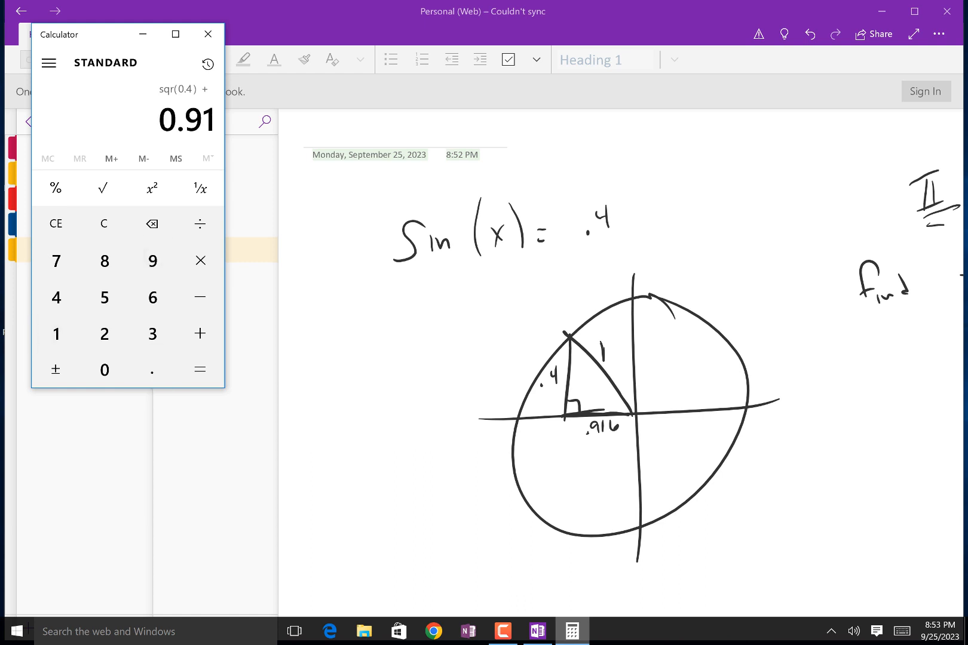
pyautogui.click(200, 370)
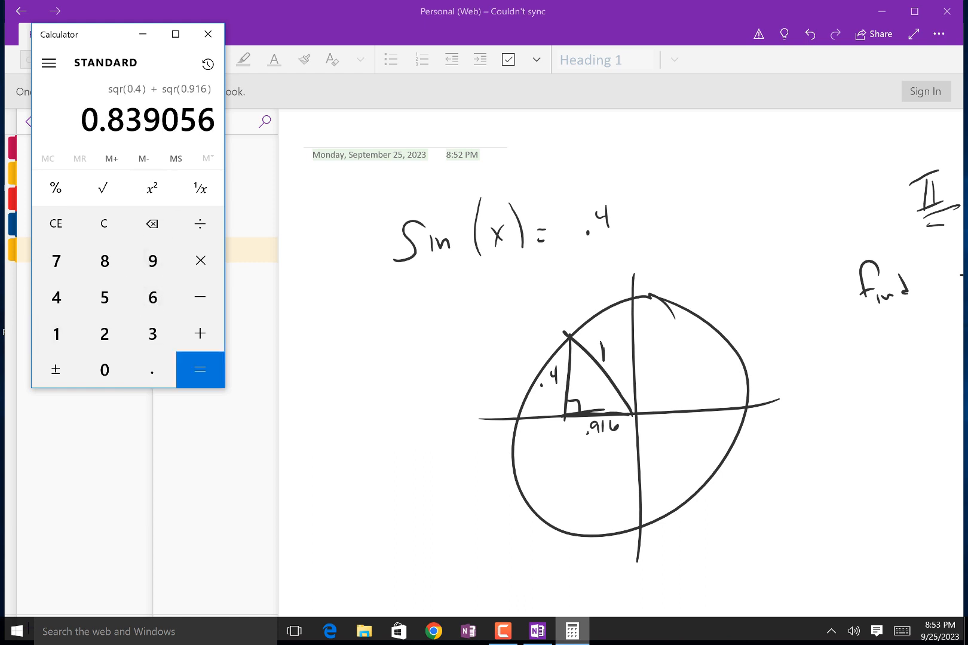
pyautogui.click(199, 370)
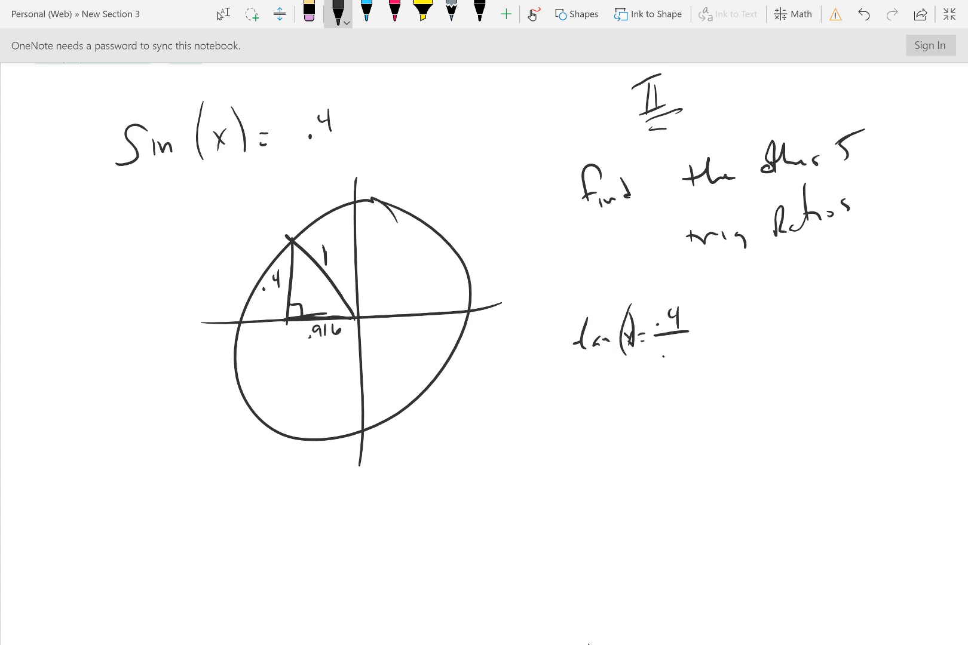
# Ink tan(x) = −.4/.916 plus cot, sec and csc ratios, and label cos x = −.916
pyautogui.write('.916')
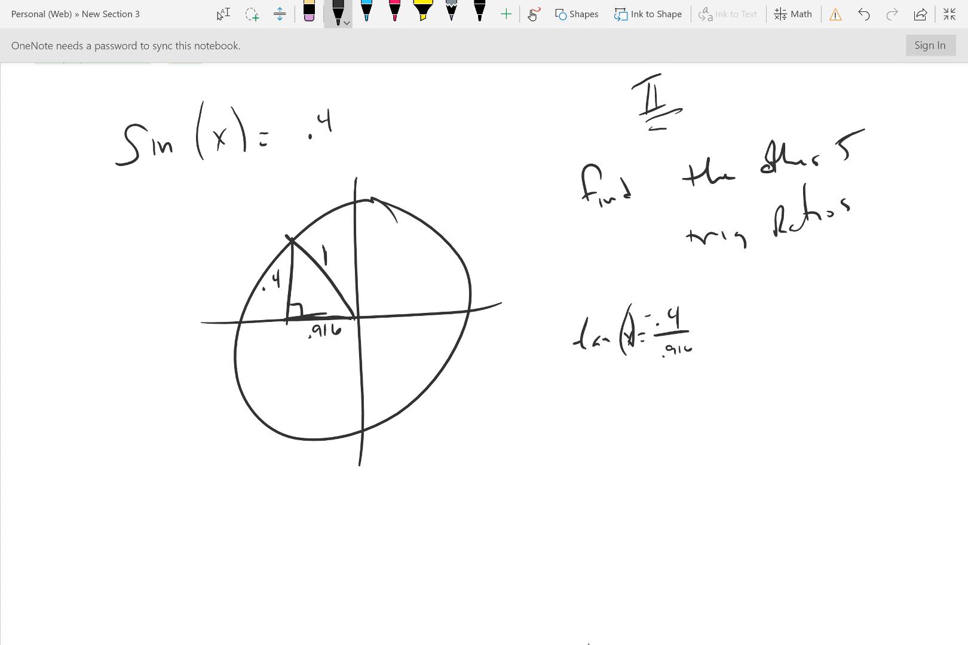
pyautogui.moveTo(654, 297); pyautogui.dragTo(707, 346)
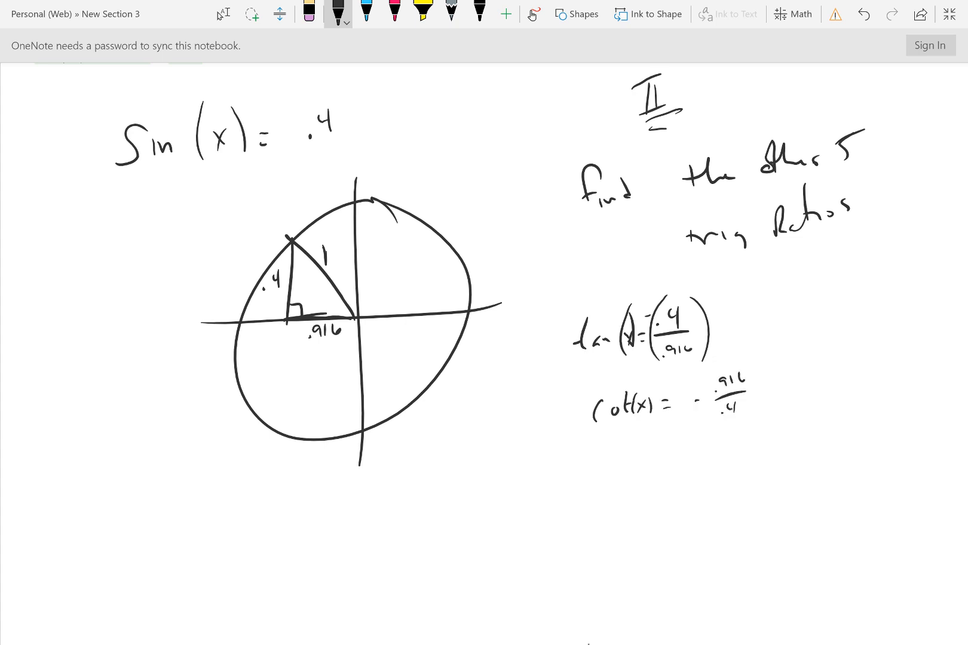
pyautogui.write('Sec = -1/.916')
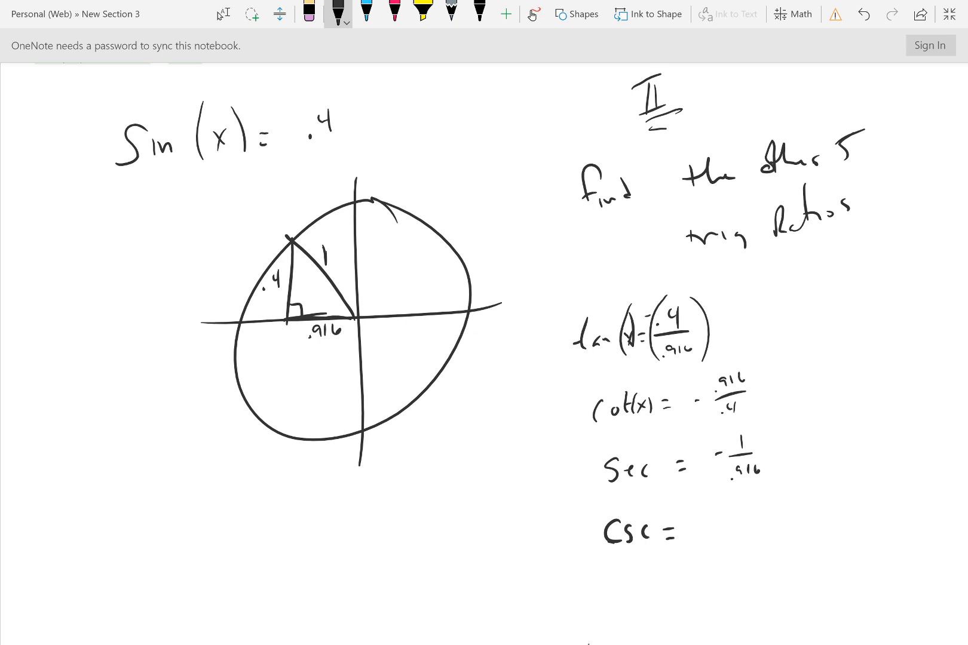
pyautogui.write('2.5')
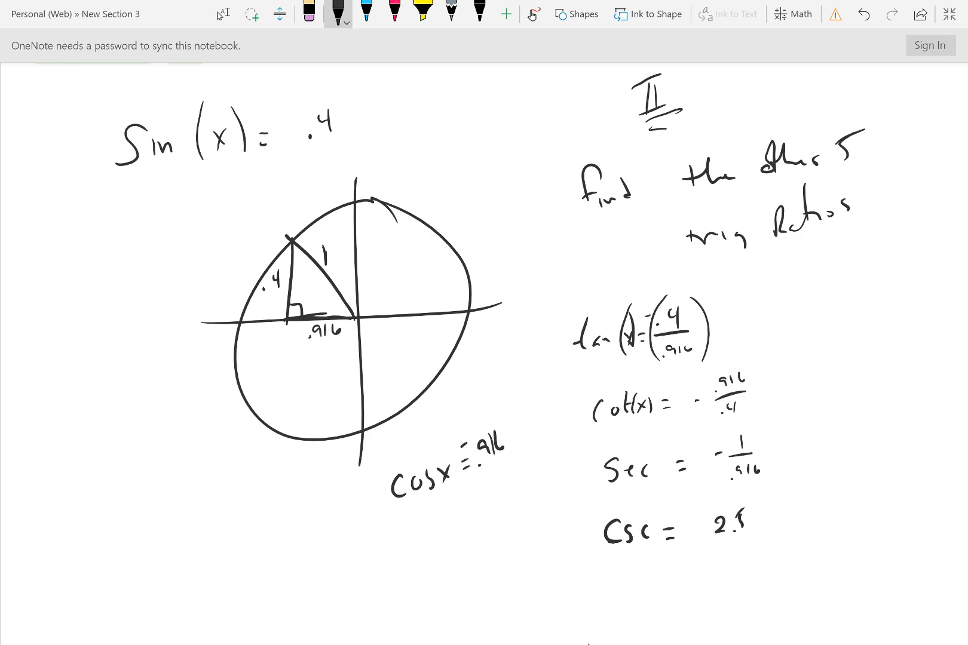
pyautogui.click(949, 14)
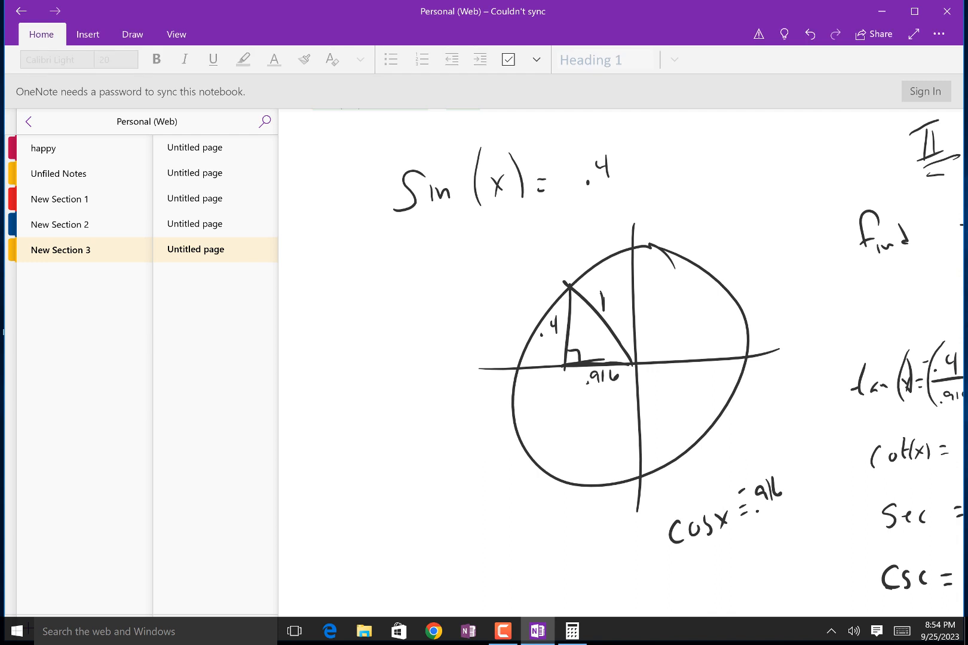
# Add a page to New Section 3 and ink tan(x) = −4/9 with cos(x) > 0
pyautogui.click(171, 604)
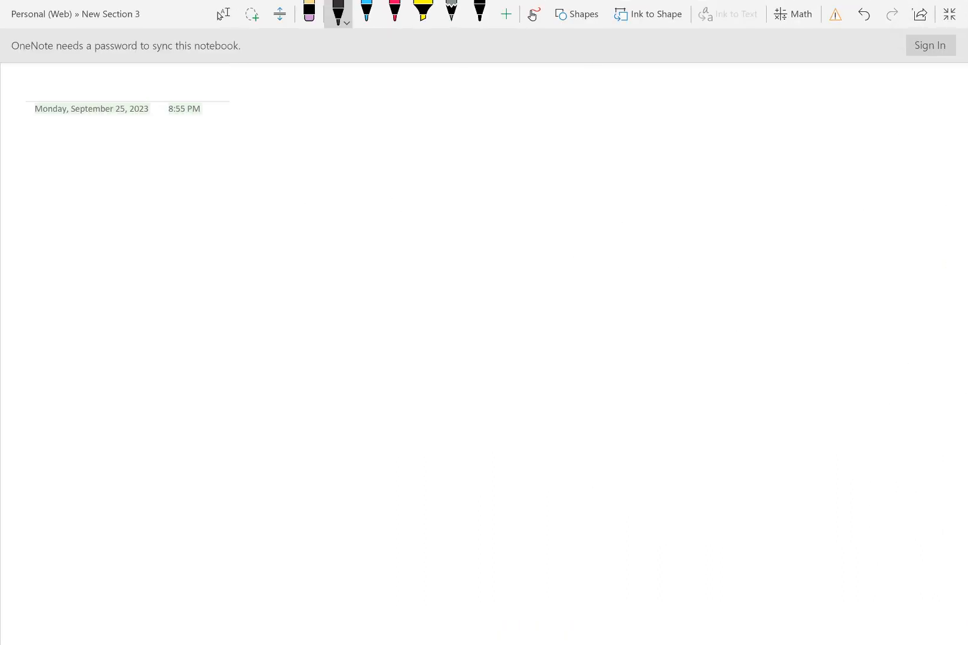
pyautogui.moveTo(146, 166); pyautogui.dragTo(146, 251)
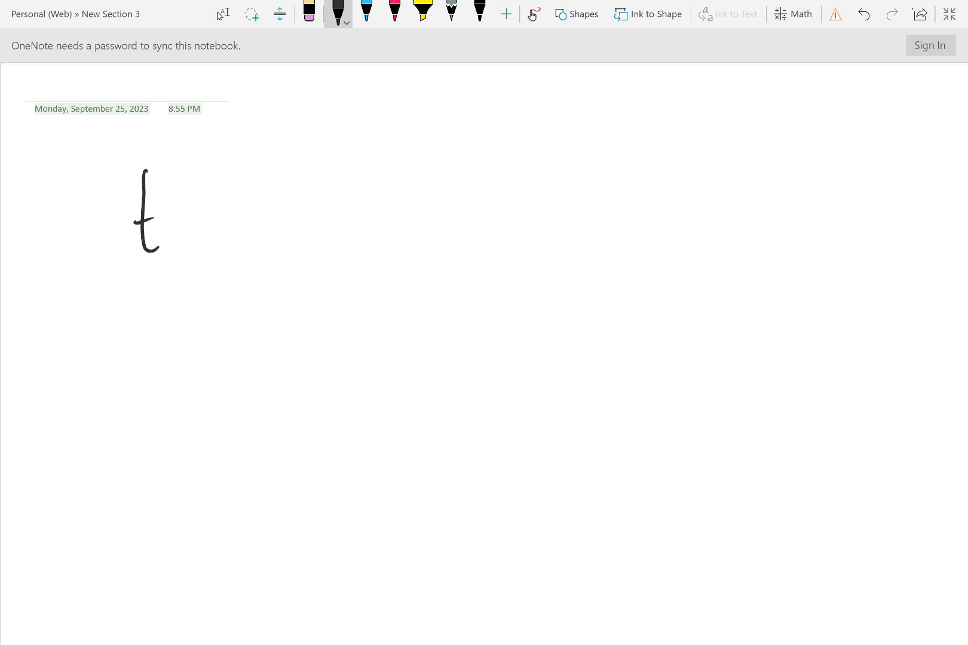
pyautogui.moveTo(166, 222); pyautogui.dragTo(265, 223)
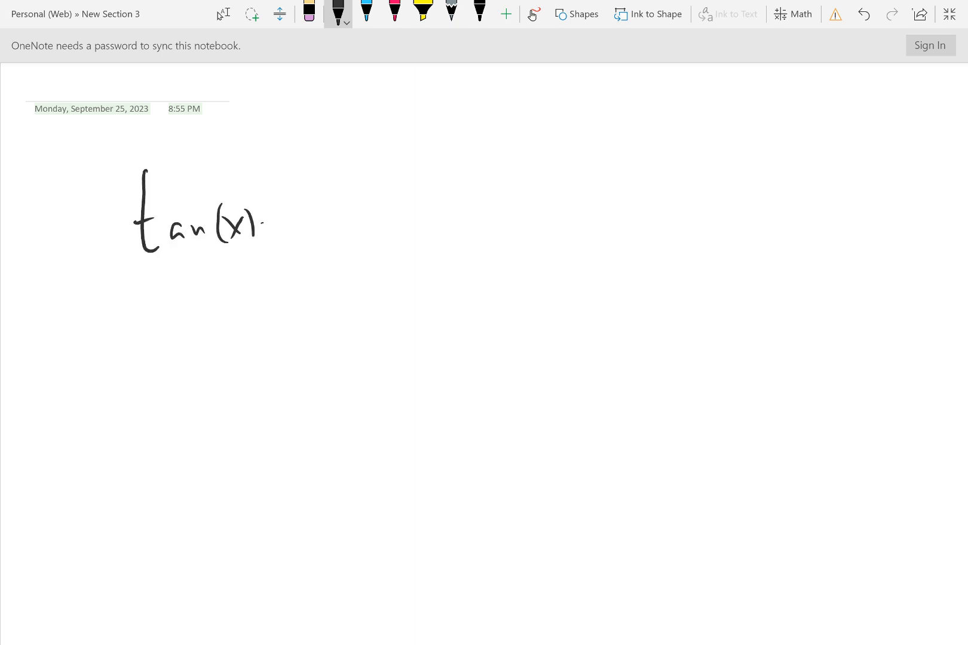
pyautogui.moveTo(281, 228); pyautogui.dragTo(358, 185)
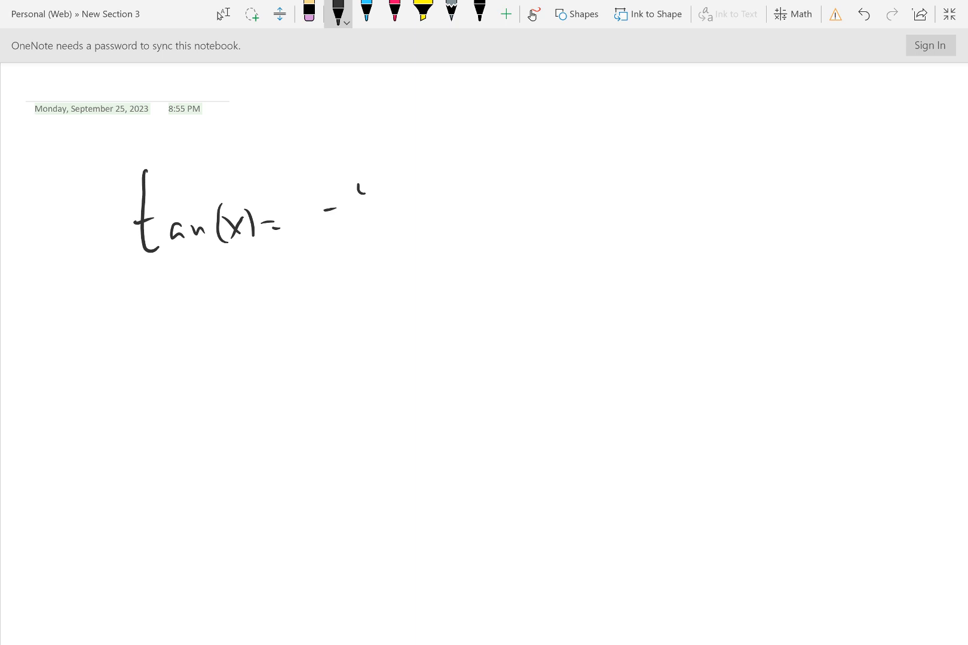
pyautogui.moveTo(370, 179); pyautogui.dragTo(371, 217)
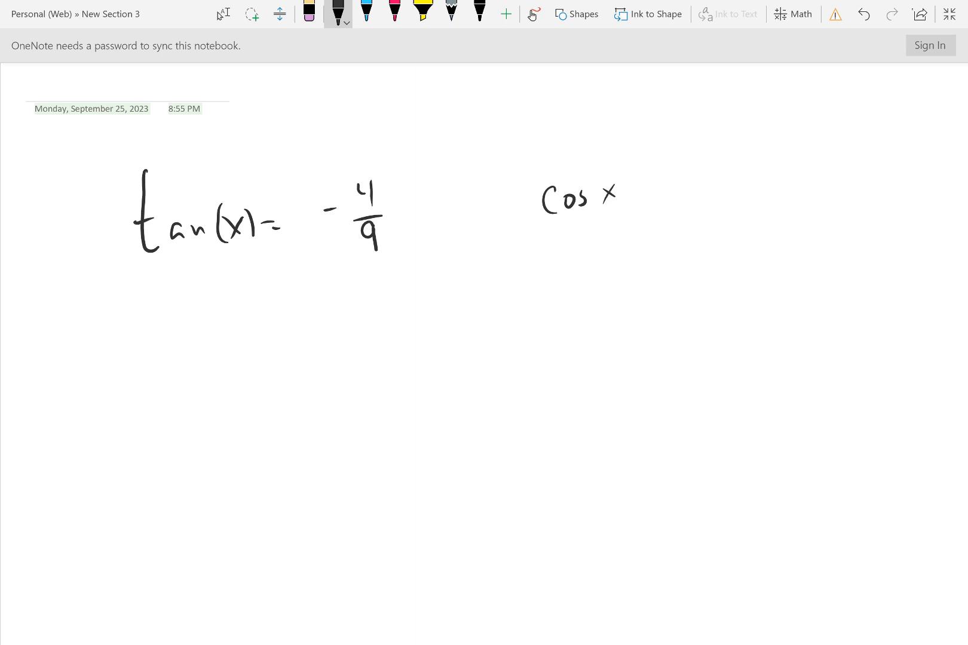
pyautogui.moveTo(593, 191); pyautogui.dragTo(660, 185)
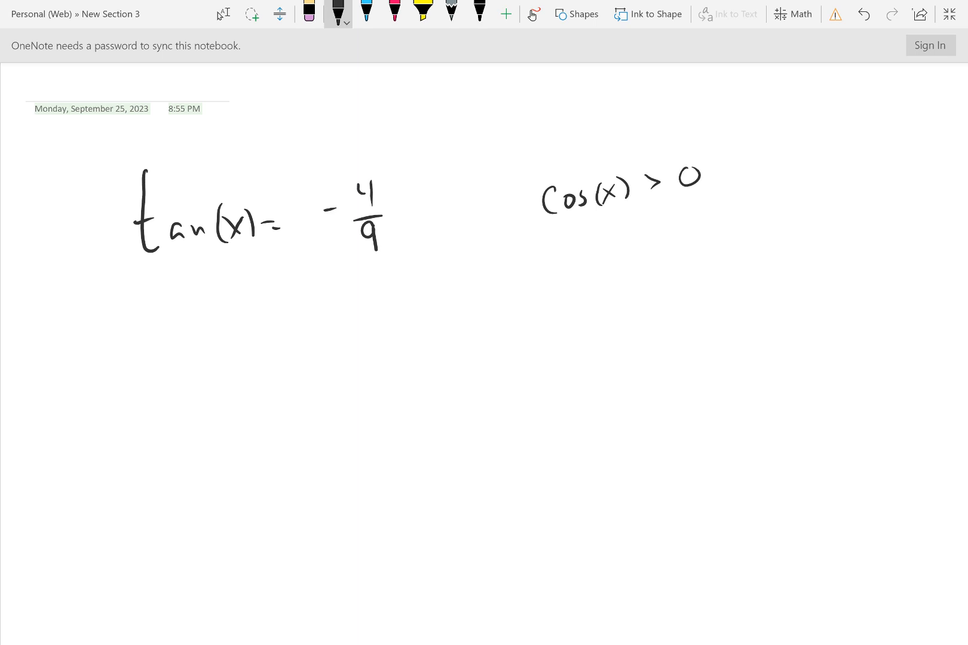
# Draw axes, a circle, and a triangle with legs 9 and 4
pyautogui.moveTo(460, 288); pyautogui.dragTo(474, 546)
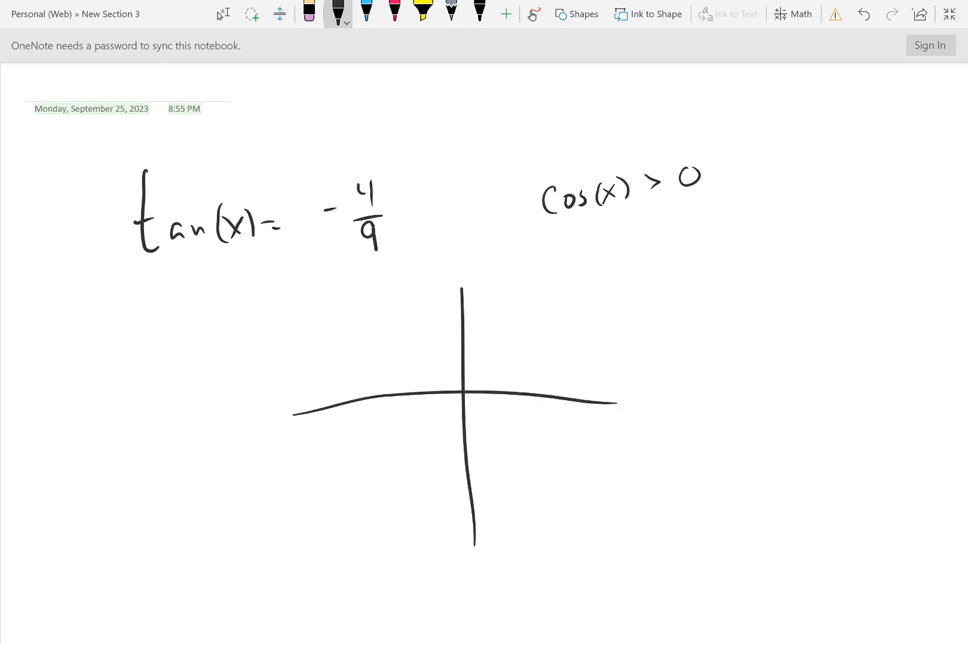
pyautogui.moveTo(376, 345); pyautogui.dragTo(469, 294)
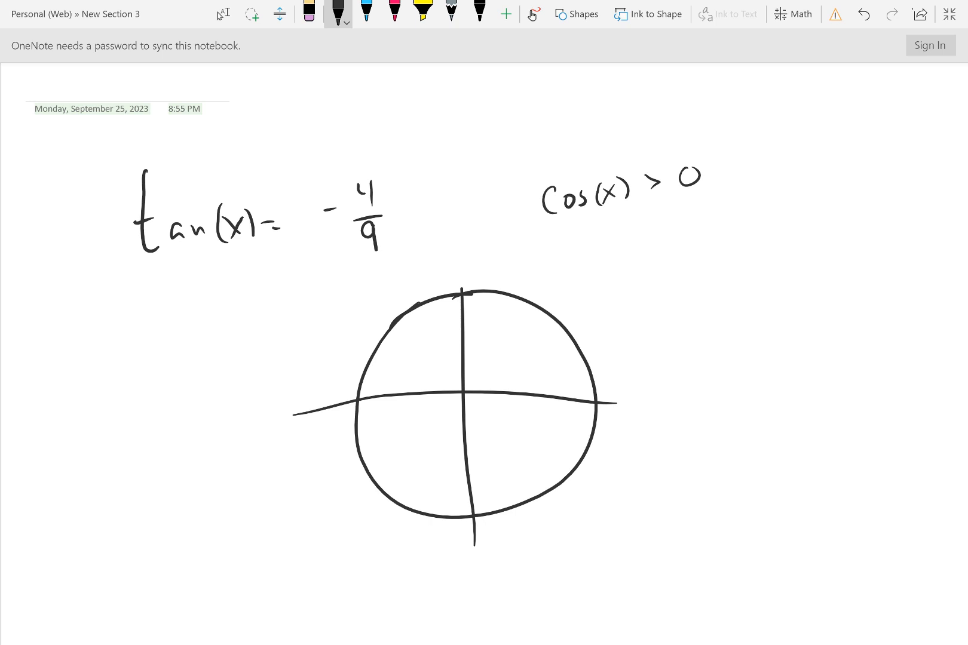
pyautogui.moveTo(464, 395); pyautogui.dragTo(548, 477)
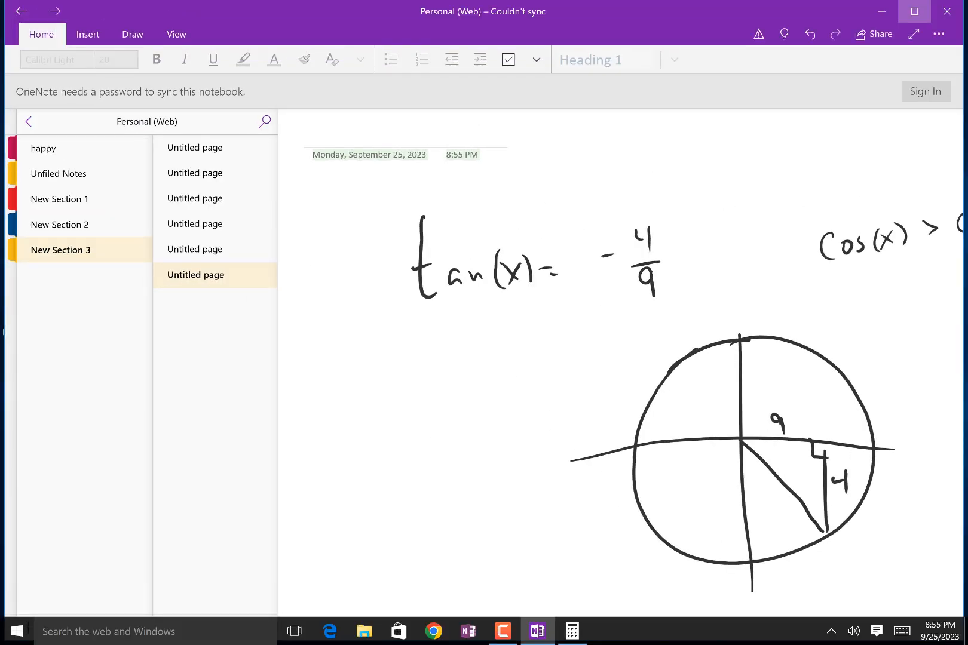
# Bring Windows Calculator back up and clear the previous result
pyautogui.click(572, 631)
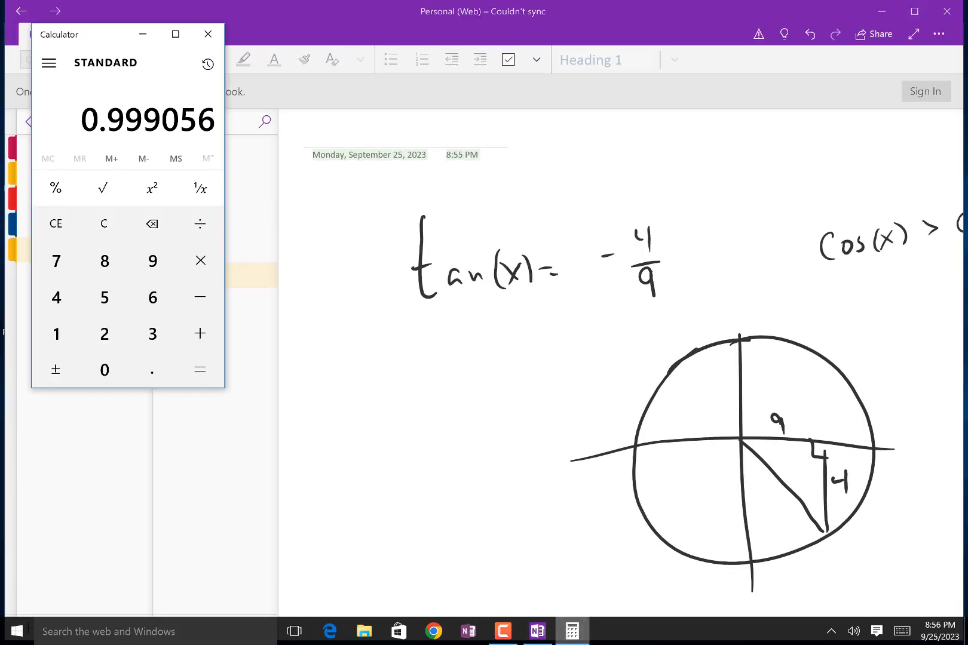
pyautogui.click(104, 224)
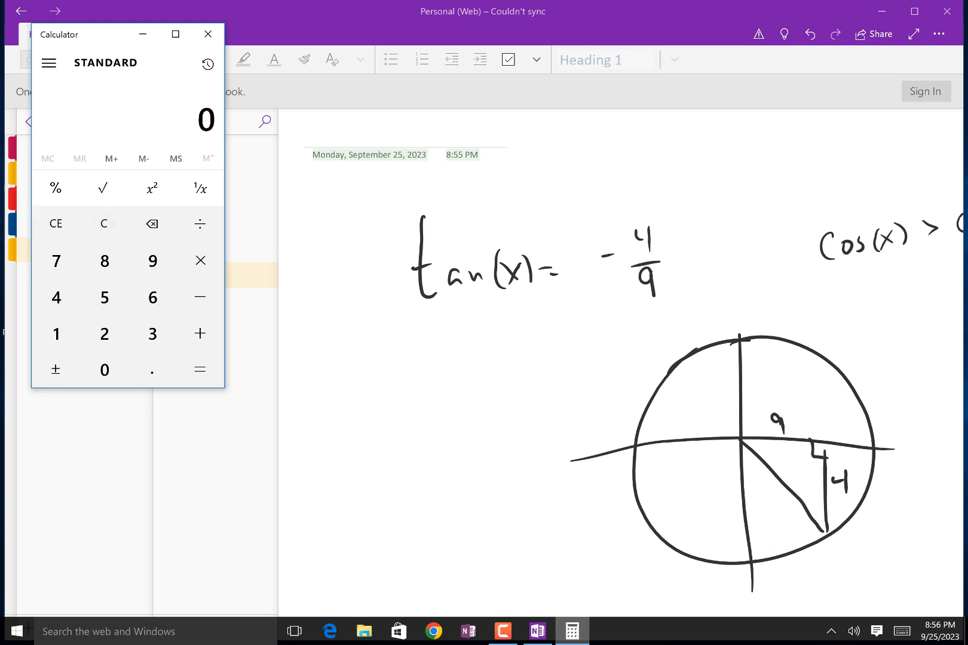
pyautogui.click(151, 189)
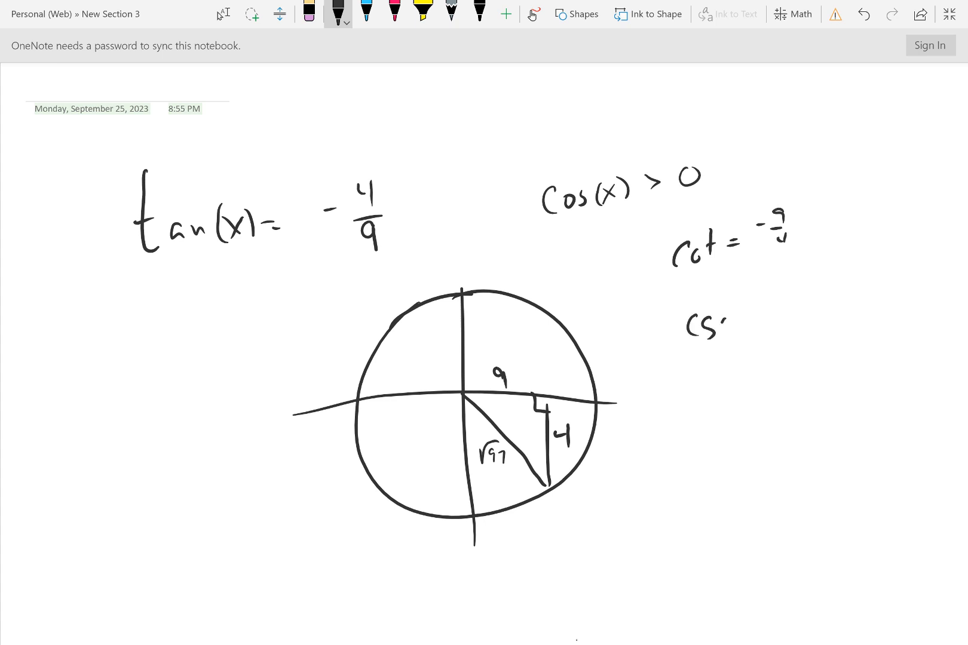
# Ink csc, sin = -4/√97, cos = 9/√97 and sec, then relabel the vertical leg 4/√97
pyautogui.write('csc = √97/4')
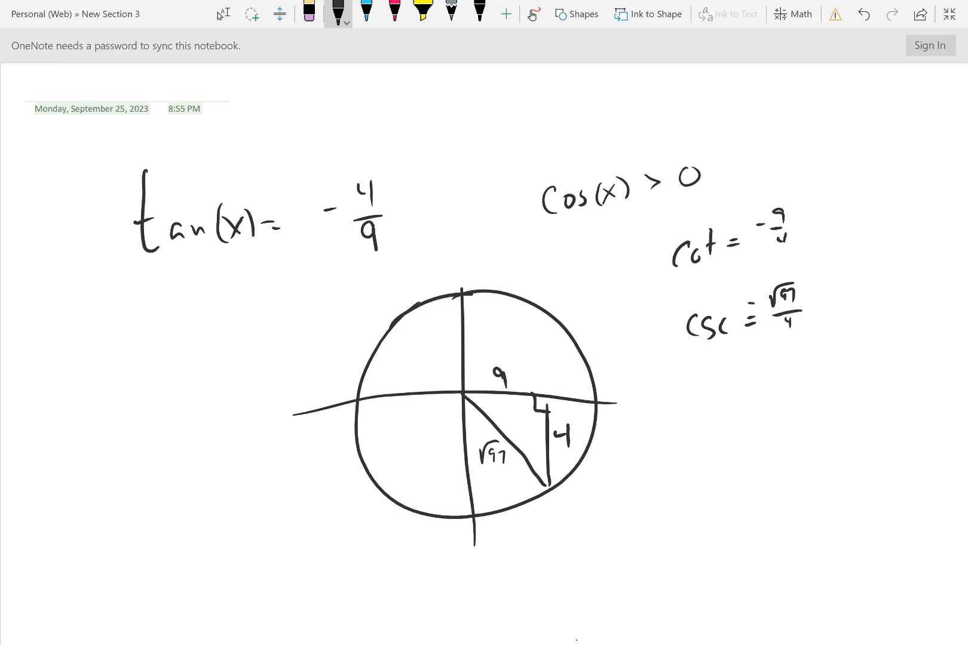
pyautogui.moveTo(692, 386); pyautogui.dragTo(760, 373)
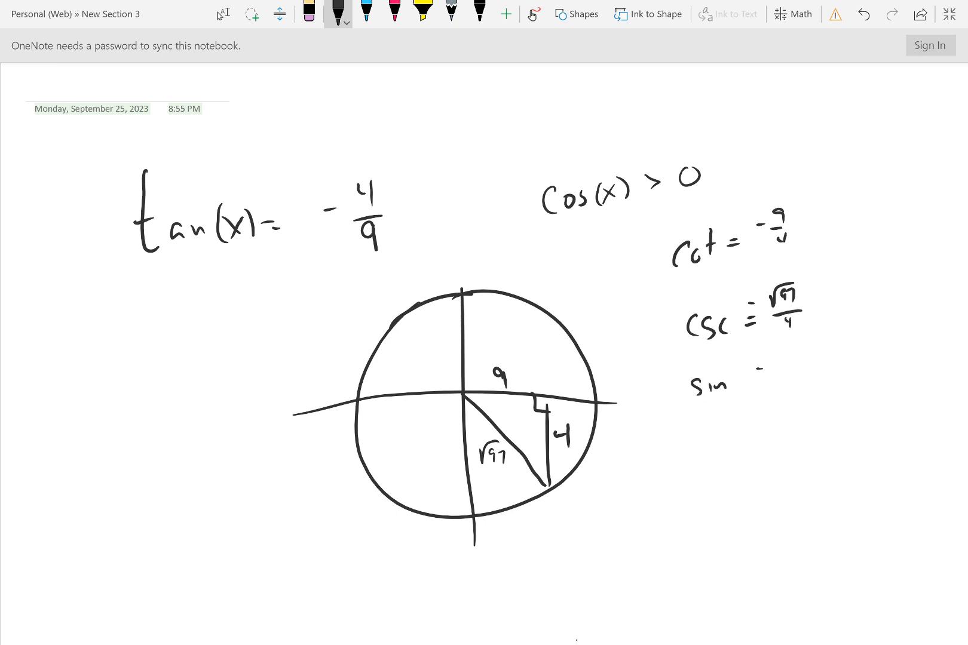
pyautogui.moveTo(753, 376); pyautogui.dragTo(784, 402)
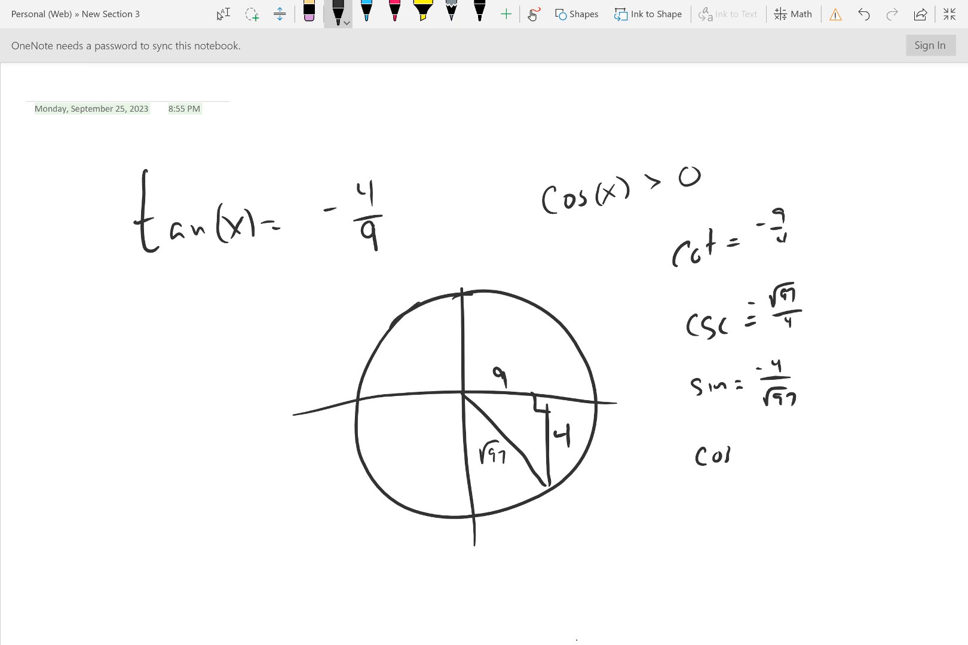
pyautogui.moveTo(710, 457); pyautogui.dragTo(765, 454)
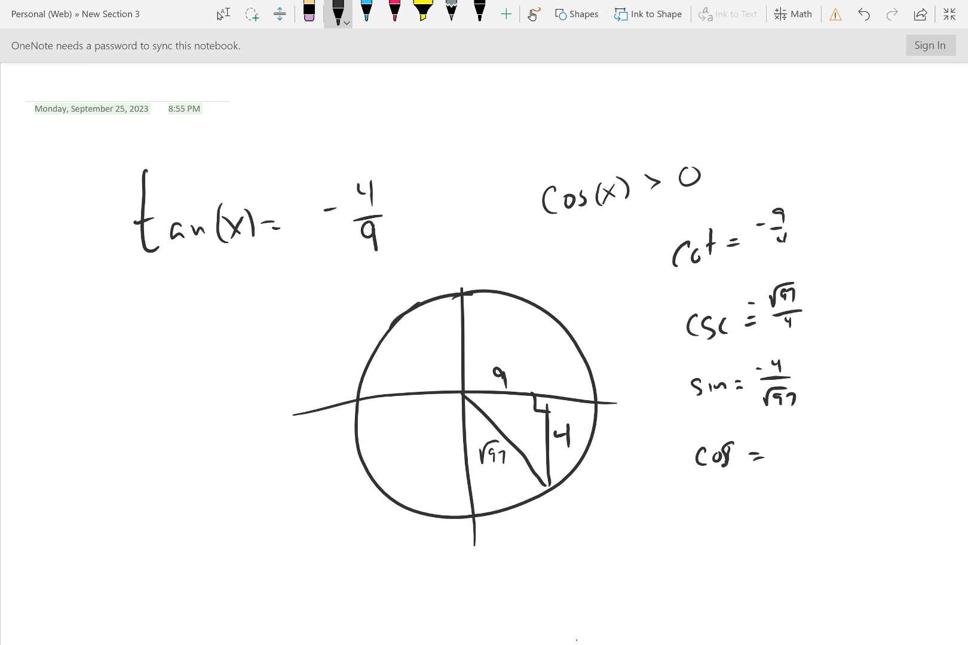
pyautogui.moveTo(797, 439); pyautogui.dragTo(803, 469)
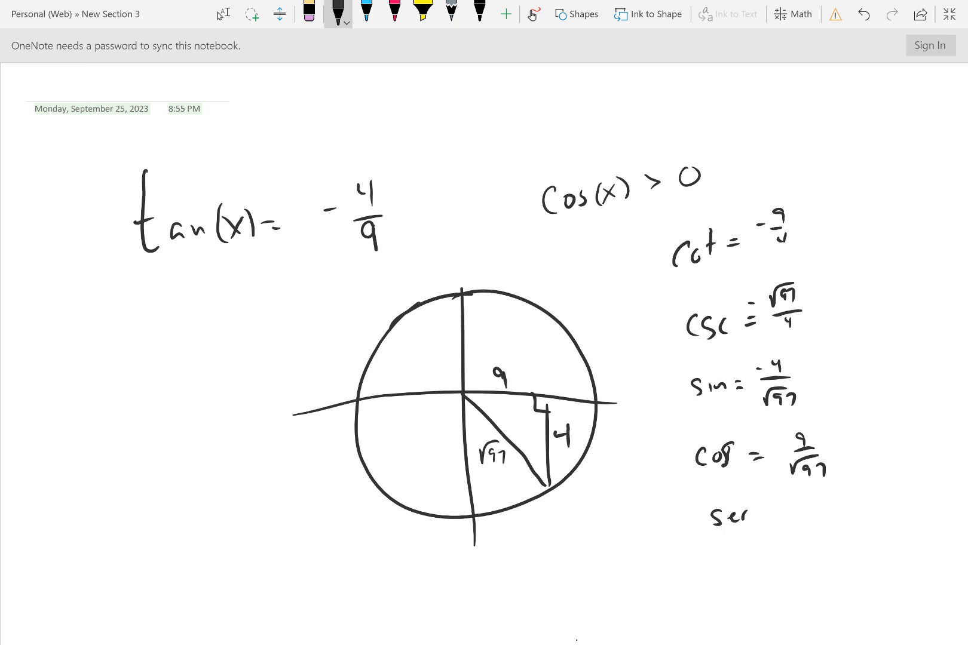
pyautogui.write('sec= a')
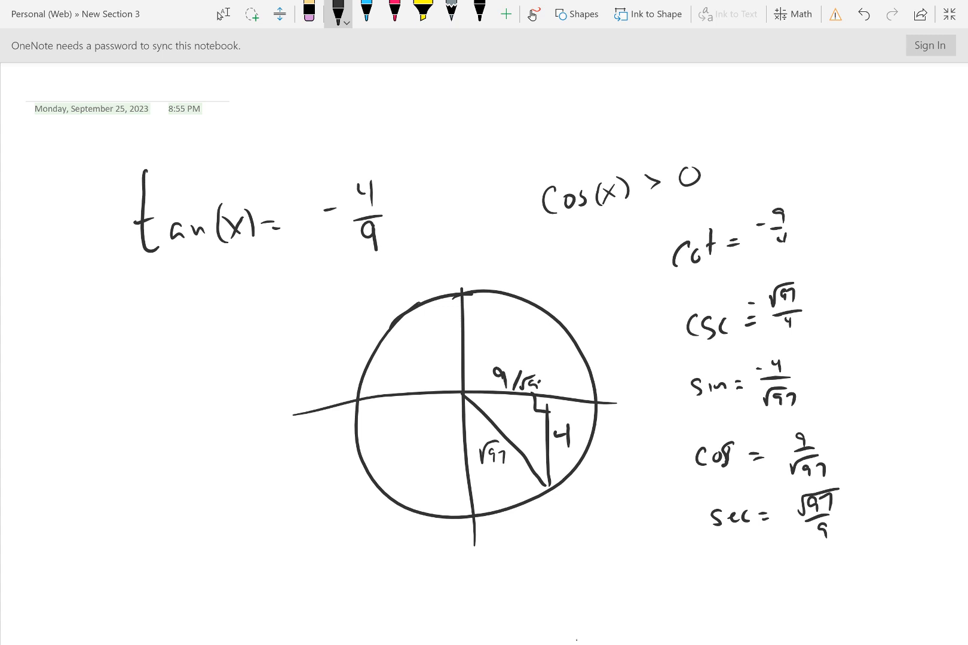
pyautogui.moveTo(565, 432); pyautogui.dragTo(593, 451)
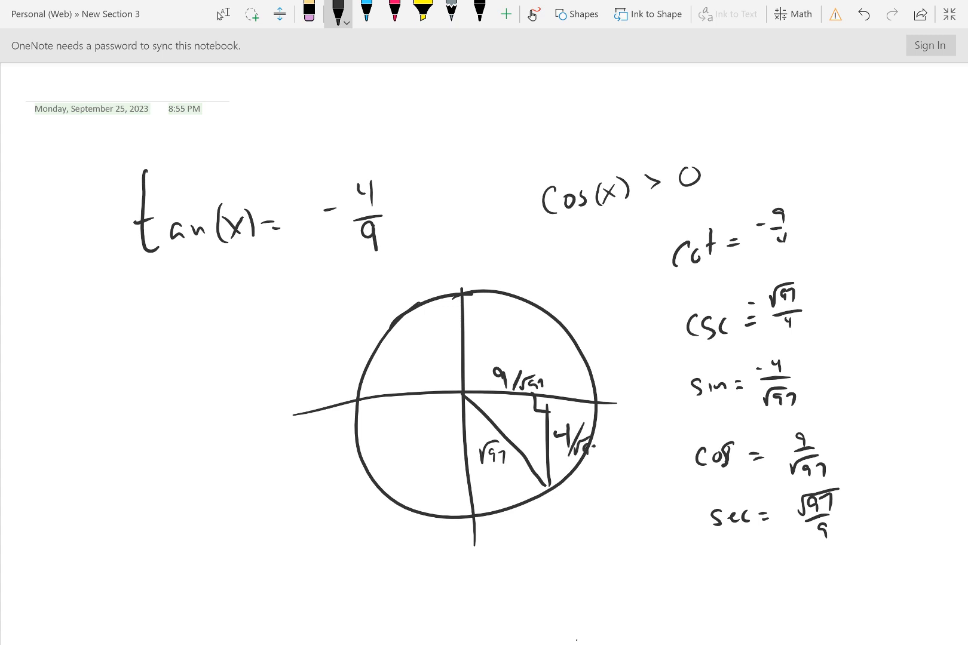